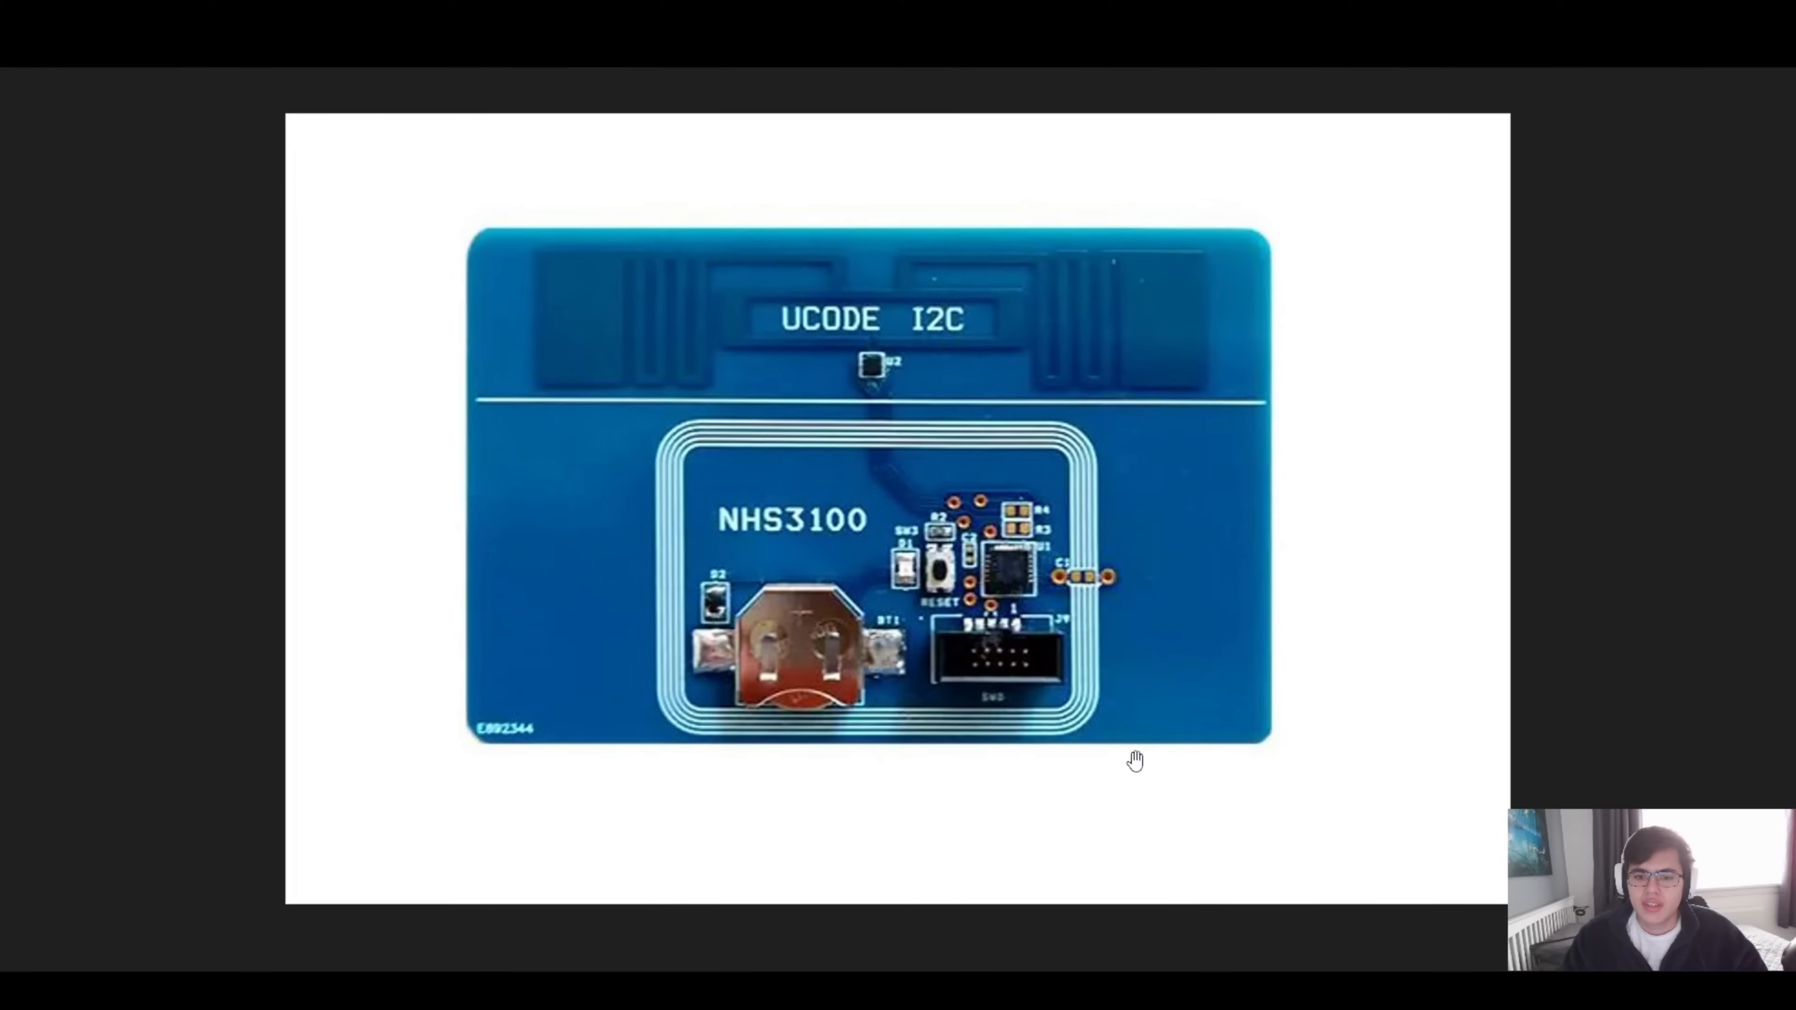
pyautogui.moveTo(775, 797)
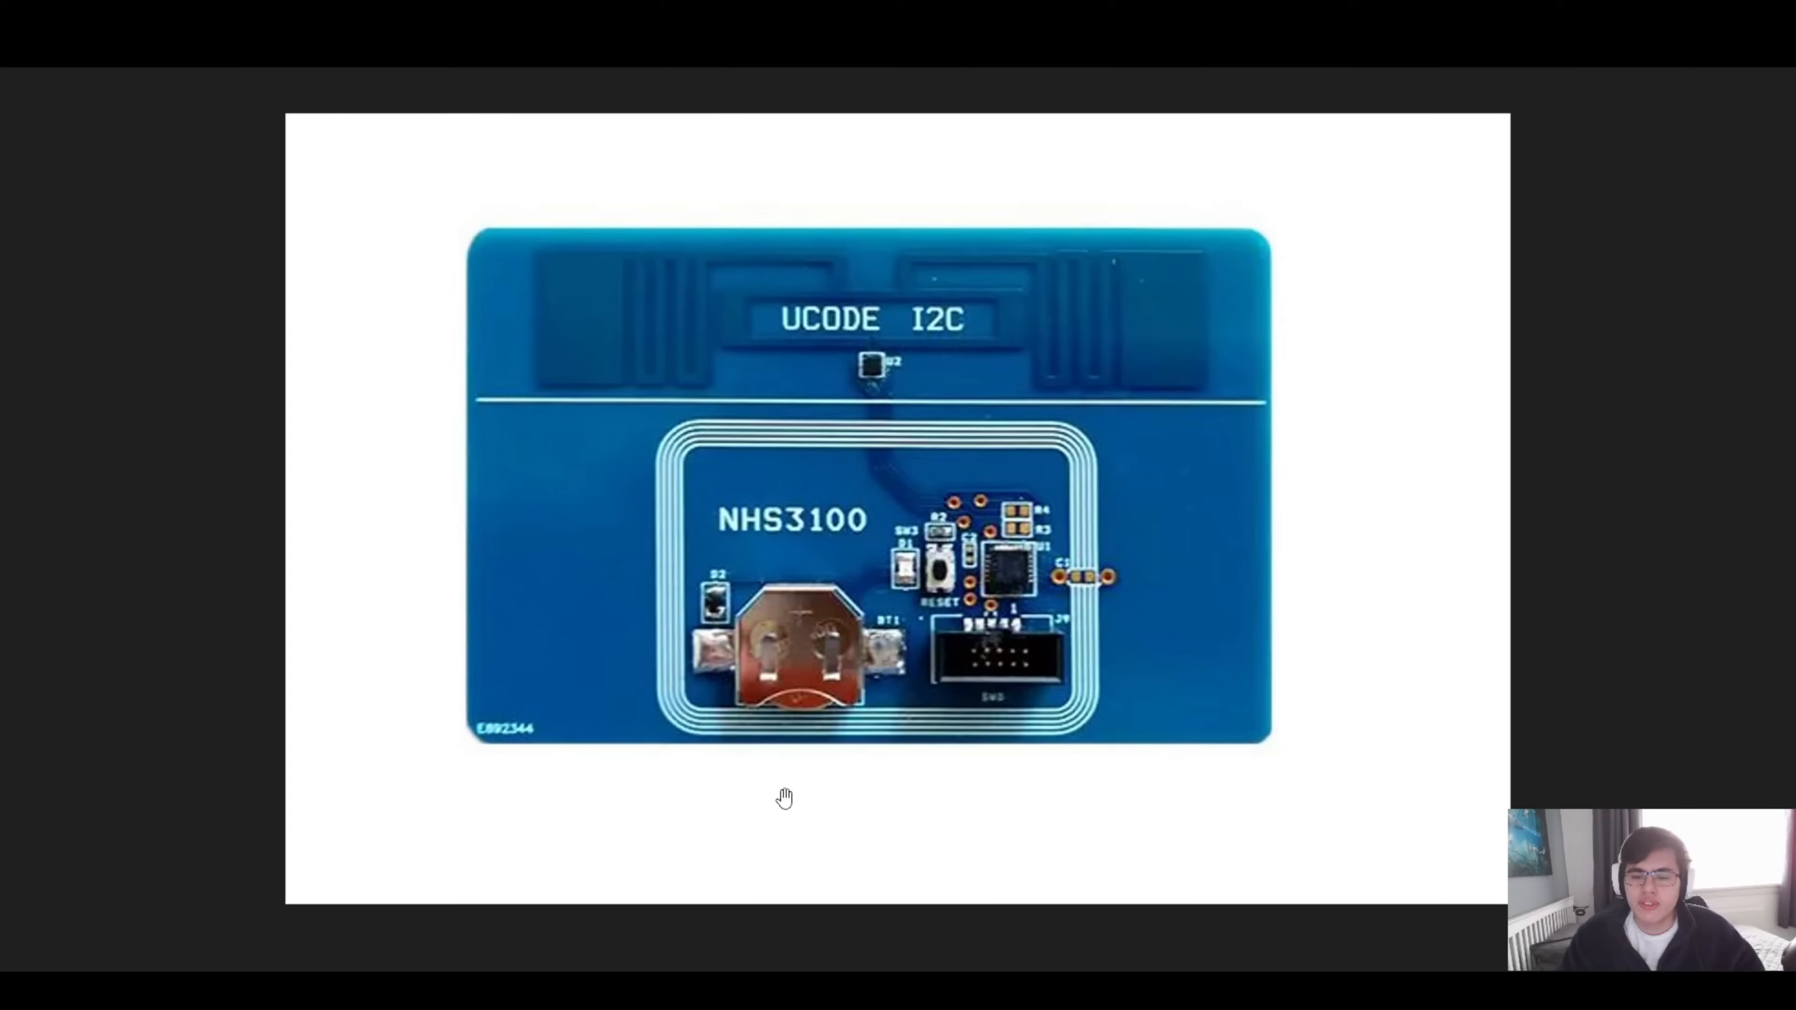
pyautogui.moveTo(698, 722)
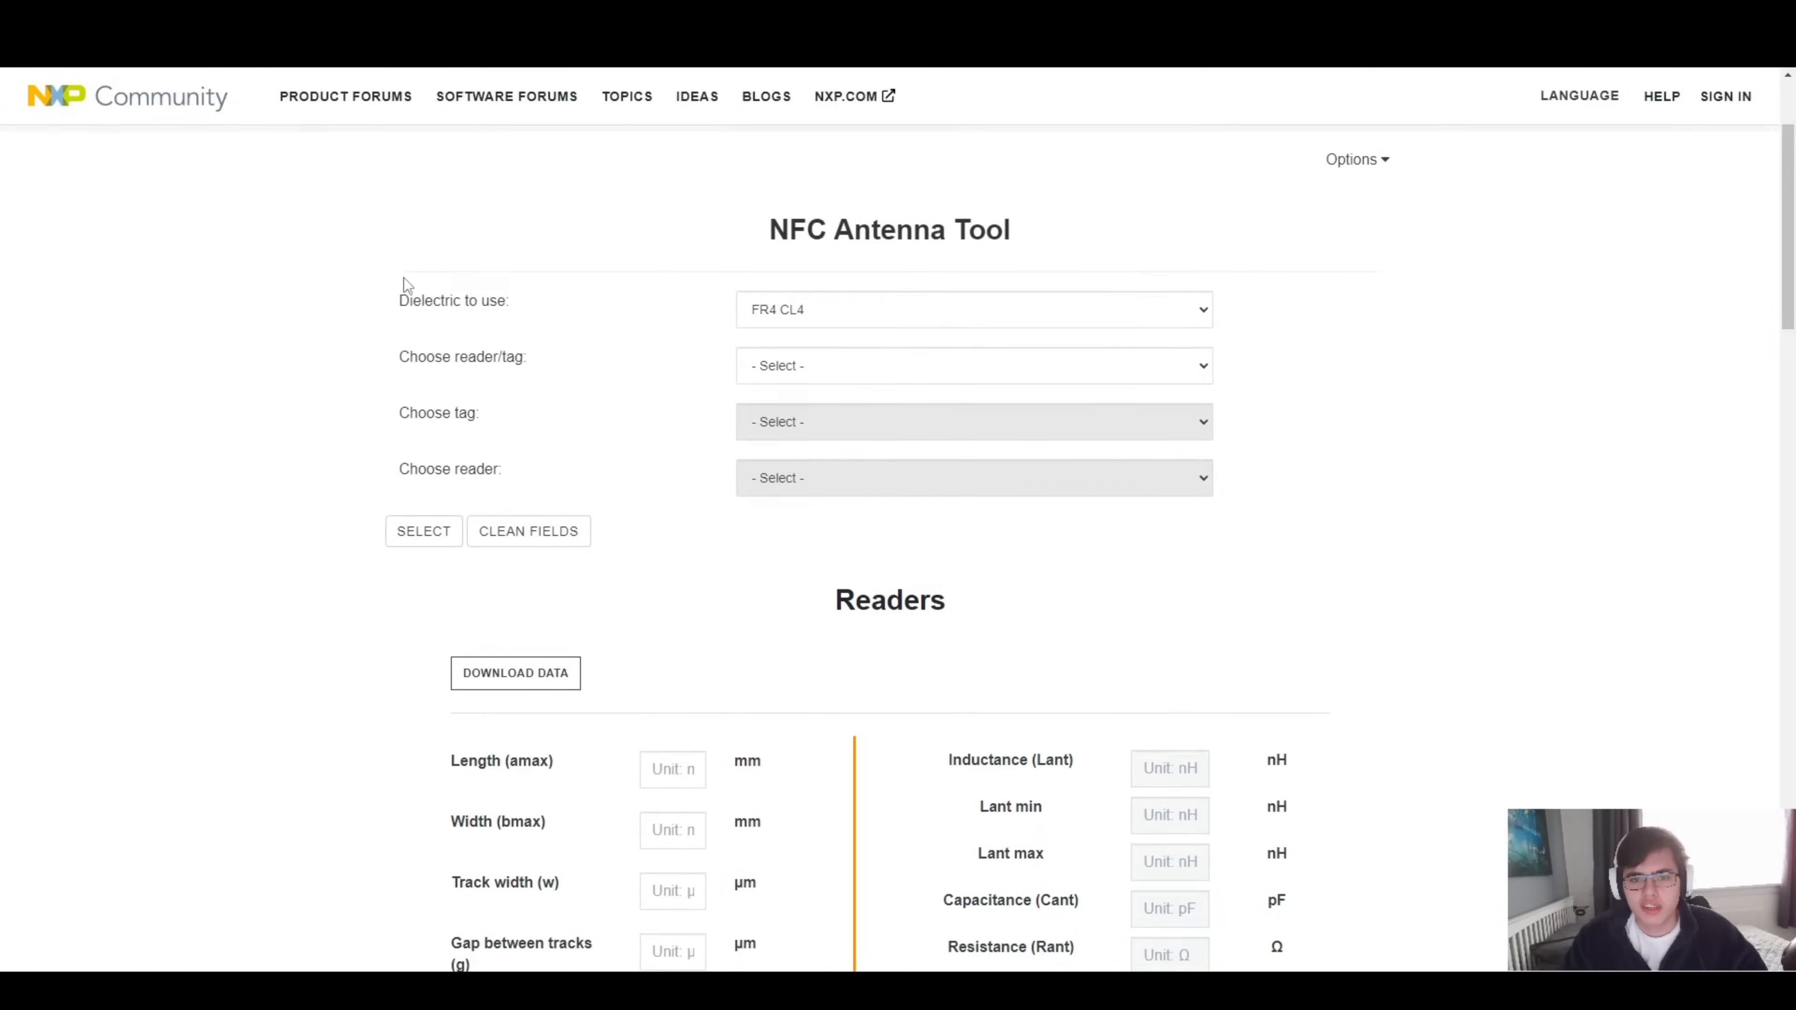
# Scroll down to the Readers section with antenna geometry inputs and inductance outputs.
pyautogui.scroll(-3)
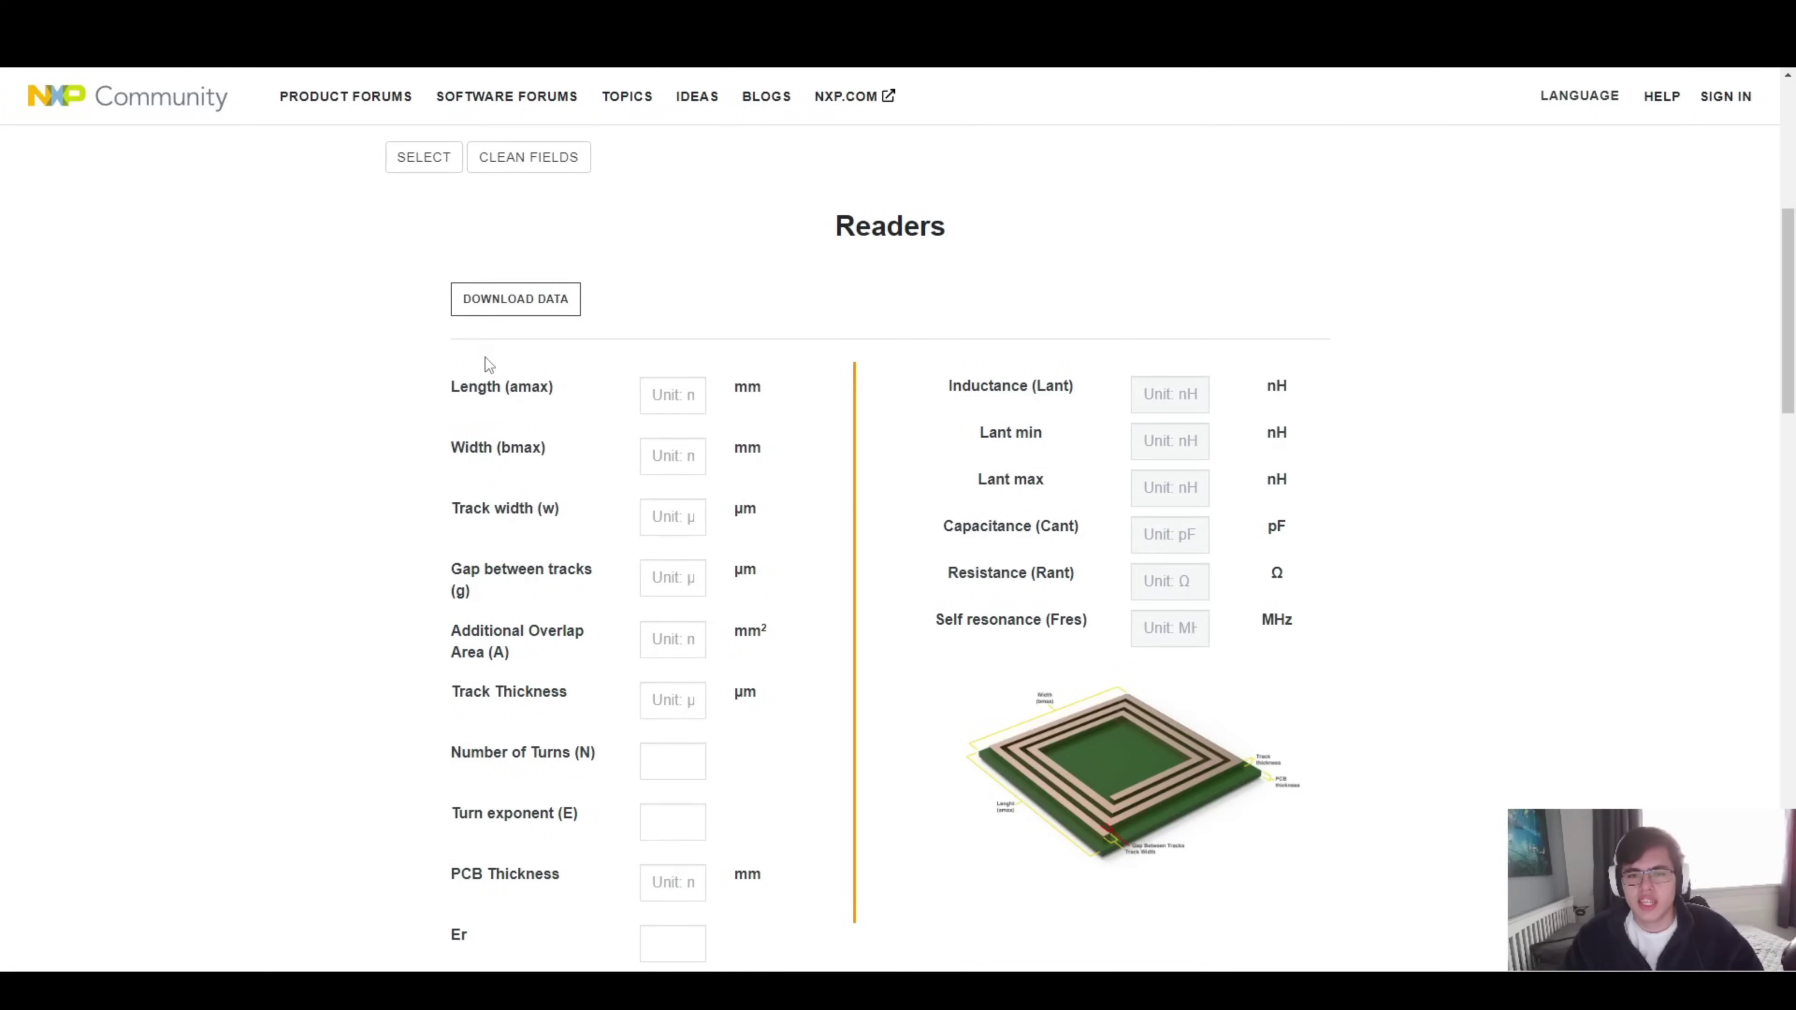
pyautogui.scroll(-3)
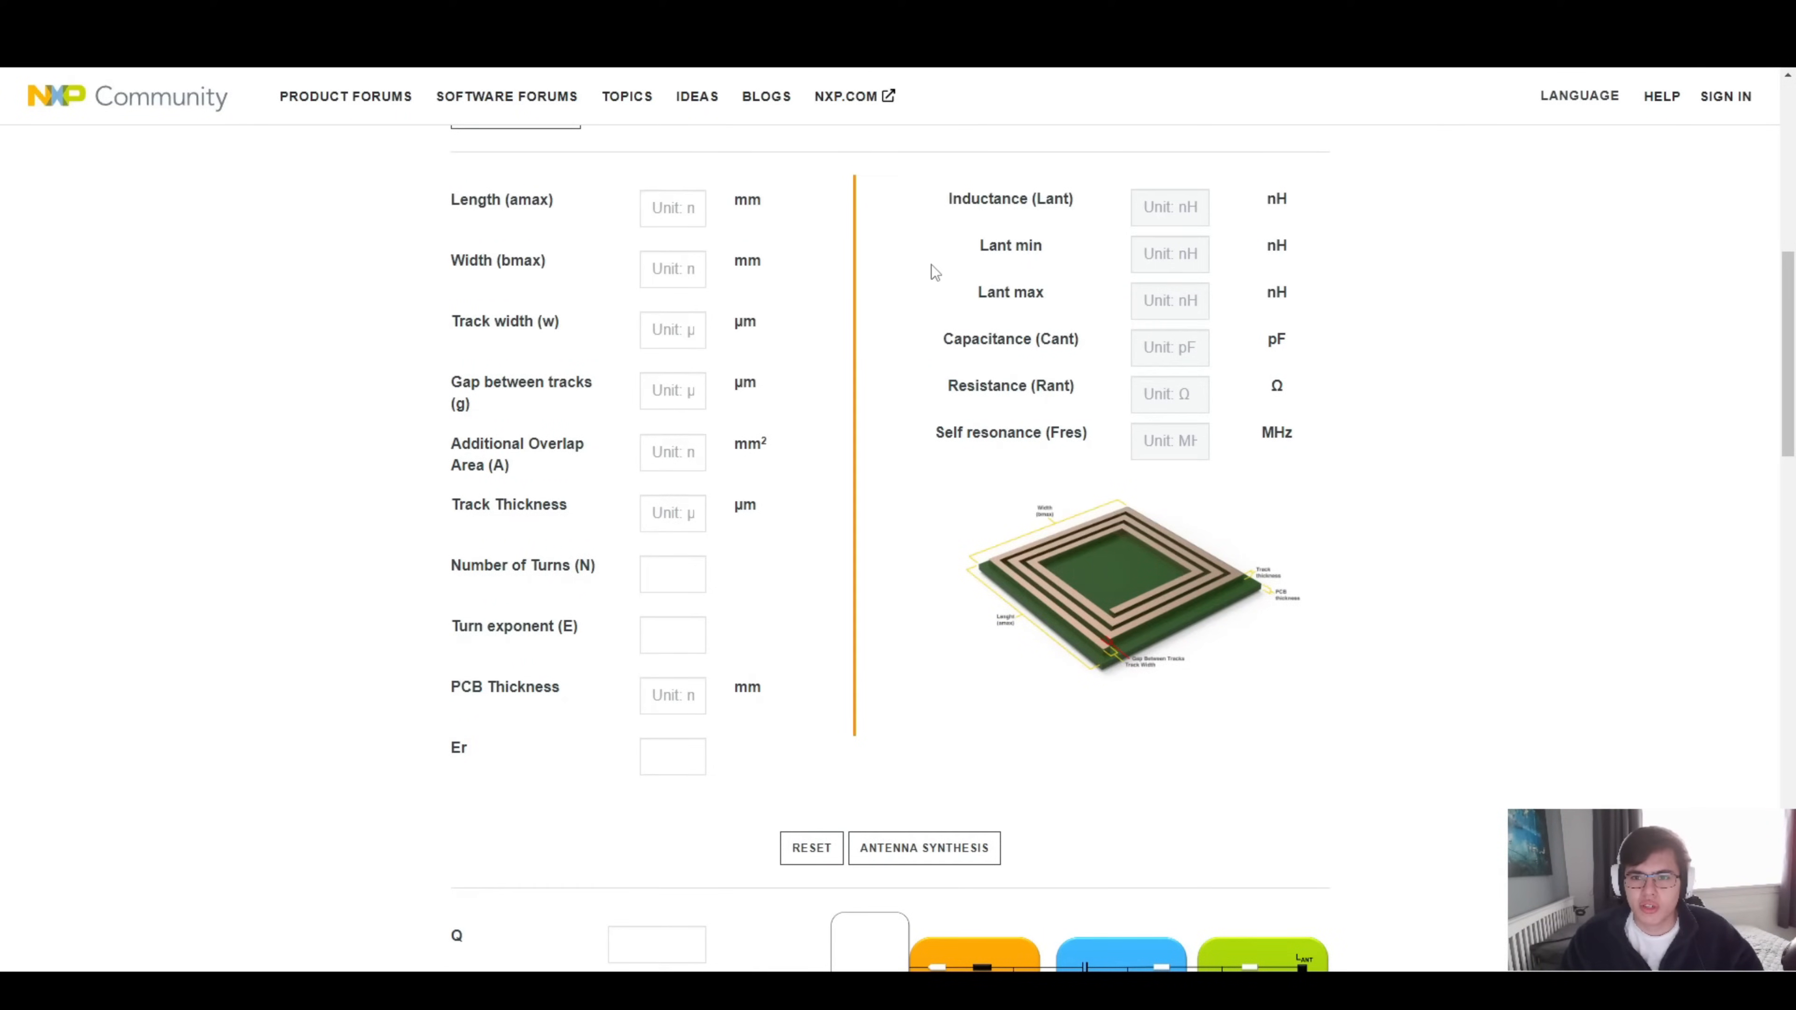
pyautogui.moveTo(1193, 113)
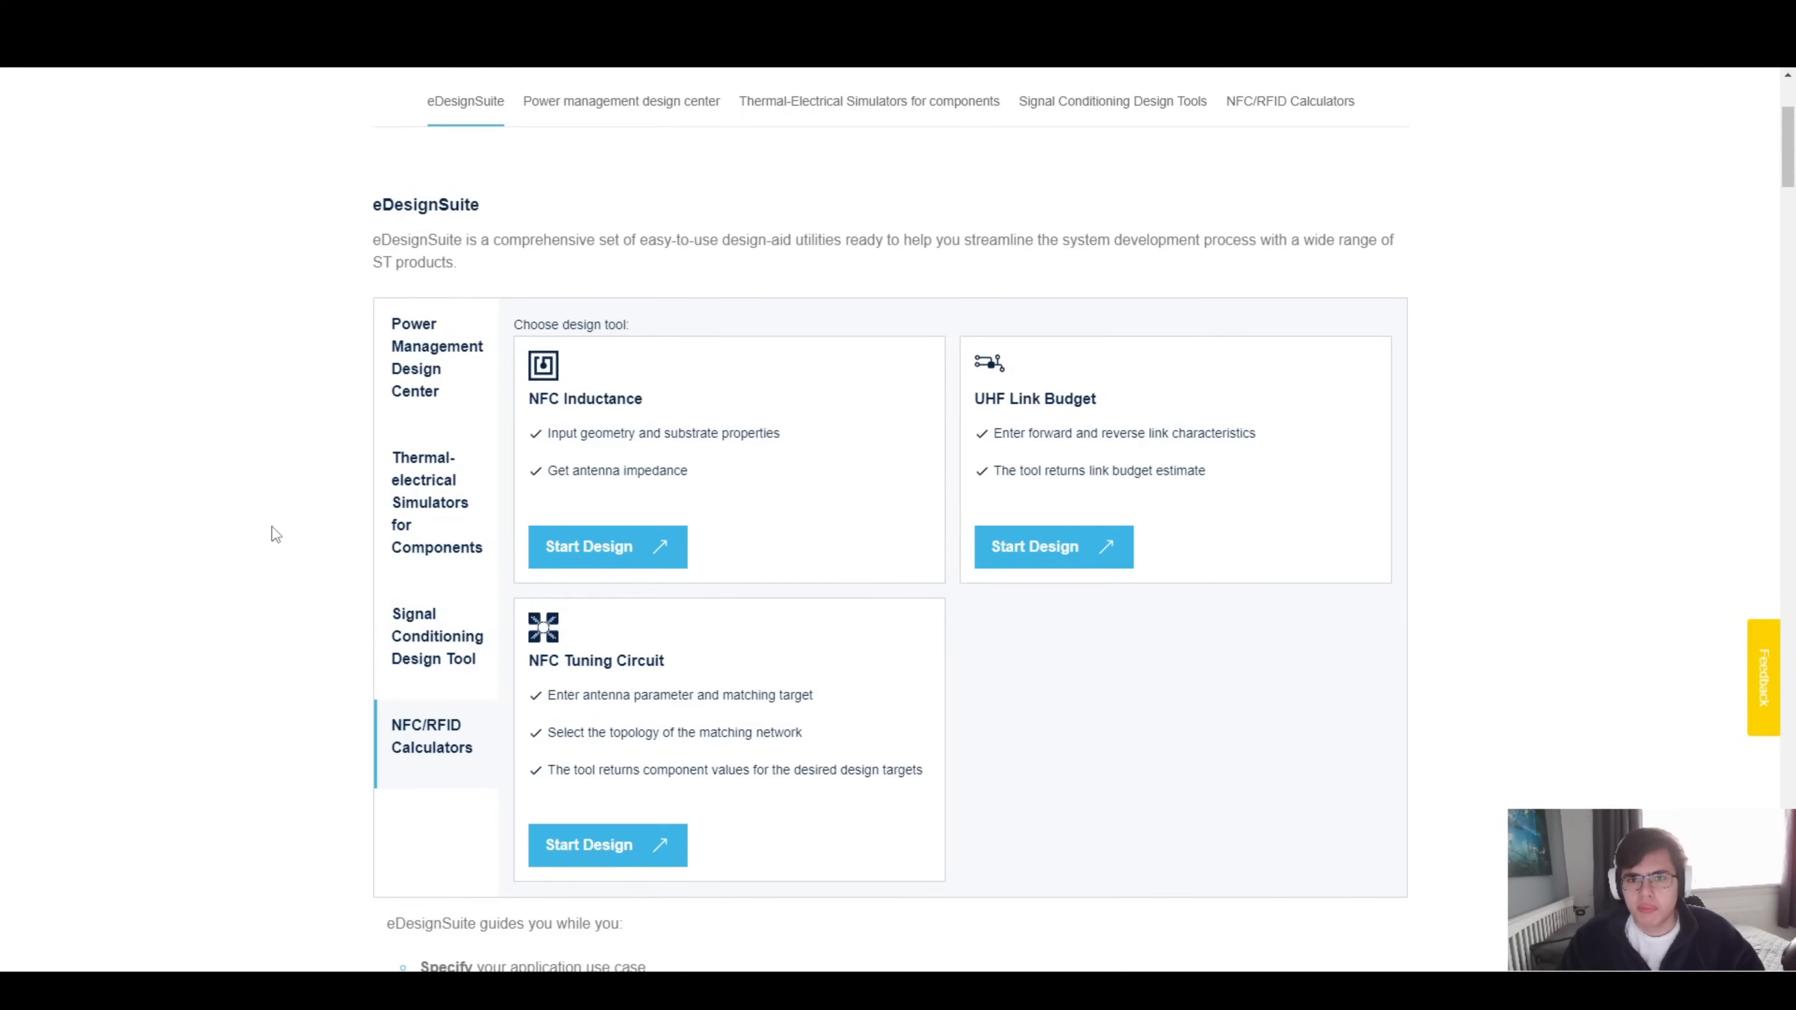
pyautogui.moveTo(492, 466)
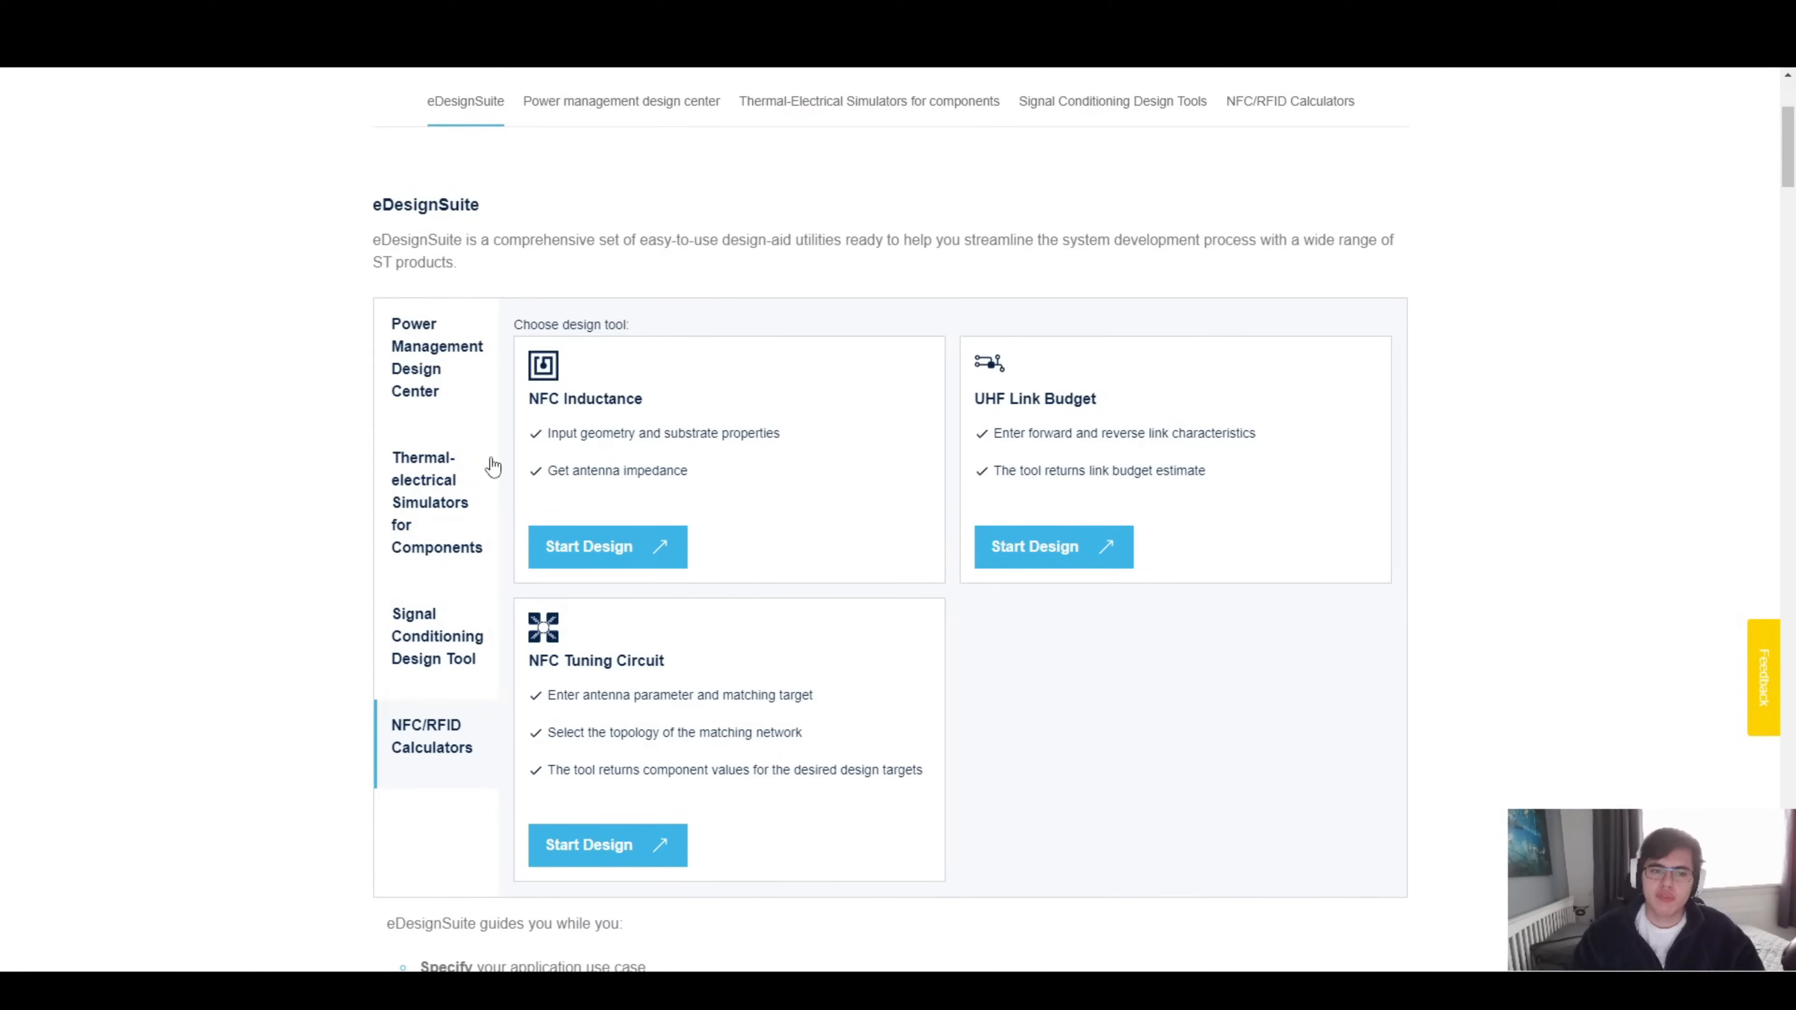
pyautogui.moveTo(464, 373)
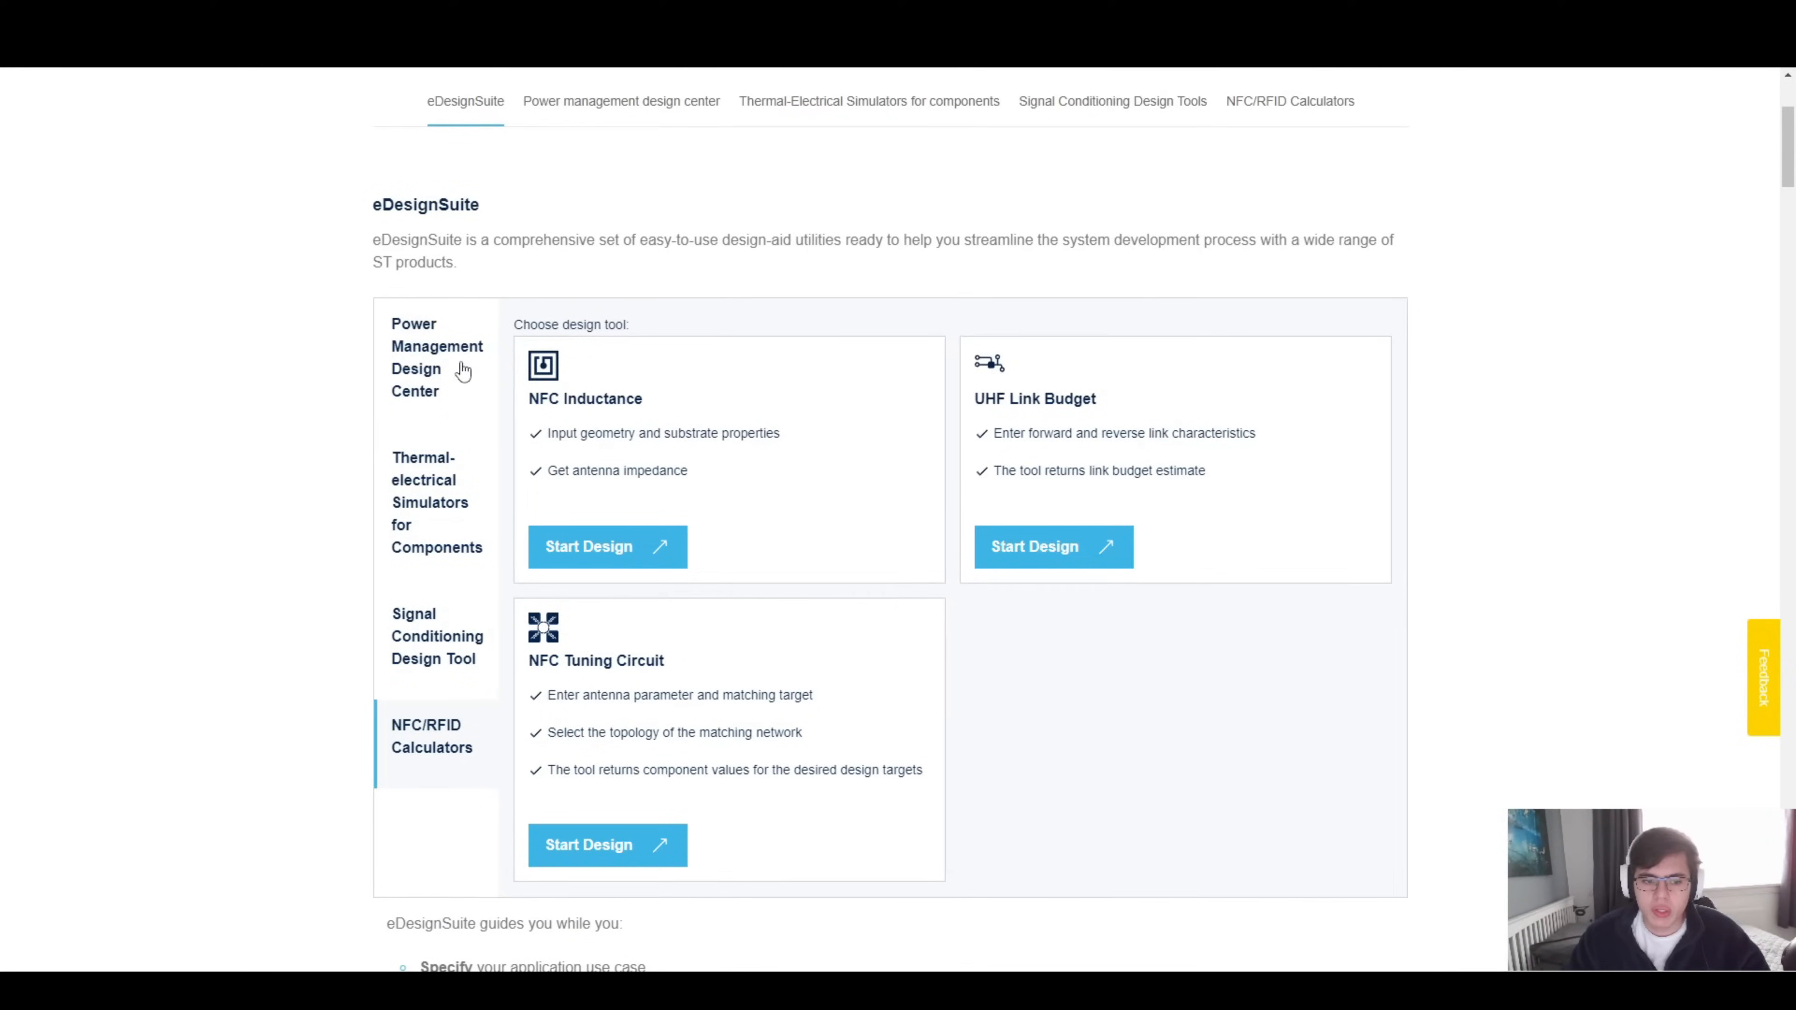
pyautogui.moveTo(430, 660)
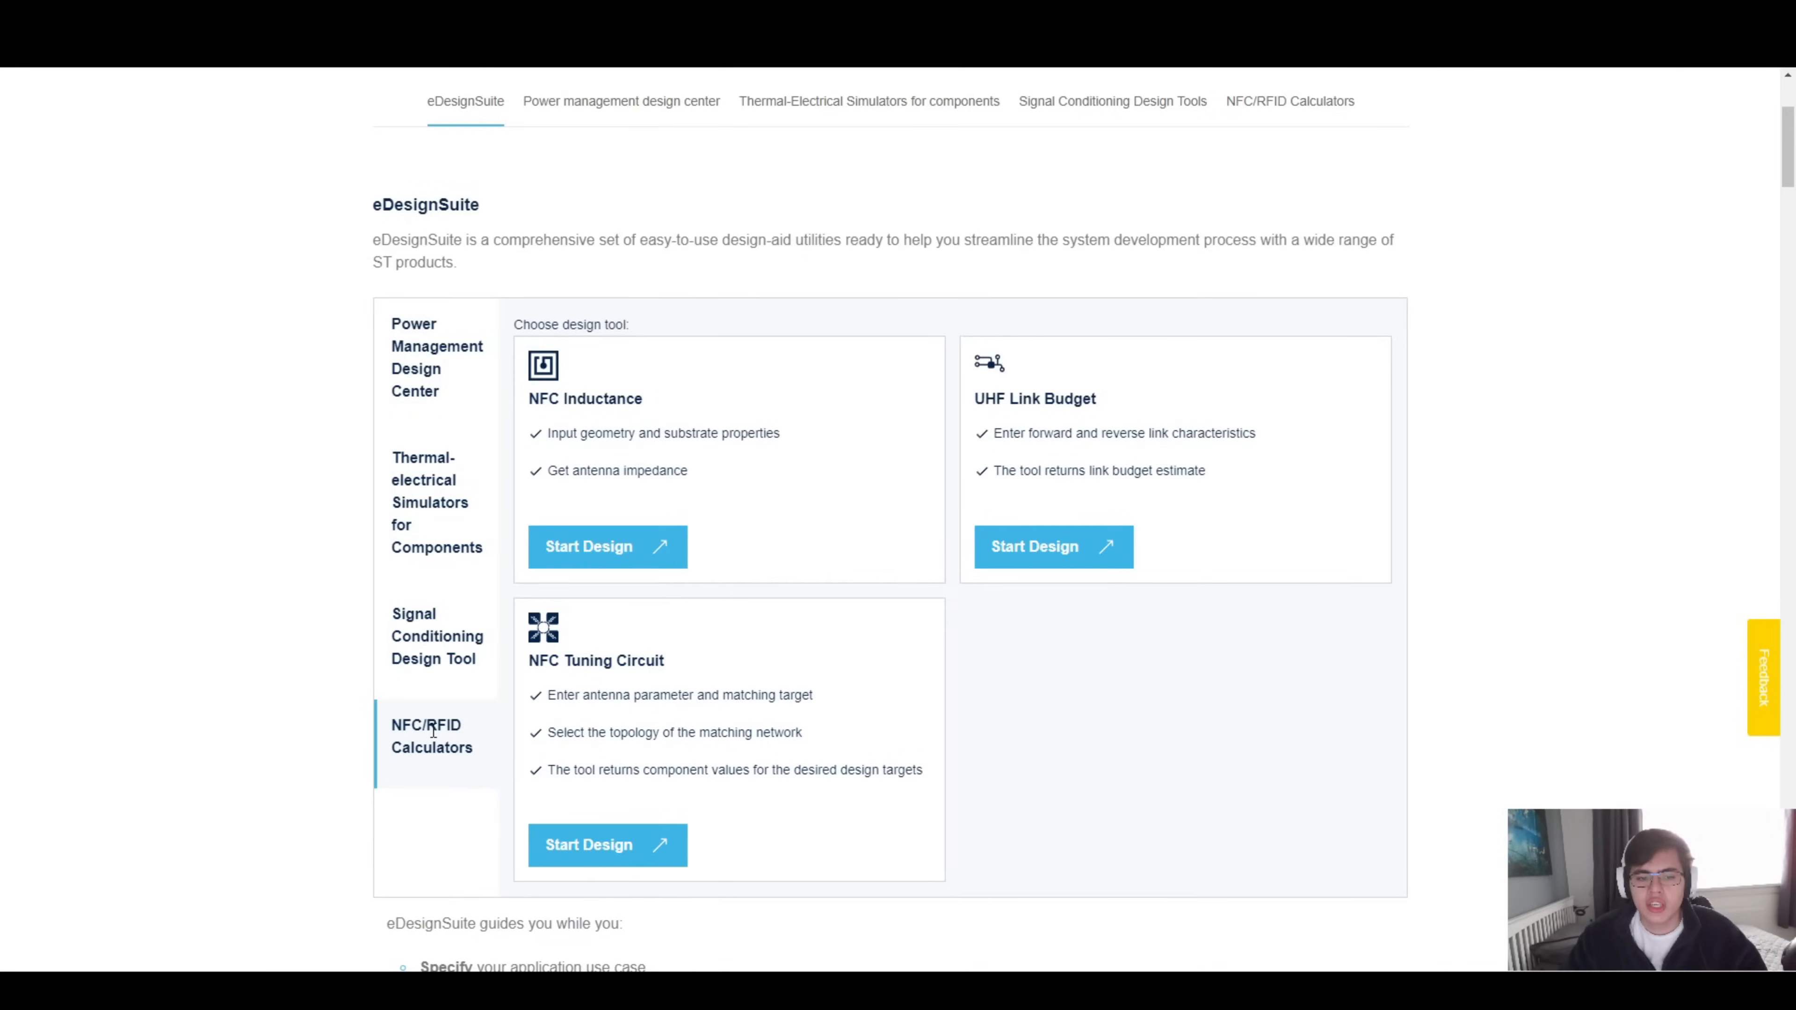
pyautogui.moveTo(608, 385)
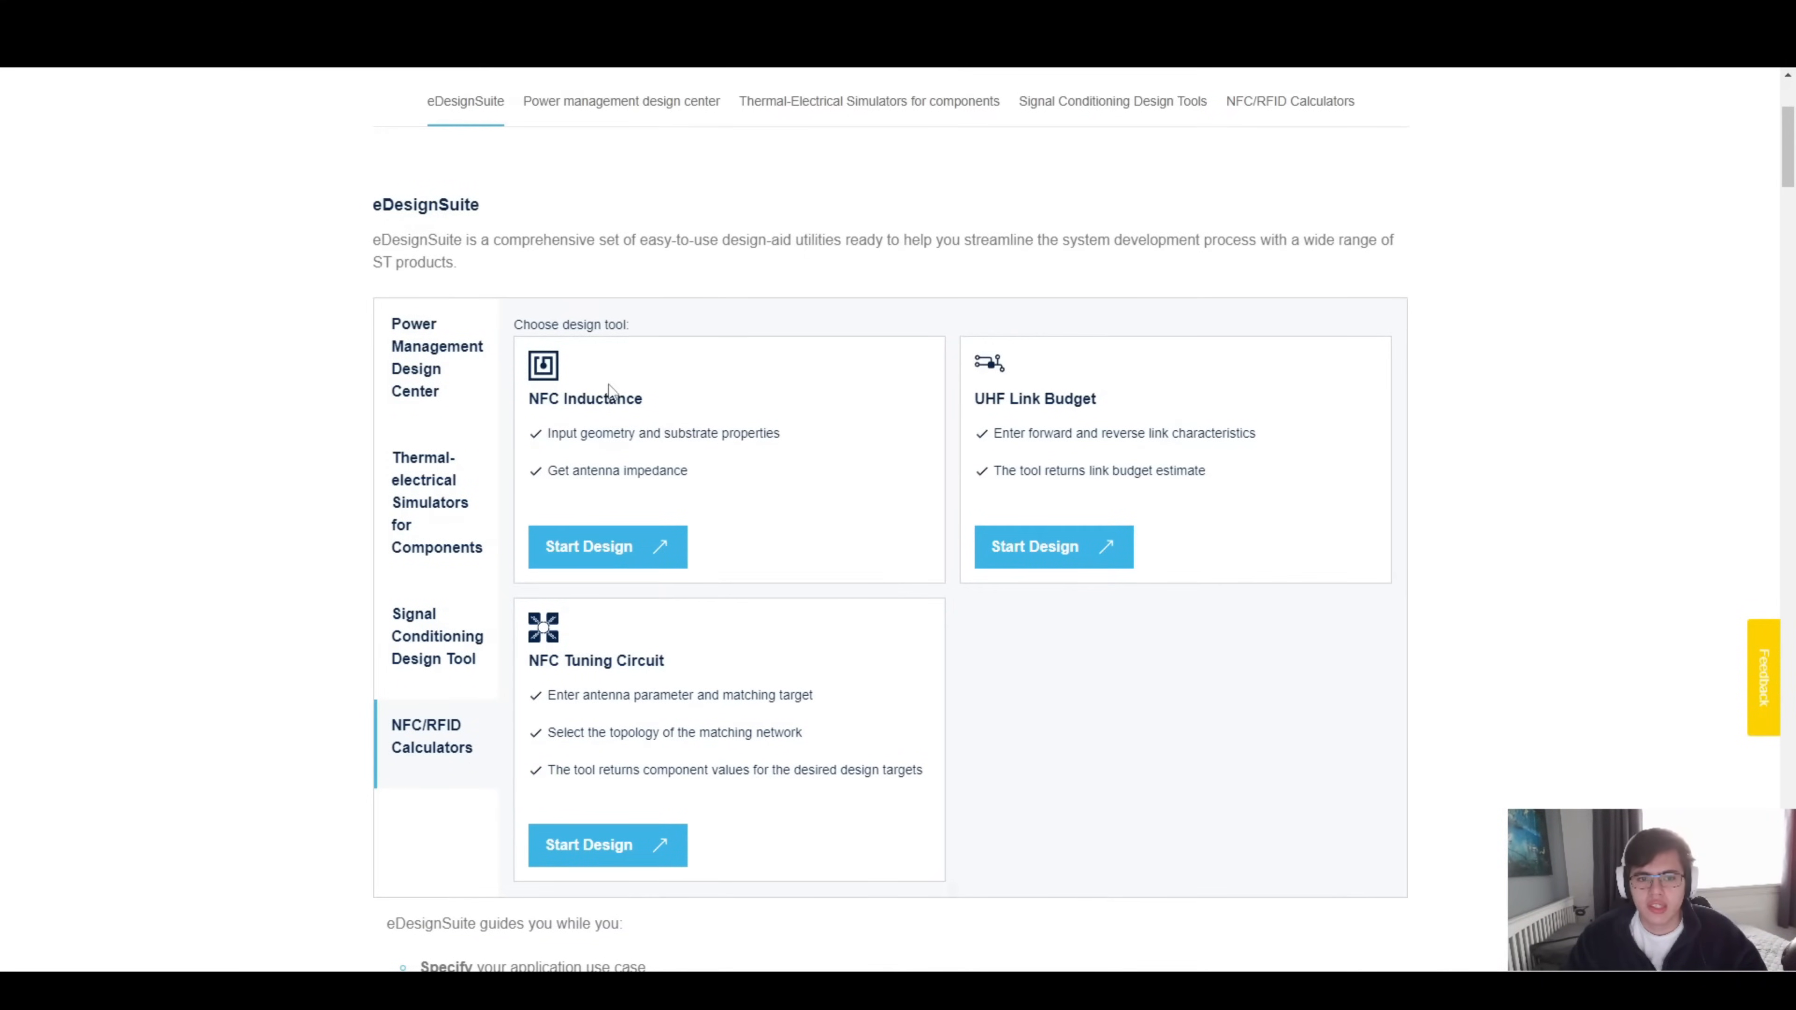
# Start the NFC Inductance design, showing the default 3-turn 75 × 45 mm coil at 1.5 µH.
pyautogui.click(589, 546)
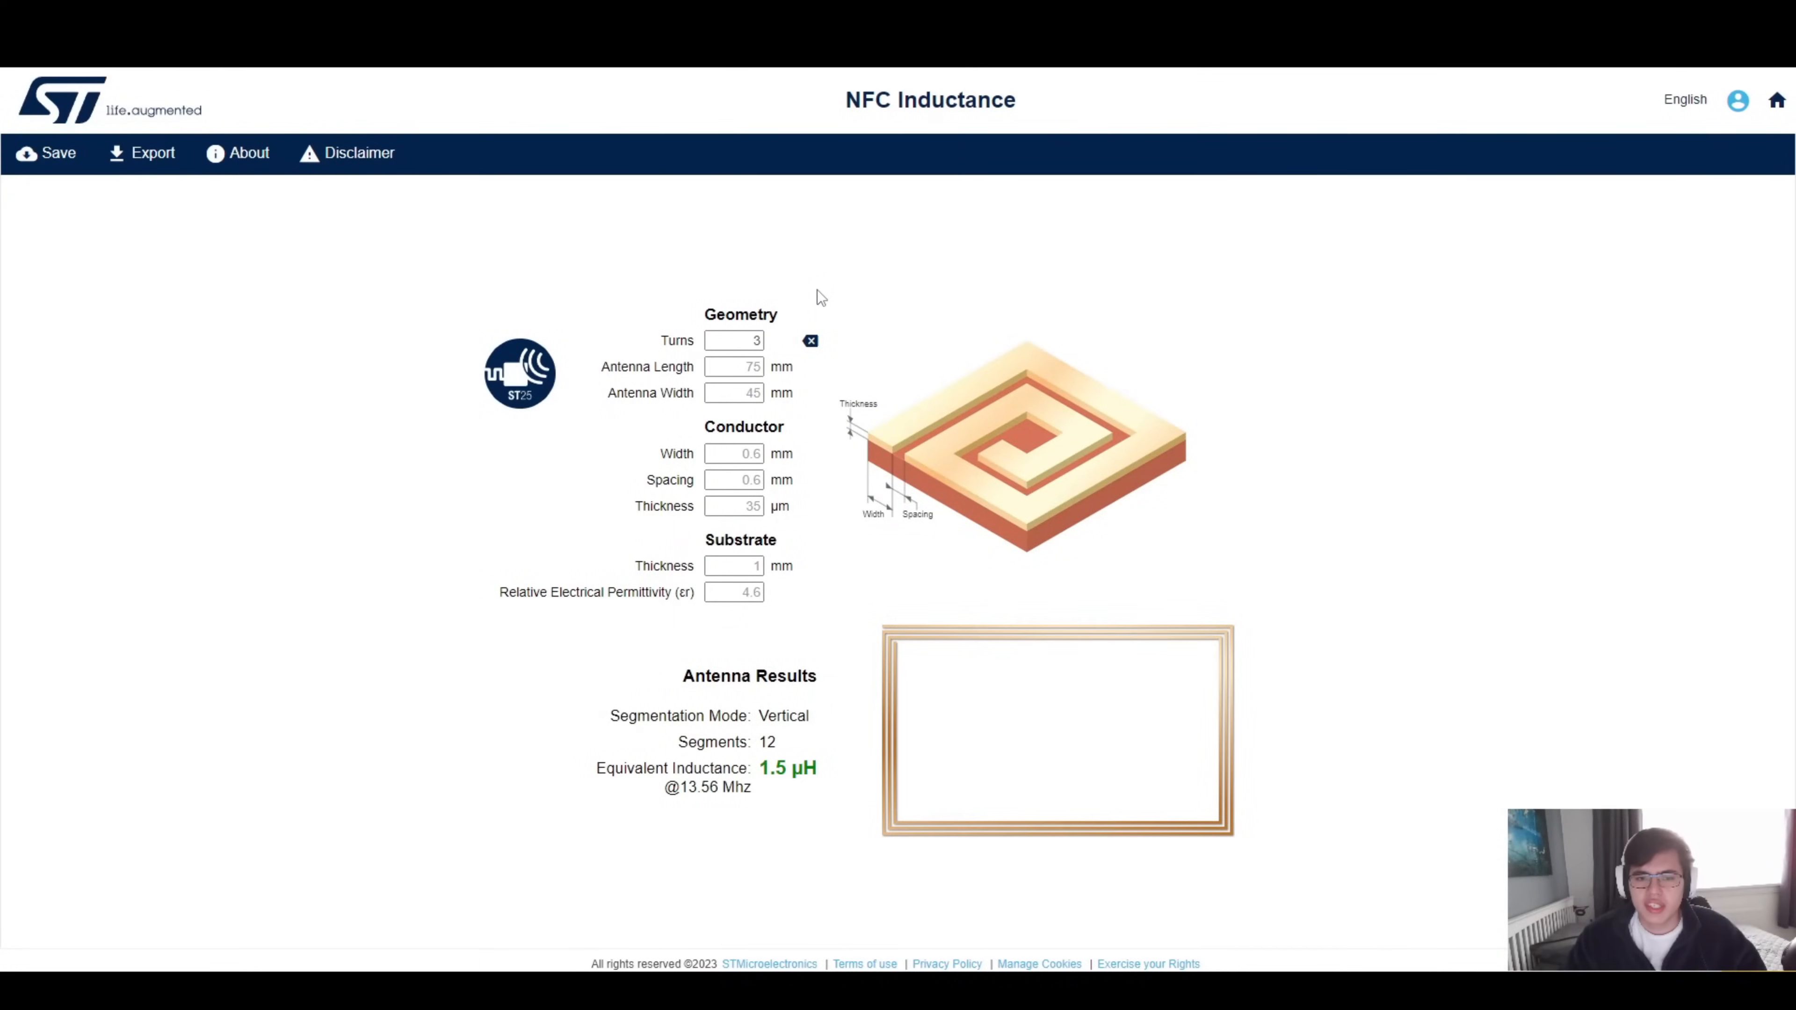
pyautogui.moveTo(768, 282)
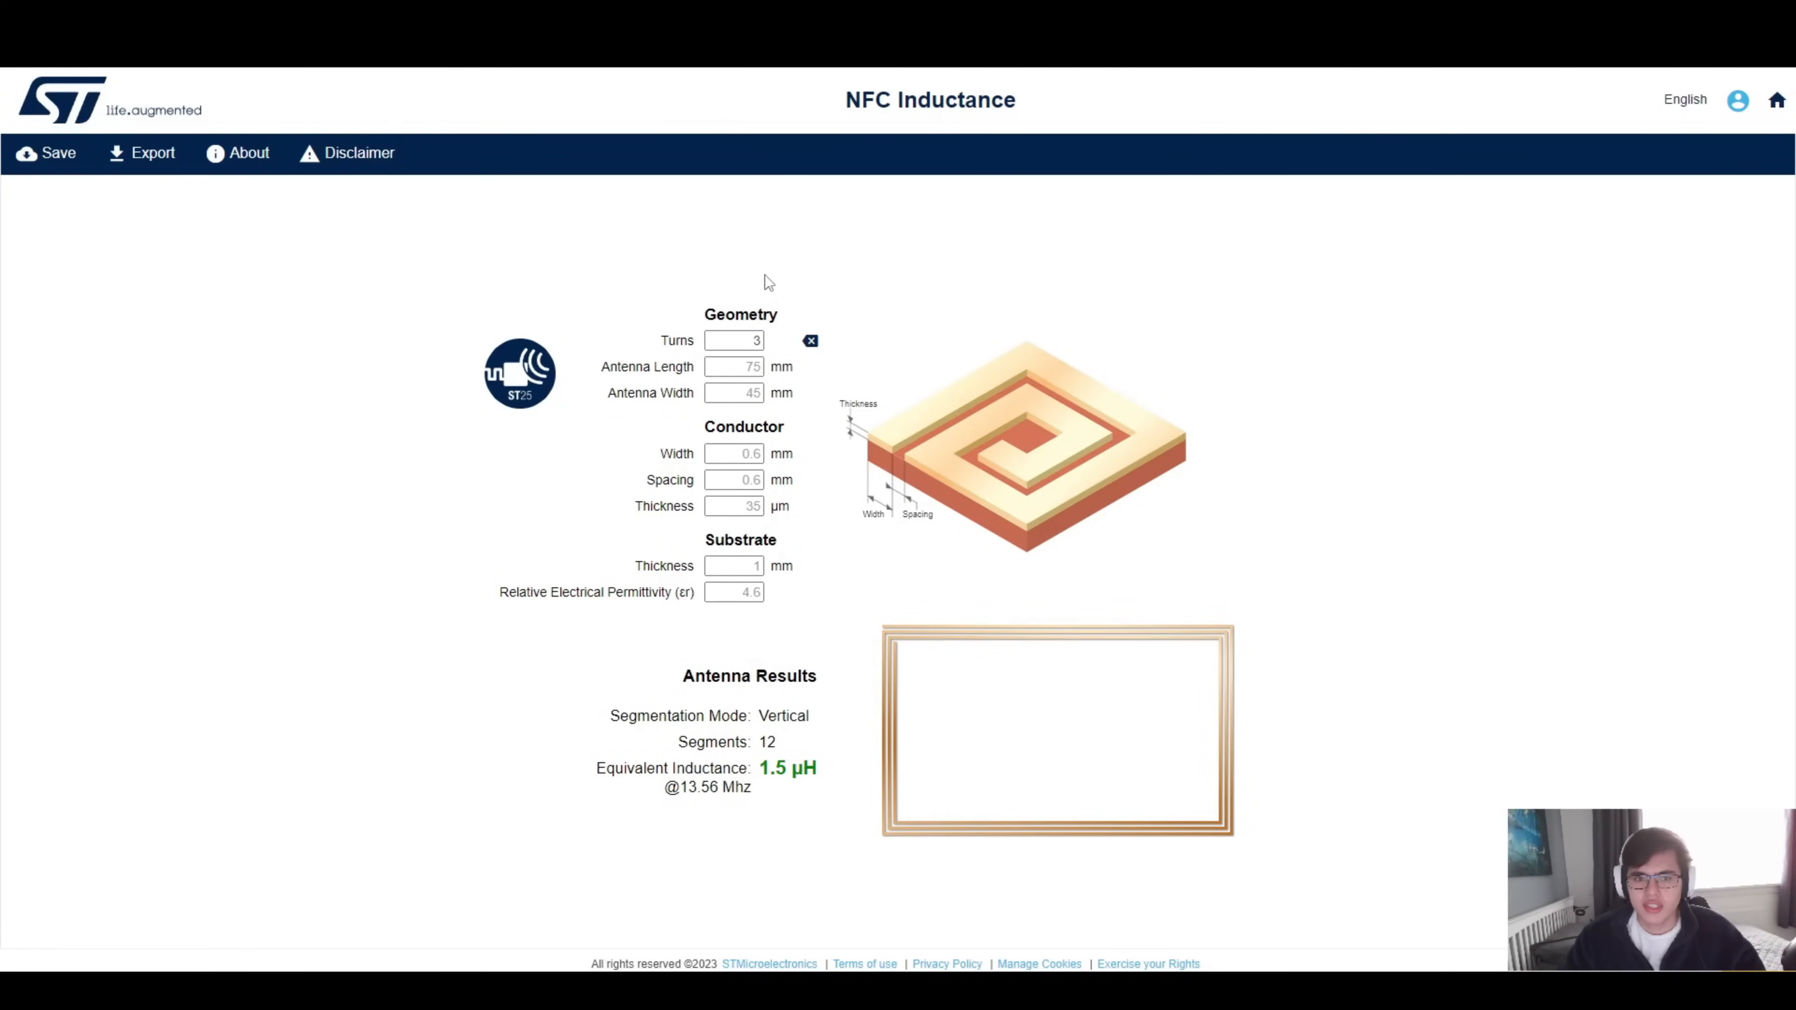
pyautogui.moveTo(969, 567)
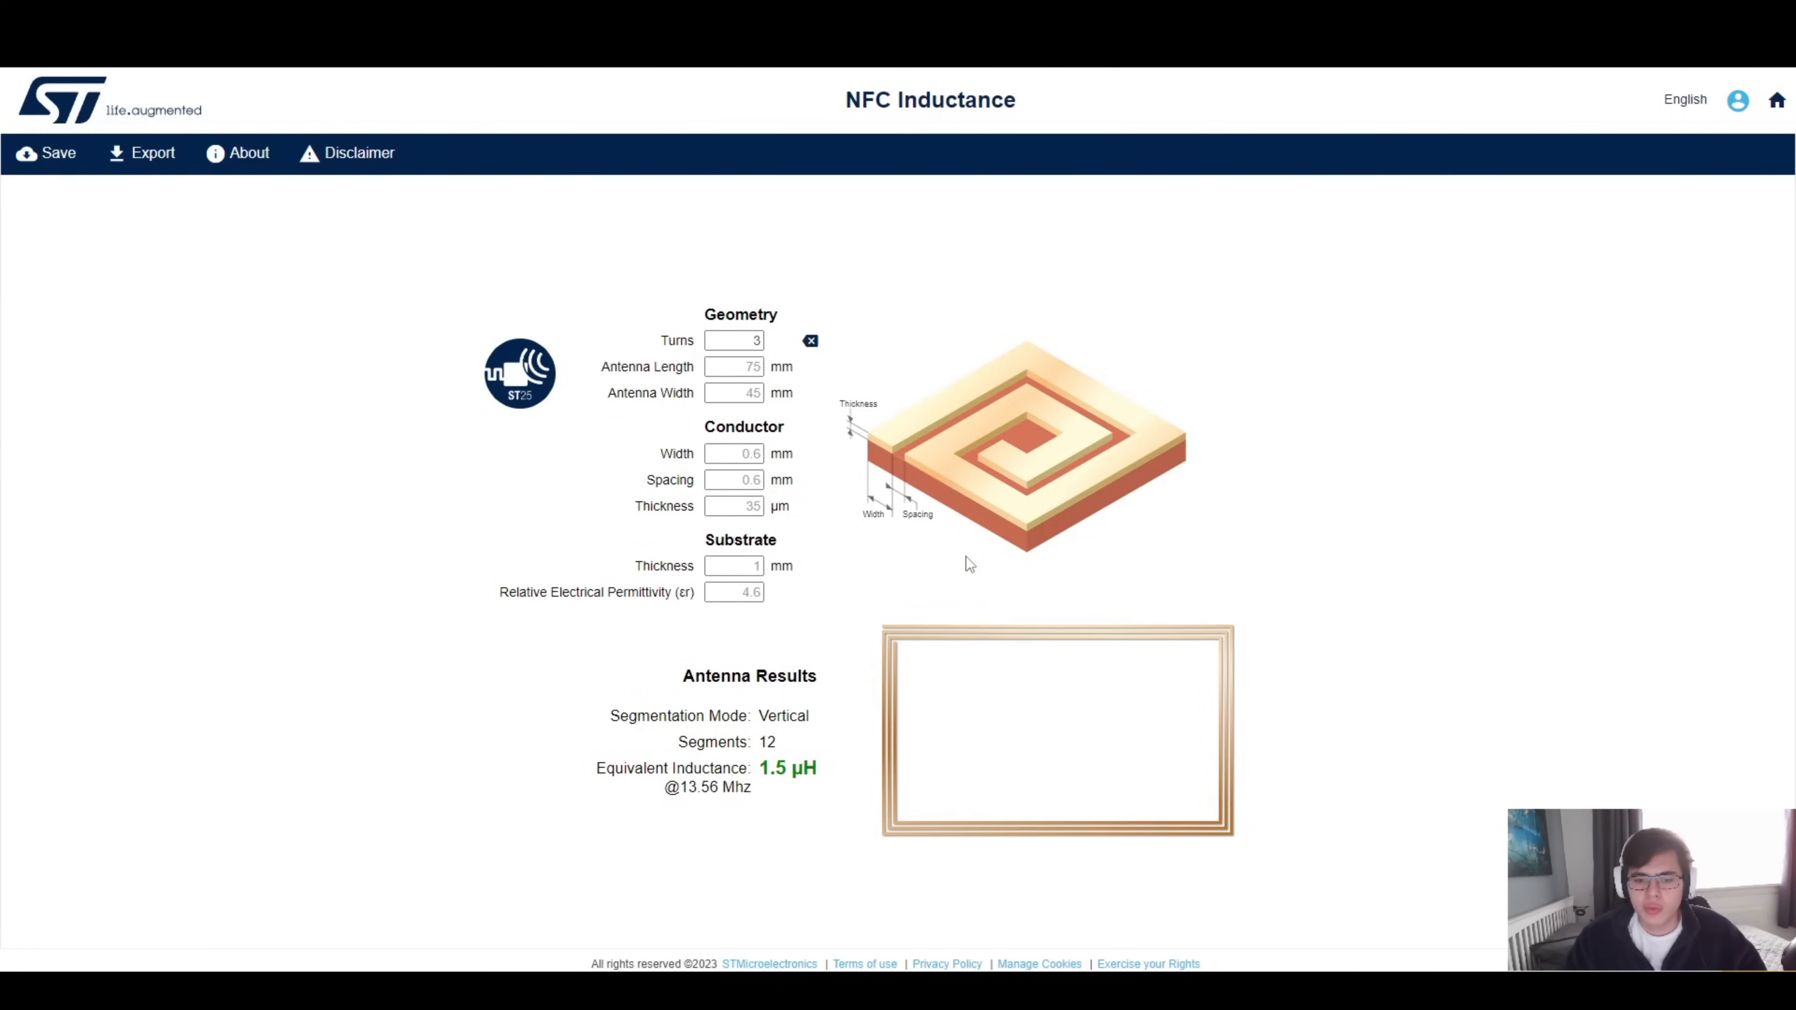
pyautogui.moveTo(877, 817)
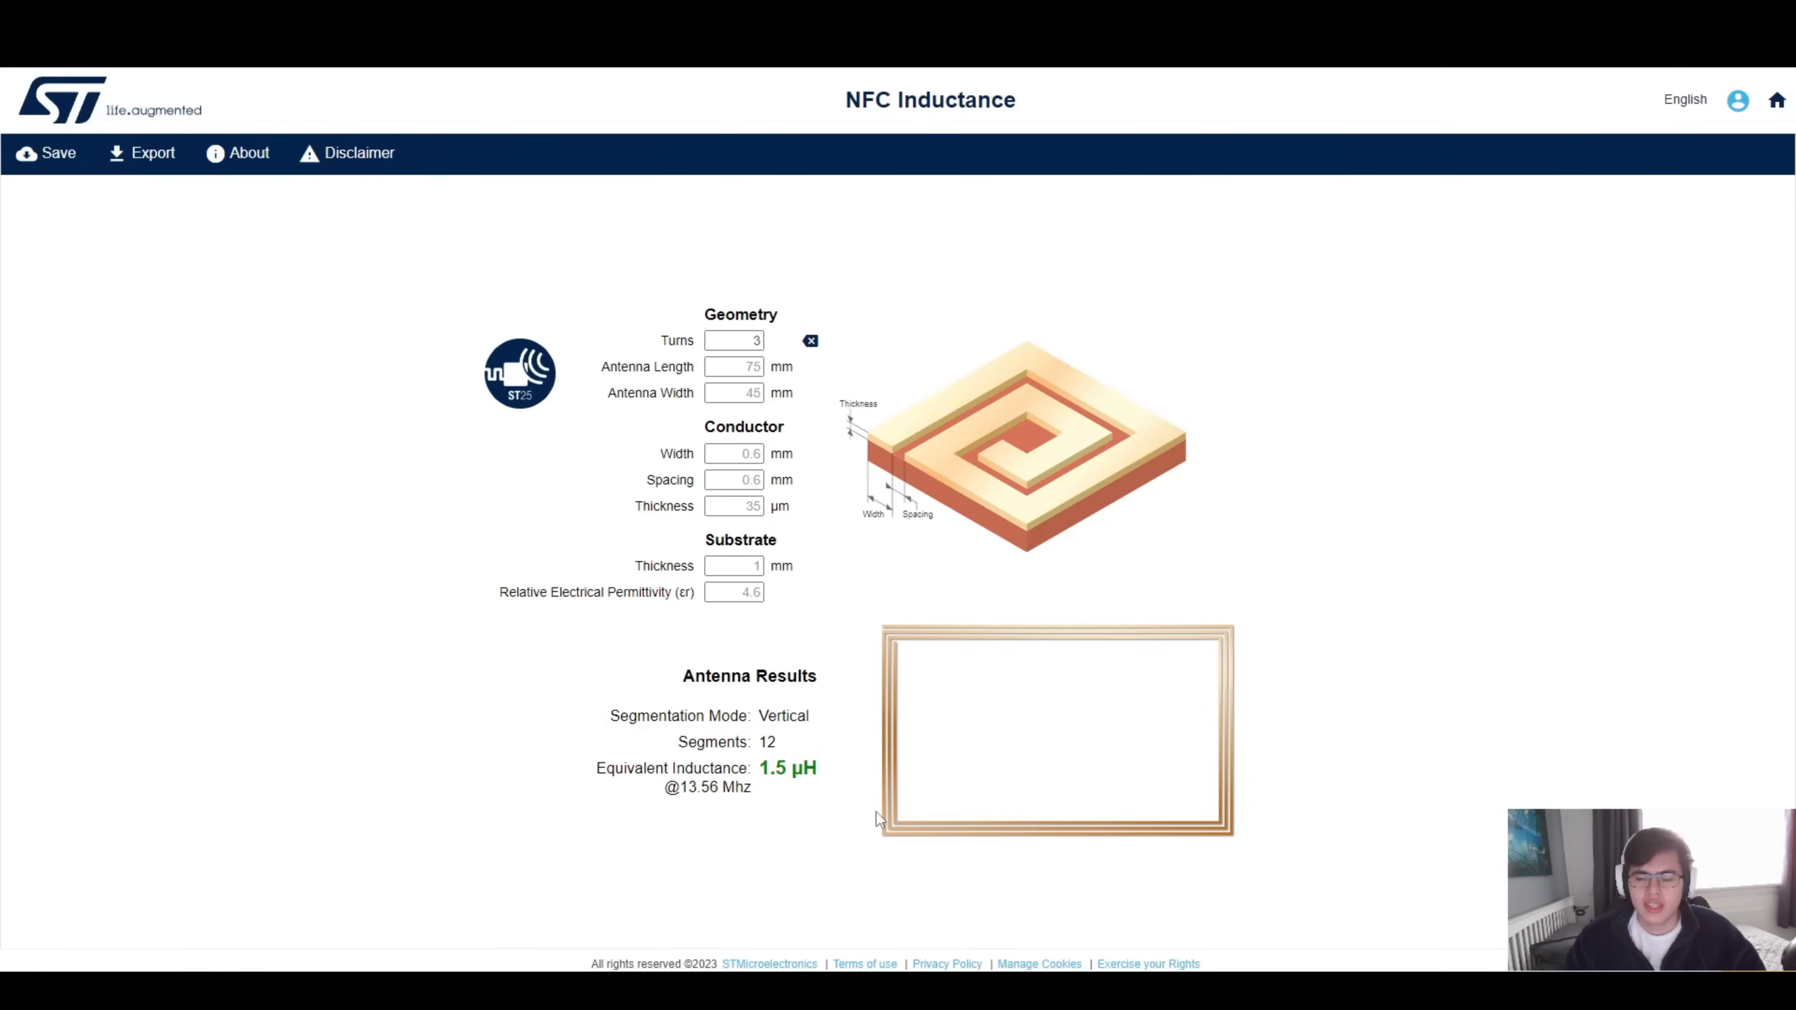
pyautogui.moveTo(877, 781)
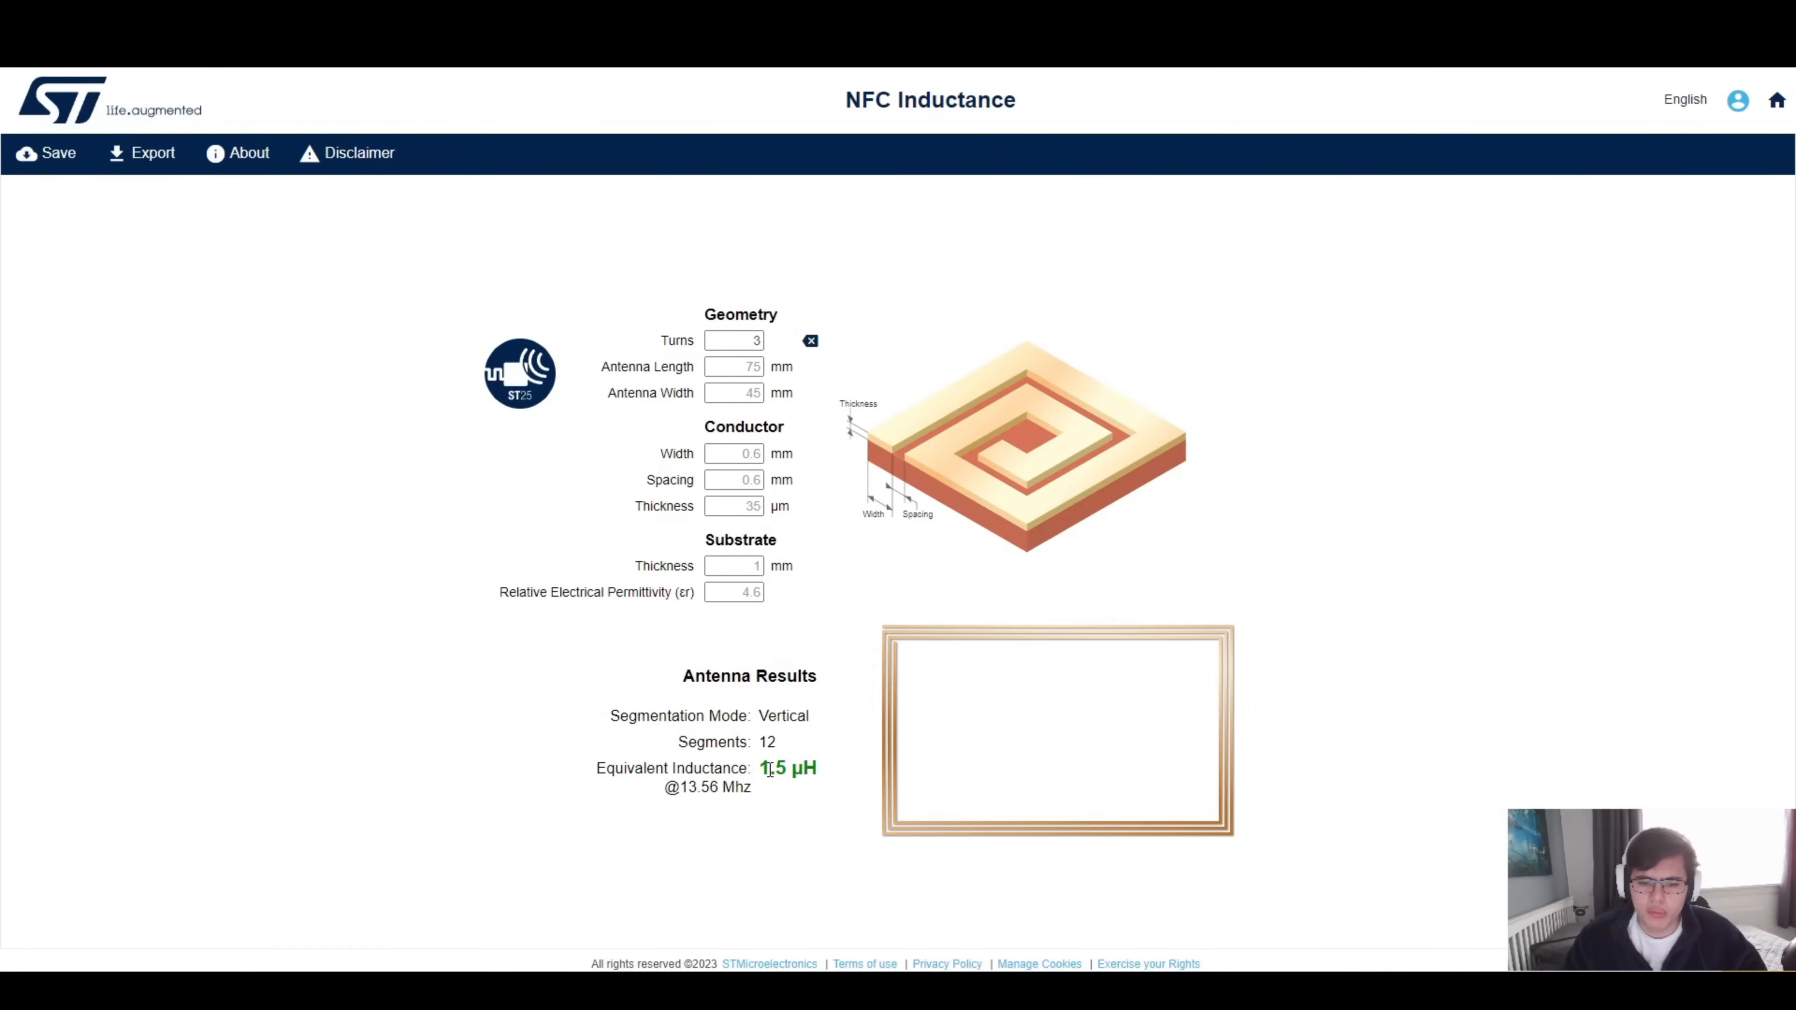
pyautogui.moveTo(689, 804)
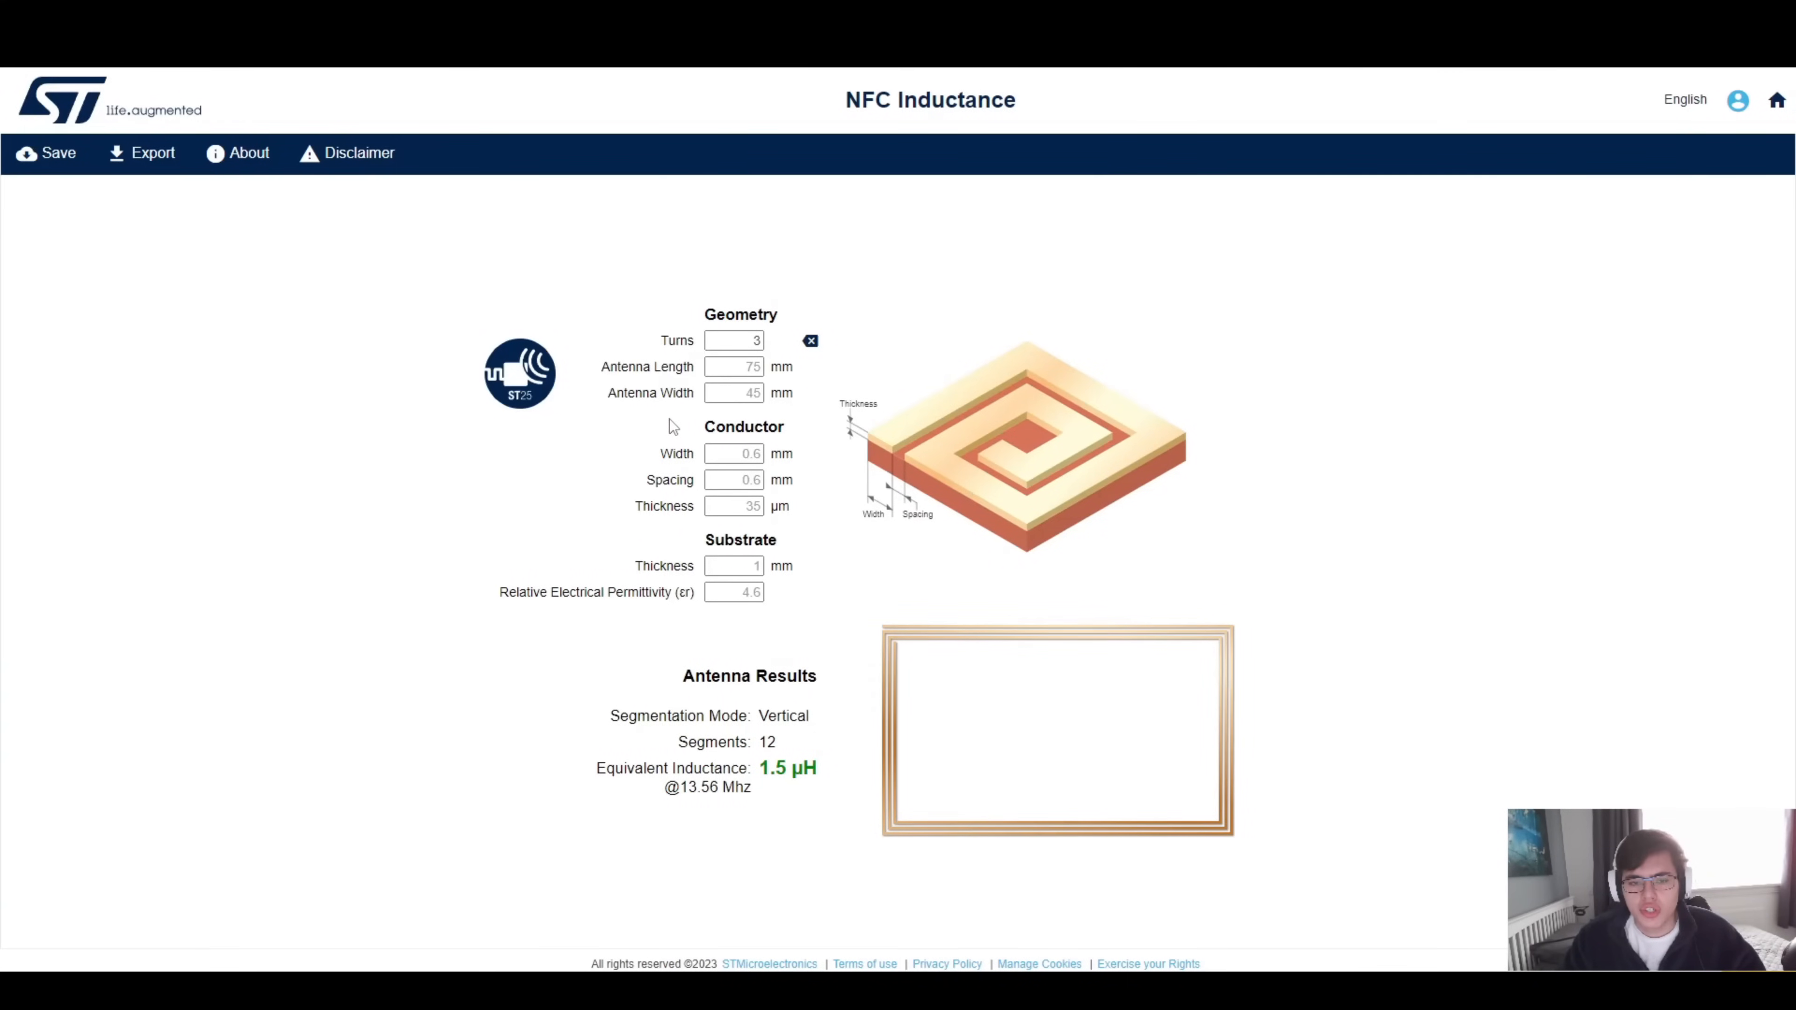
pyautogui.moveTo(709, 428)
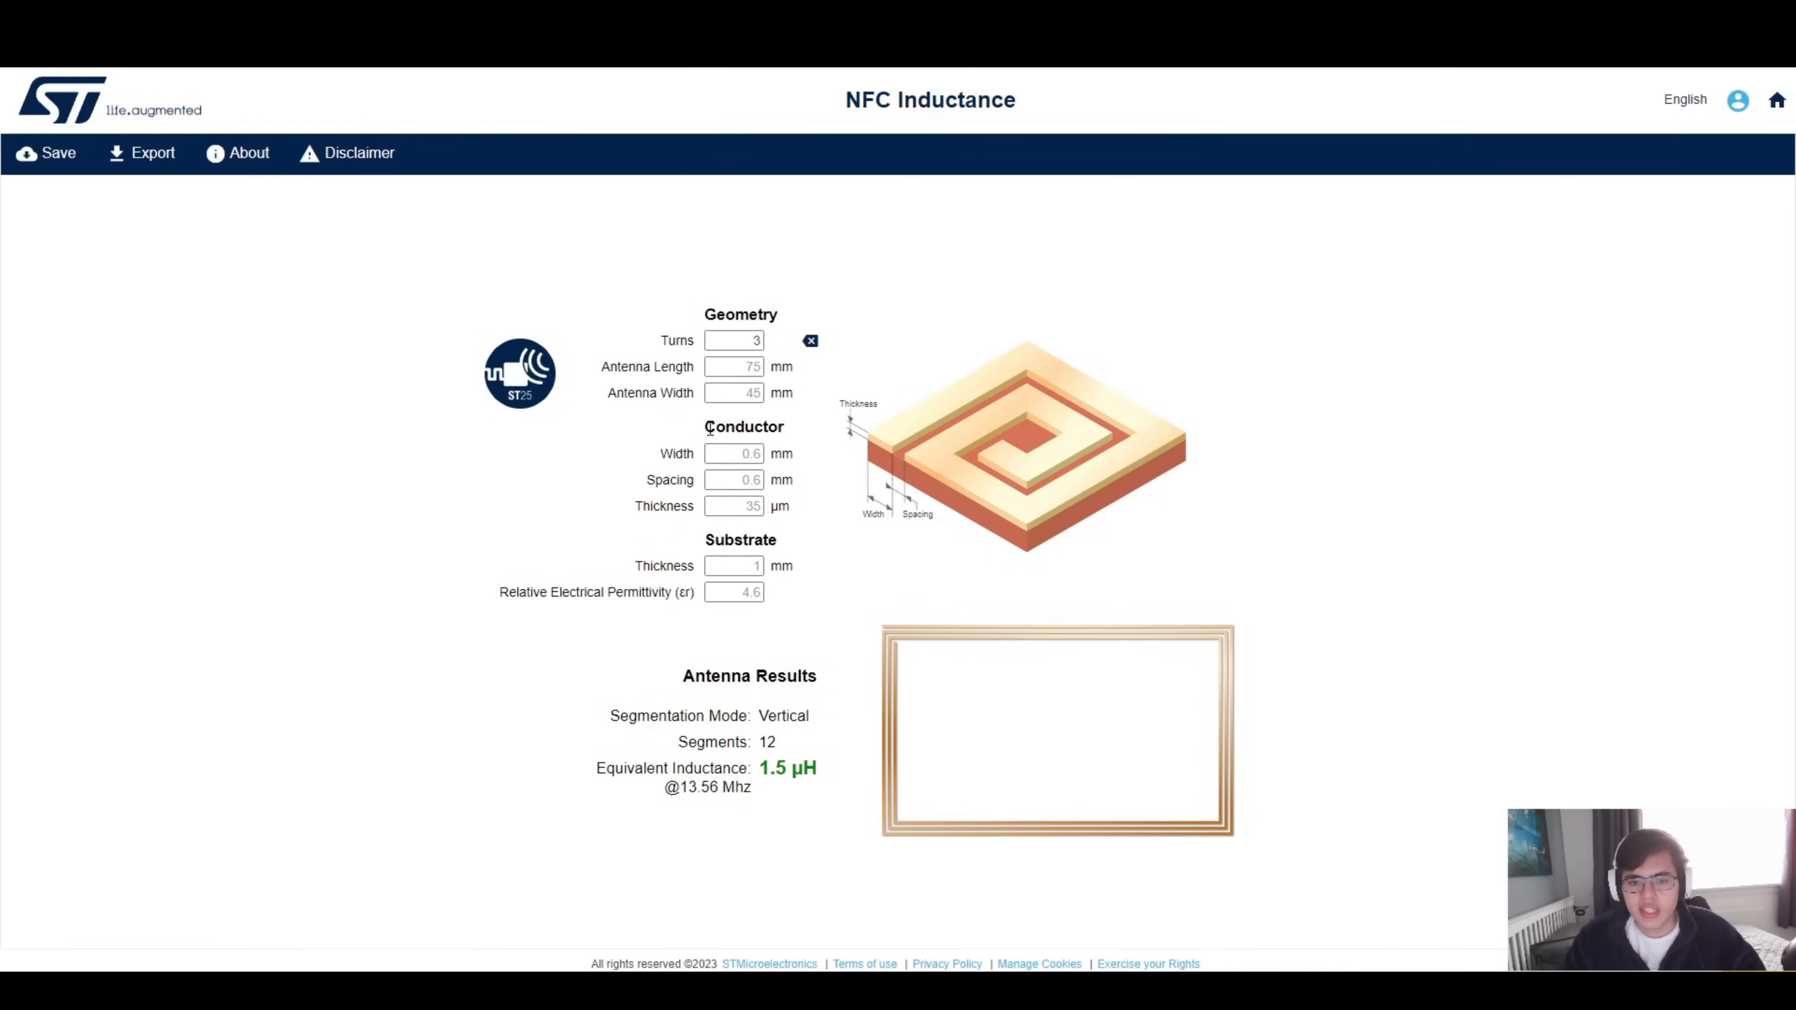
pyautogui.moveTo(1195, 874)
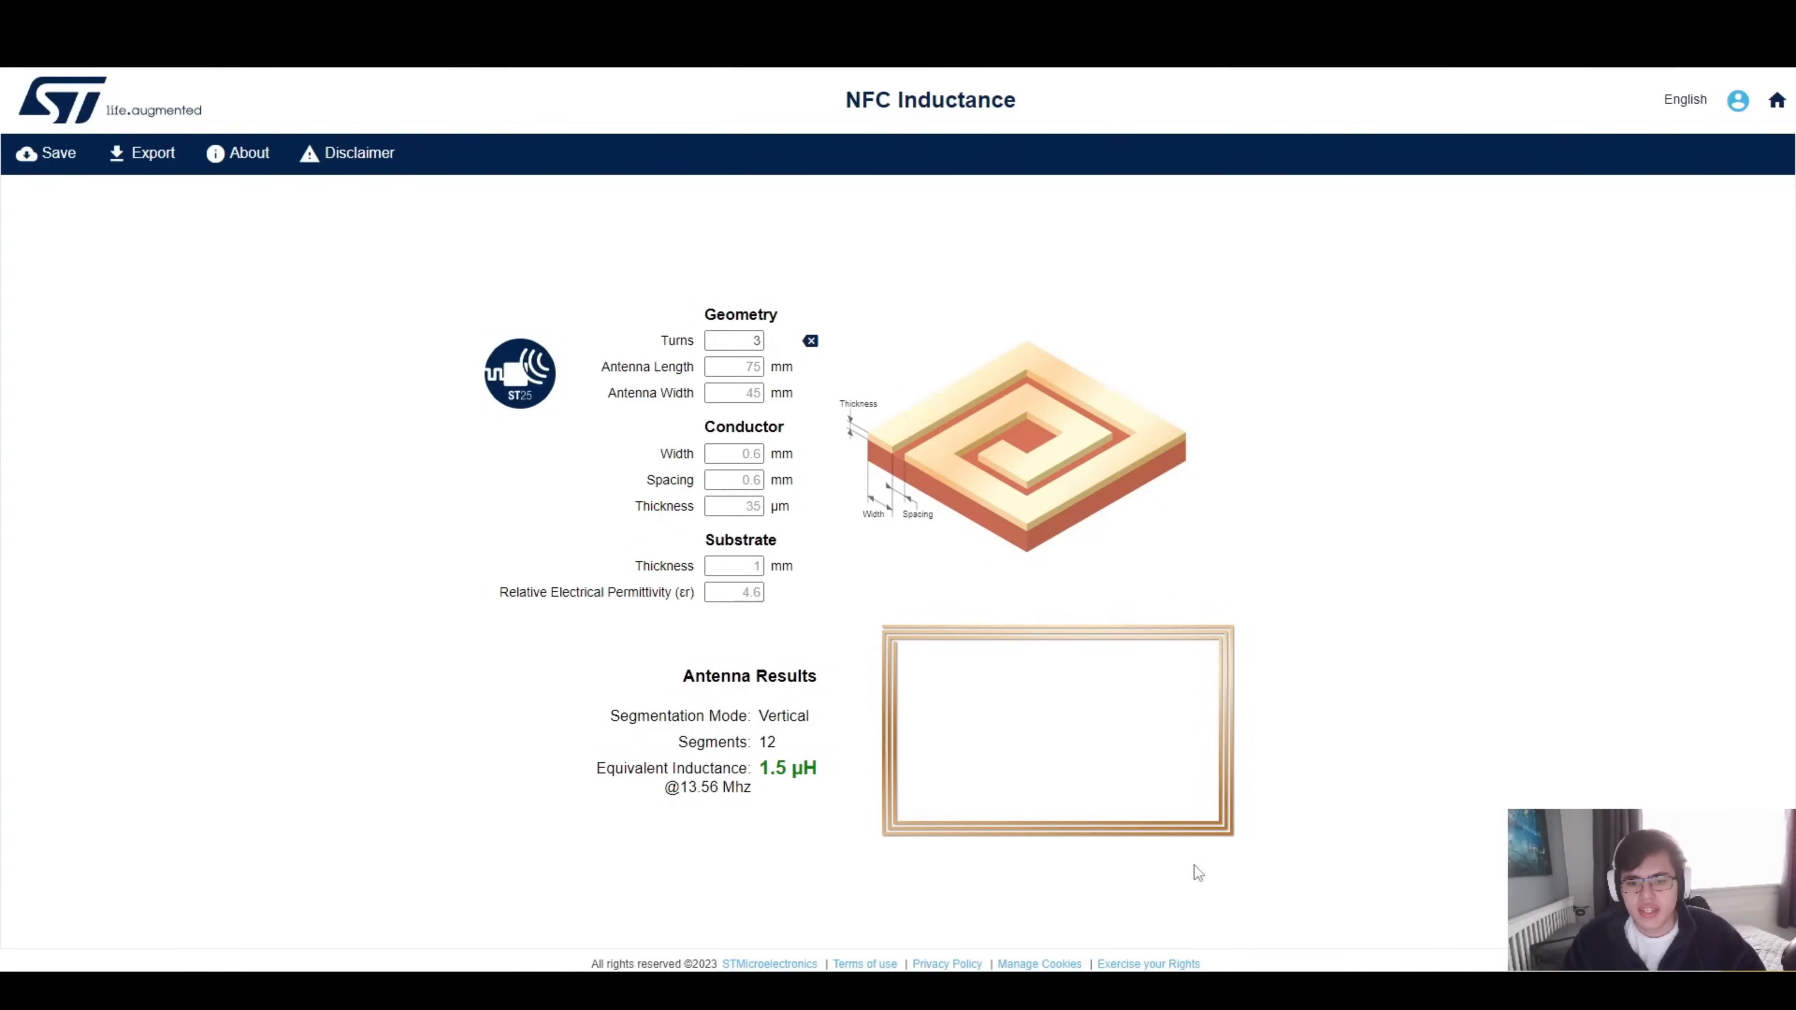
pyautogui.moveTo(1185, 707)
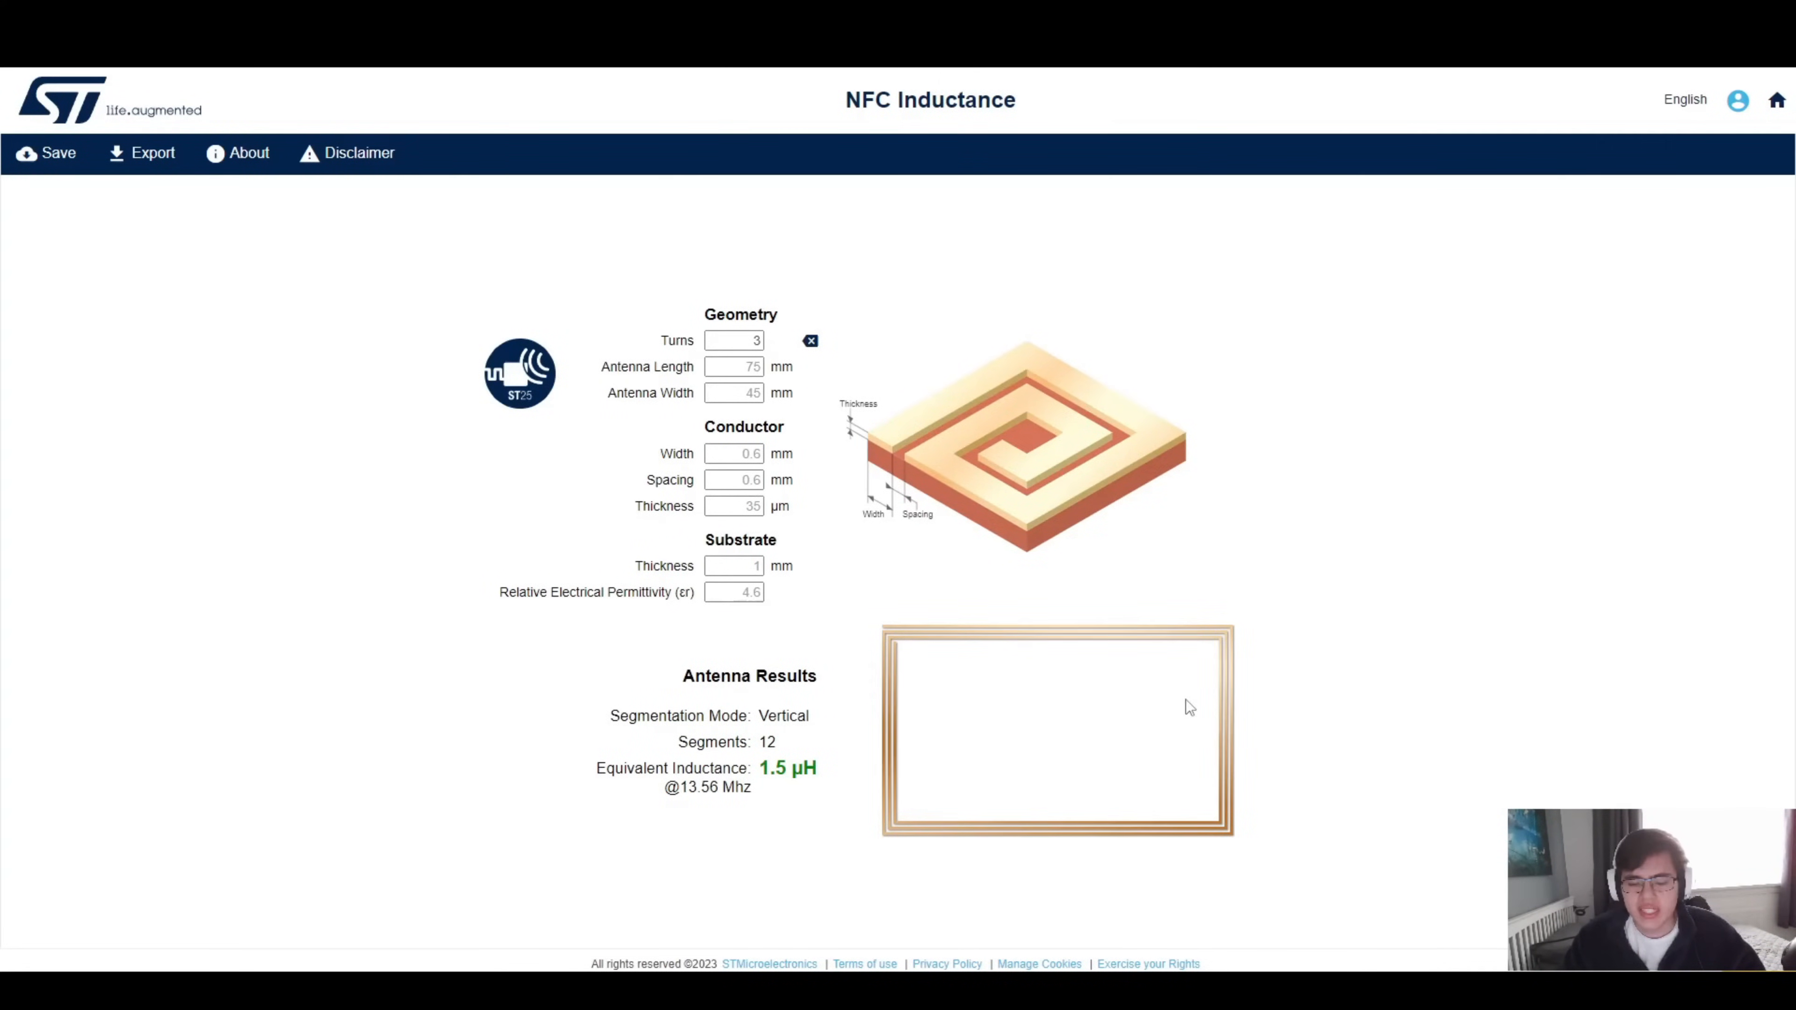
pyautogui.moveTo(888, 742)
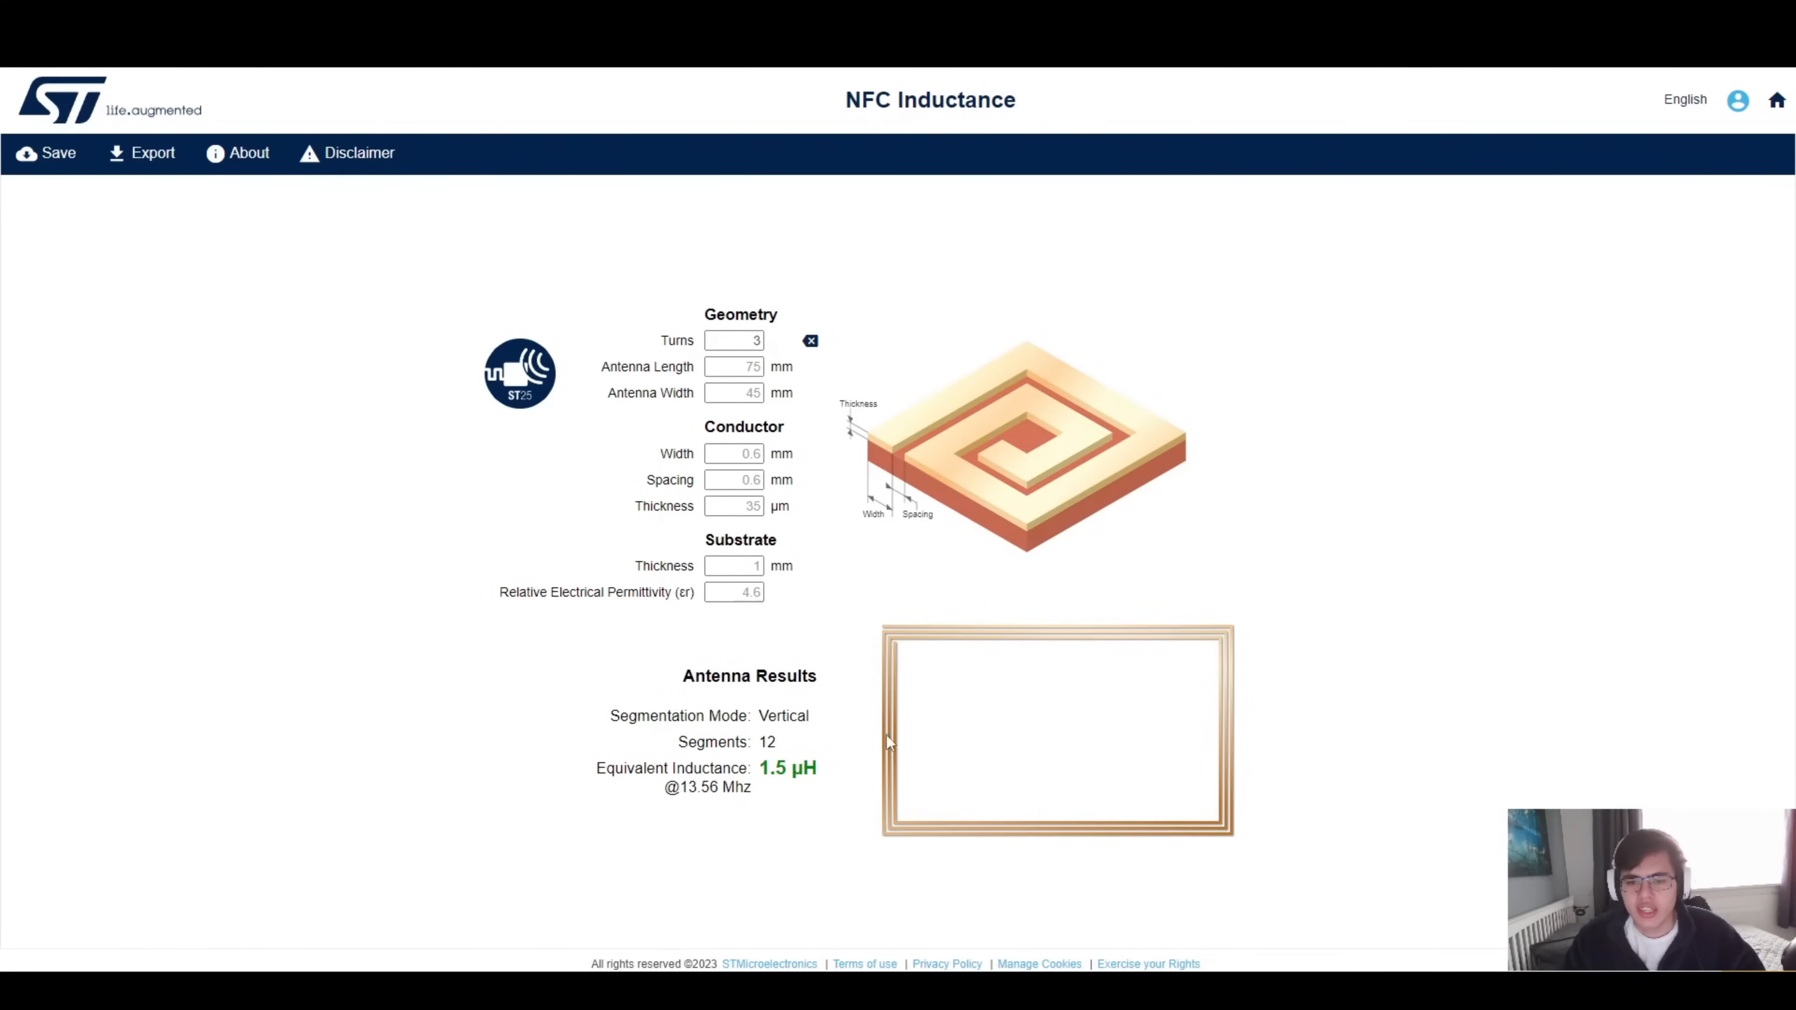
pyautogui.moveTo(1010, 774)
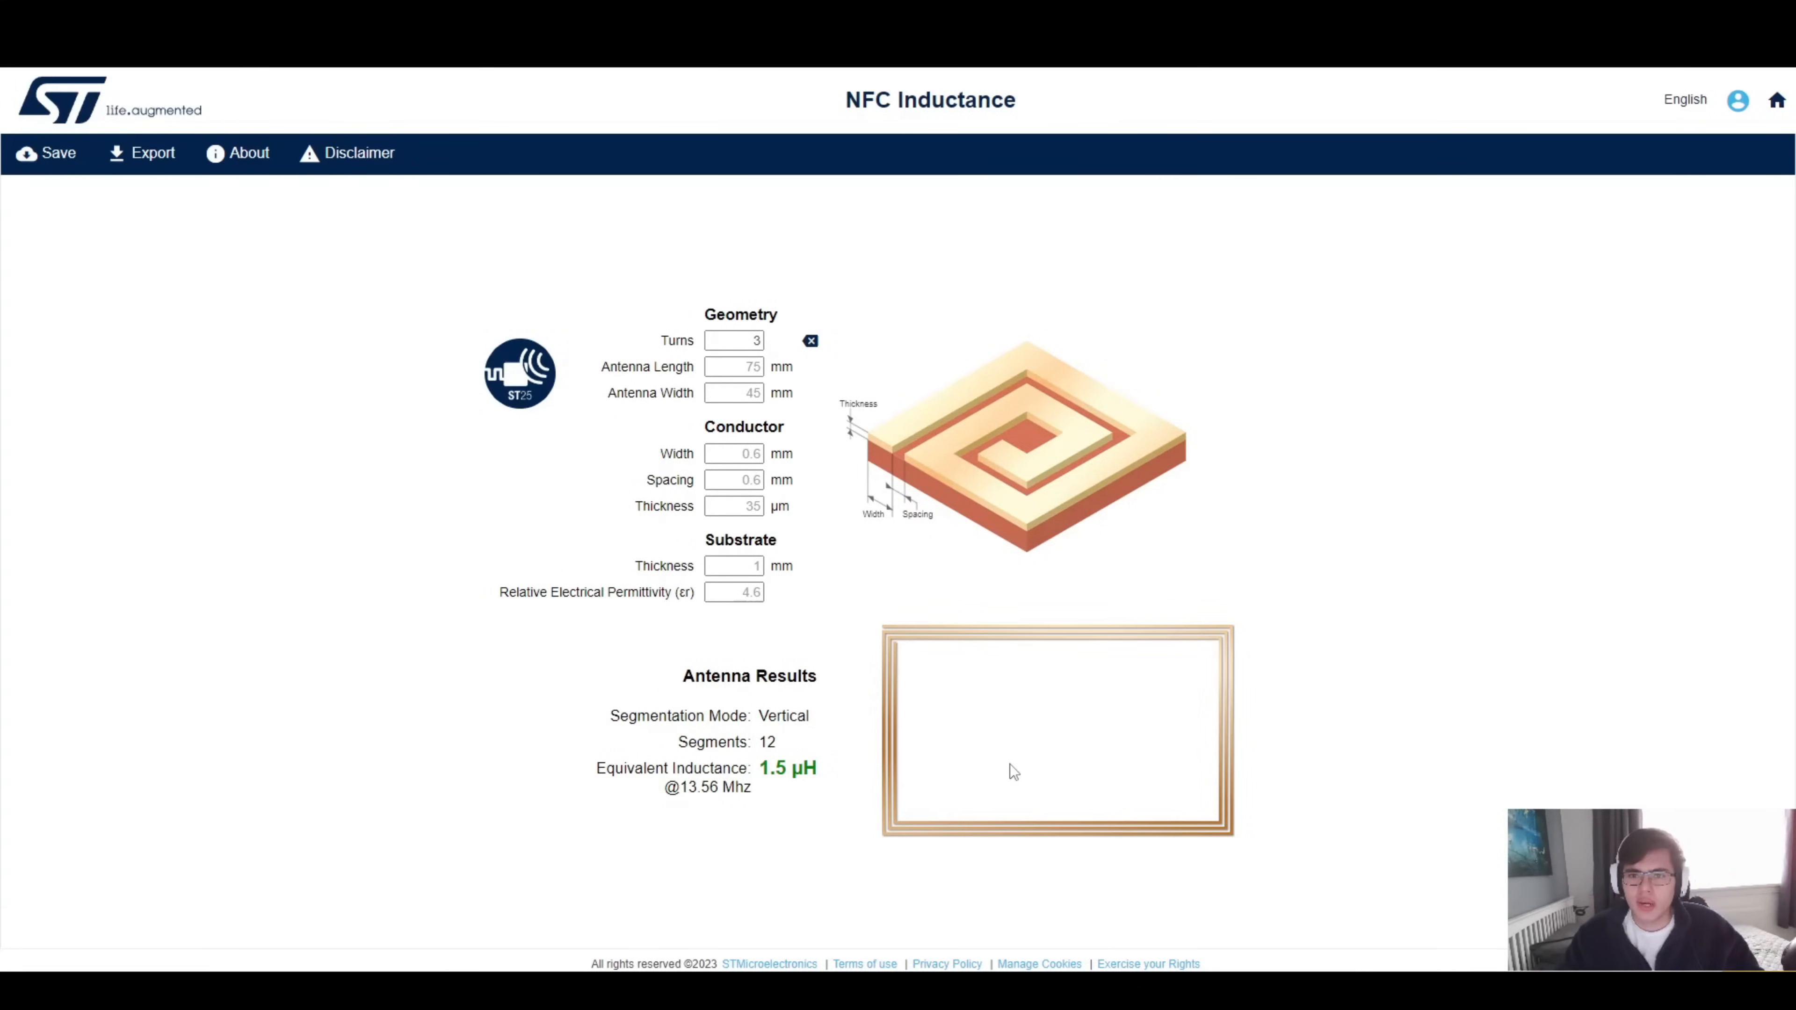
pyautogui.moveTo(1014, 704)
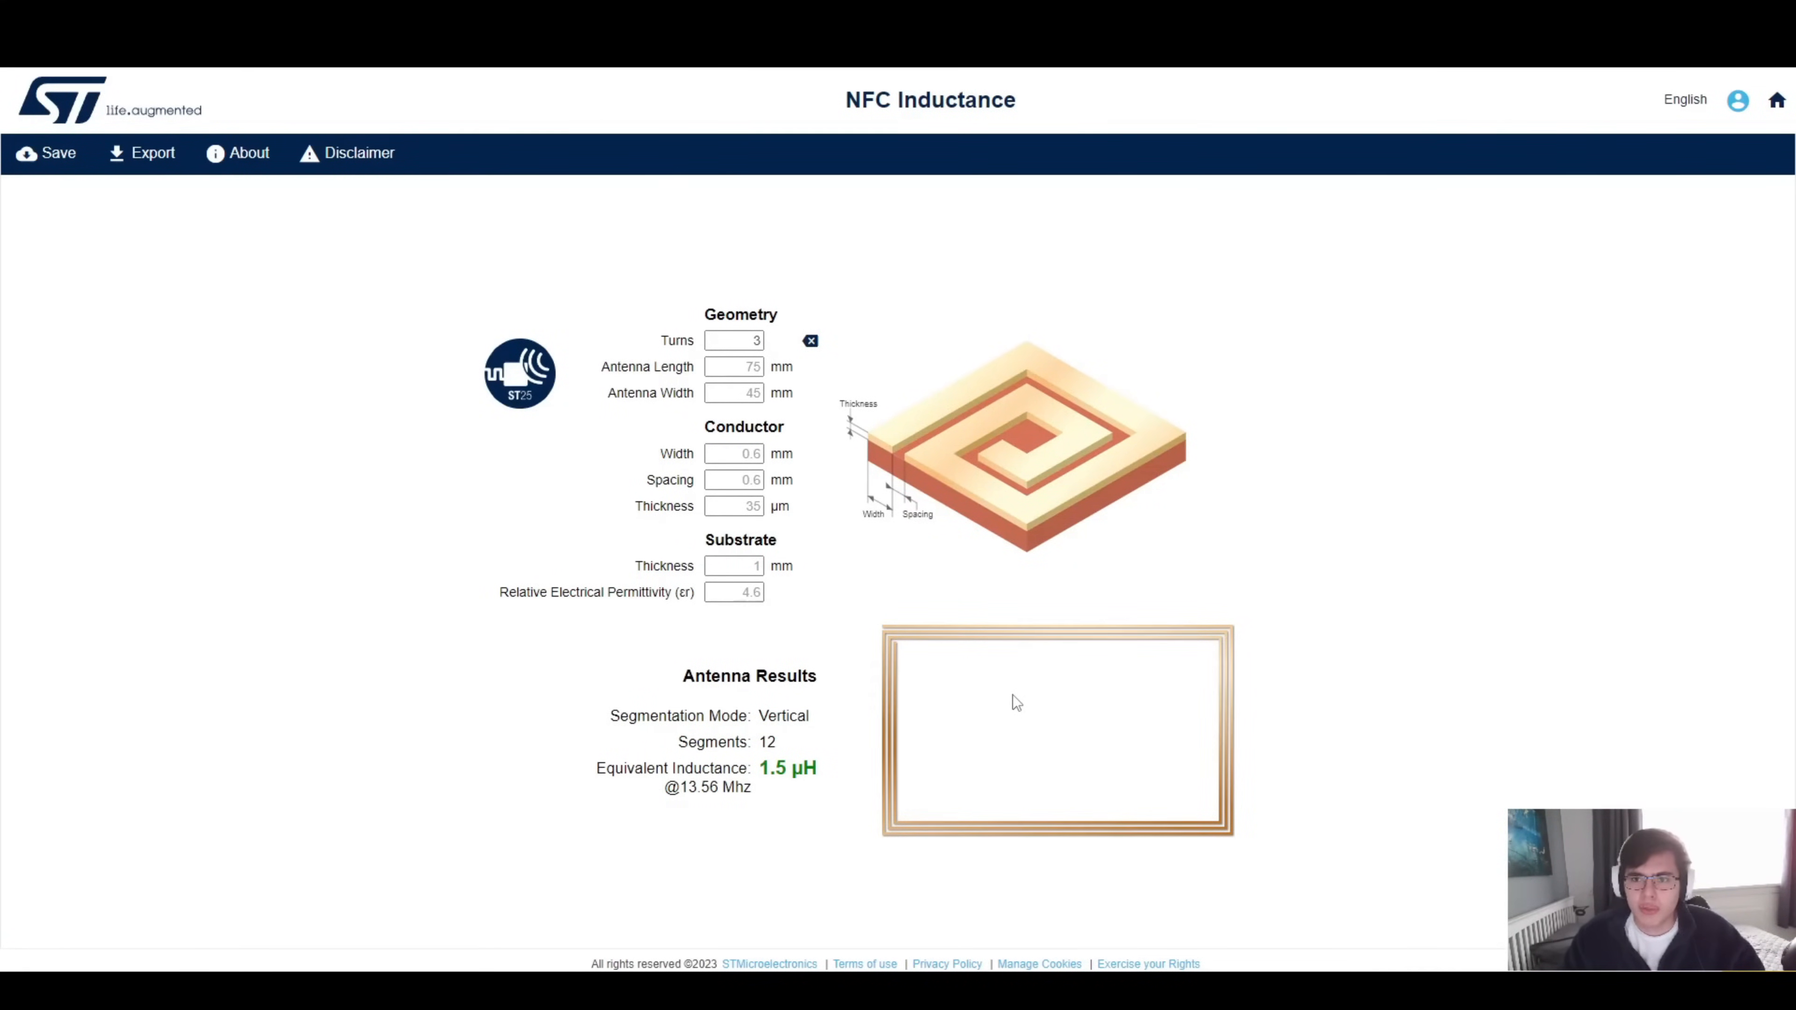
pyautogui.moveTo(963, 613)
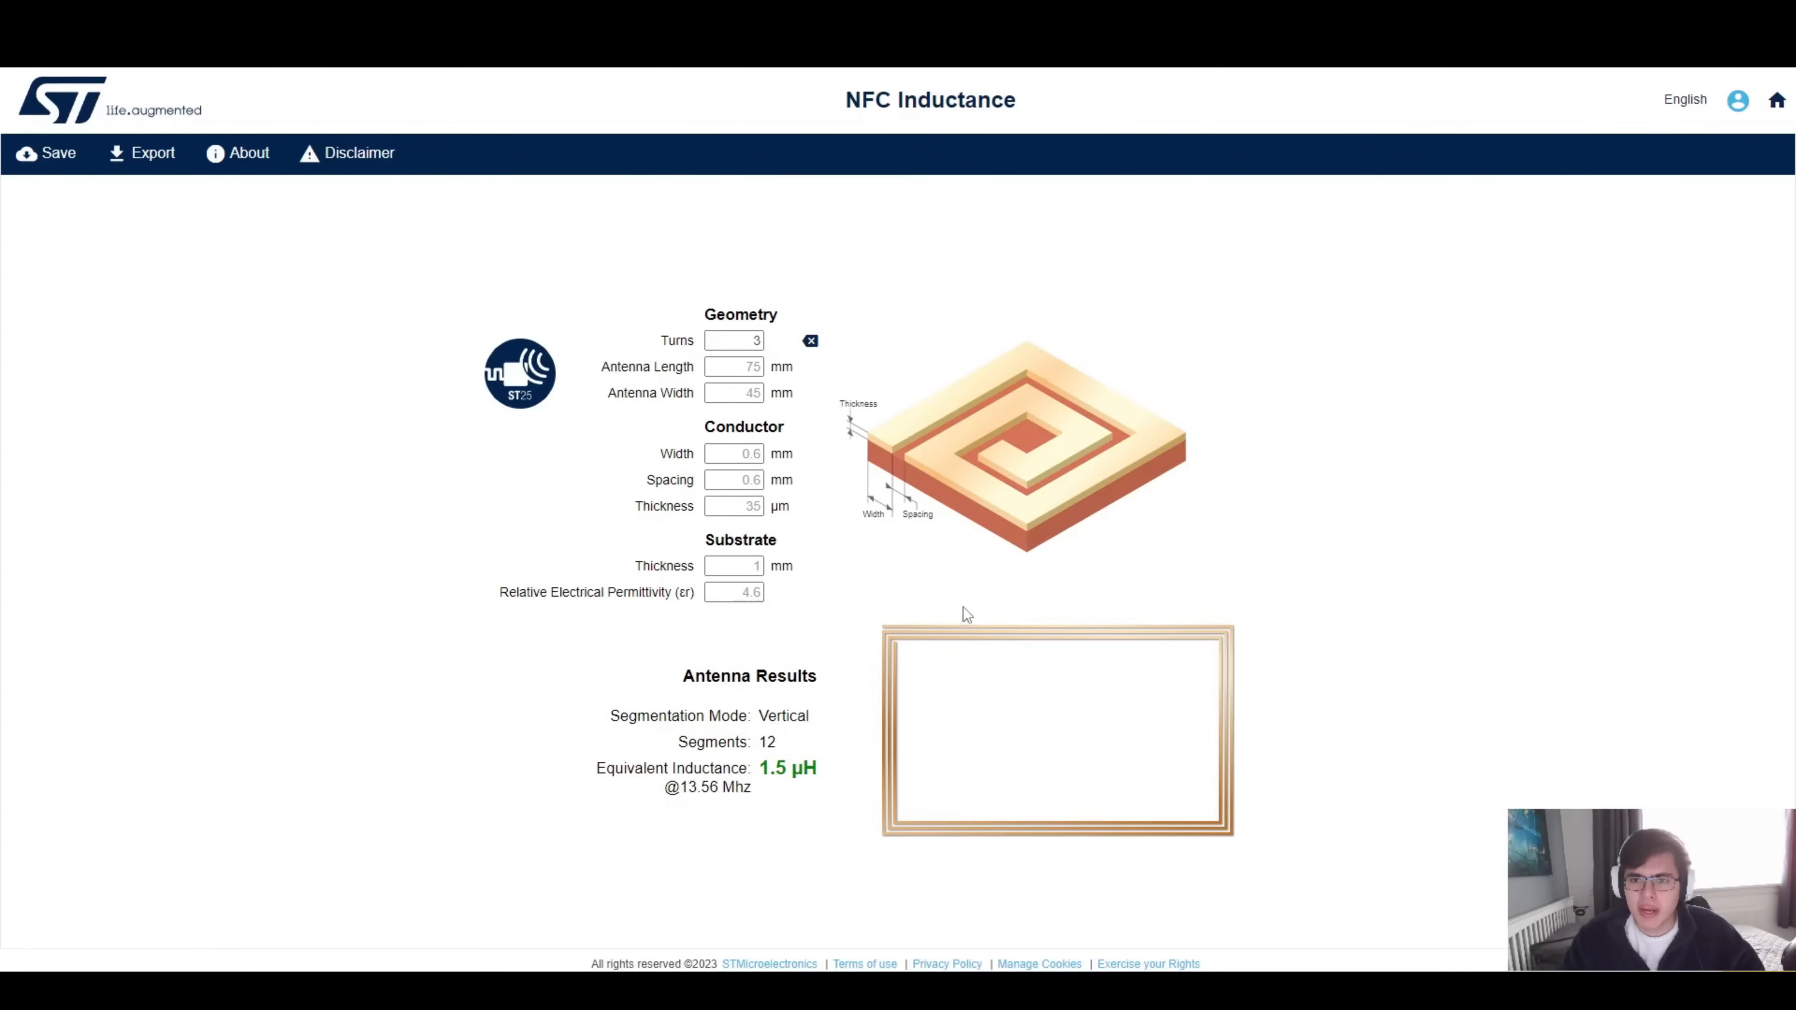
pyautogui.moveTo(964, 553)
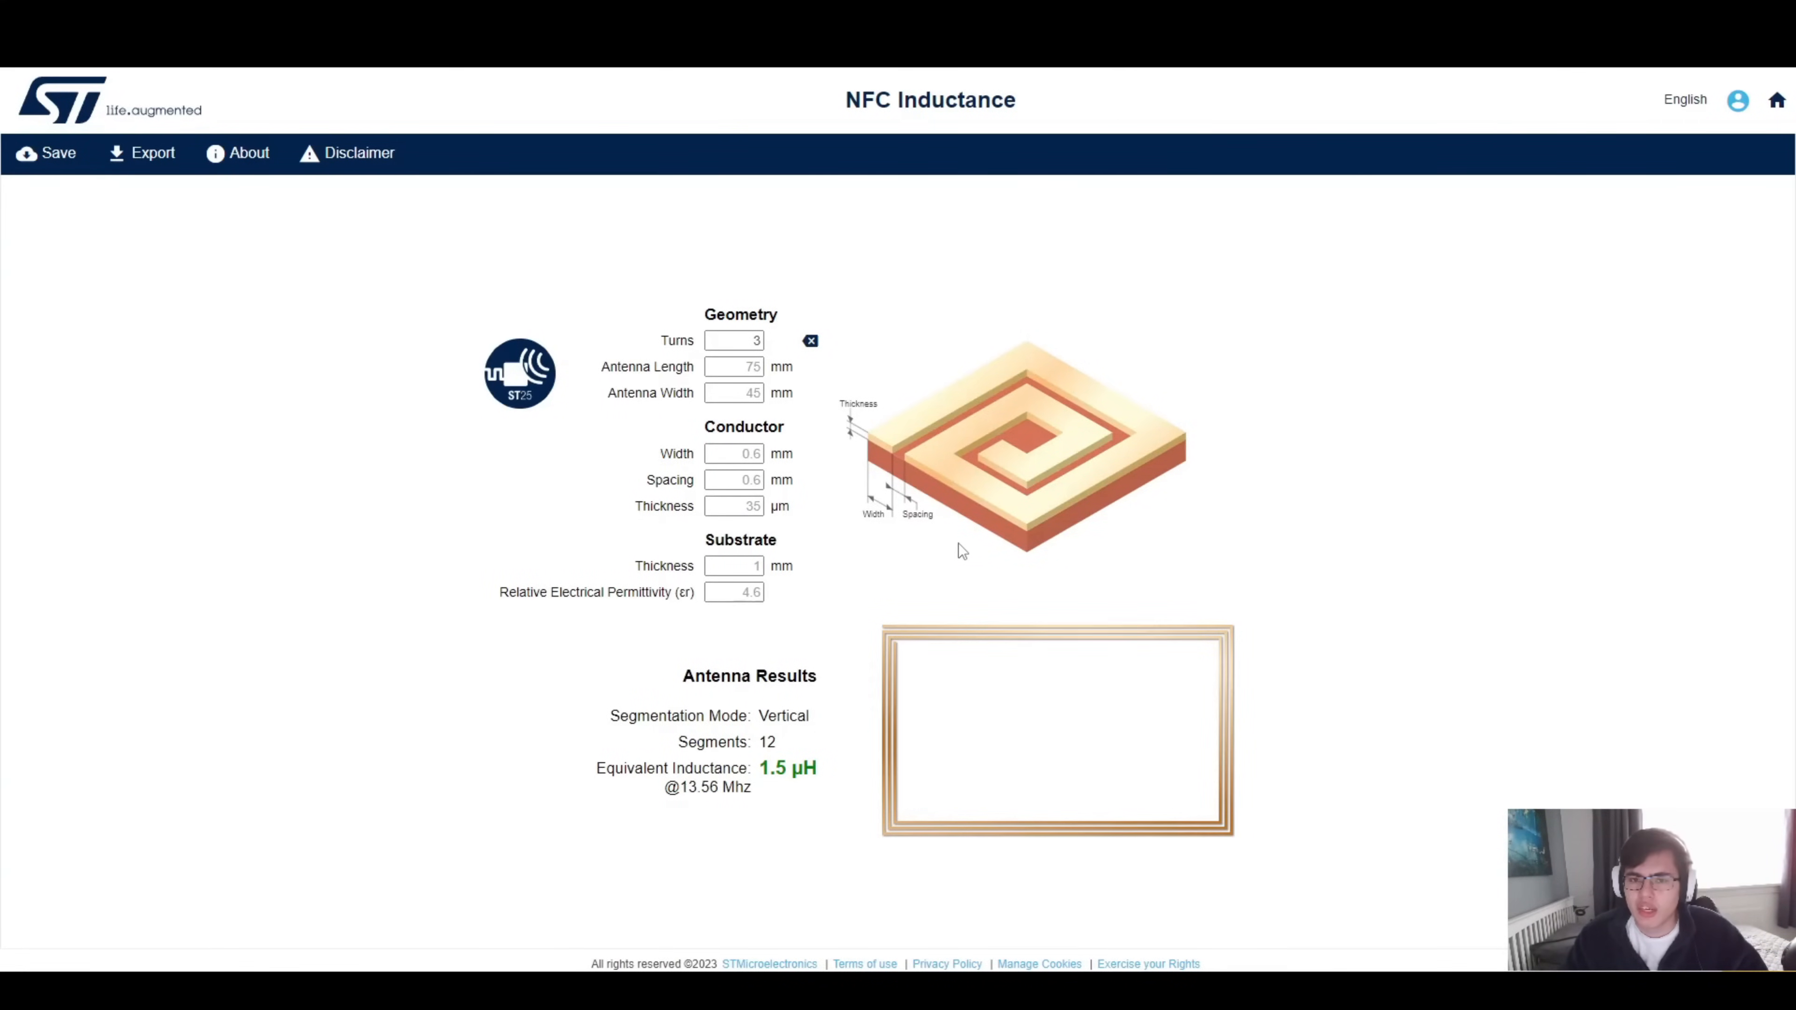
pyautogui.moveTo(972, 561)
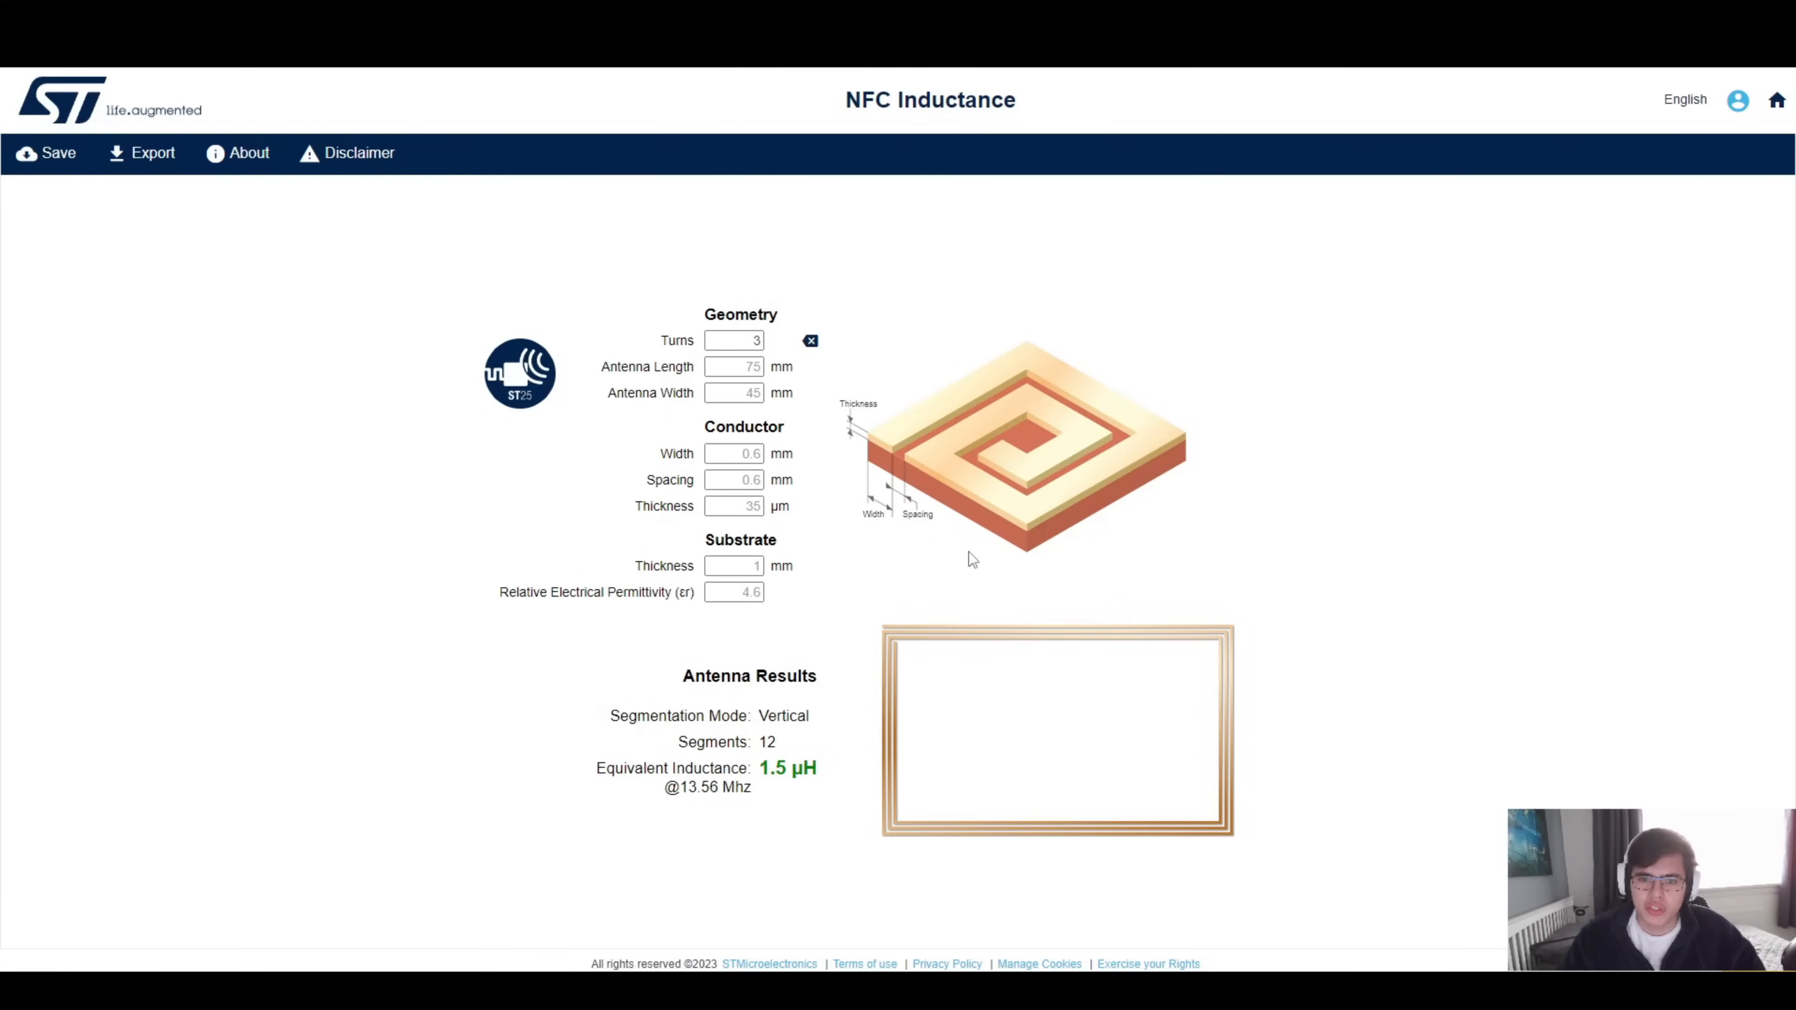
pyautogui.moveTo(802, 795)
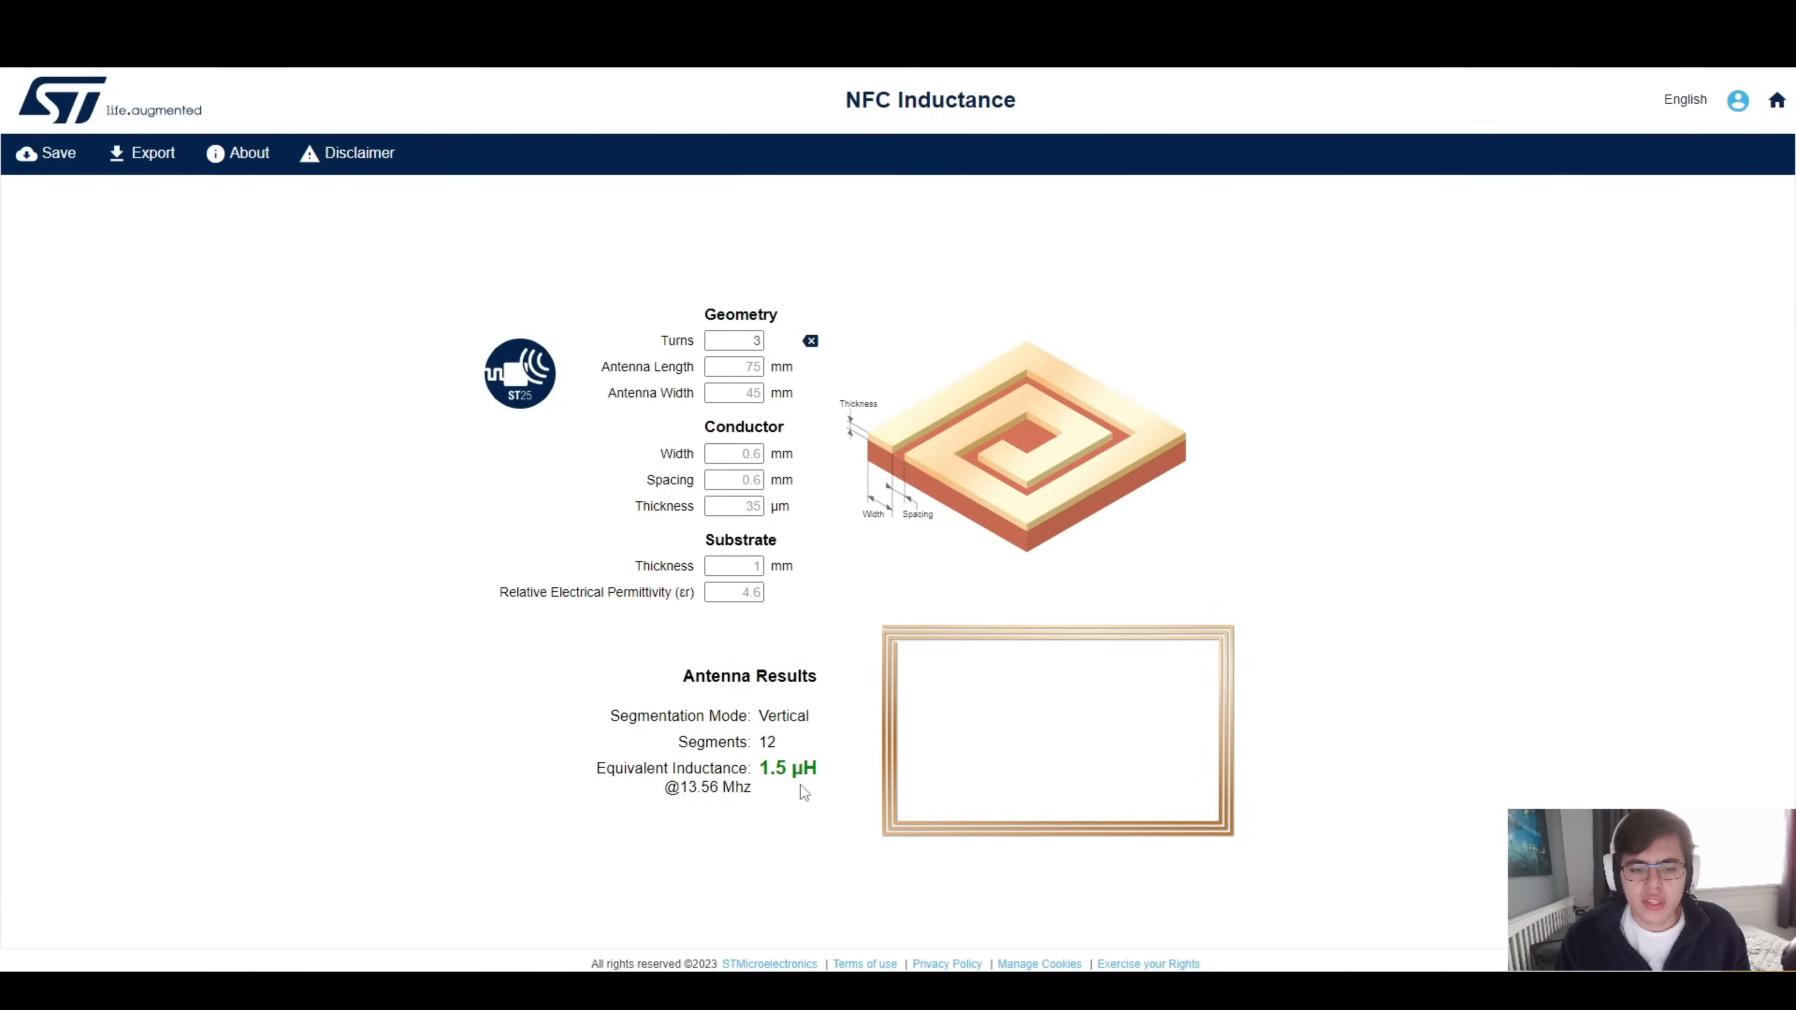
pyautogui.moveTo(904, 791)
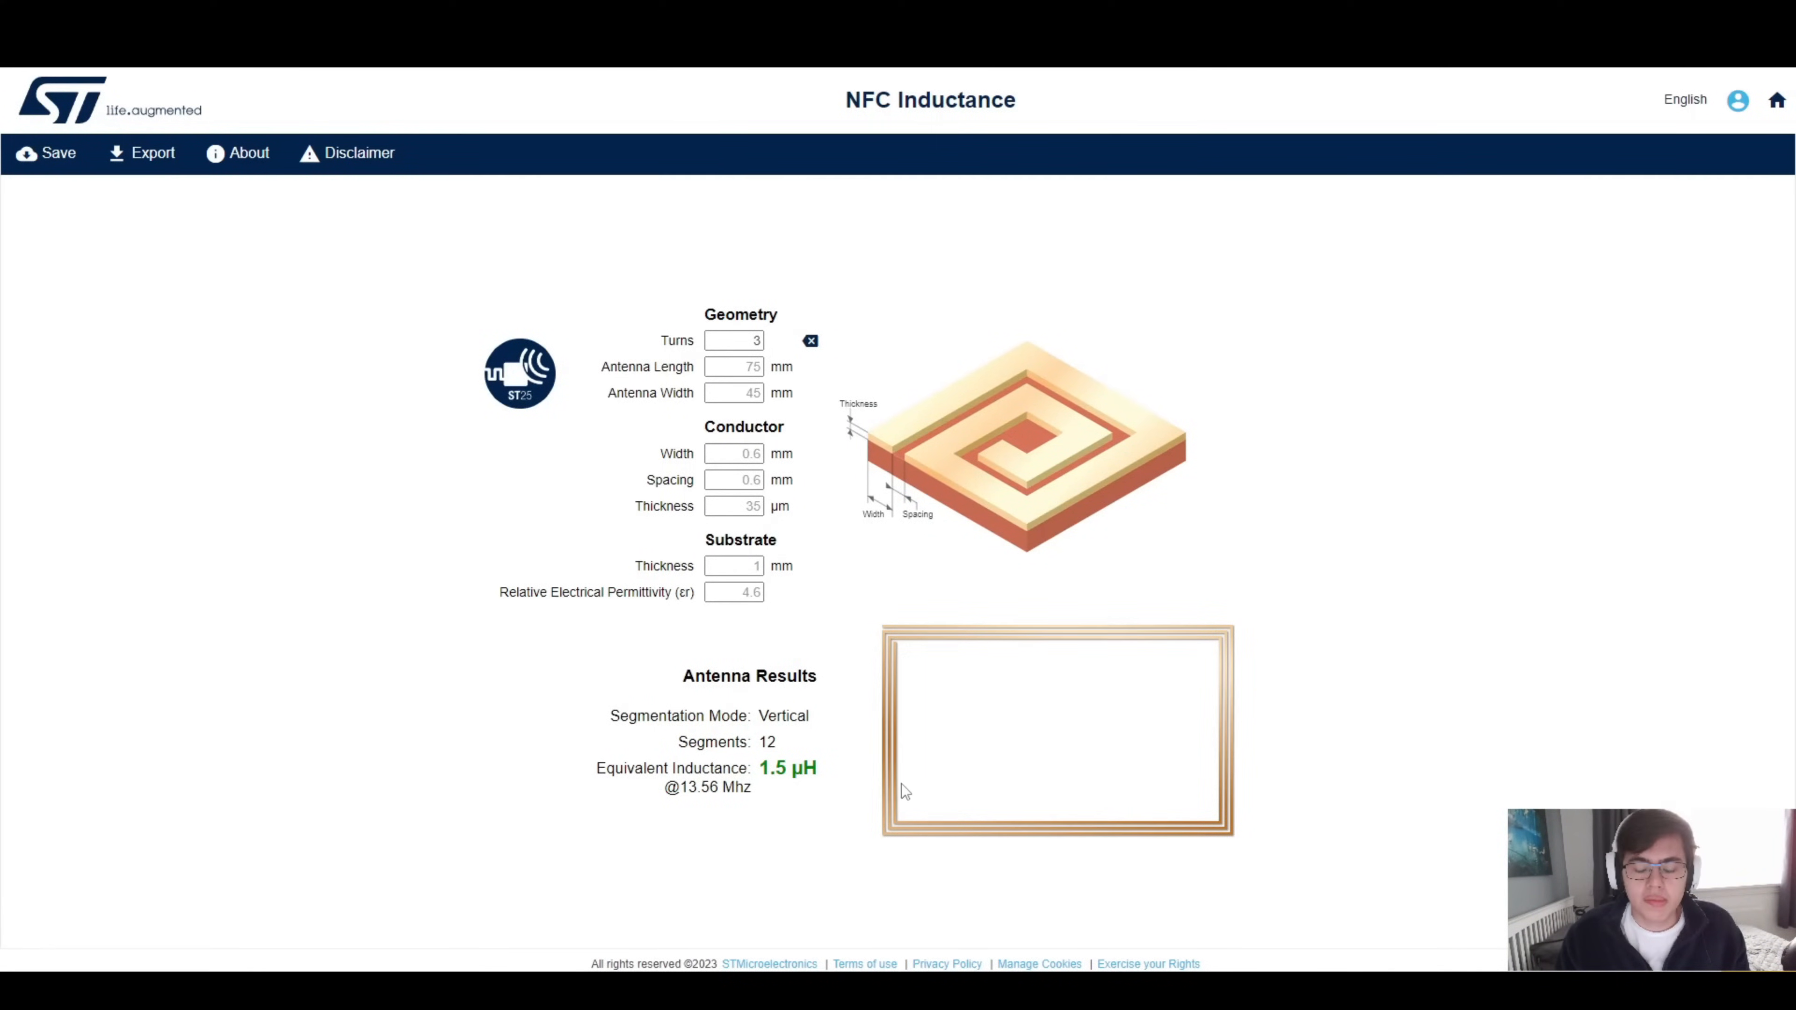
pyautogui.moveTo(797, 621)
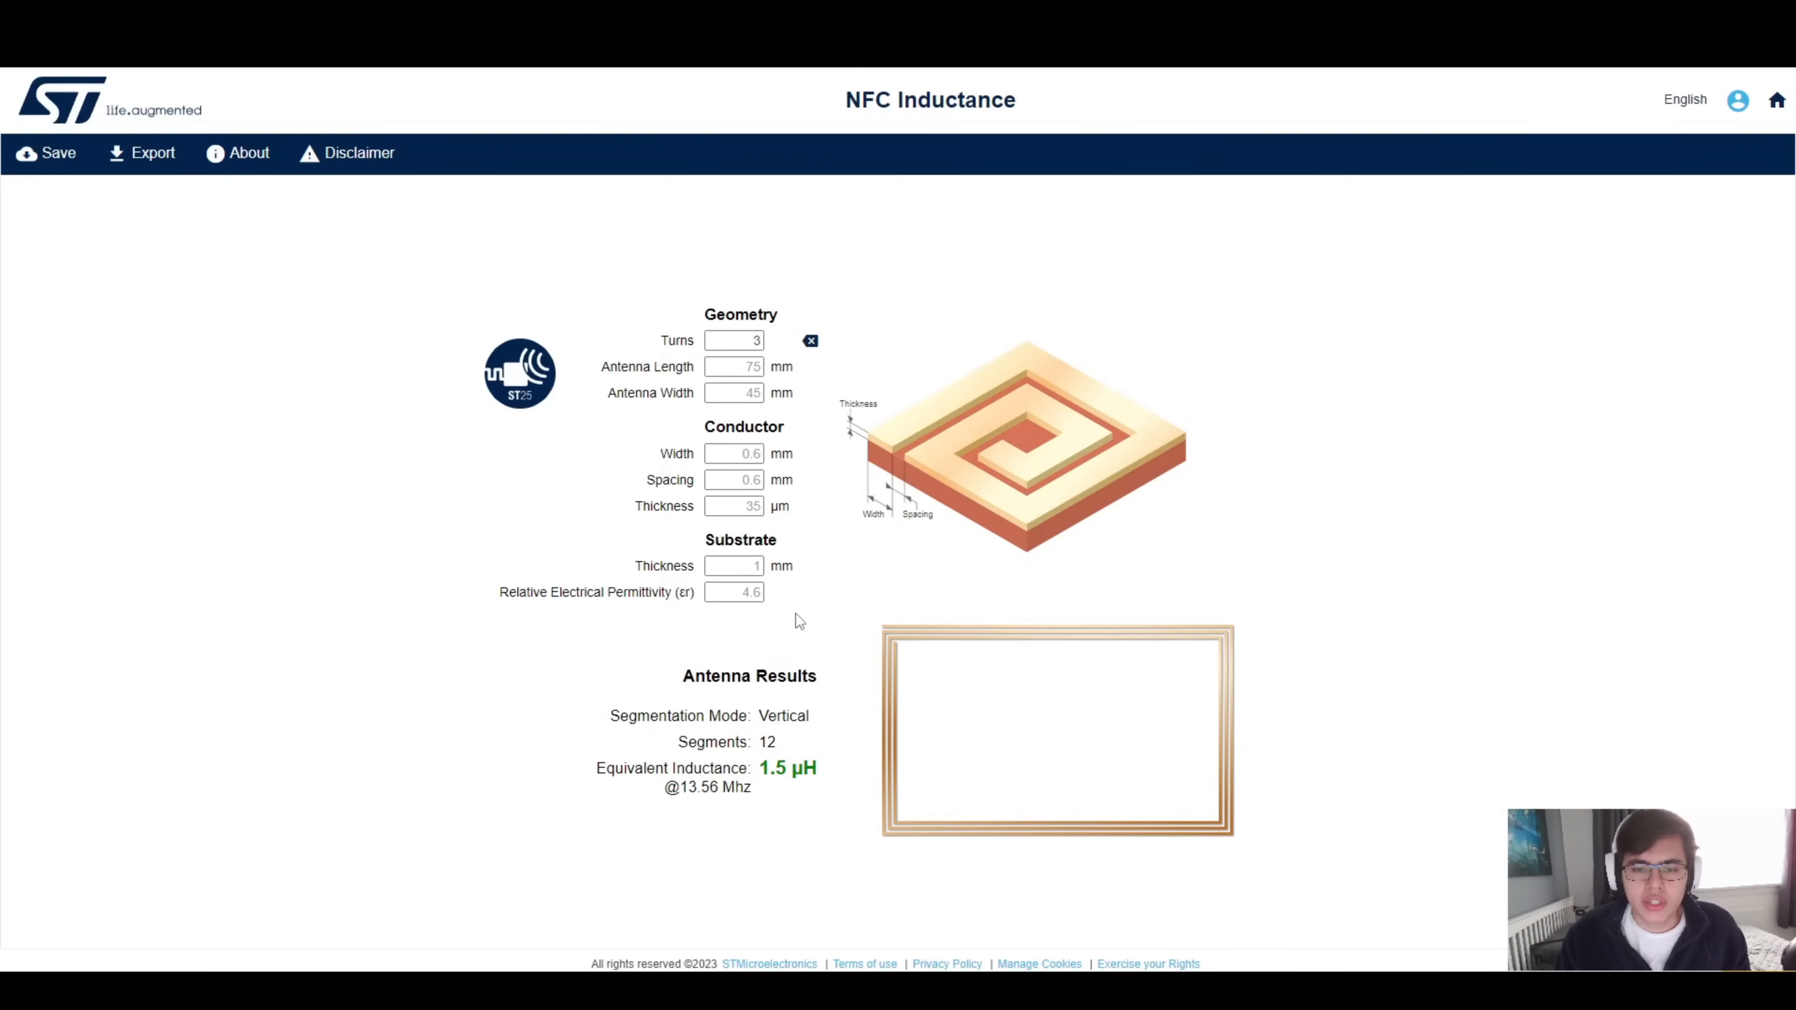
pyautogui.moveTo(801, 600)
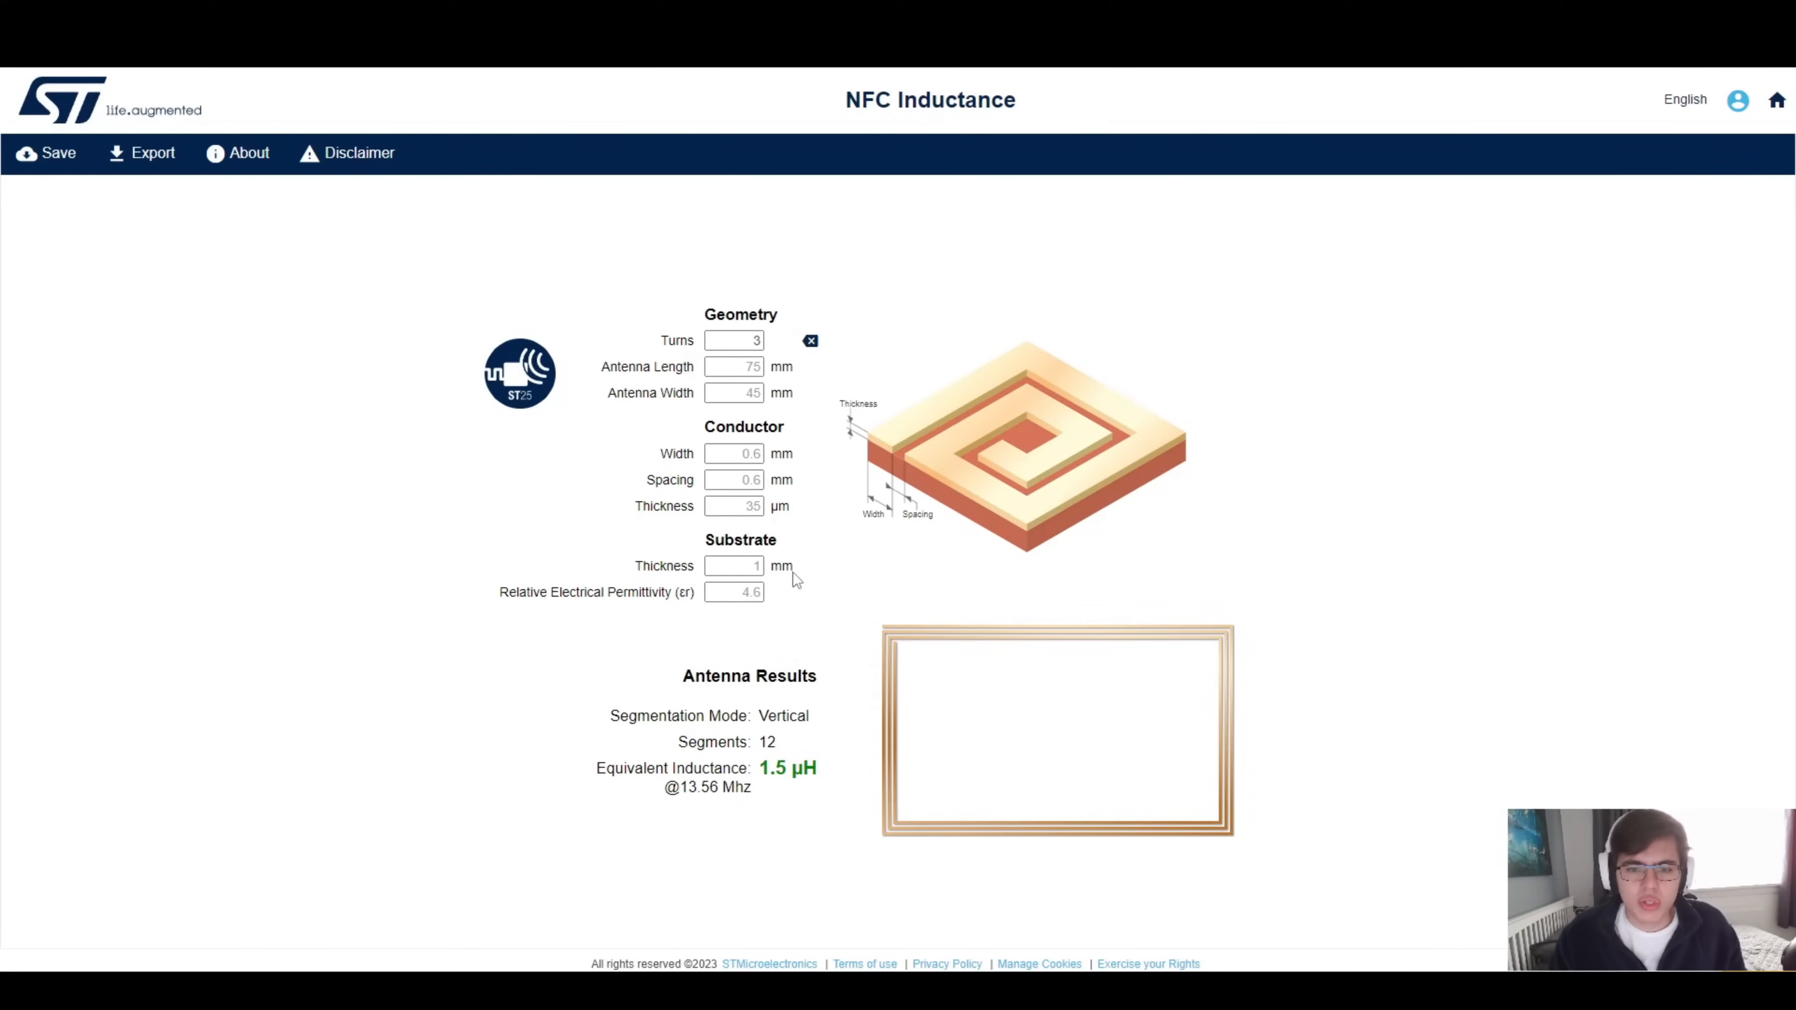
pyautogui.moveTo(788, 539)
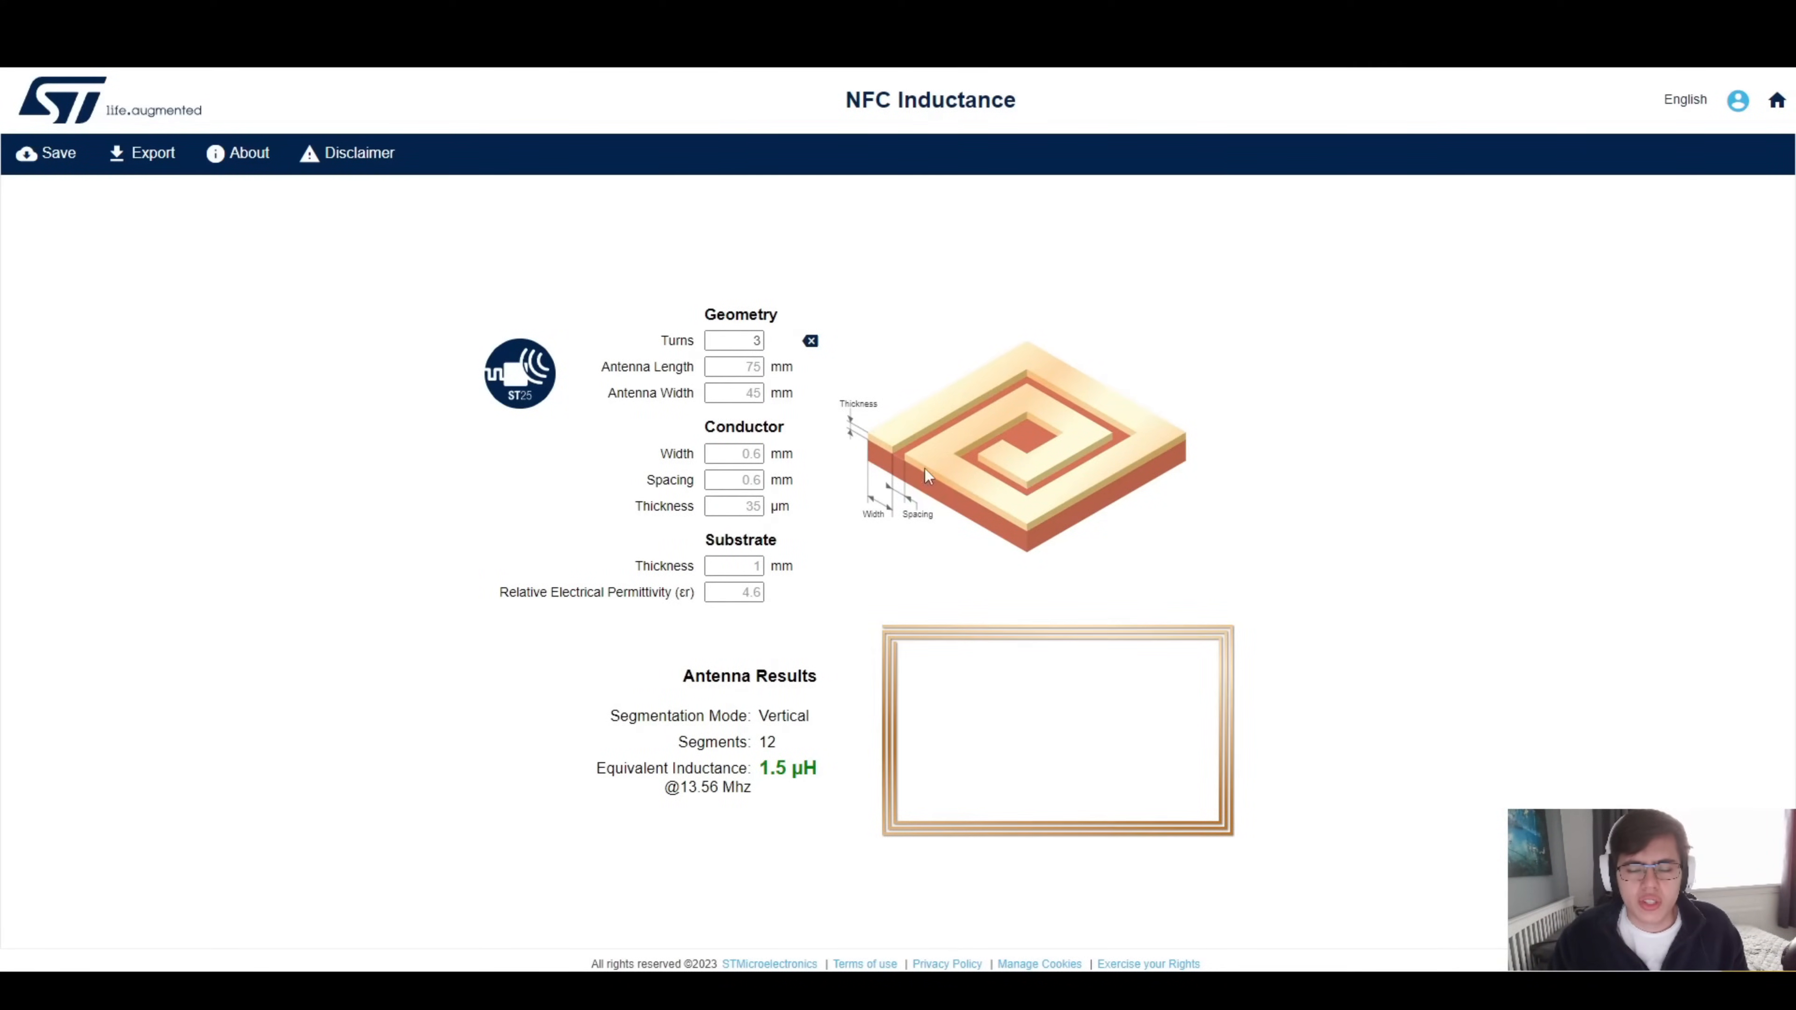
pyautogui.moveTo(689, 704)
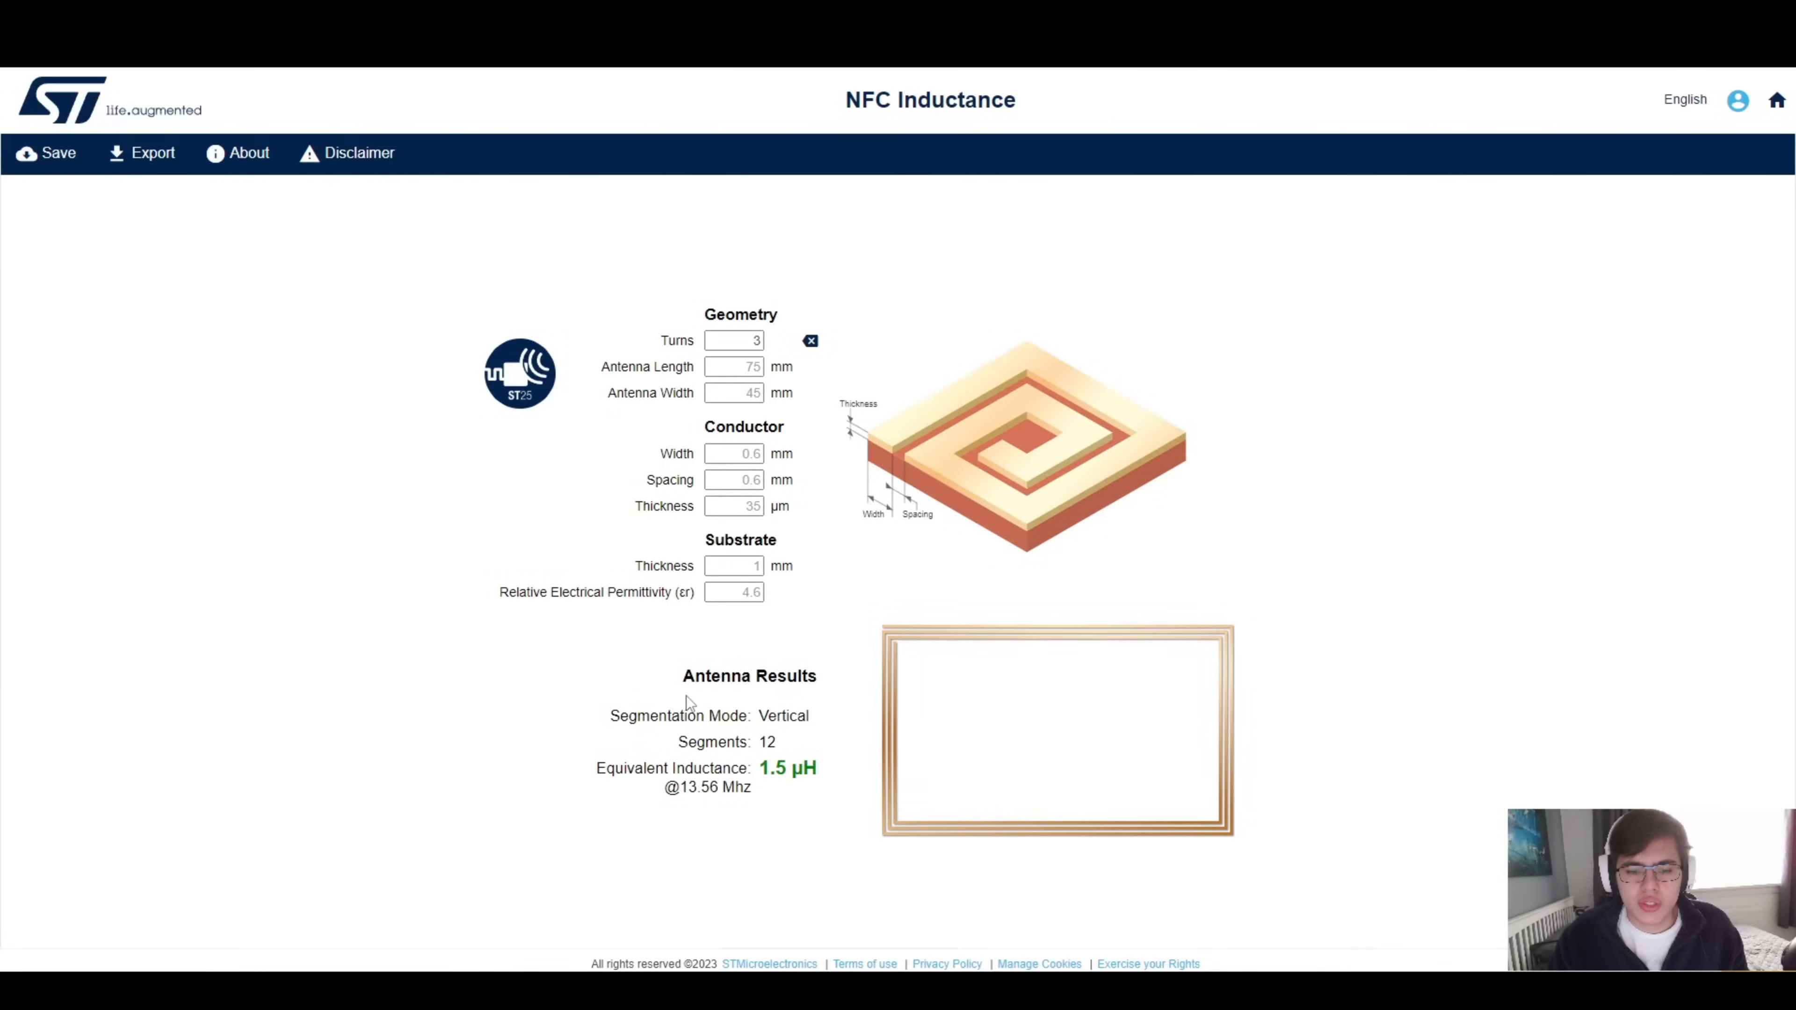
pyautogui.moveTo(823, 793)
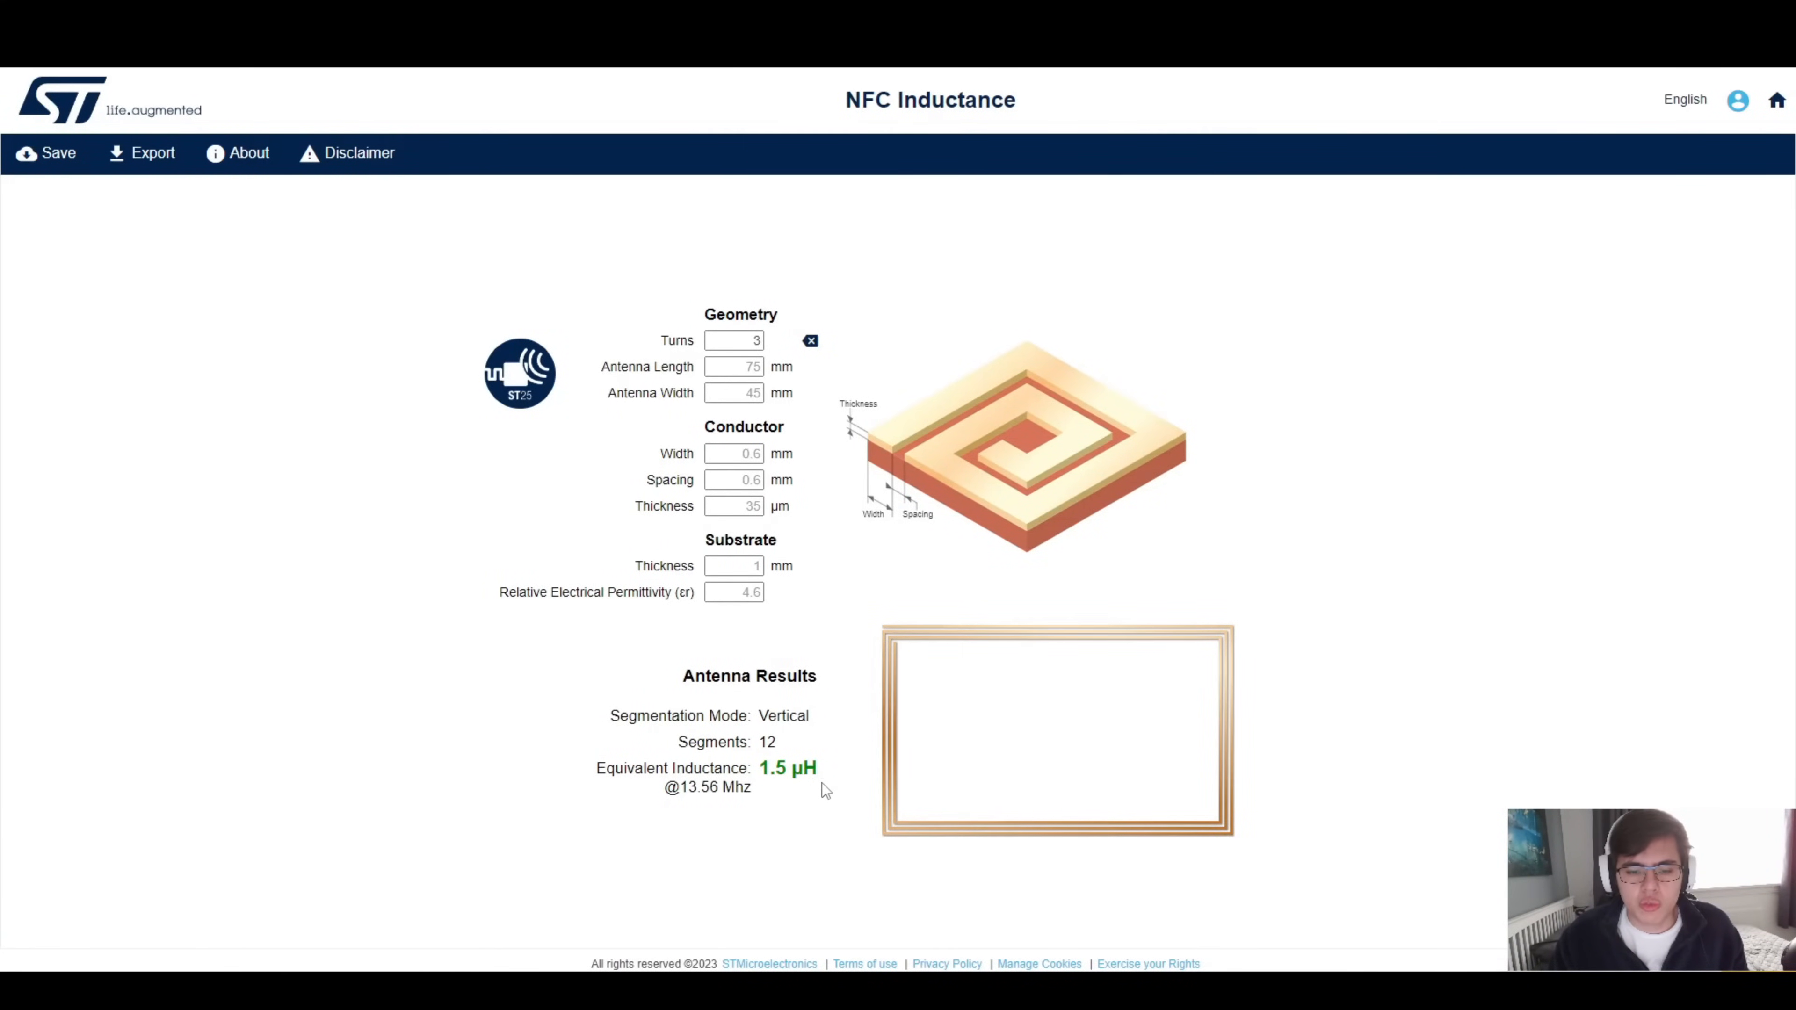
pyautogui.moveTo(792, 552)
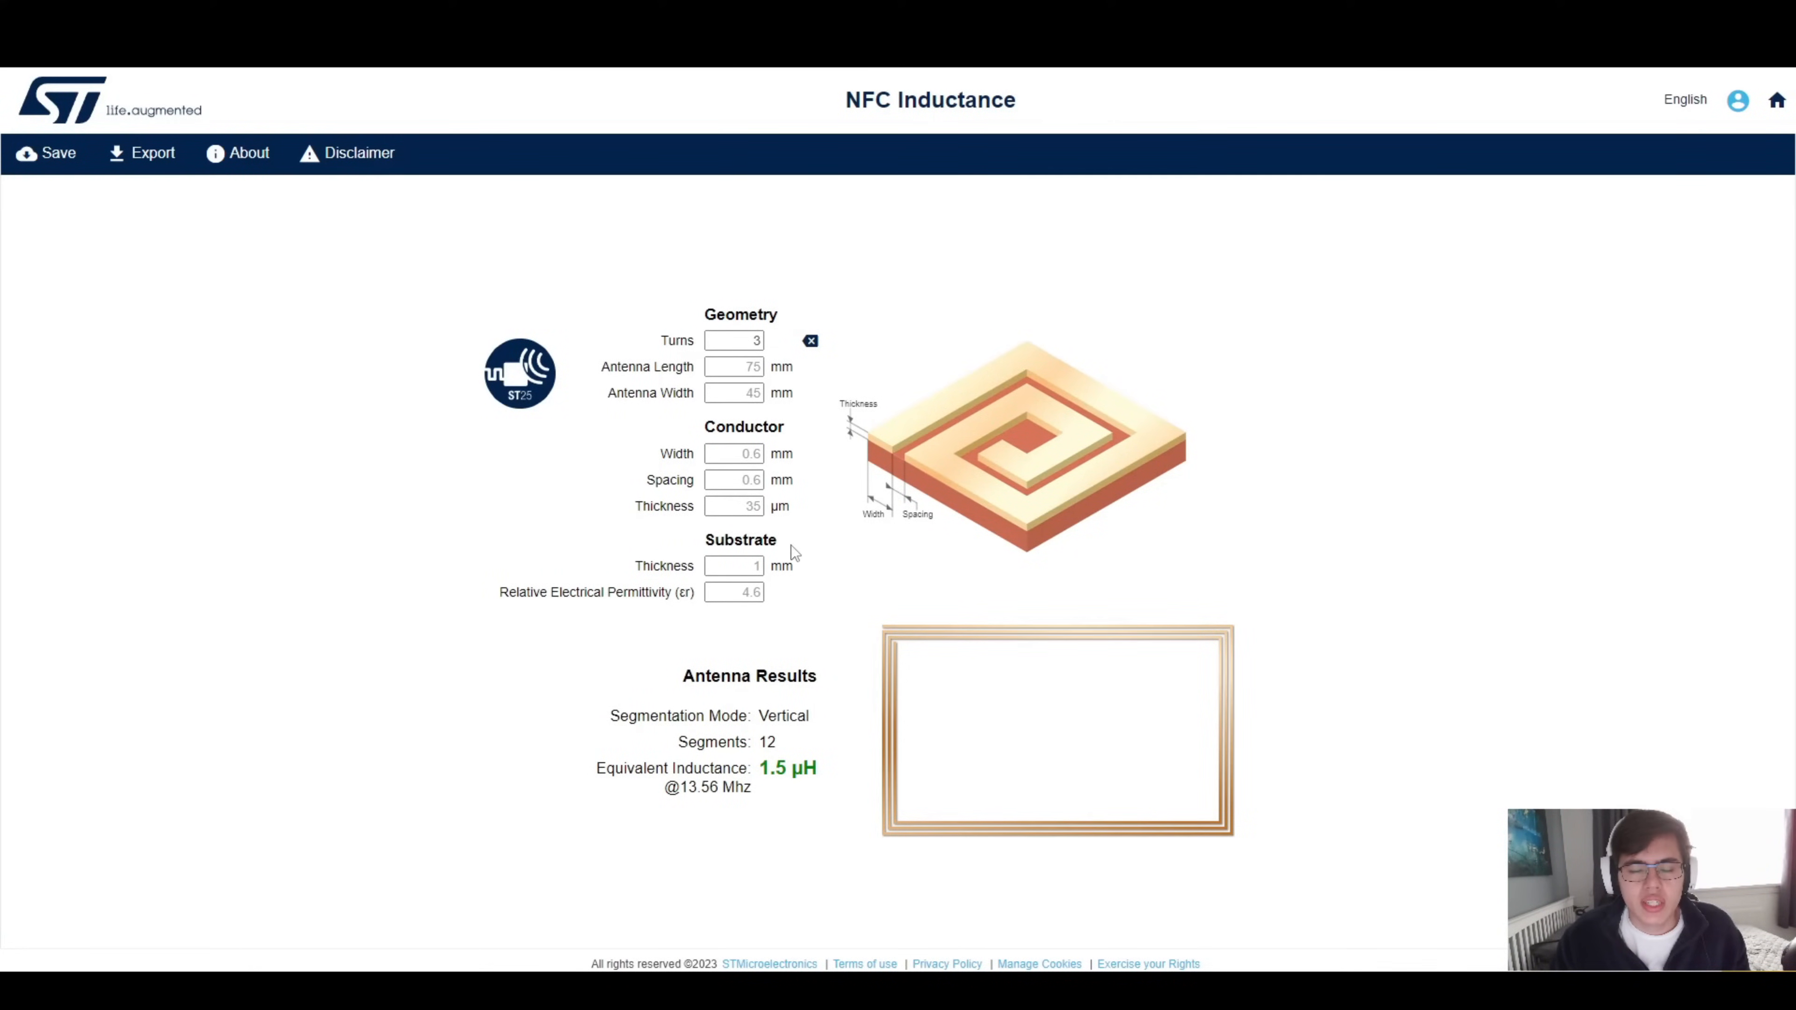
pyautogui.moveTo(812, 520)
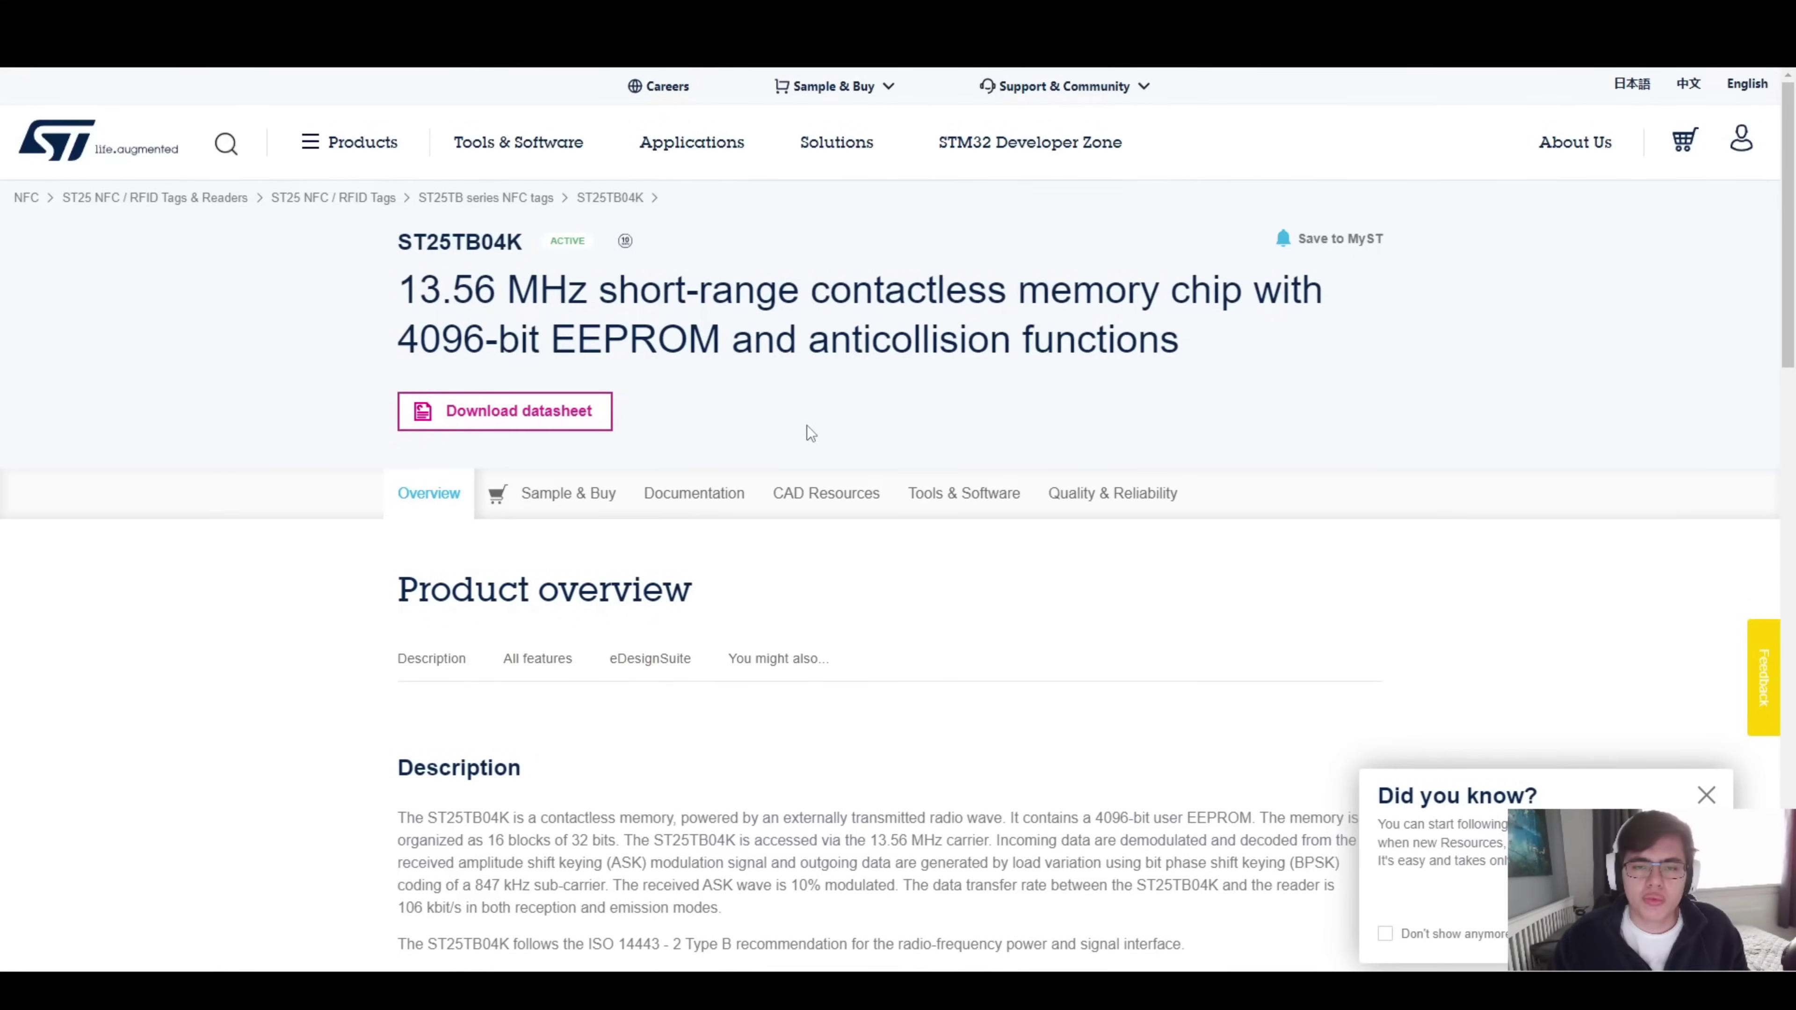
# Download the ST25TB04K datasheet and scroll to its page-2 description.
pyautogui.click(504, 411)
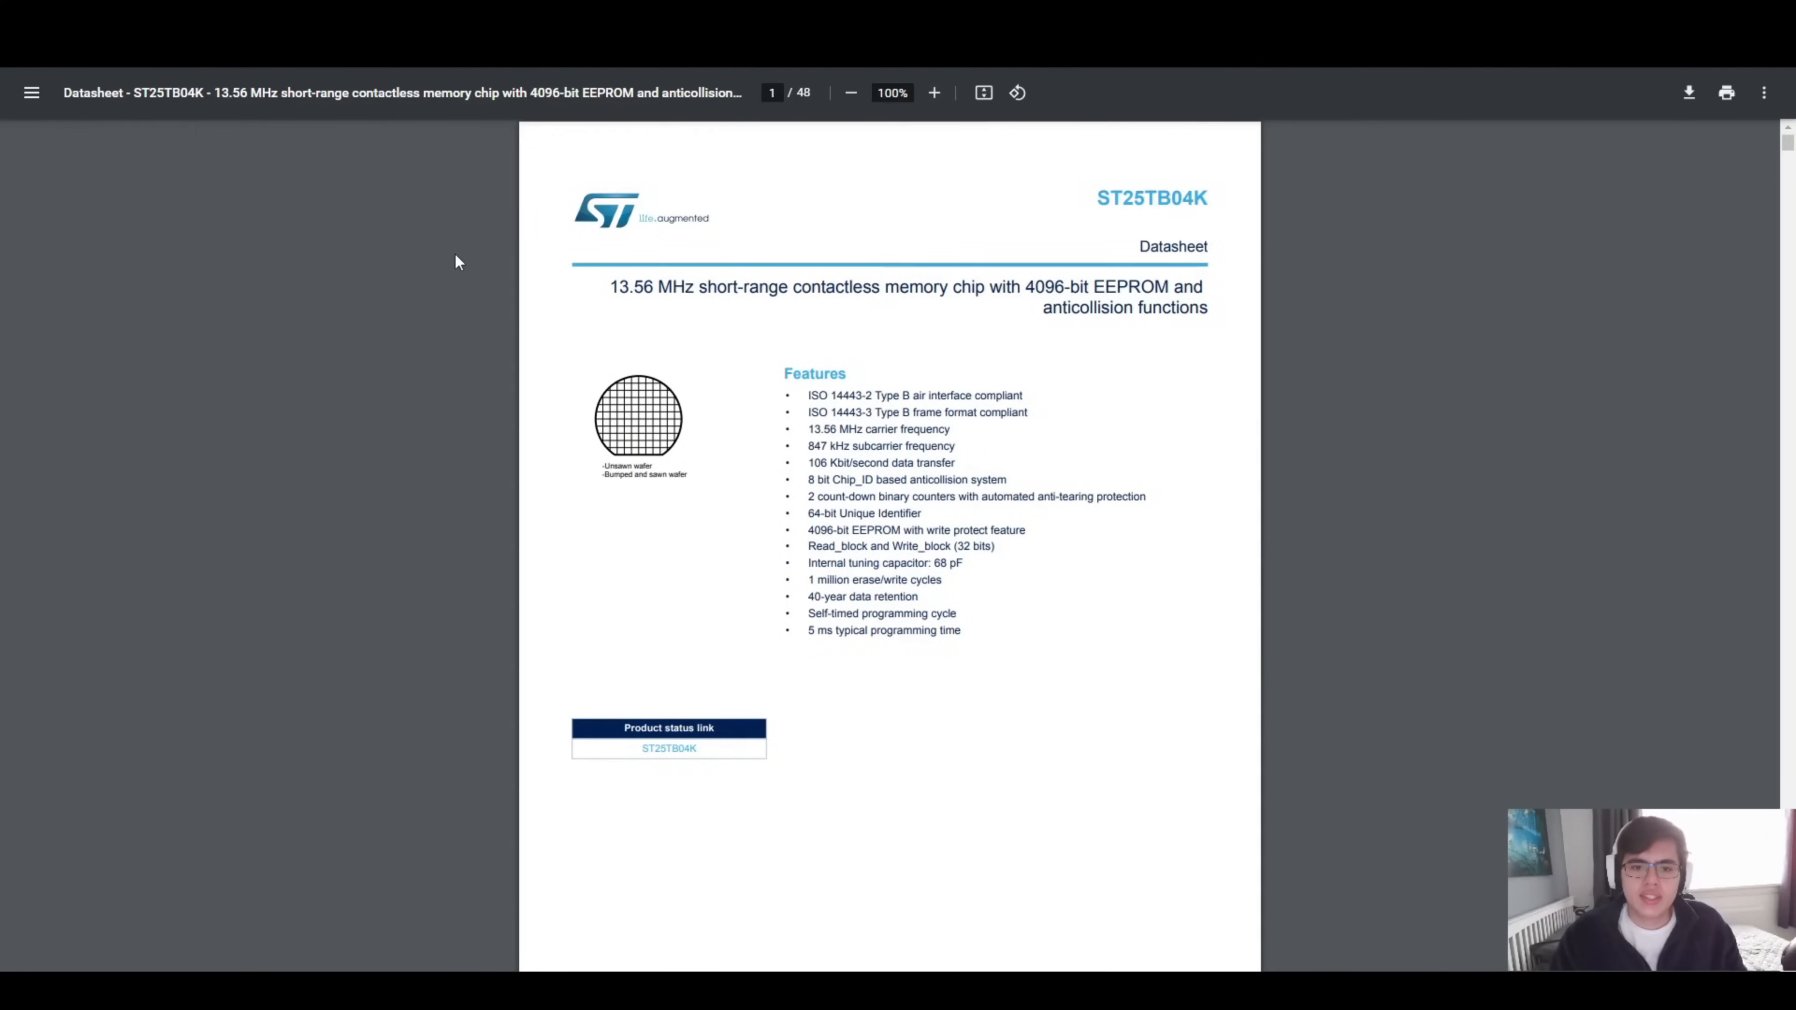
pyautogui.moveTo(473, 283)
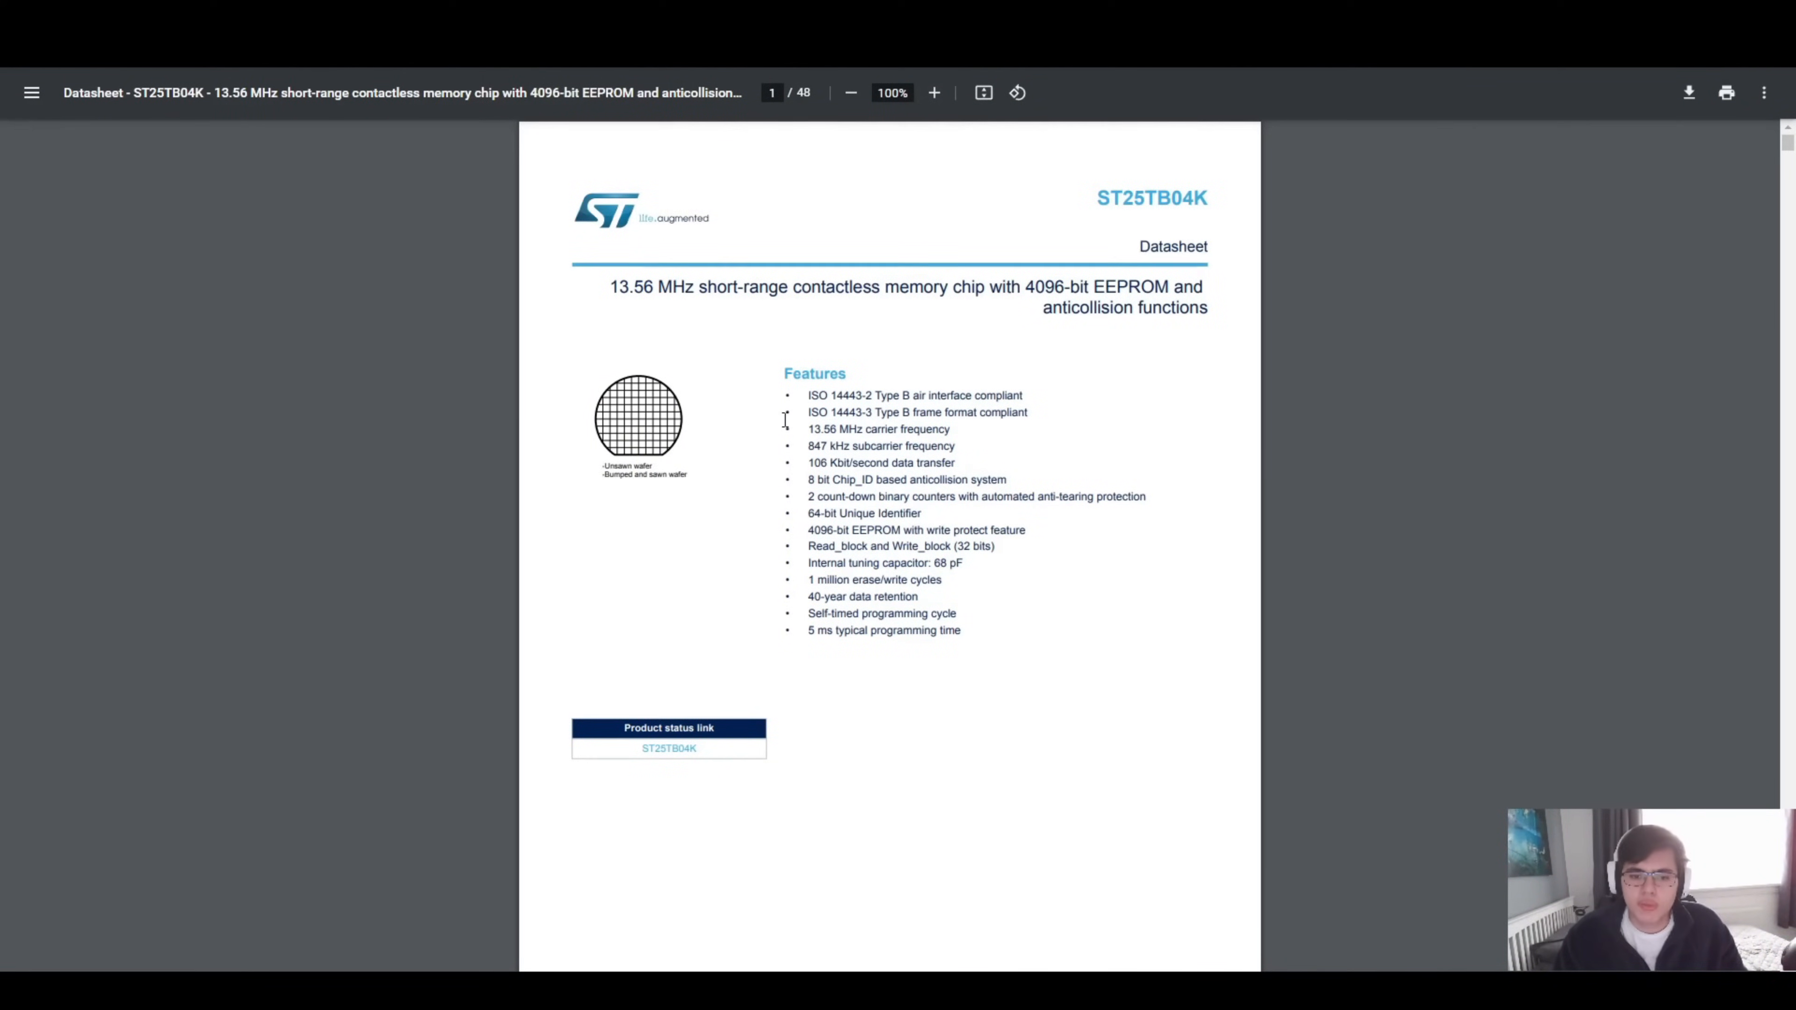
pyautogui.moveTo(714, 378)
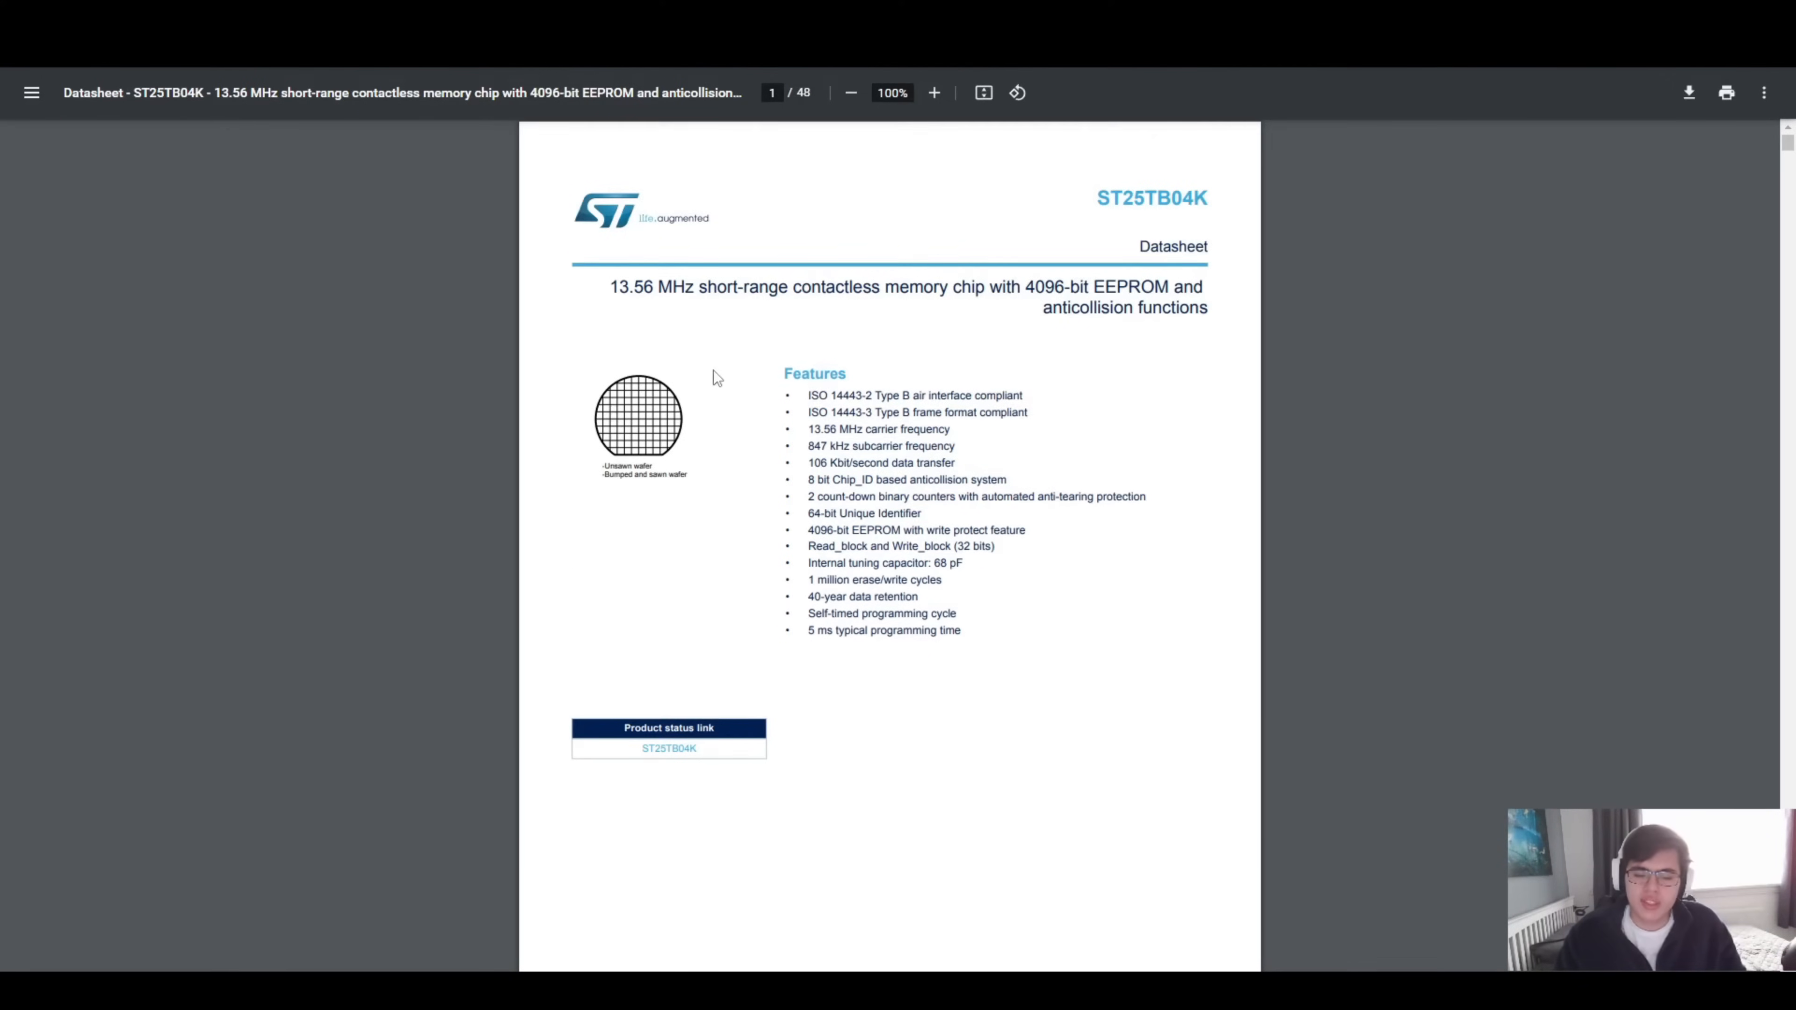
pyautogui.scroll(-3)
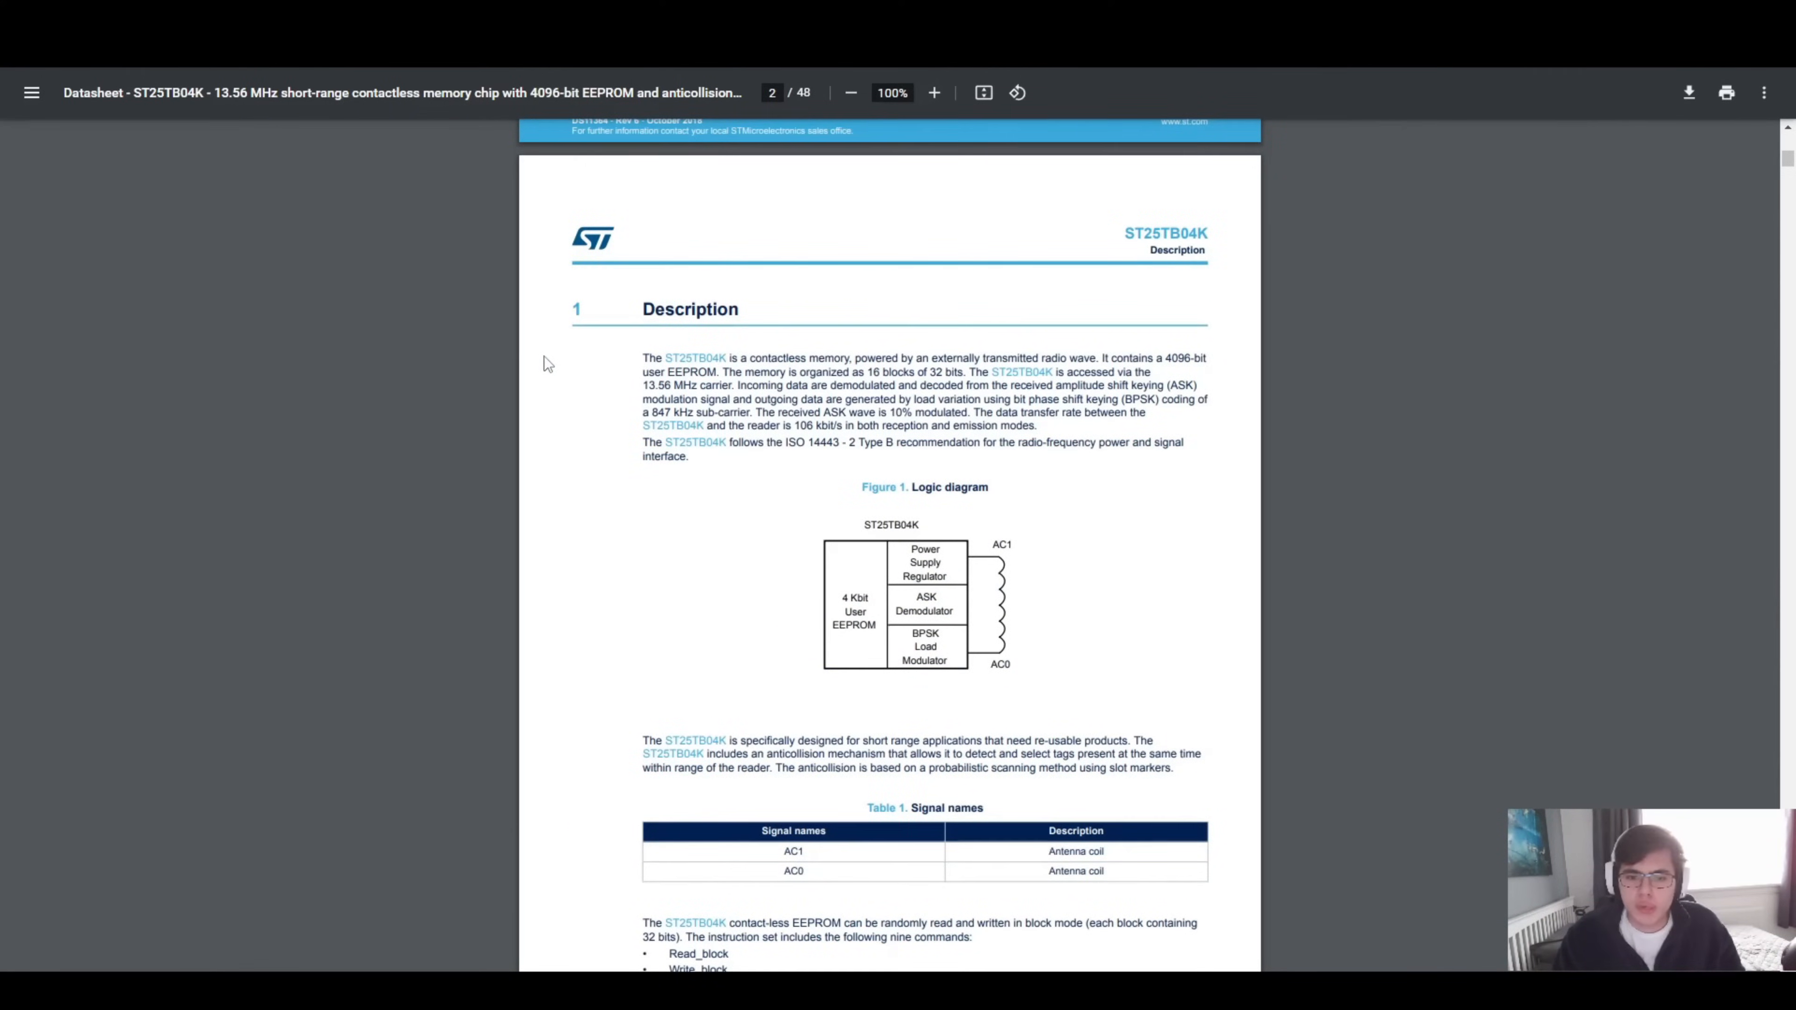
pyautogui.moveTo(569, 394)
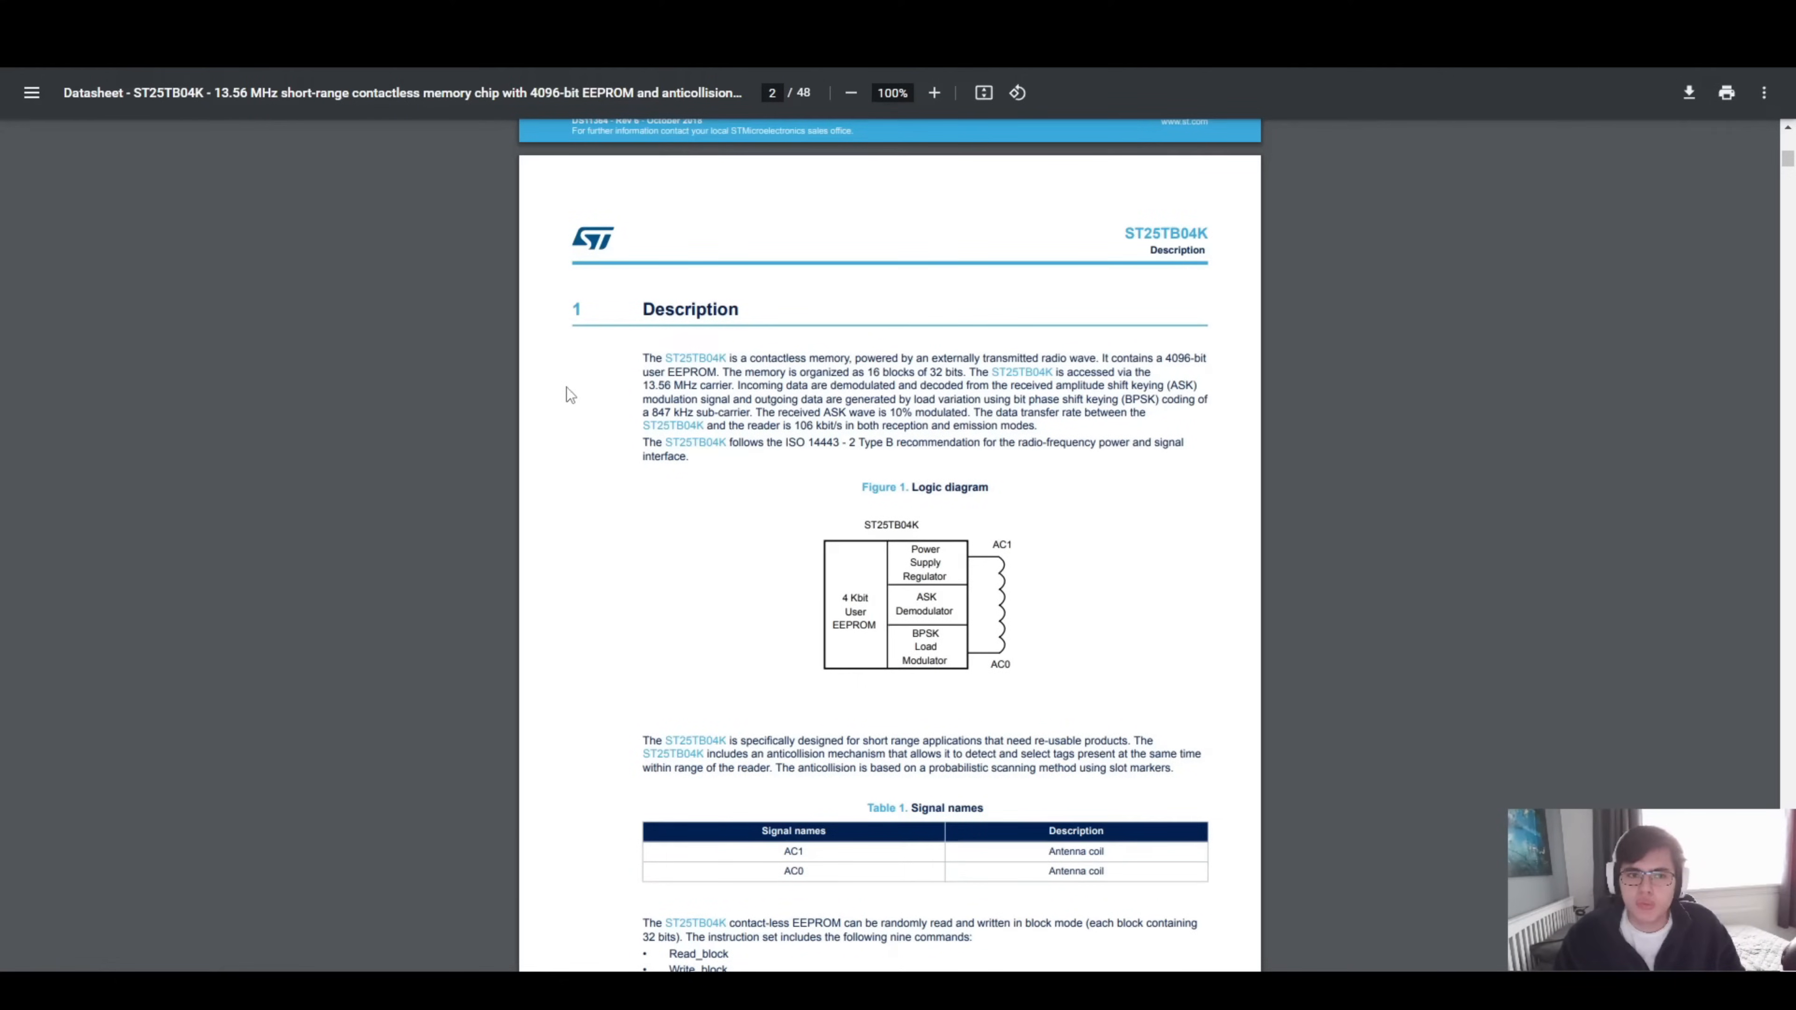
pyautogui.moveTo(566, 406)
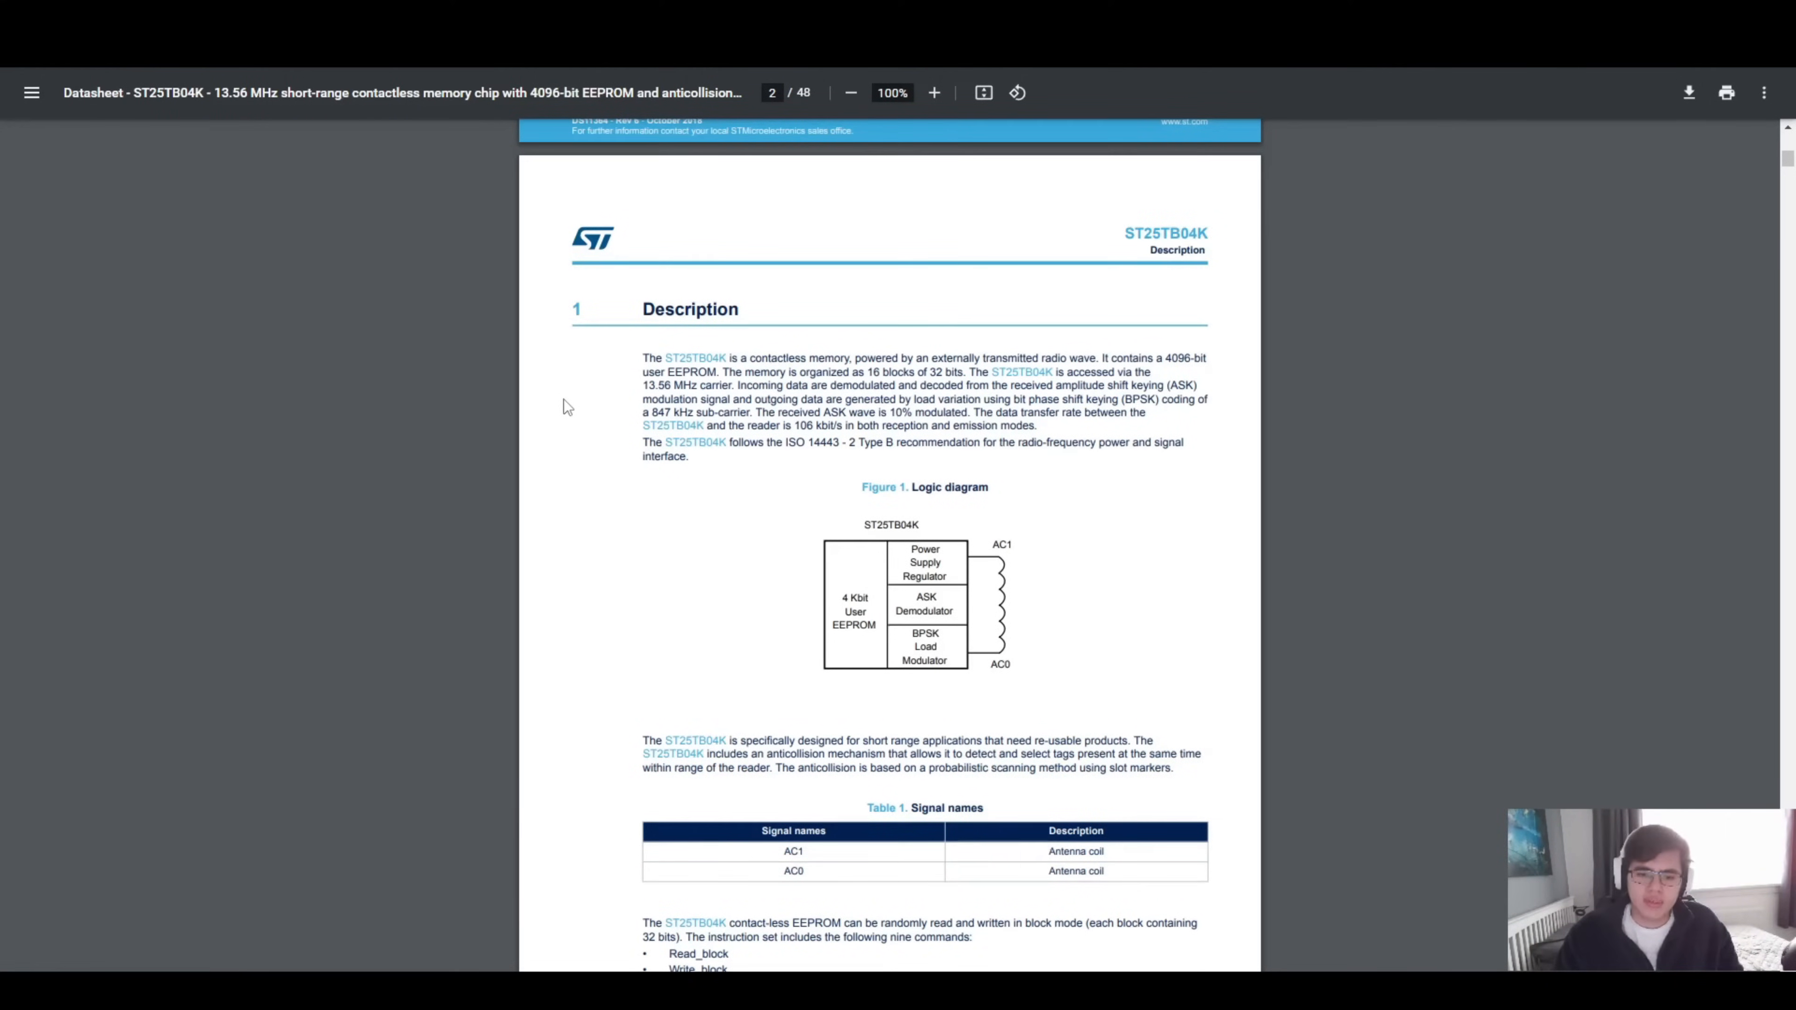
pyautogui.moveTo(524, 406)
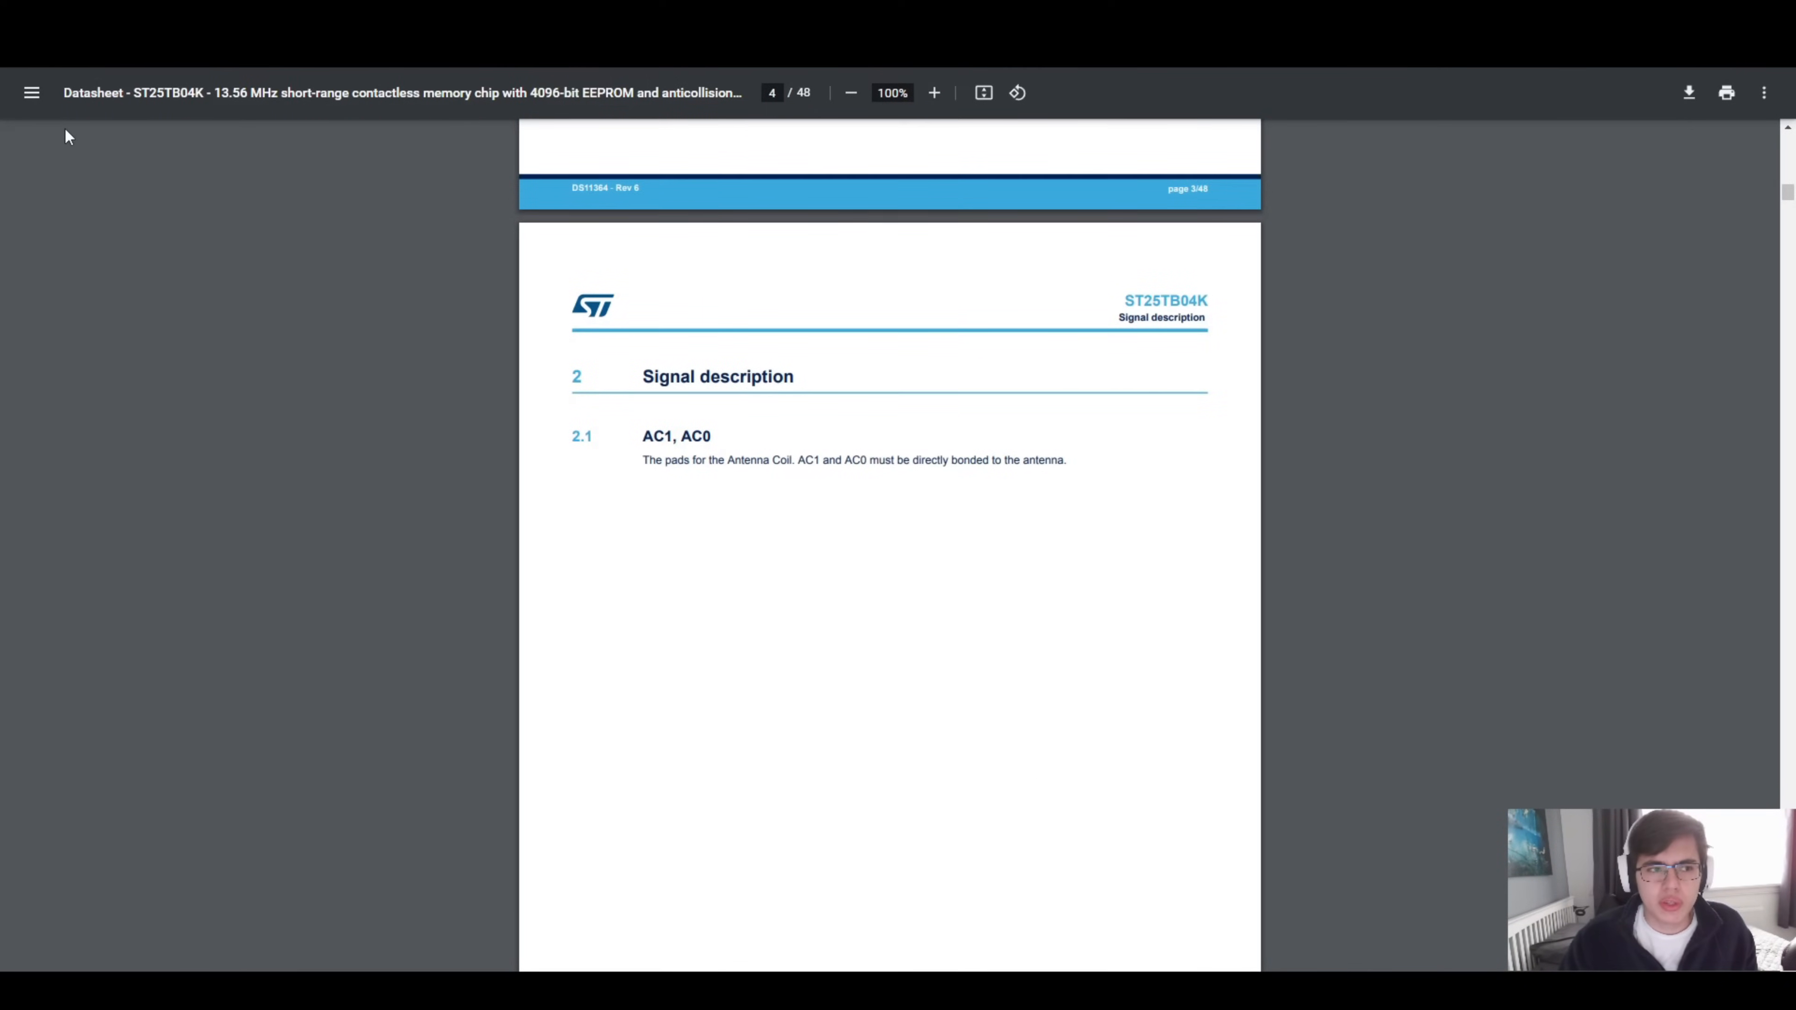
pyautogui.moveTo(33, 158)
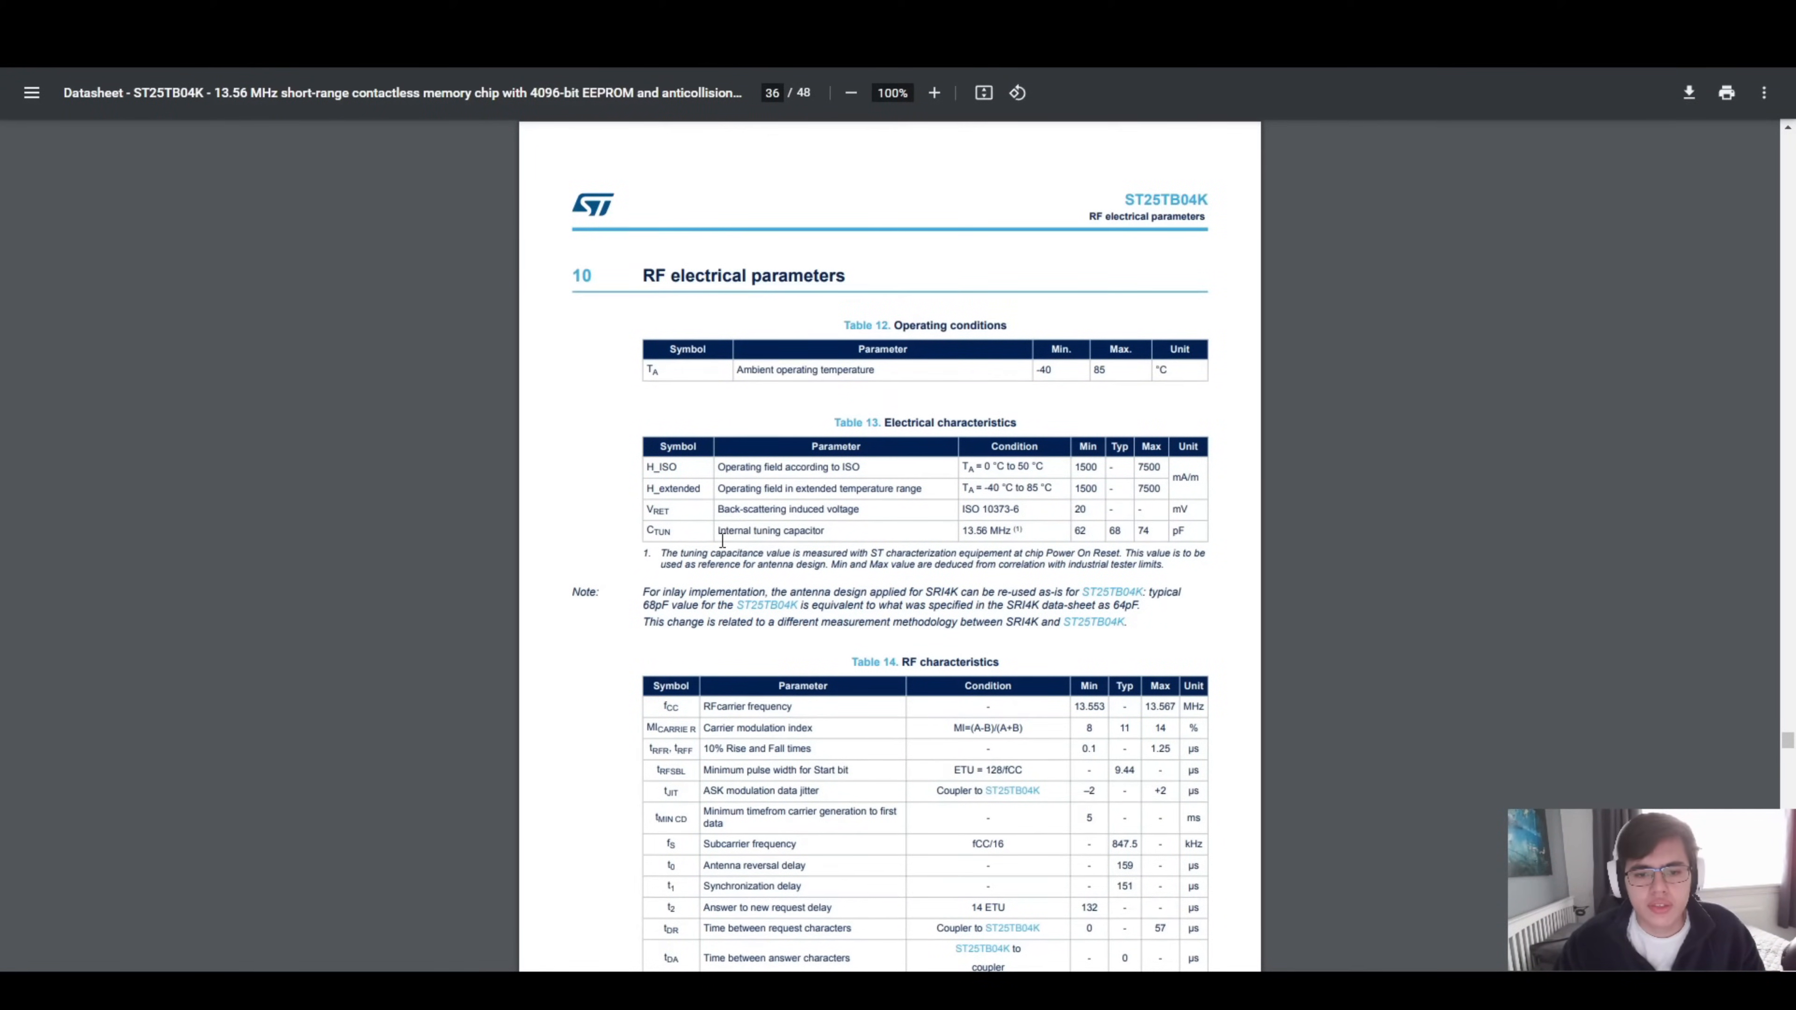
pyautogui.moveTo(842, 536)
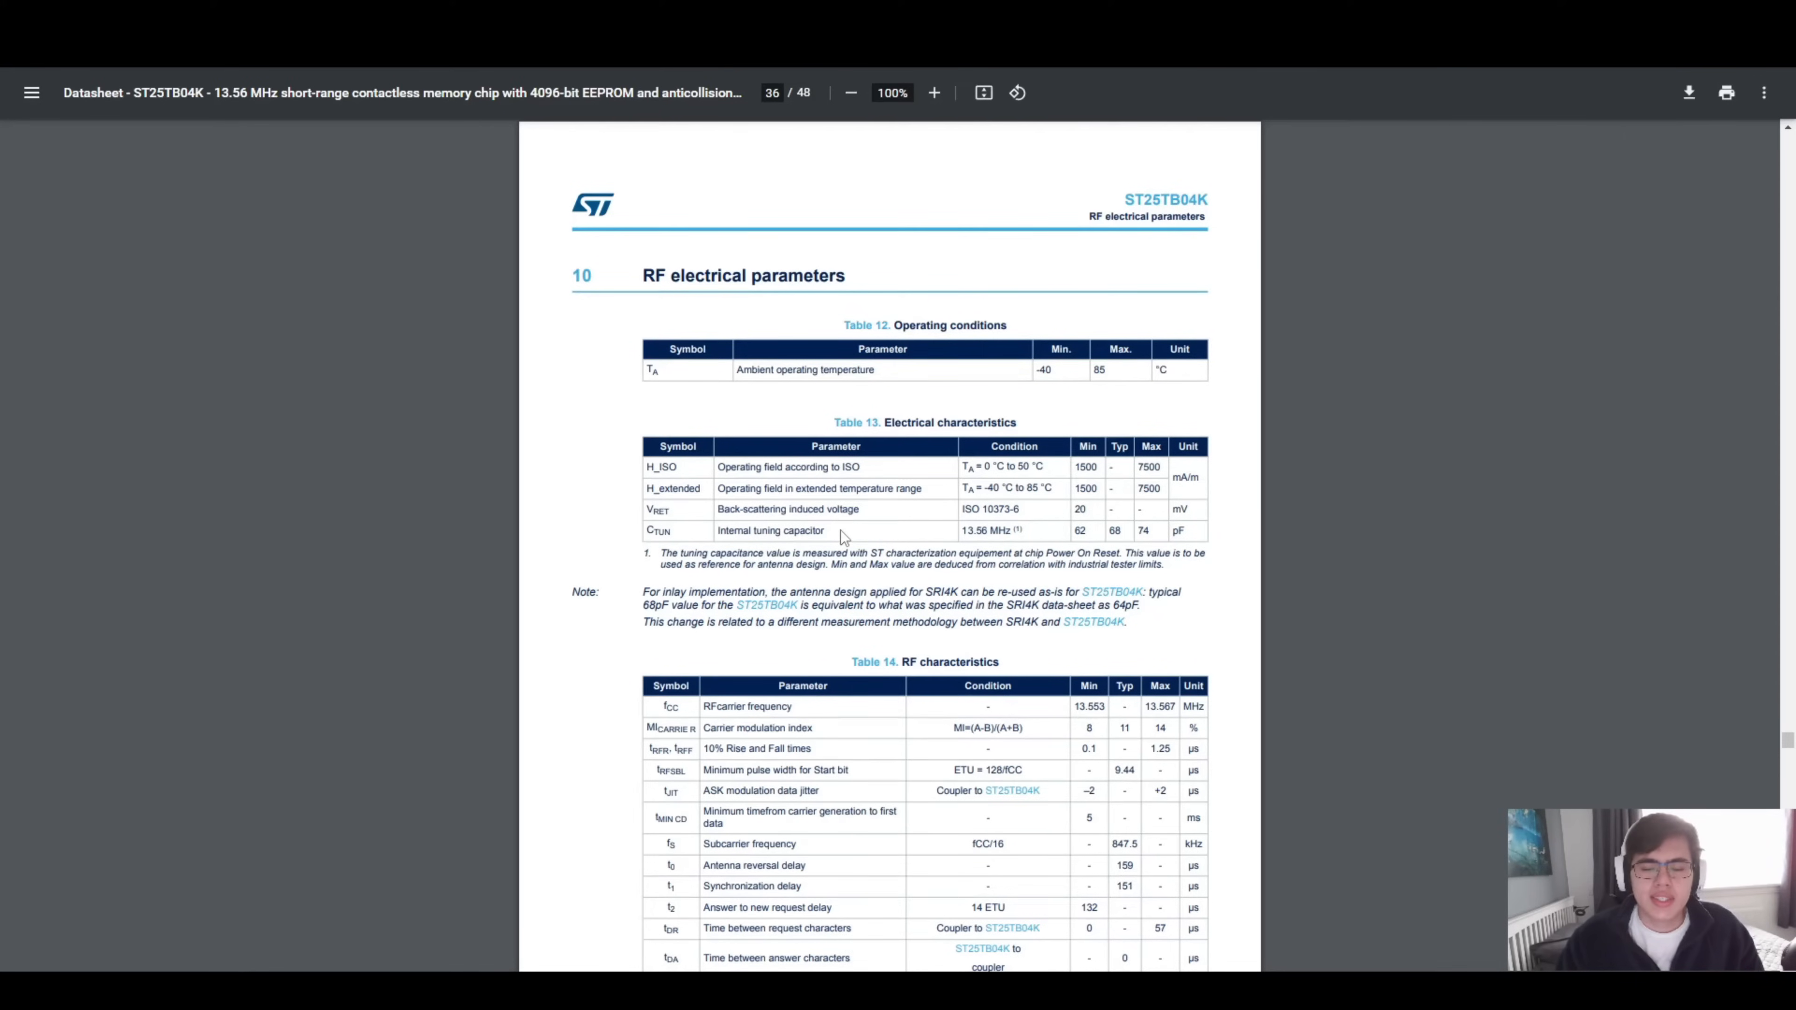
pyautogui.moveTo(835, 537)
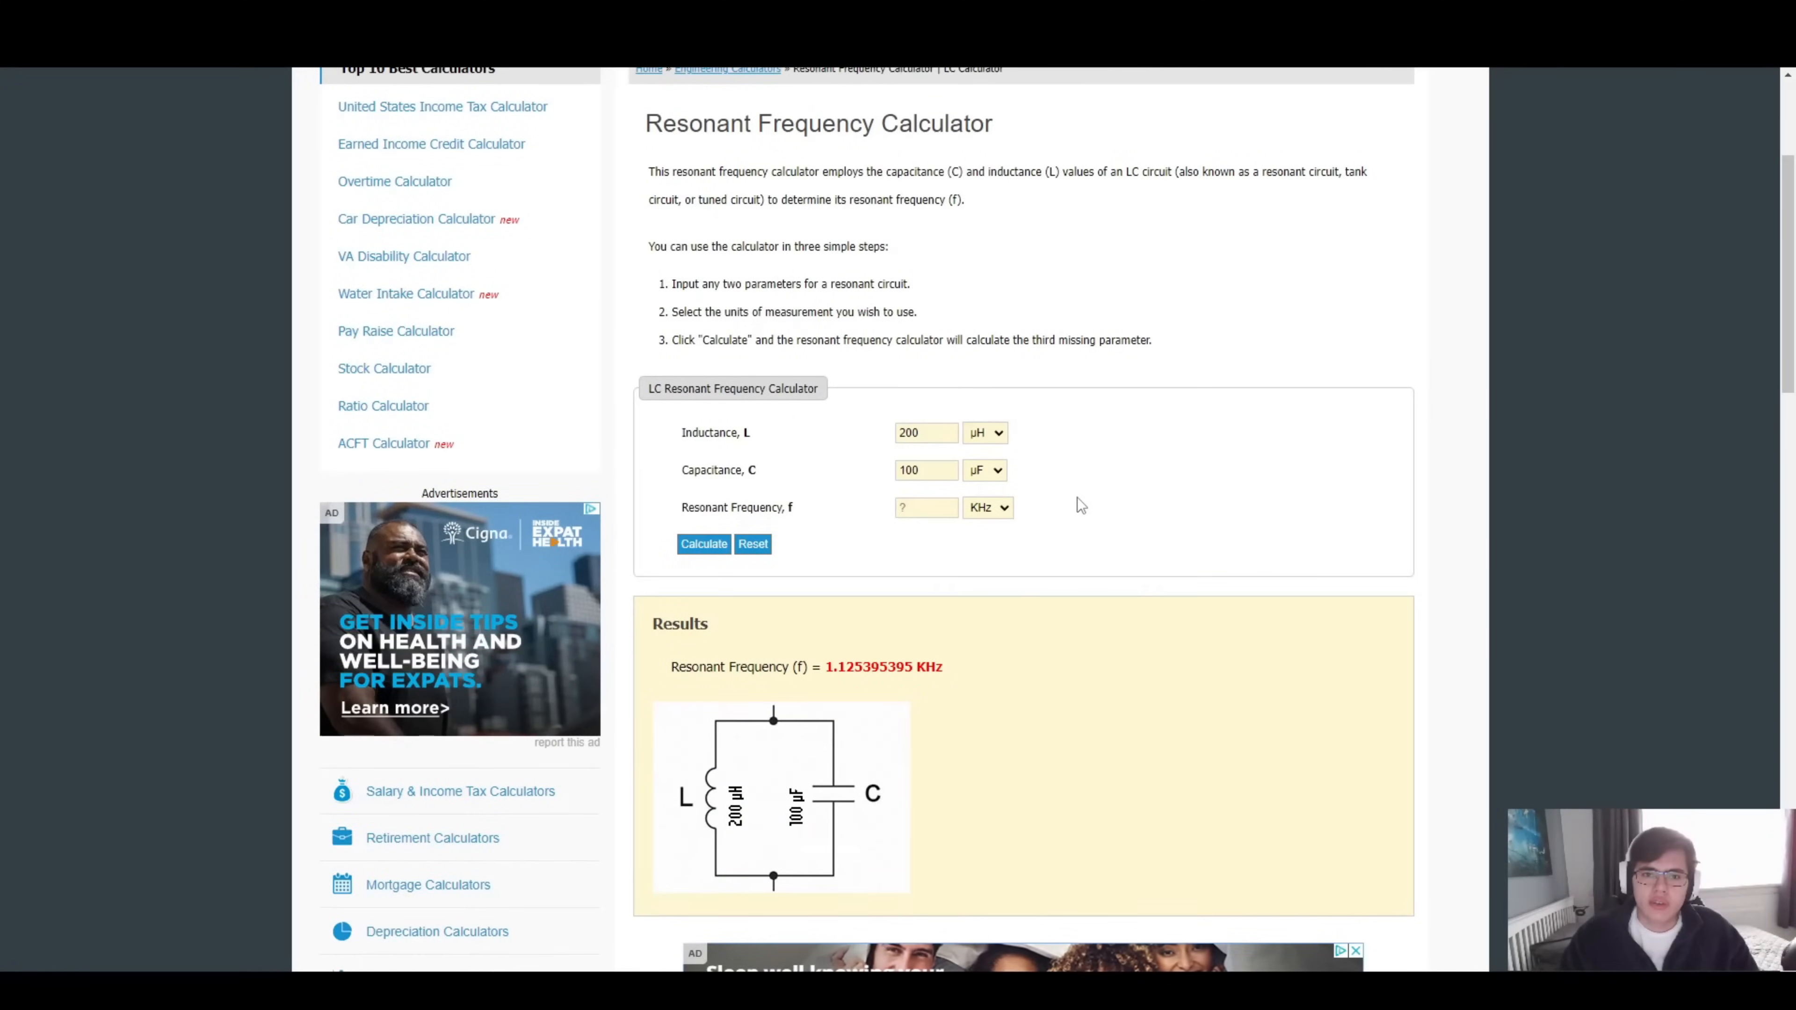
pyautogui.moveTo(1034, 391)
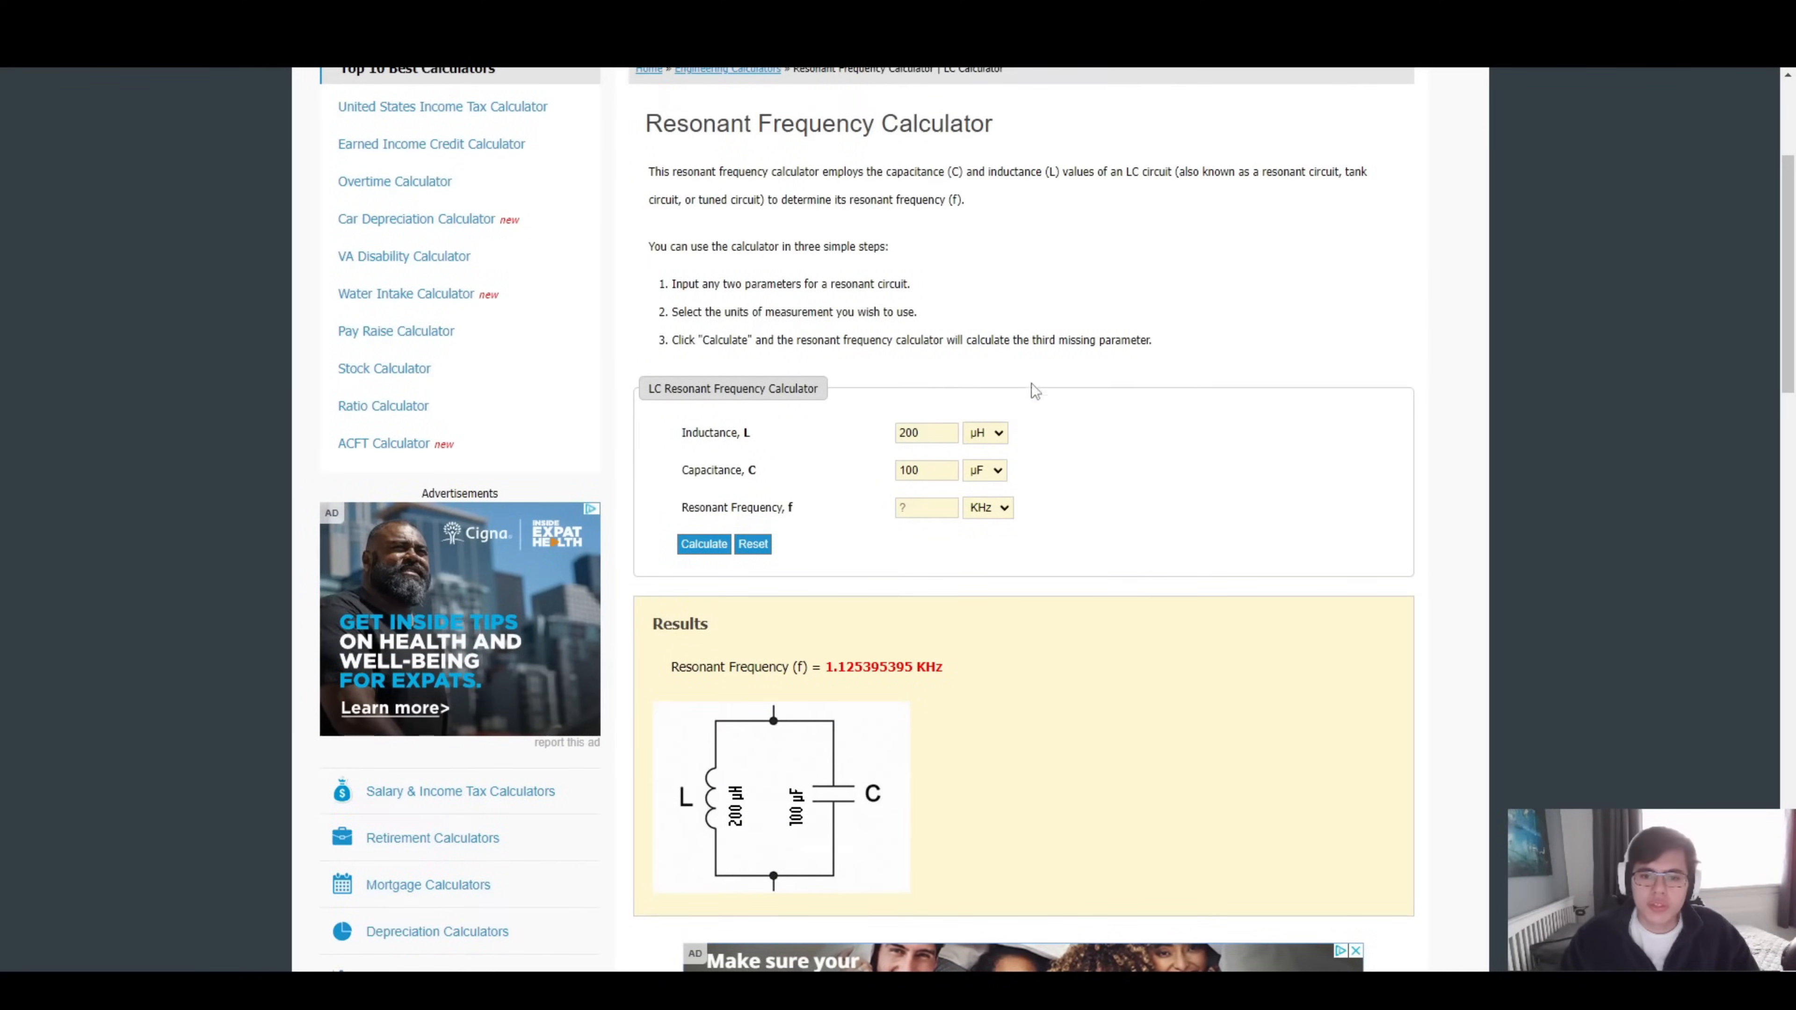
pyautogui.moveTo(953, 445)
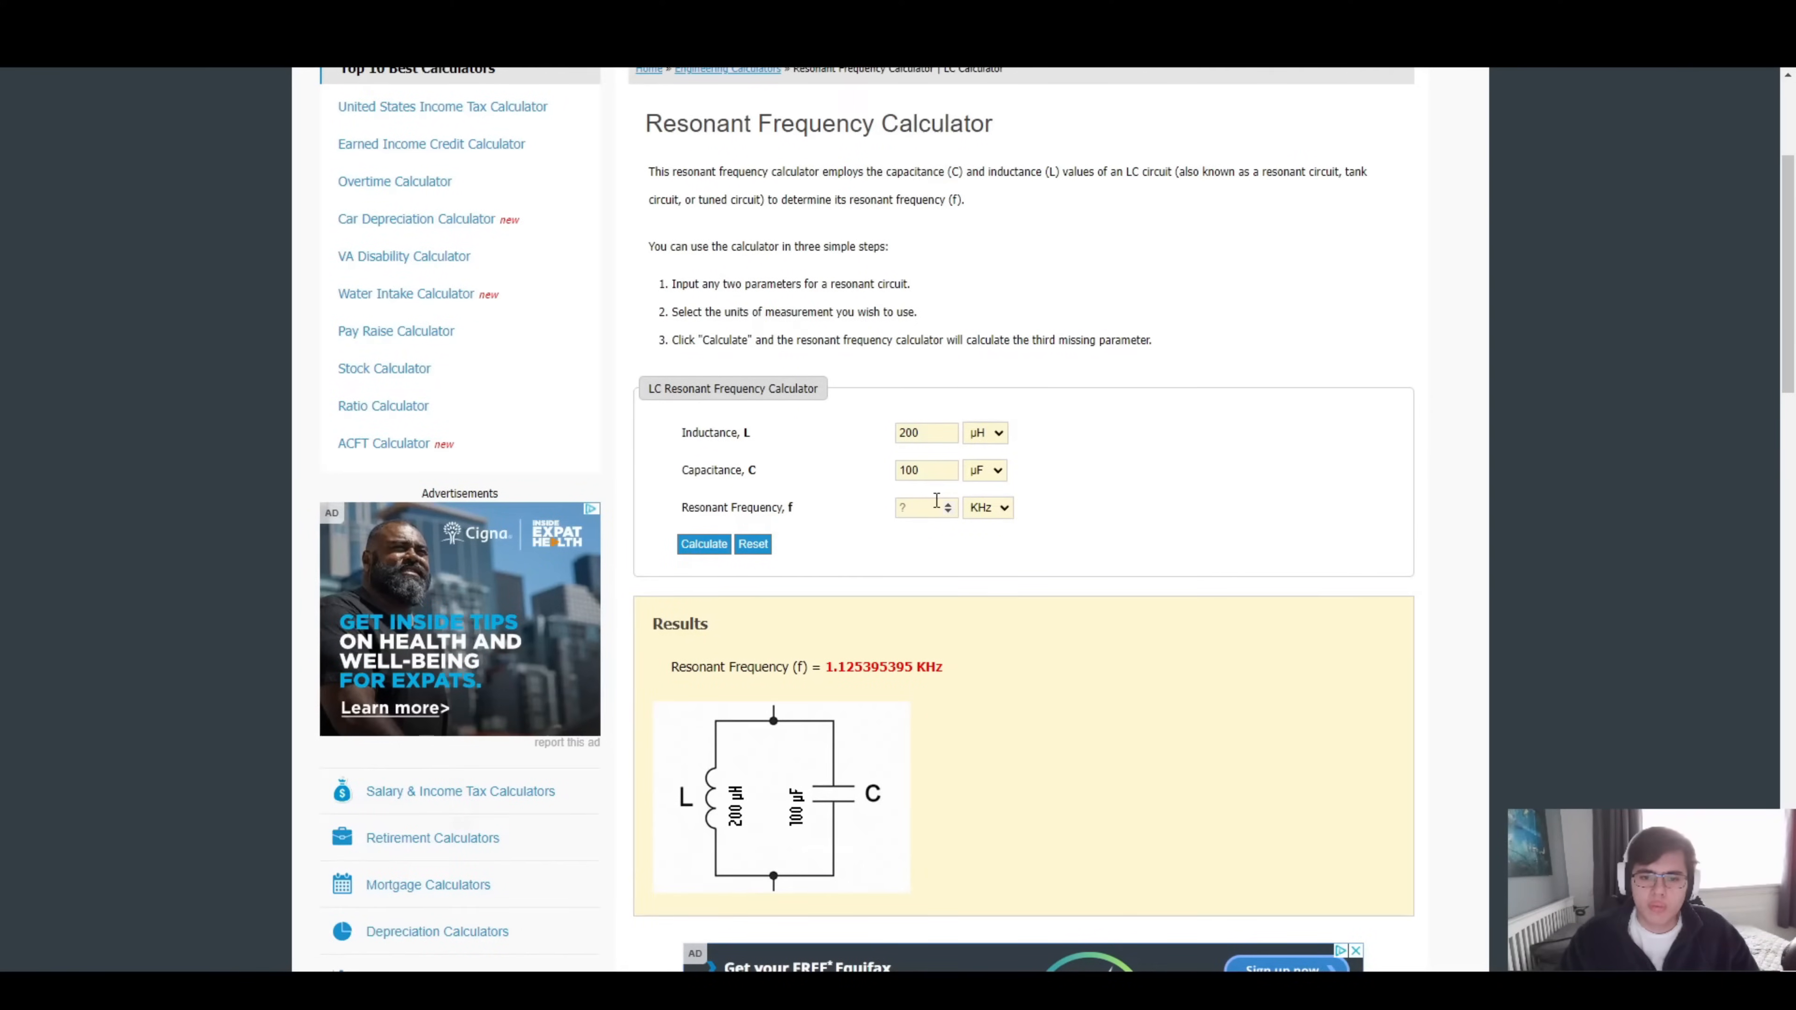
# Calculate the inductance resonating with 68 pF at 13.56 MHz, about 2.026 µH.
pyautogui.click(988, 506)
pyautogui.write('13.56')
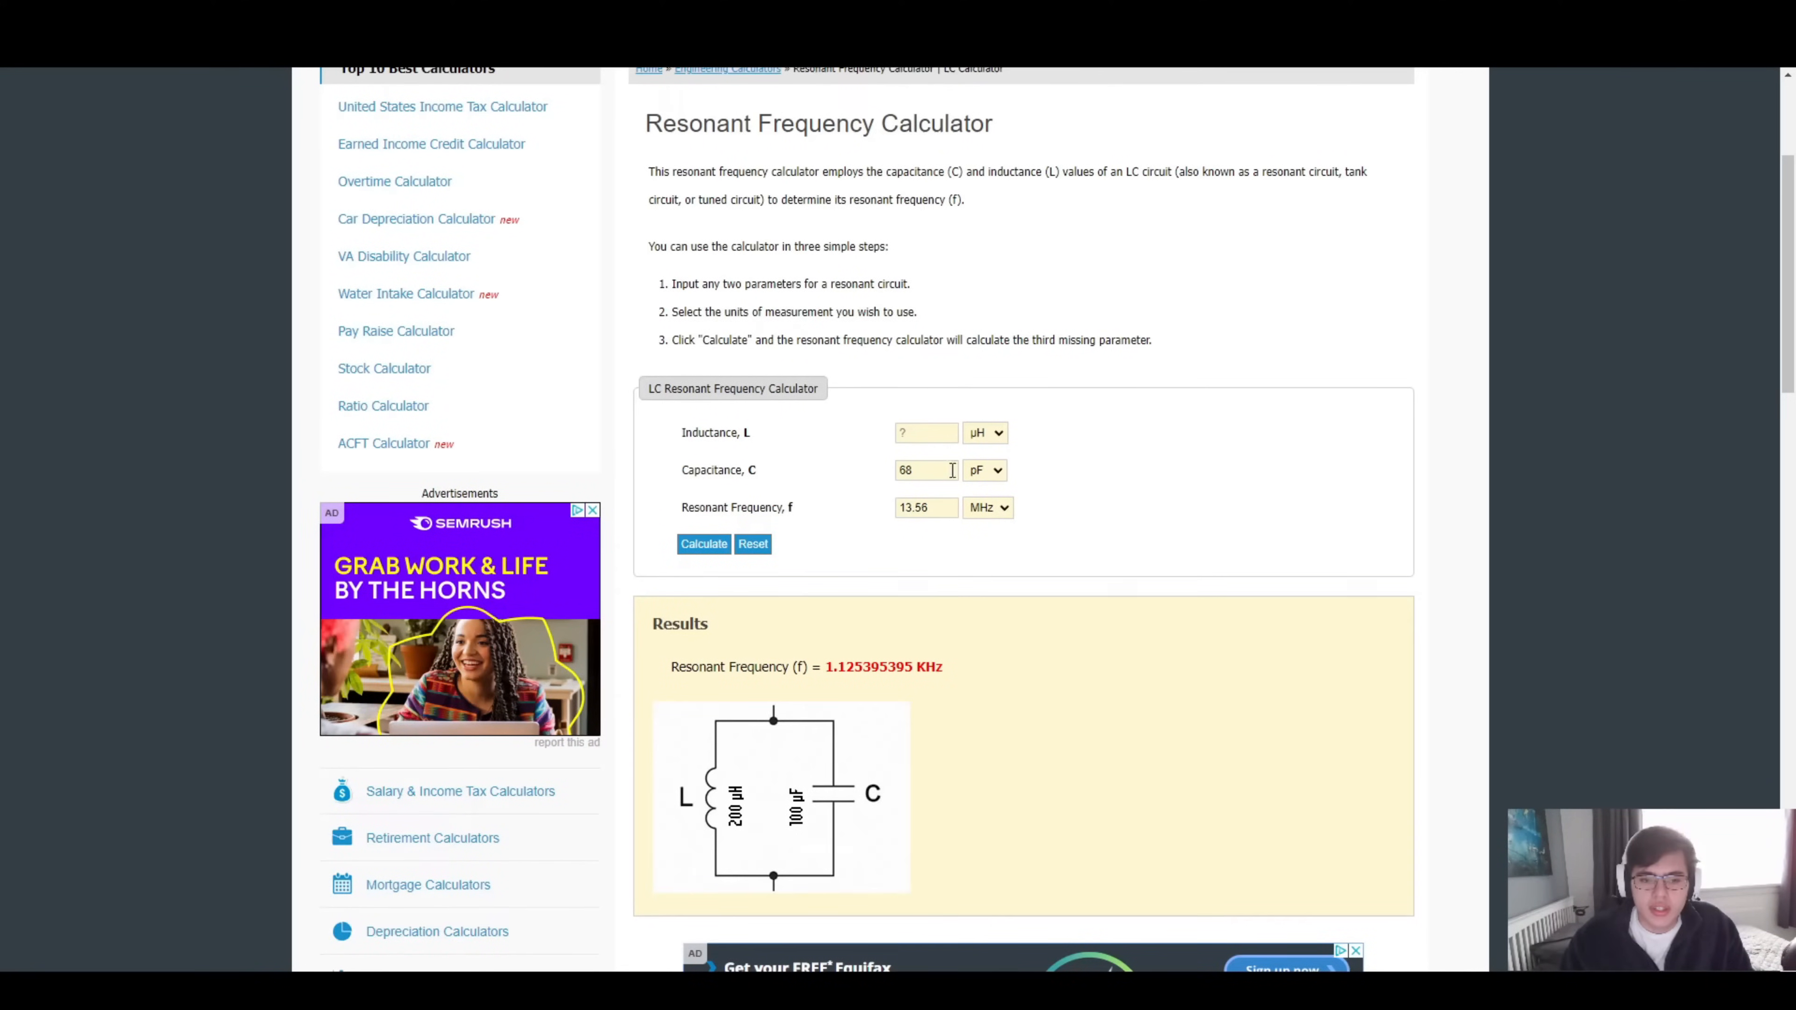
pyautogui.click(703, 543)
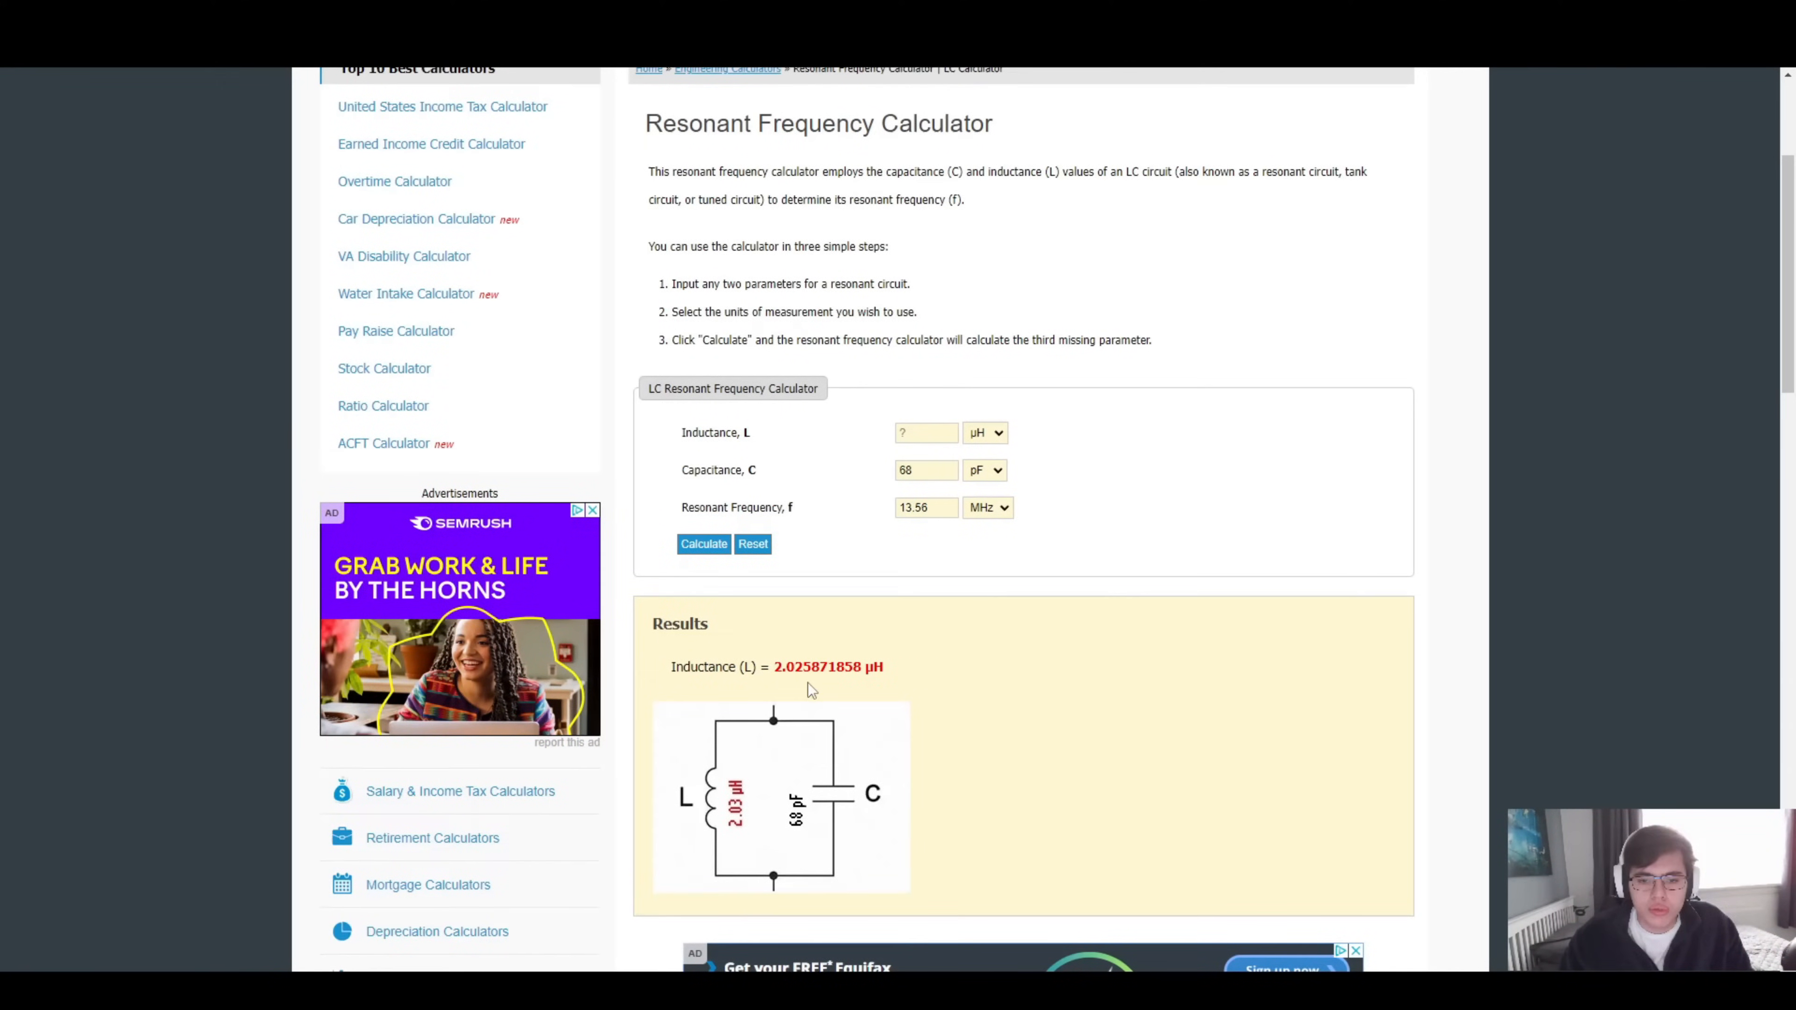
pyautogui.moveTo(1029, 574)
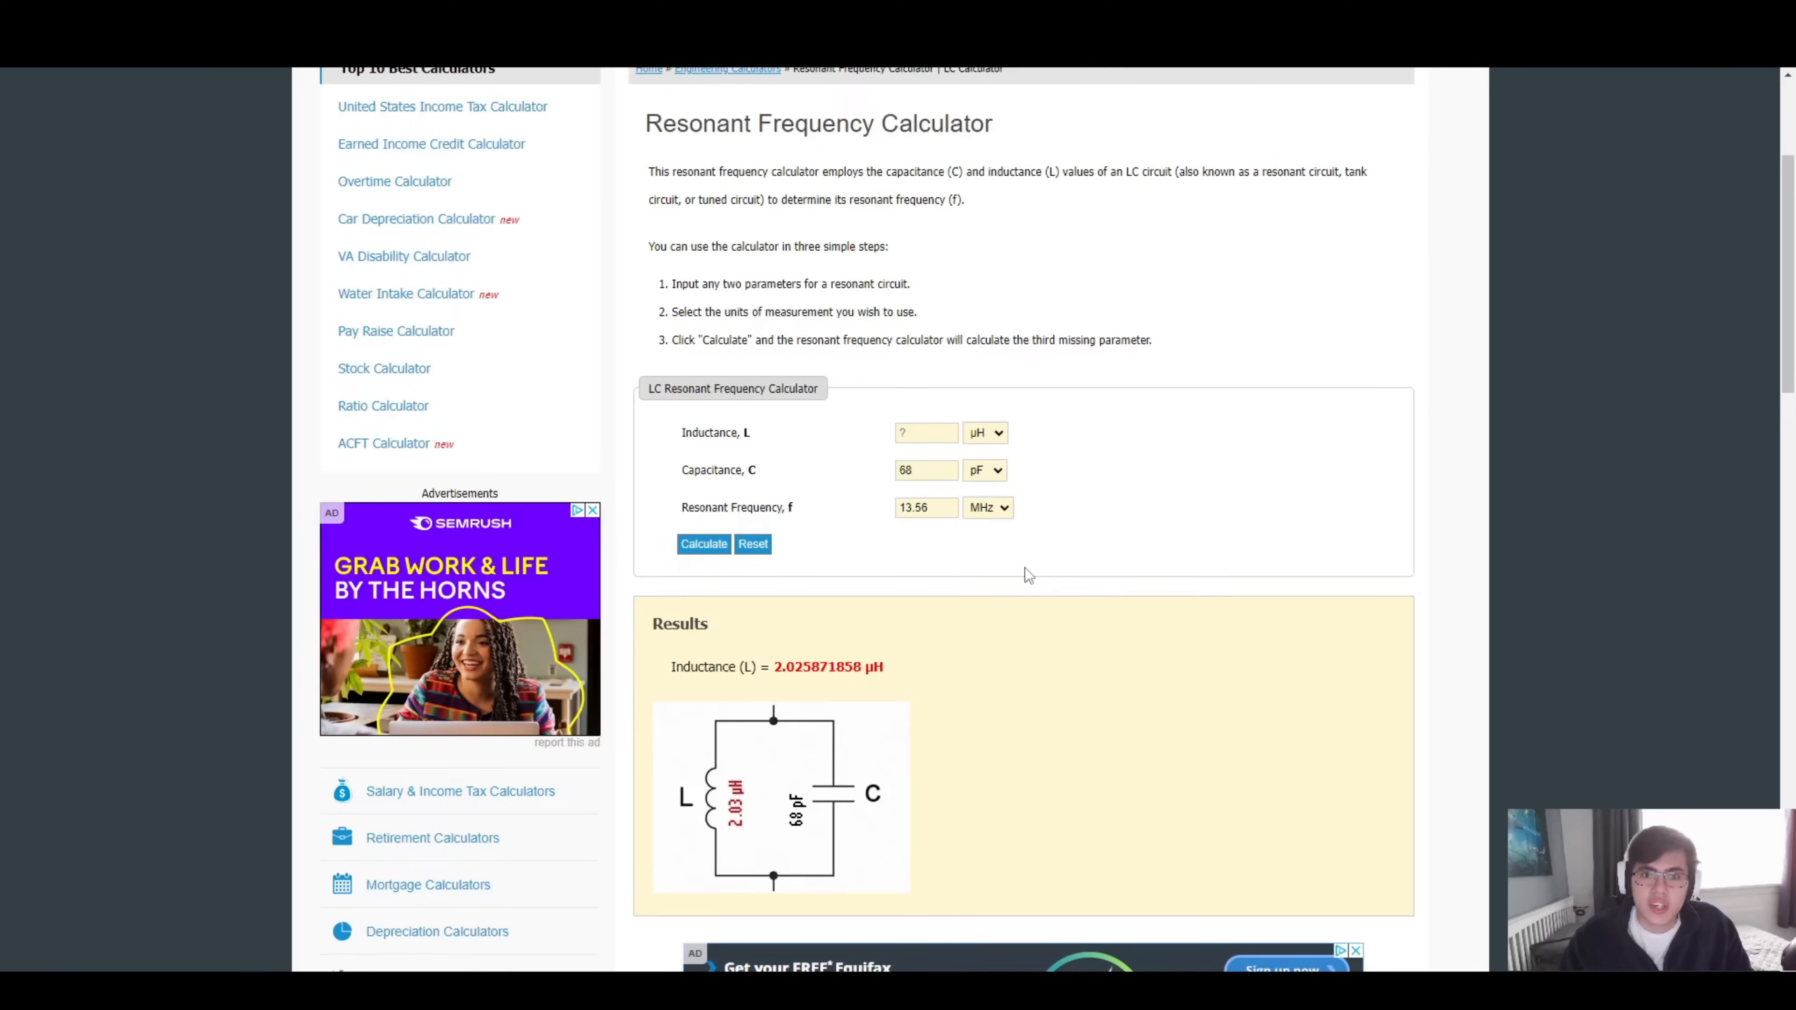
pyautogui.moveTo(1006, 566)
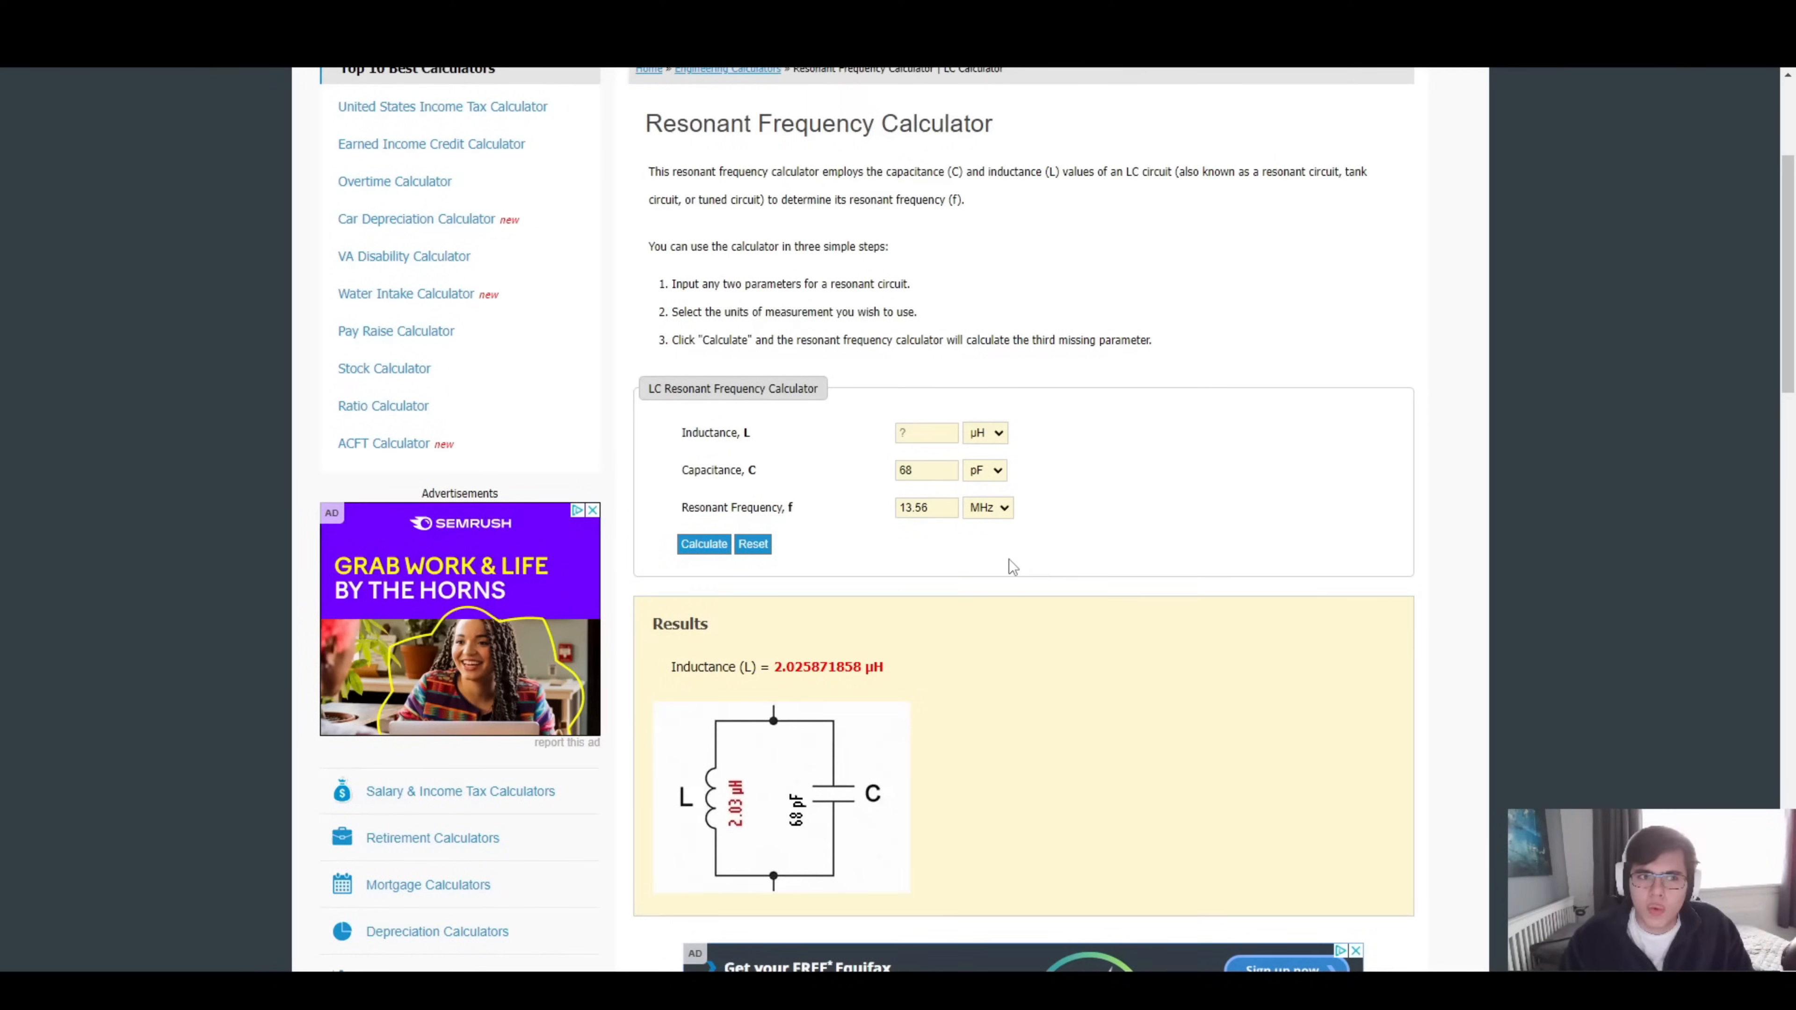
pyautogui.moveTo(388, 145)
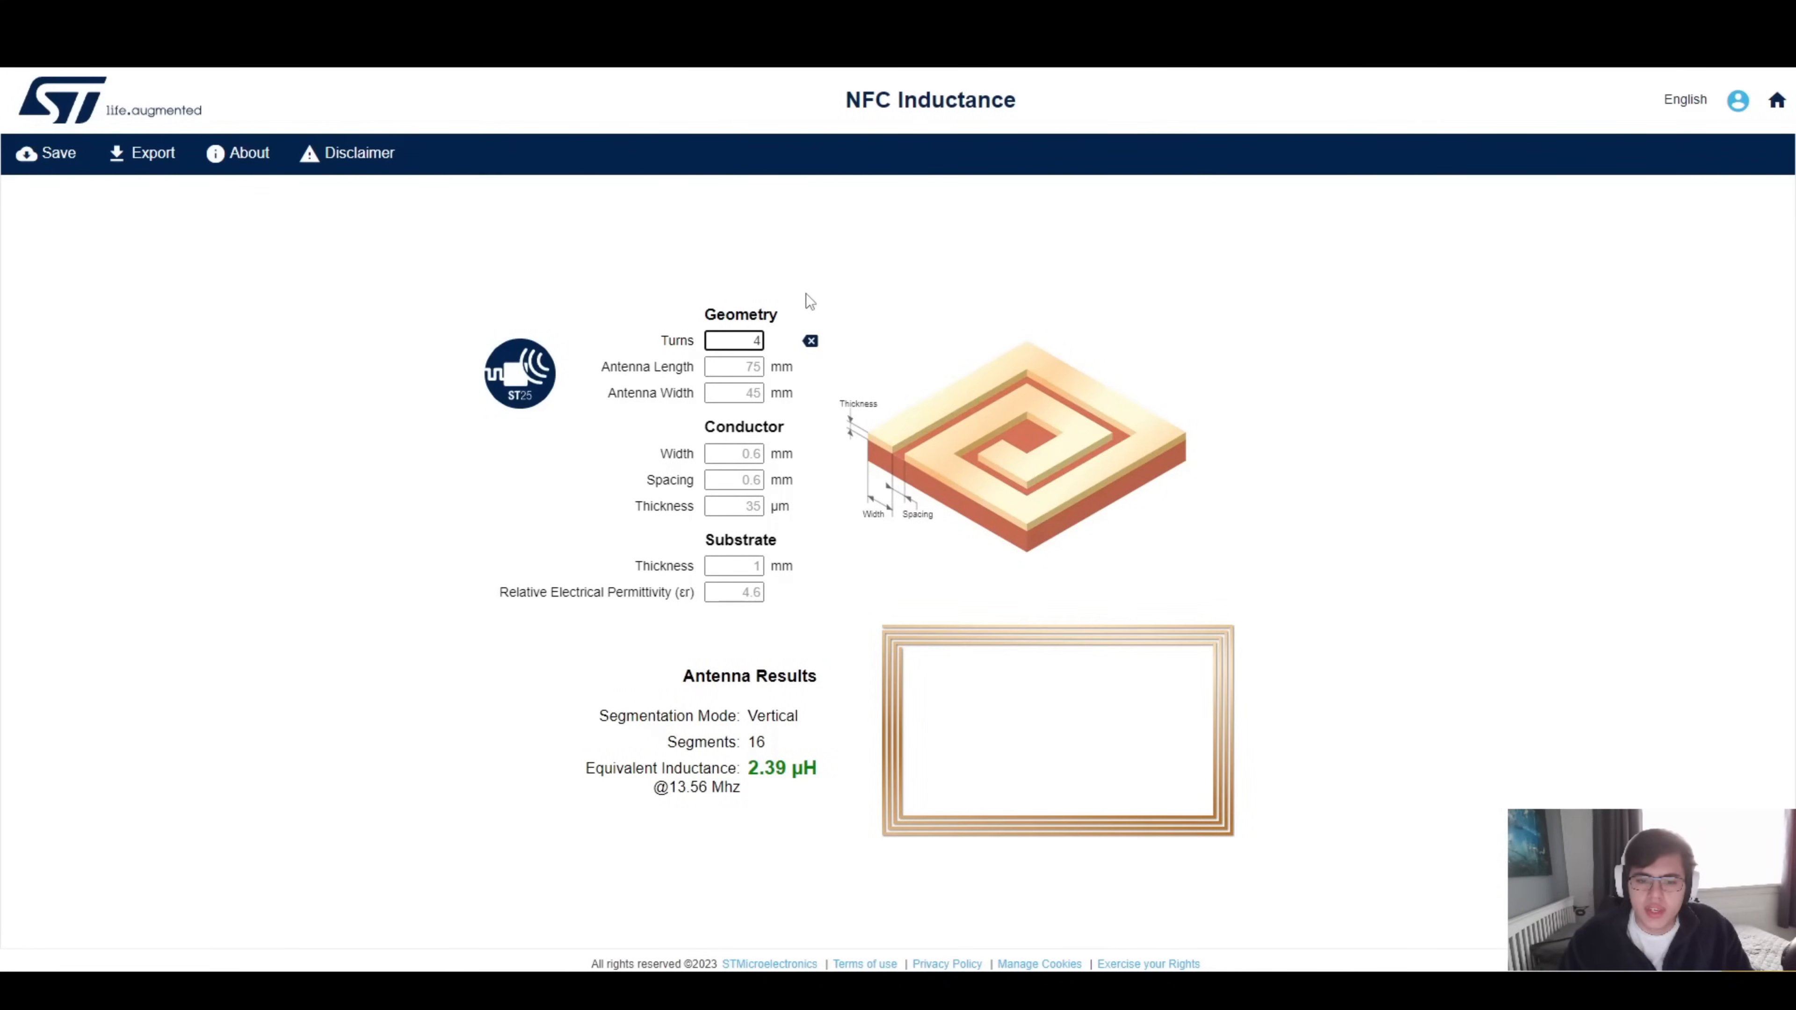
pyautogui.moveTo(780, 303)
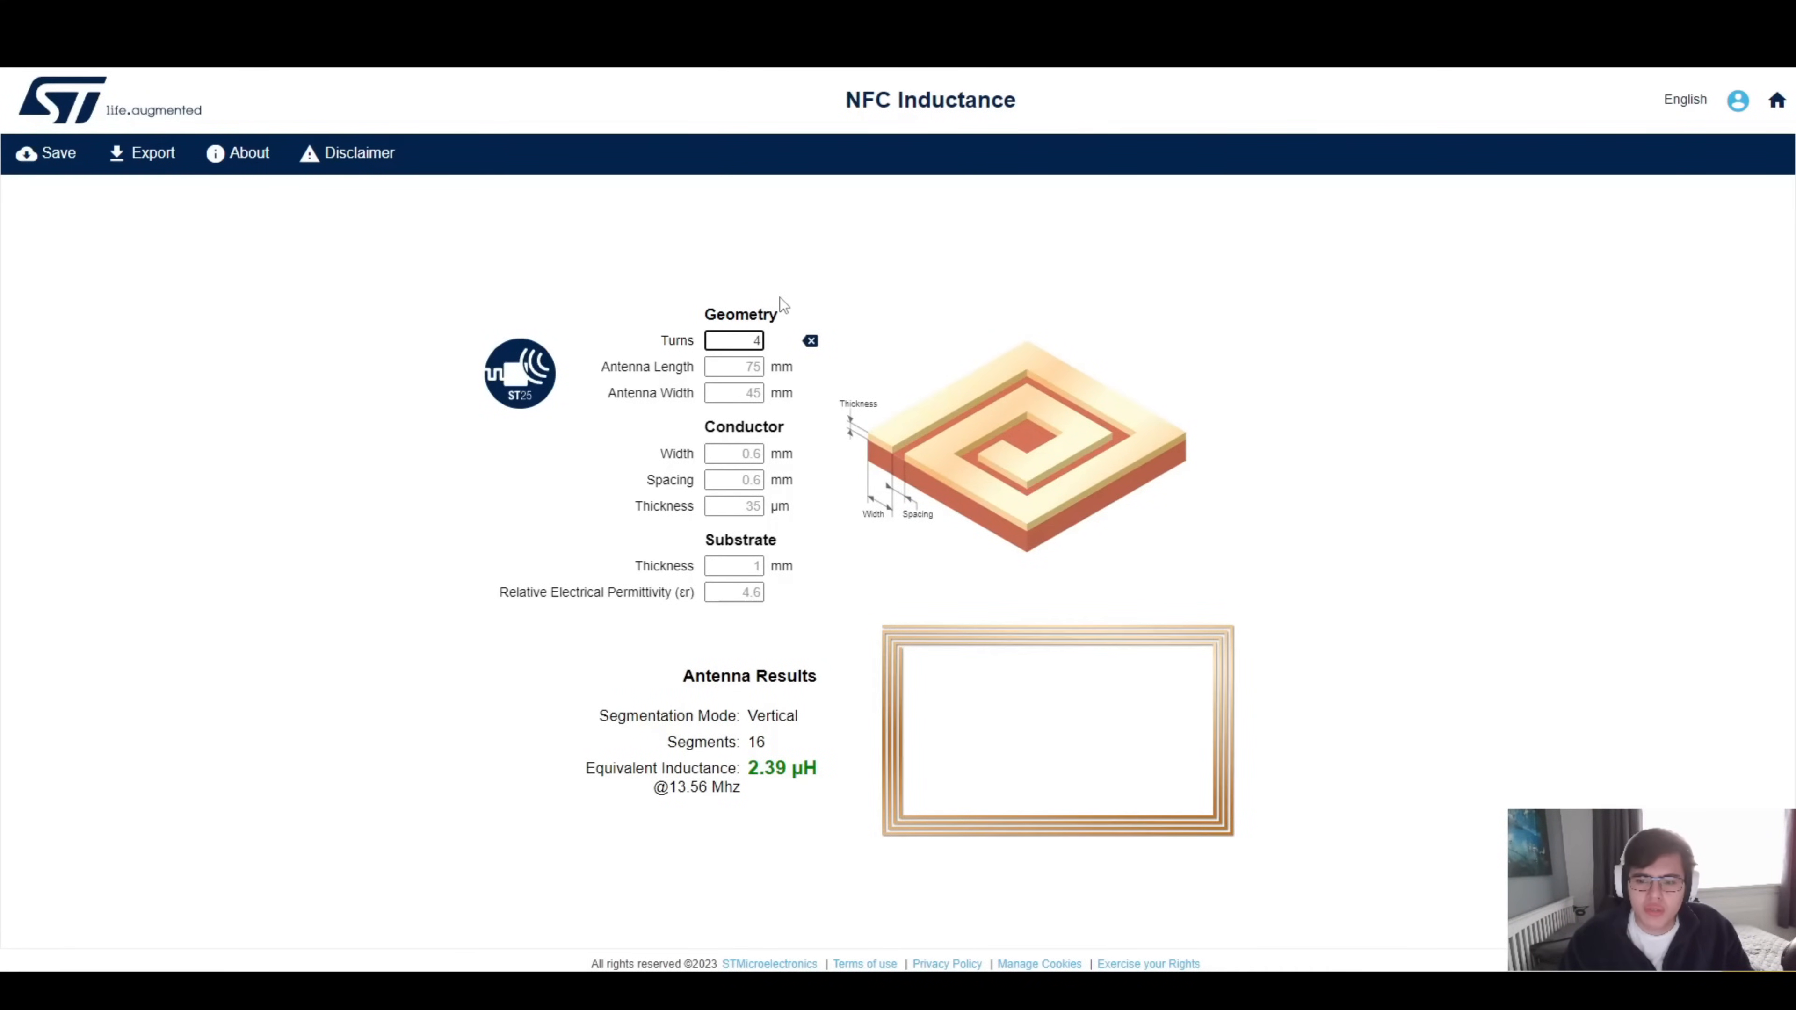
pyautogui.moveTo(765, 308)
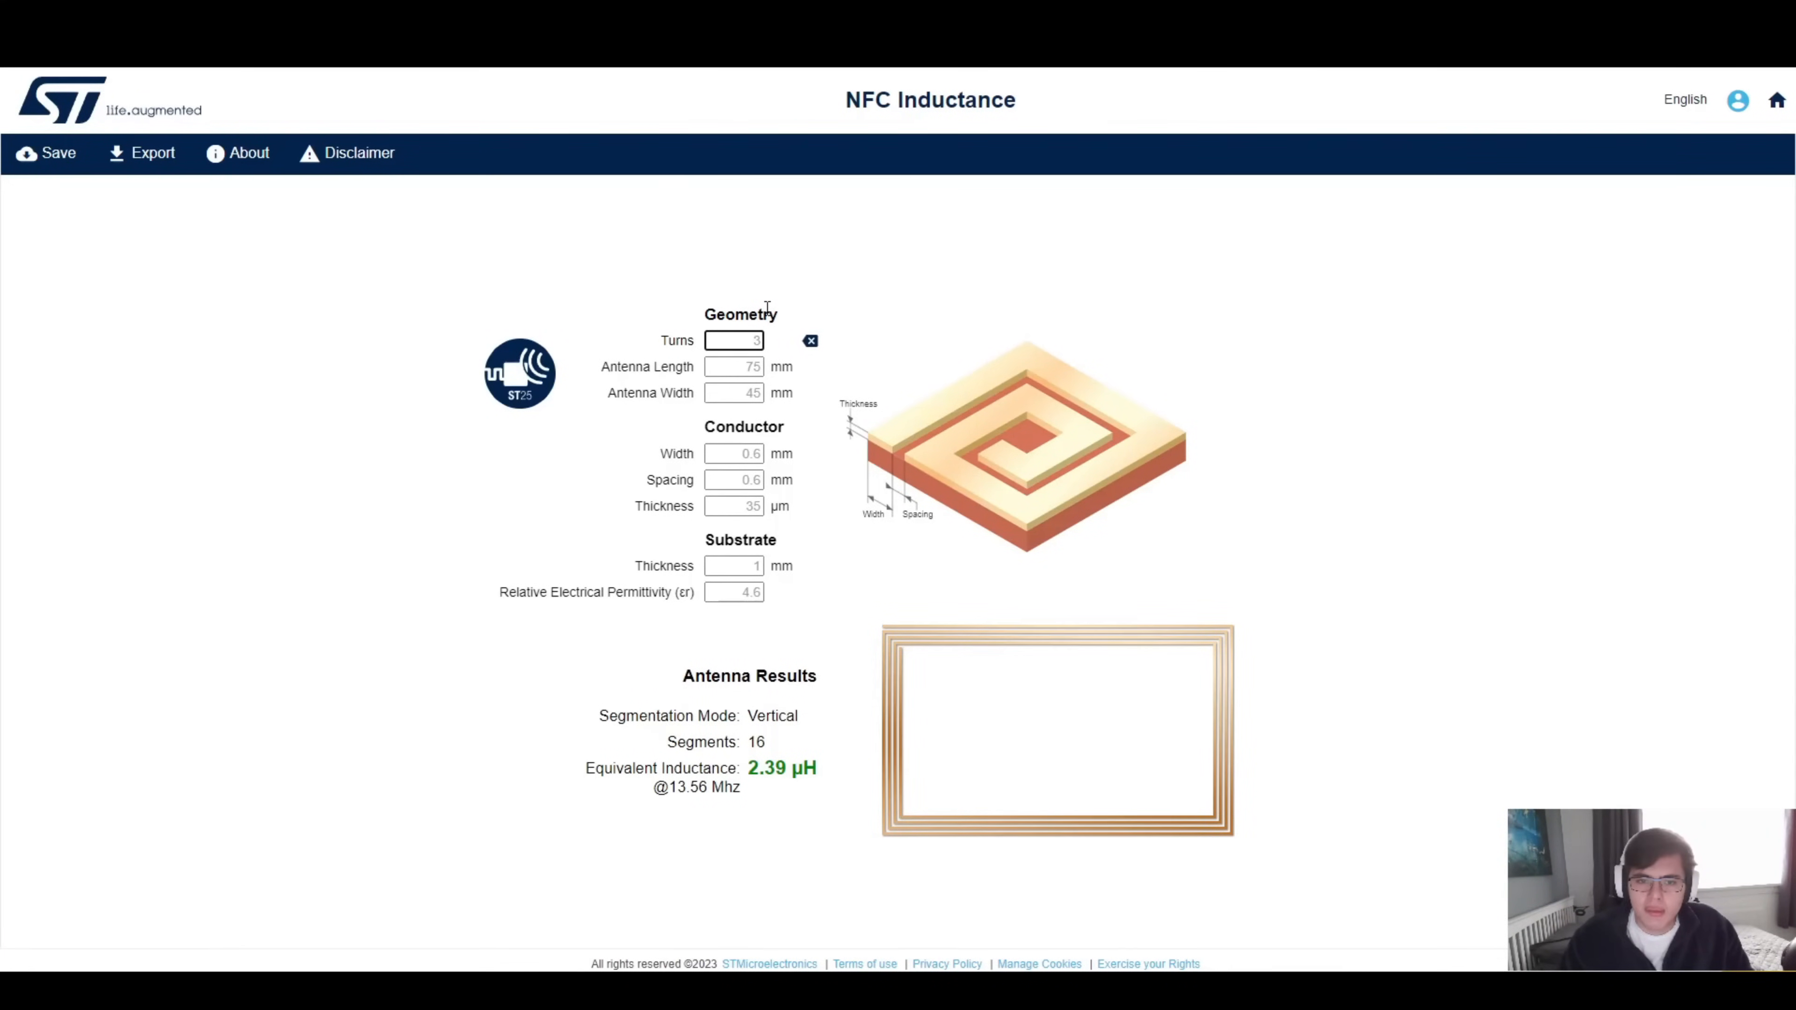
# Set the coil back to 3 turns, giving an equivalent inductance of 1.5 µH.
pyautogui.write('3')
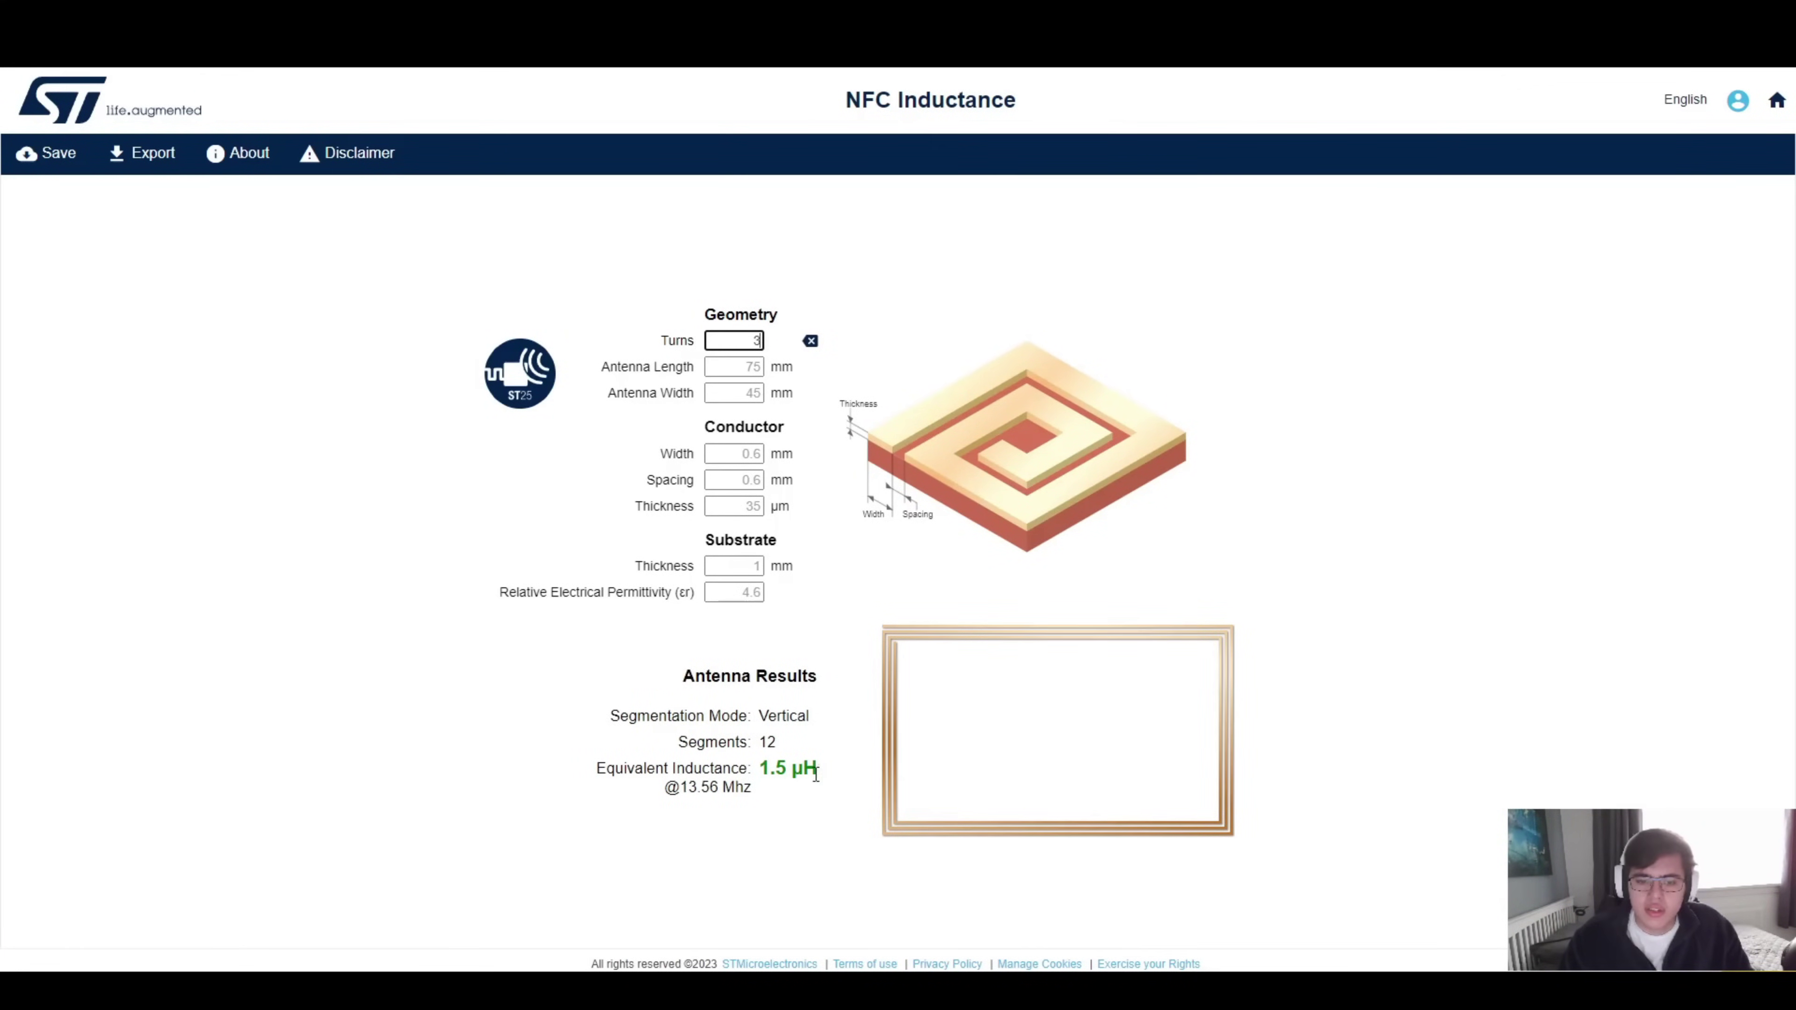
pyautogui.moveTo(810, 767)
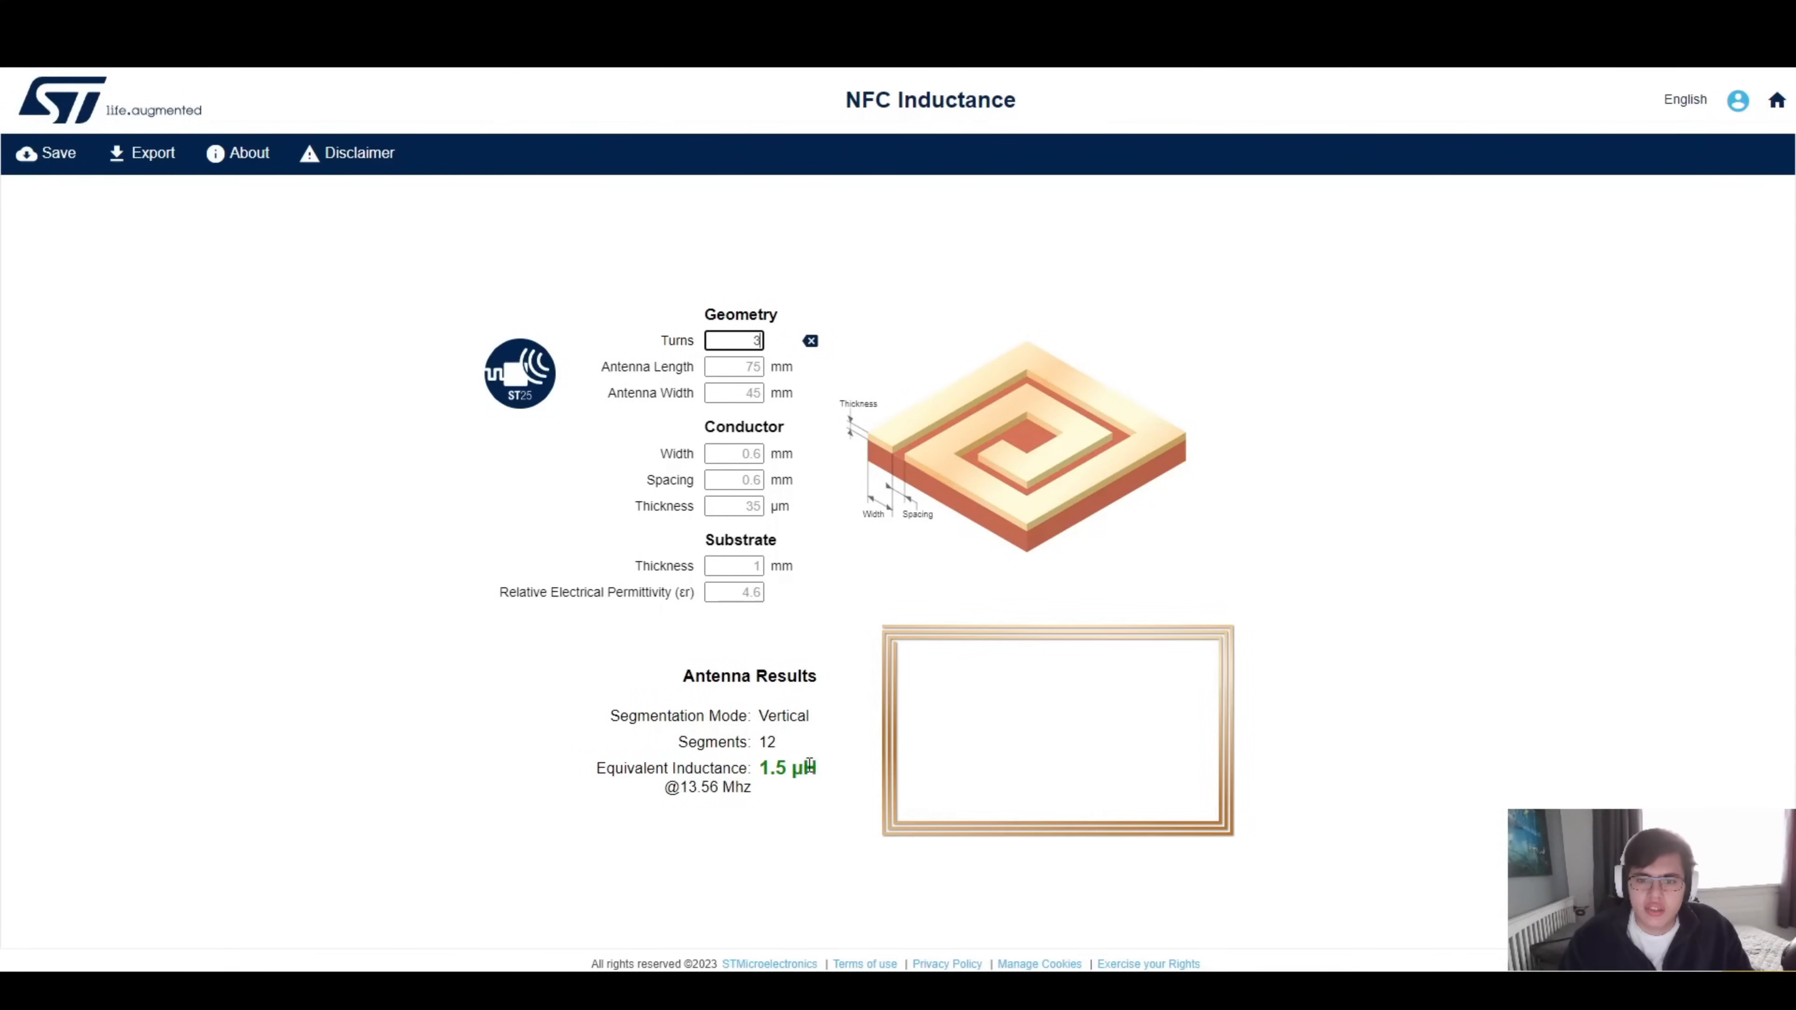
pyautogui.moveTo(816, 707)
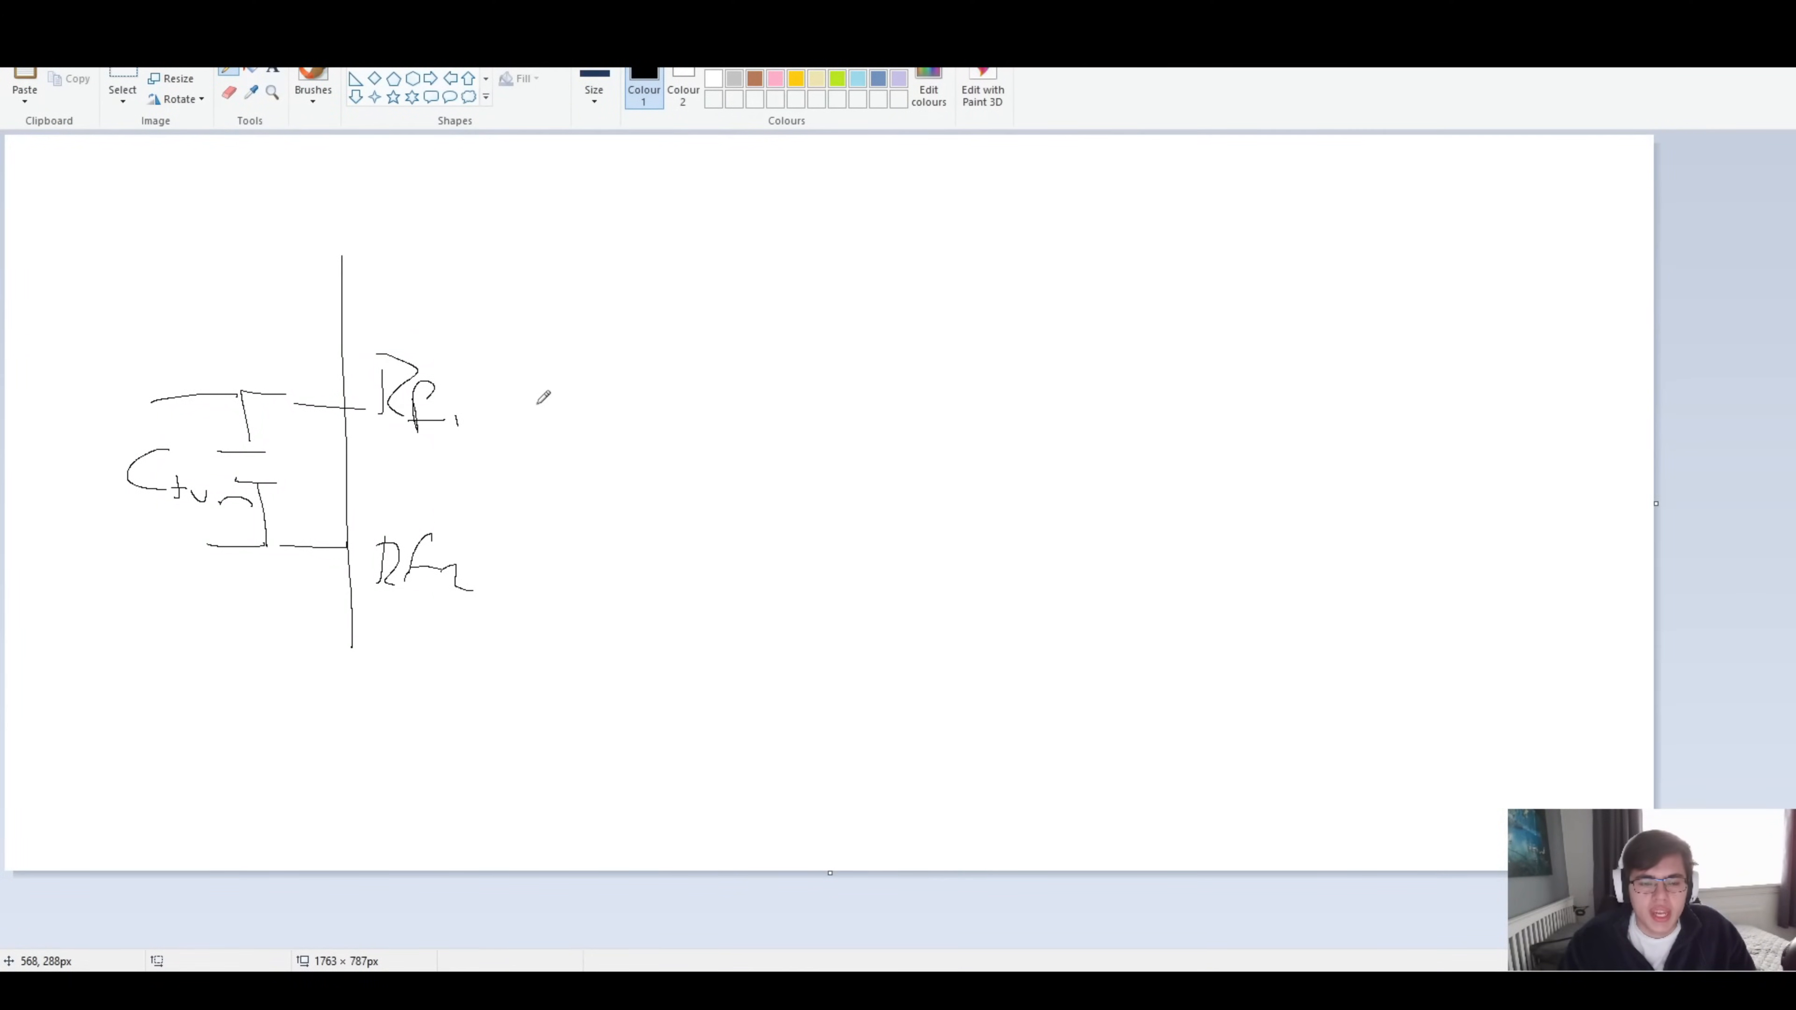
pyautogui.moveTo(502, 403)
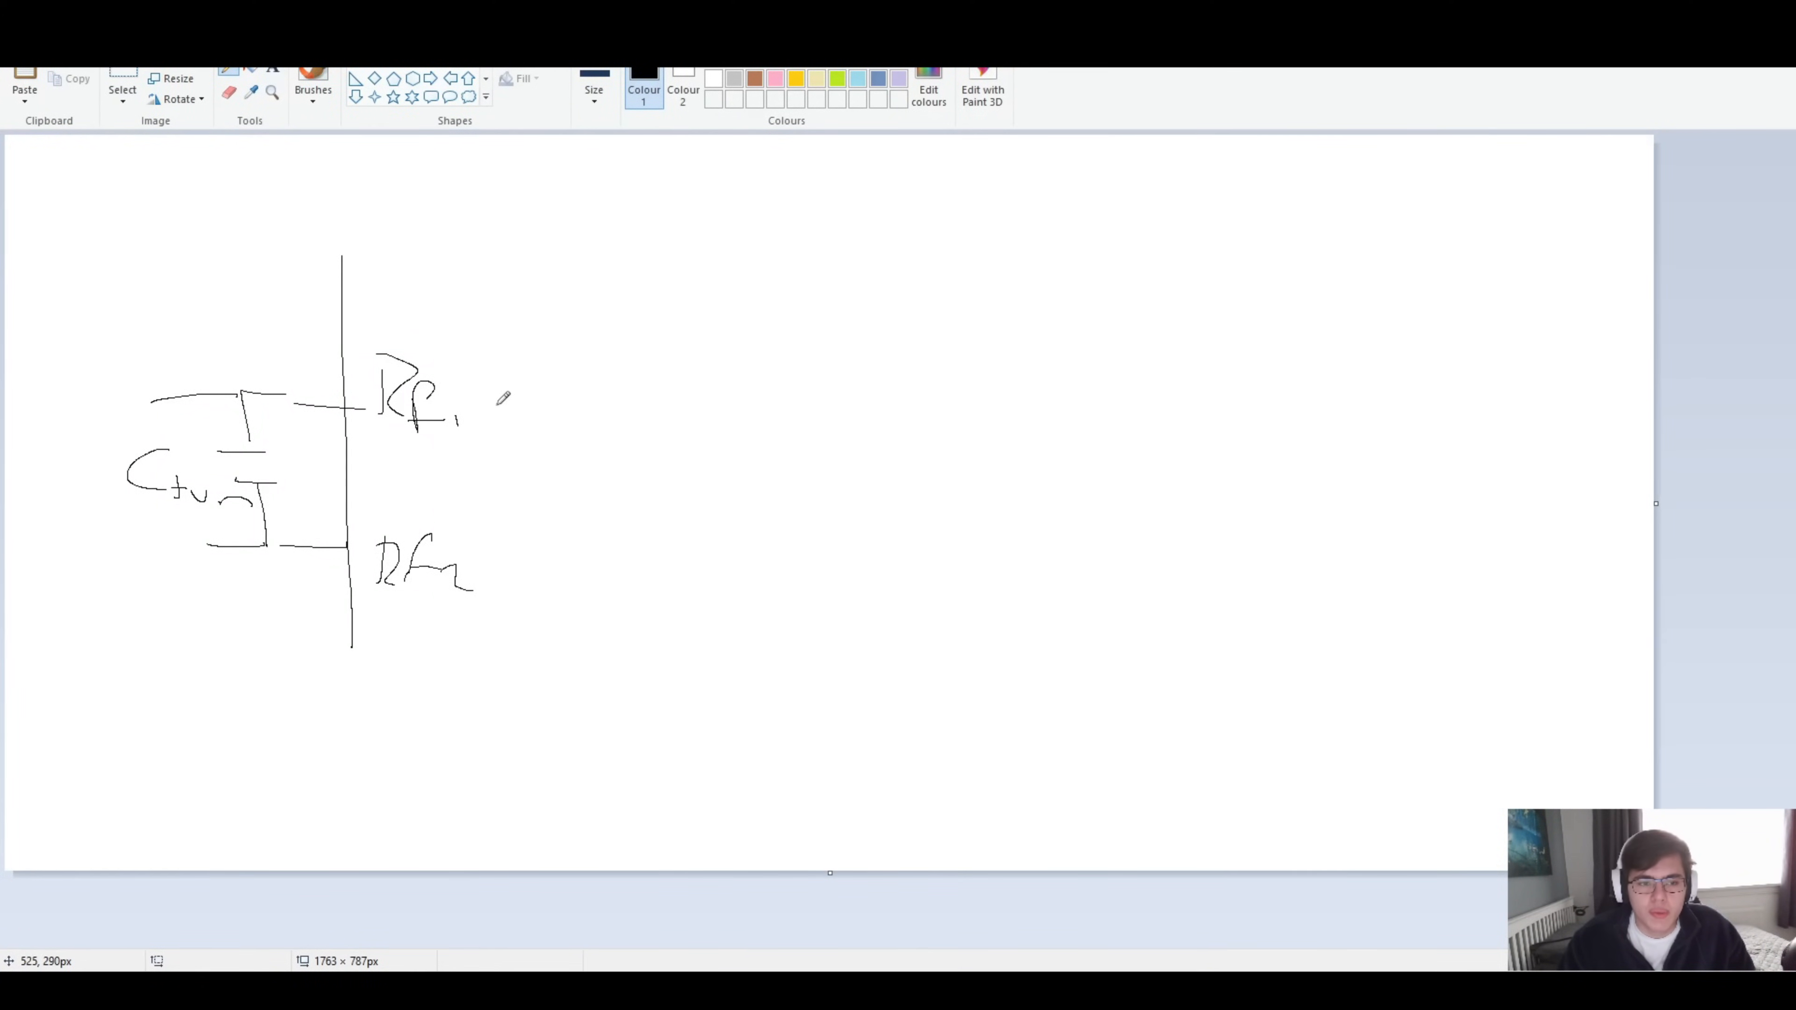
# Draw the RF lines and antenna coil, then write the calculated inductance value beside the coil.
pyautogui.moveTo(158, 250); pyautogui.dragTo(349, 244)
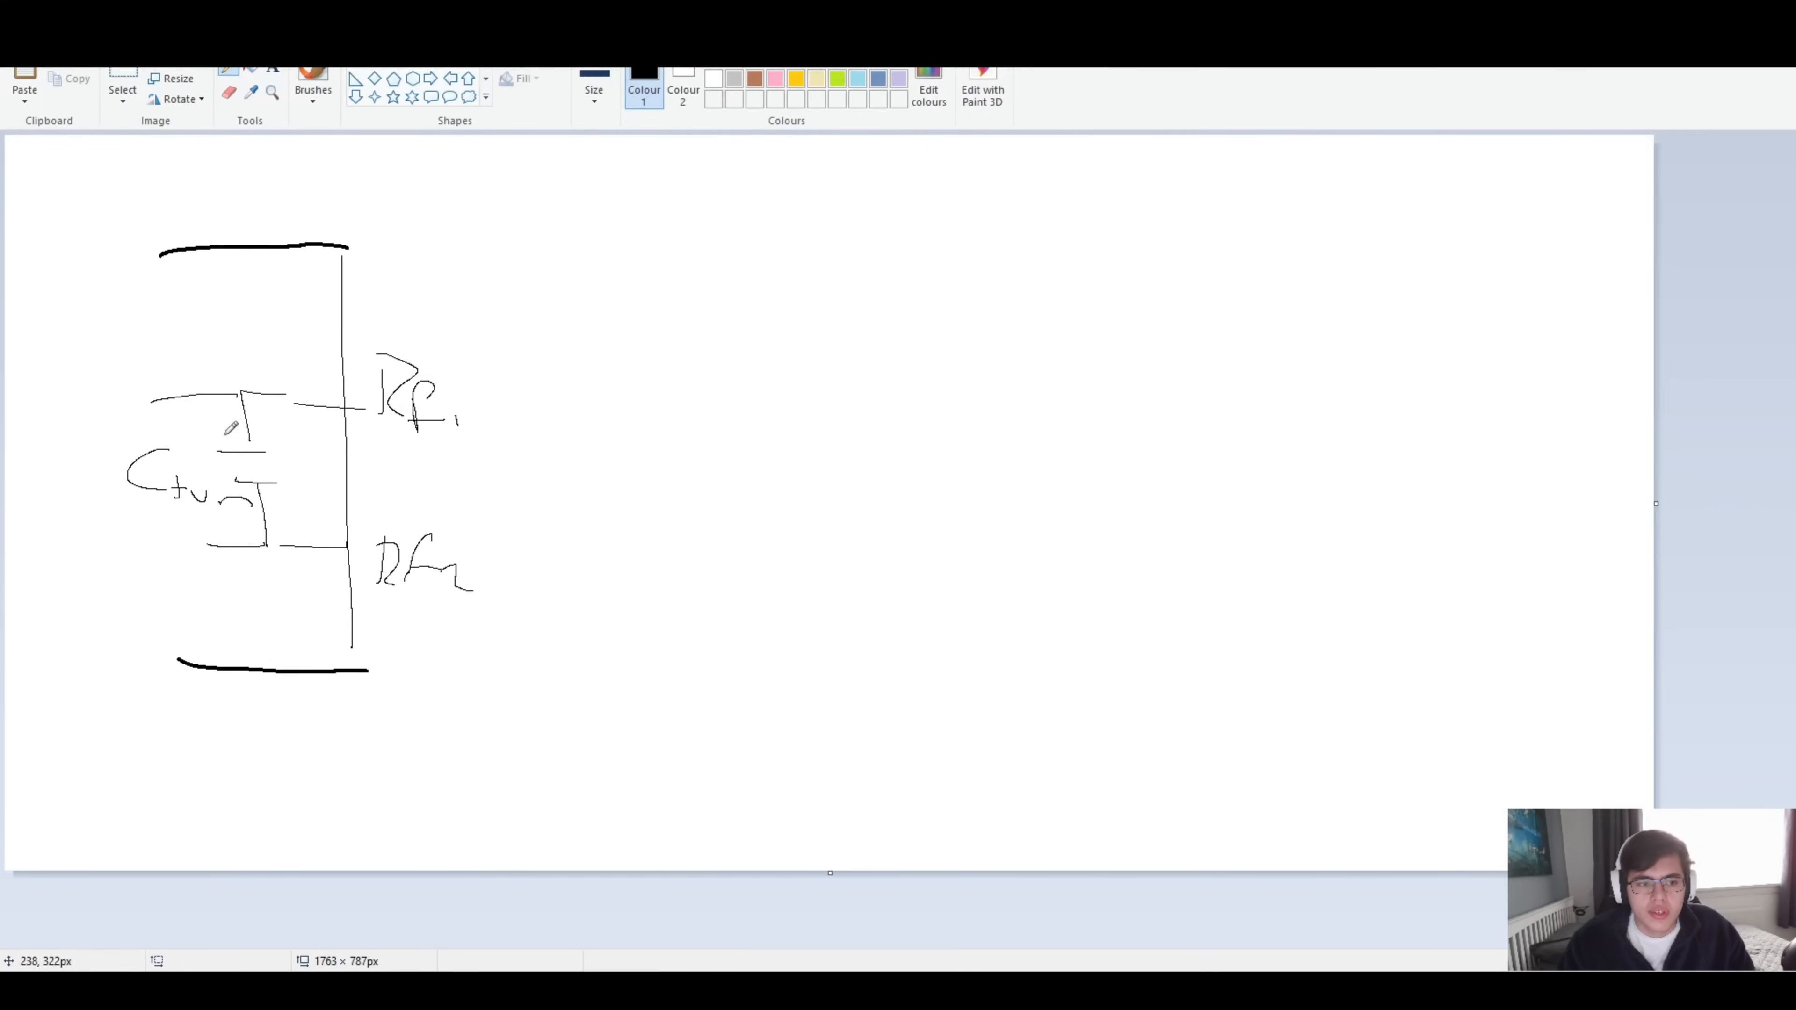
pyautogui.moveTo(482, 404)
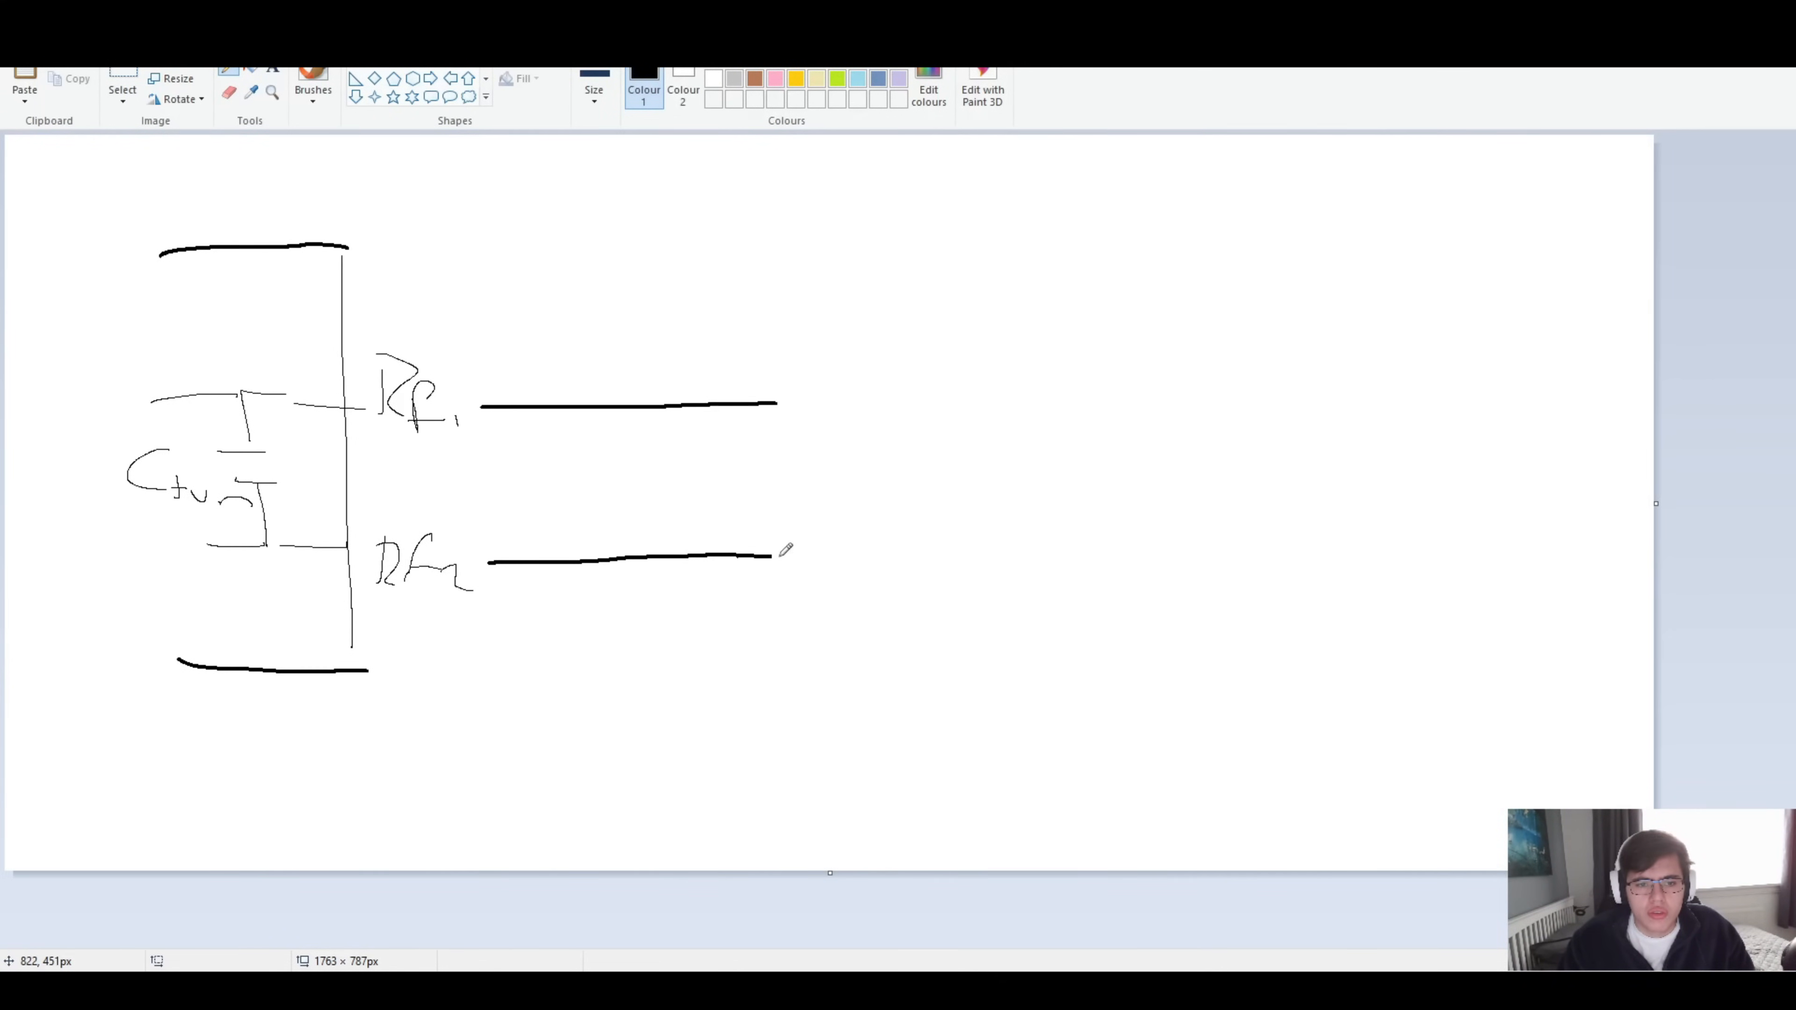
pyautogui.moveTo(775, 402); pyautogui.dragTo(927, 397)
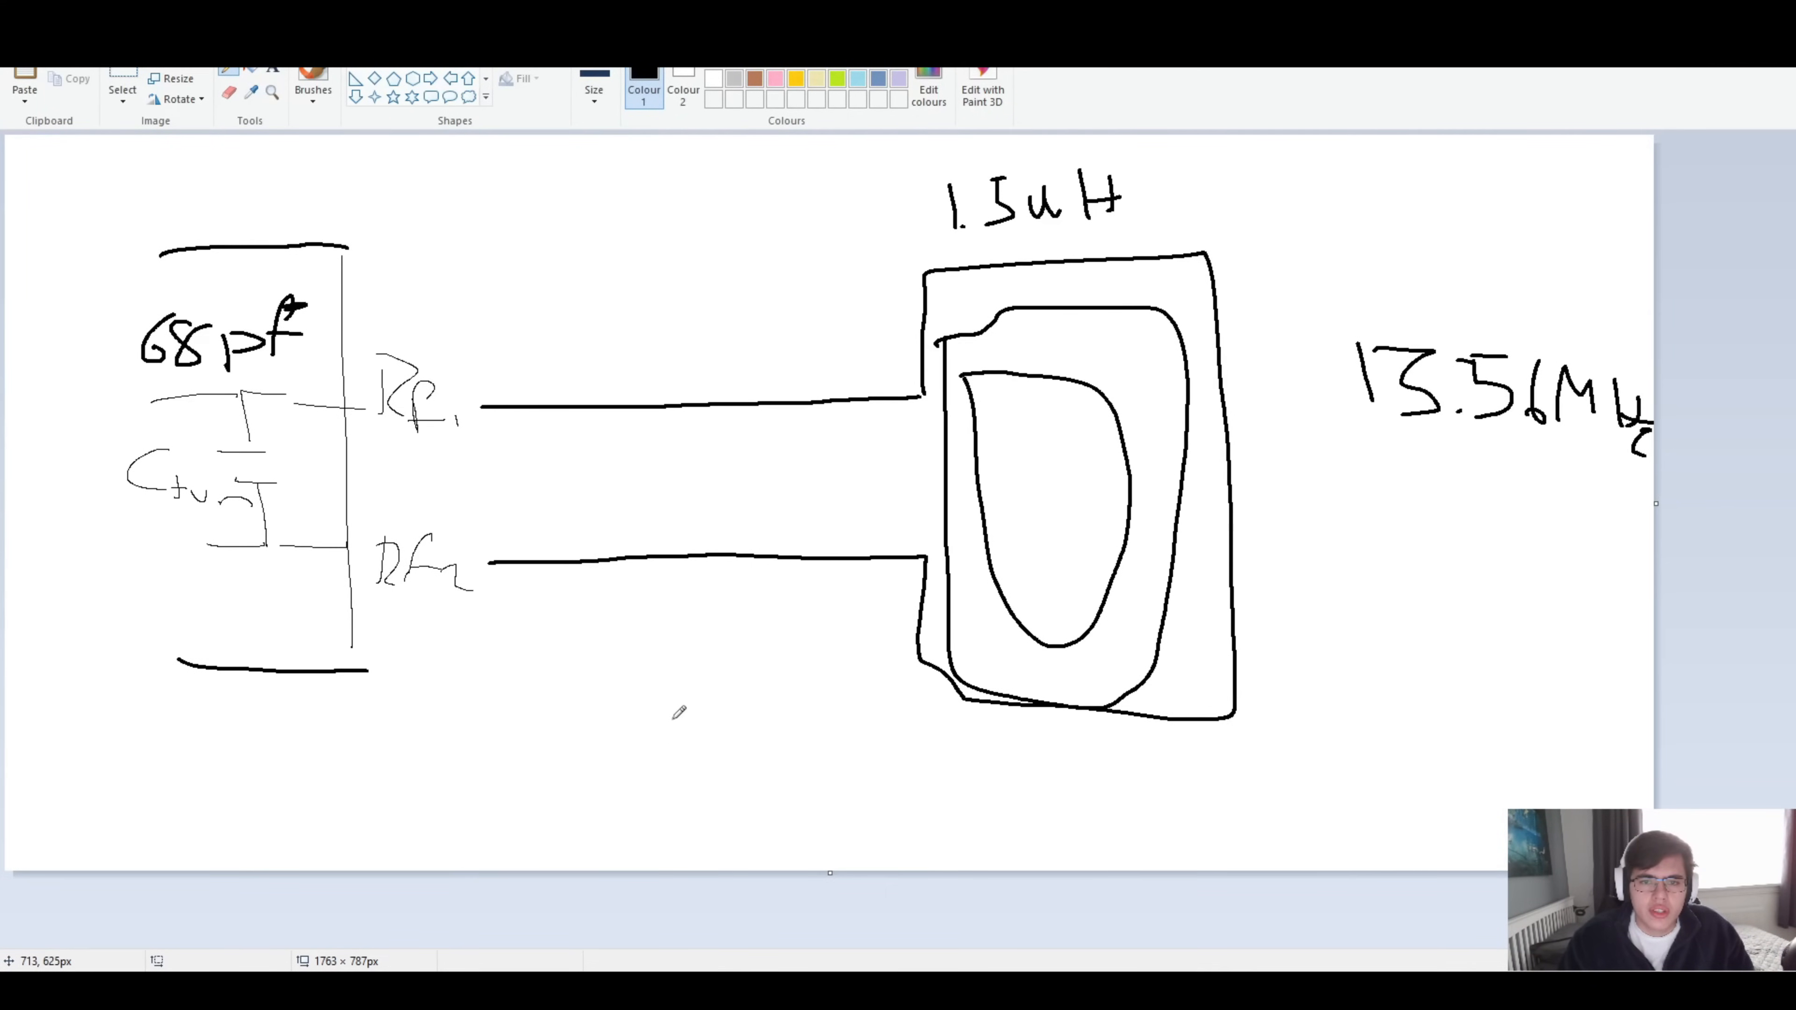
pyautogui.moveTo(662, 727)
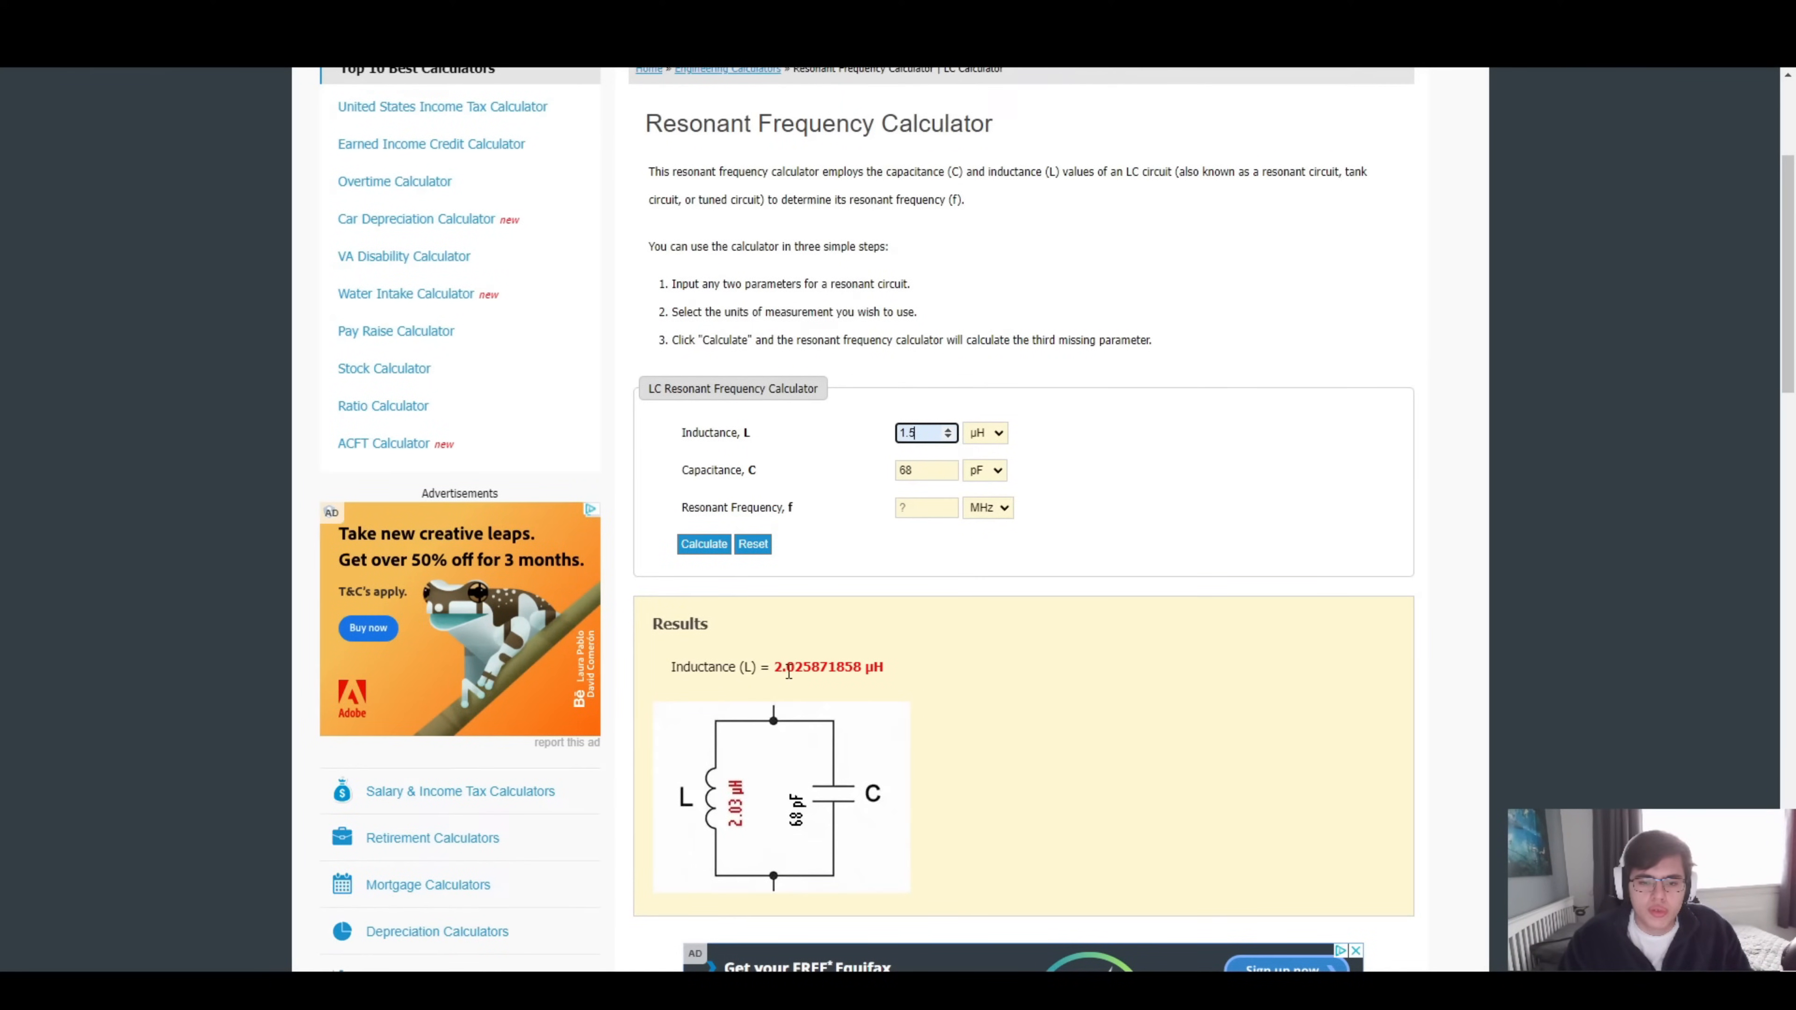
pyautogui.moveTo(791, 696)
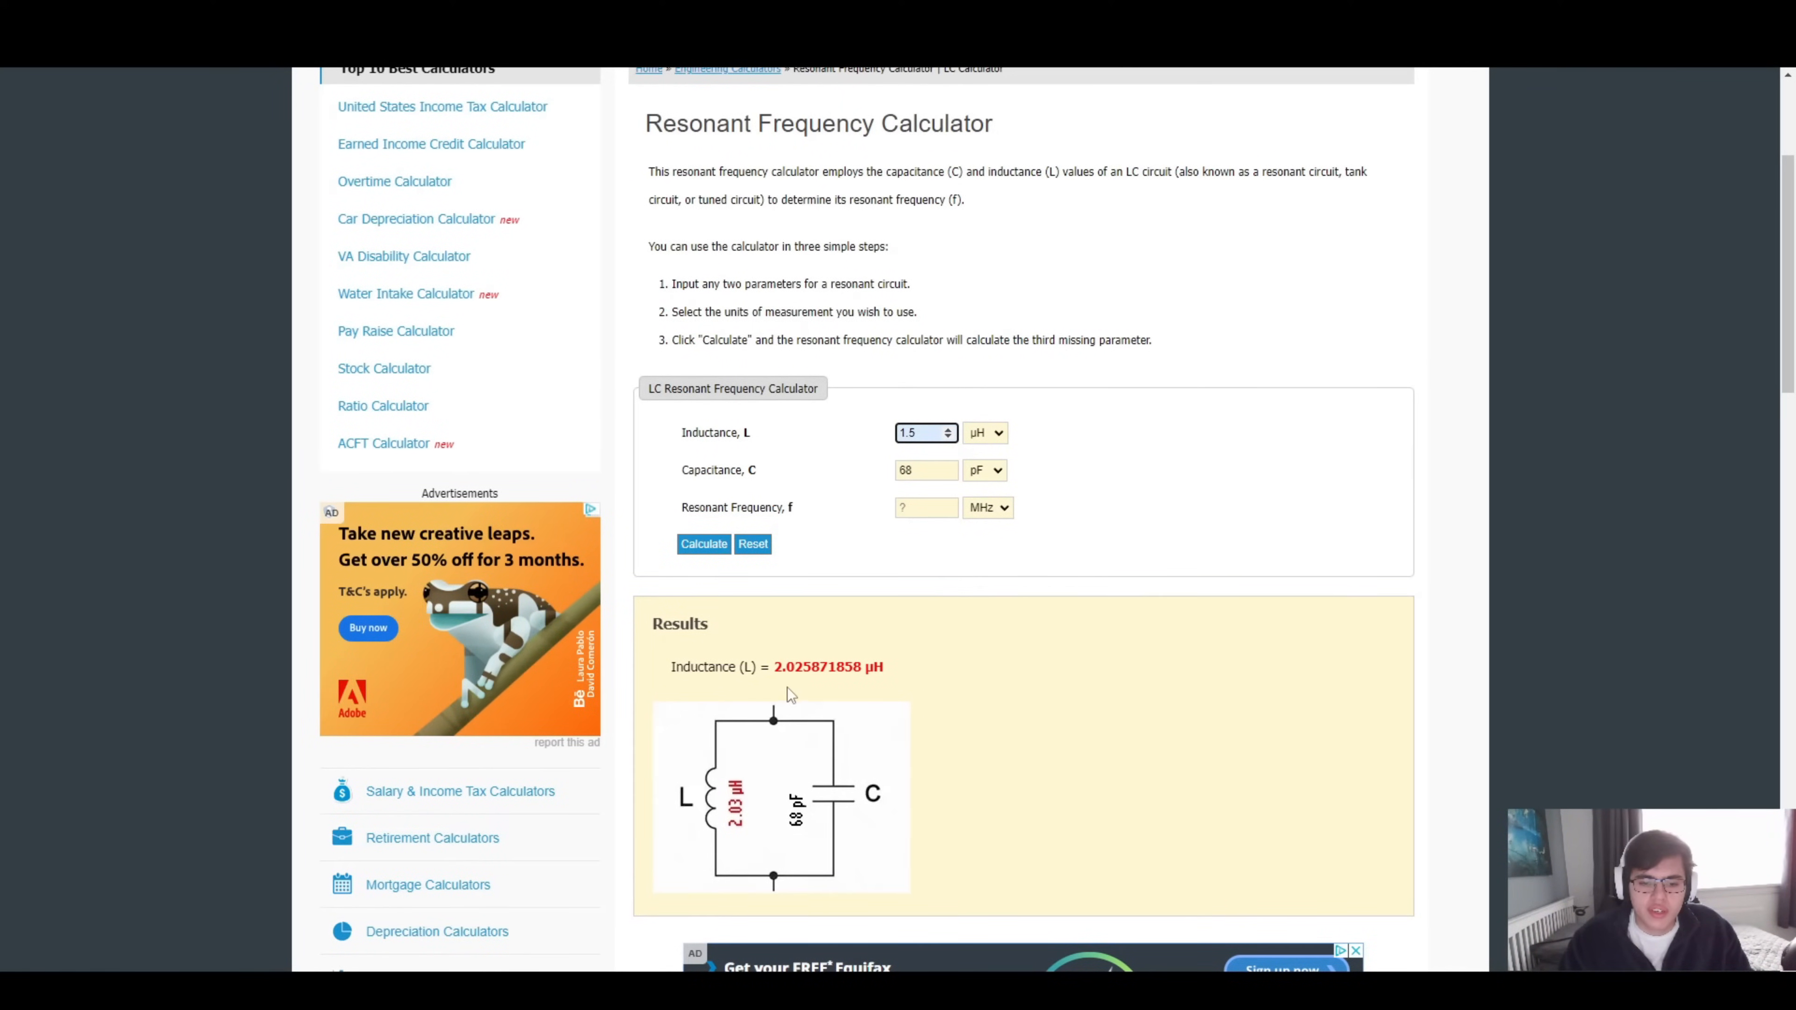
pyautogui.moveTo(905, 695)
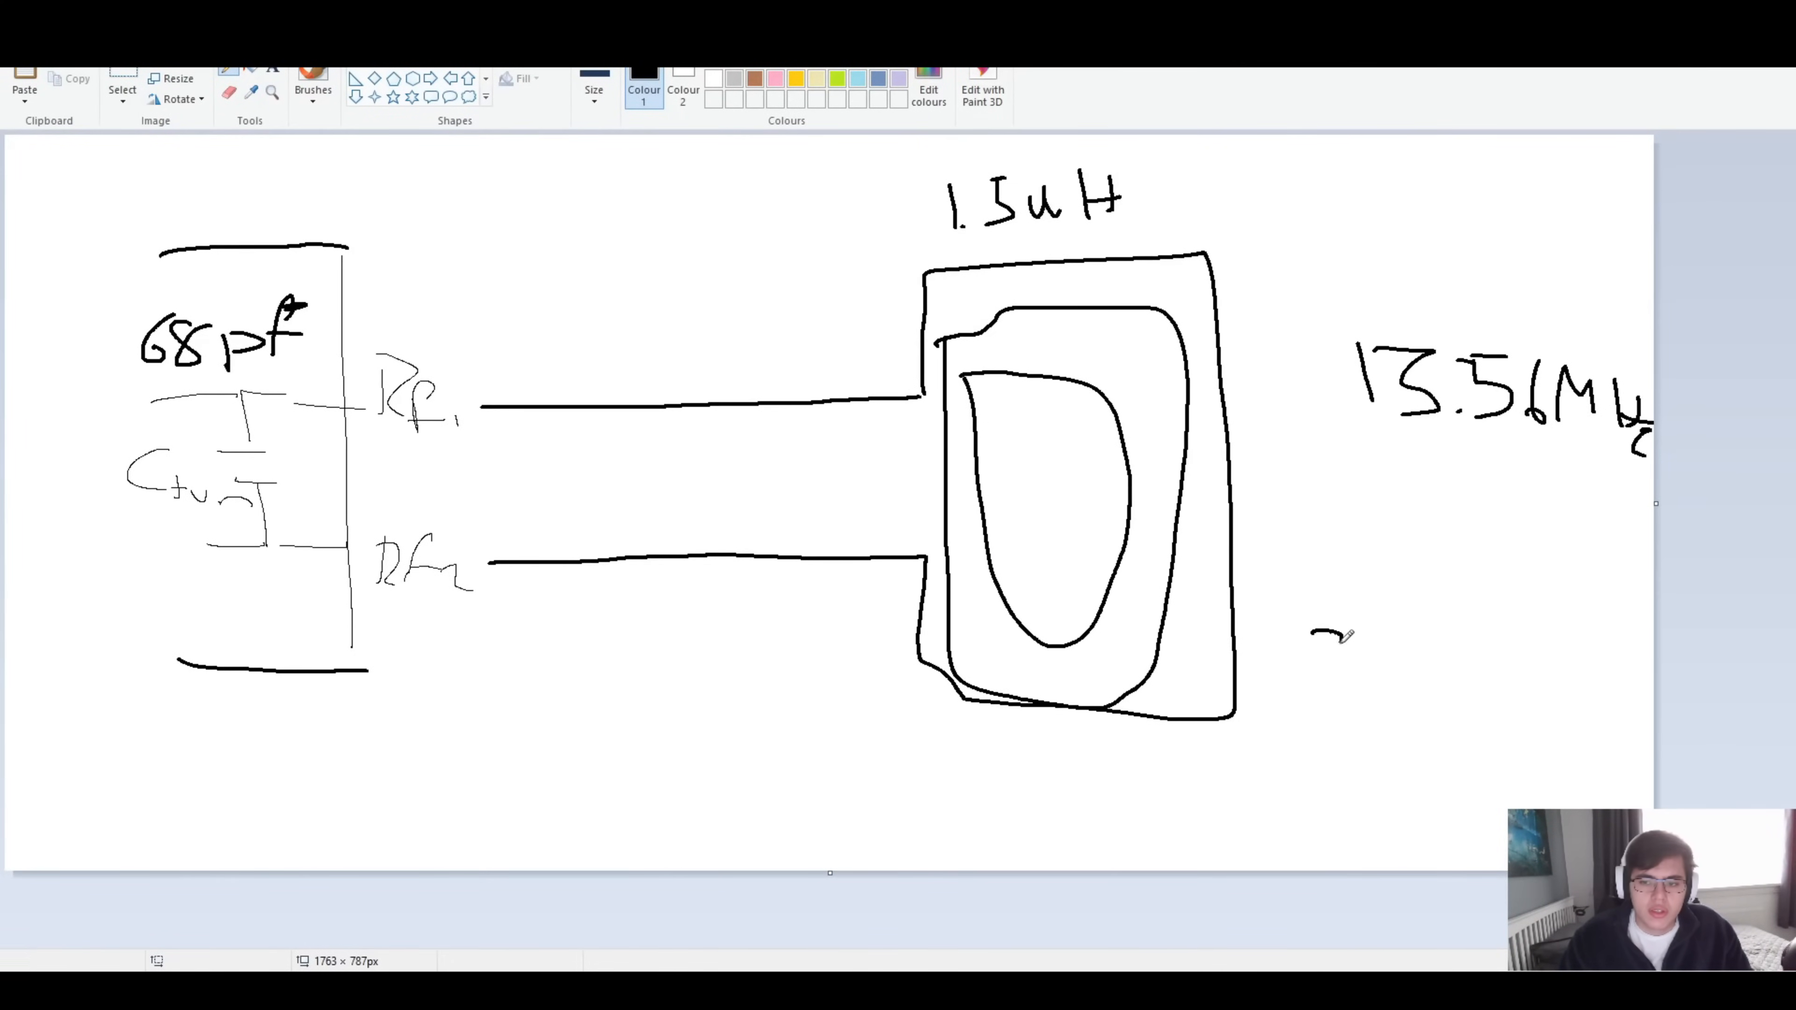
pyautogui.moveTo(1317, 642); pyautogui.dragTo(1511, 653)
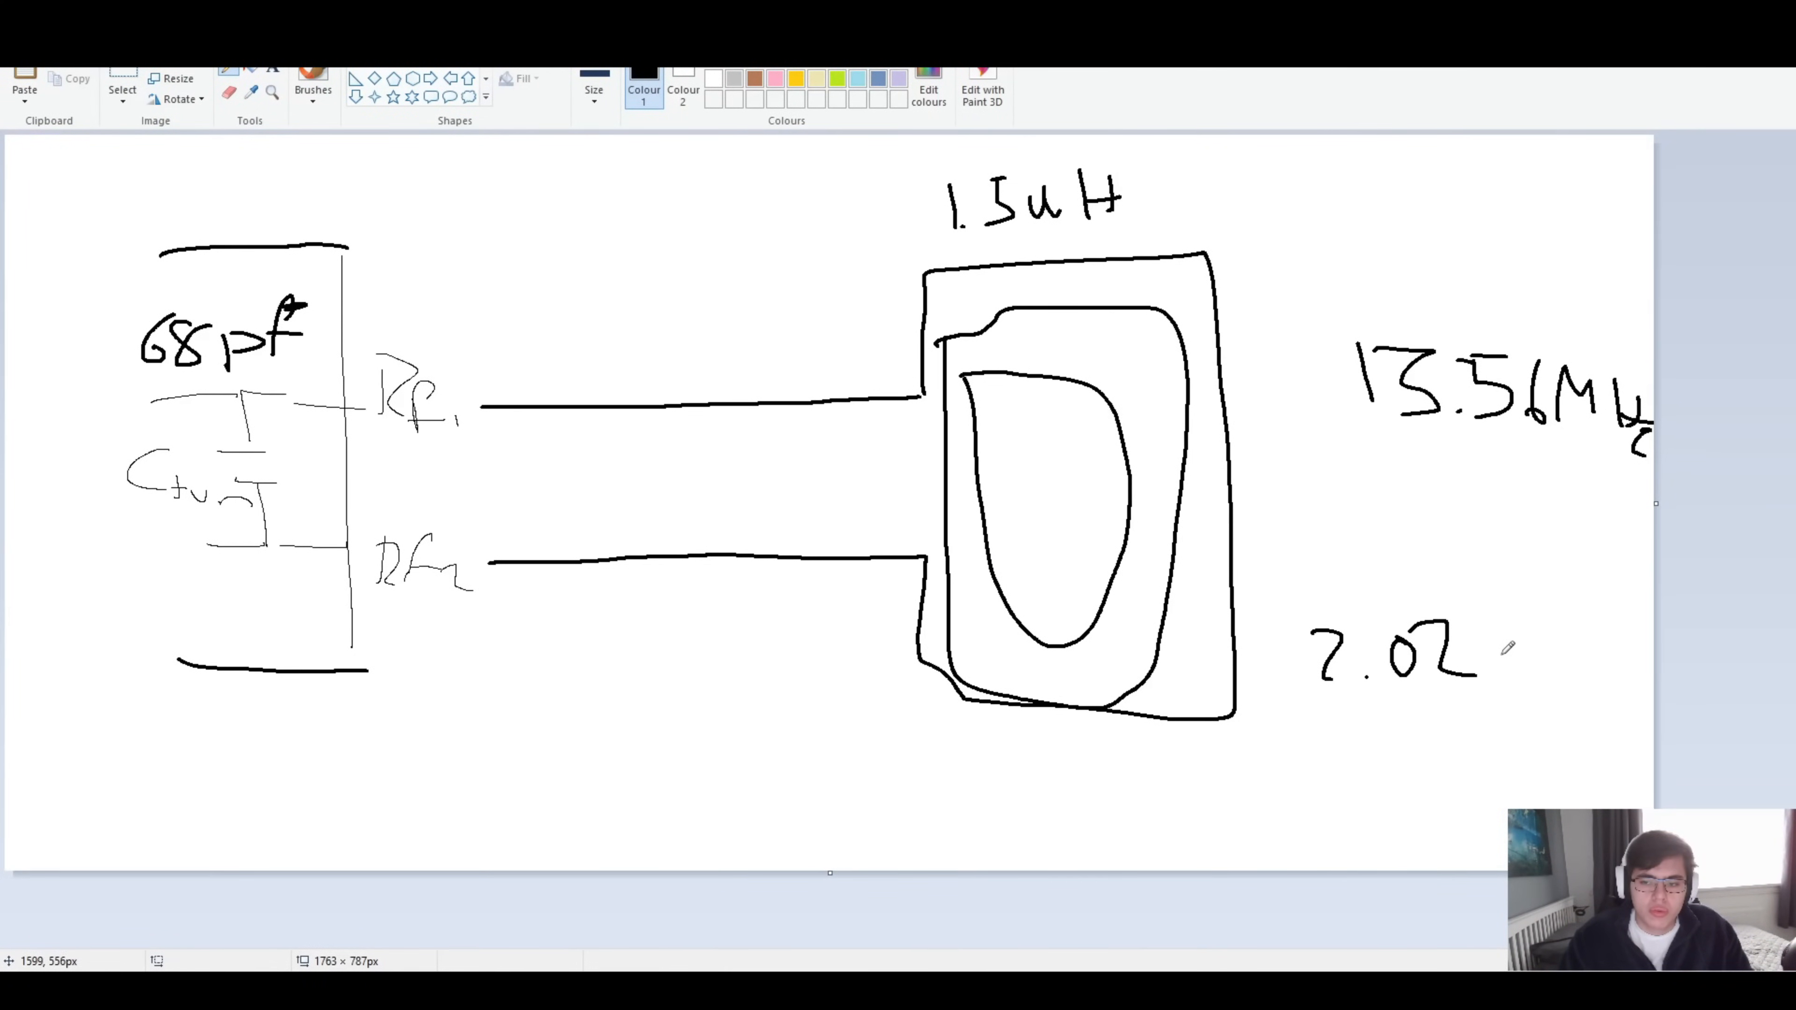
pyautogui.moveTo(1489, 641); pyautogui.dragTo(1465, 710)
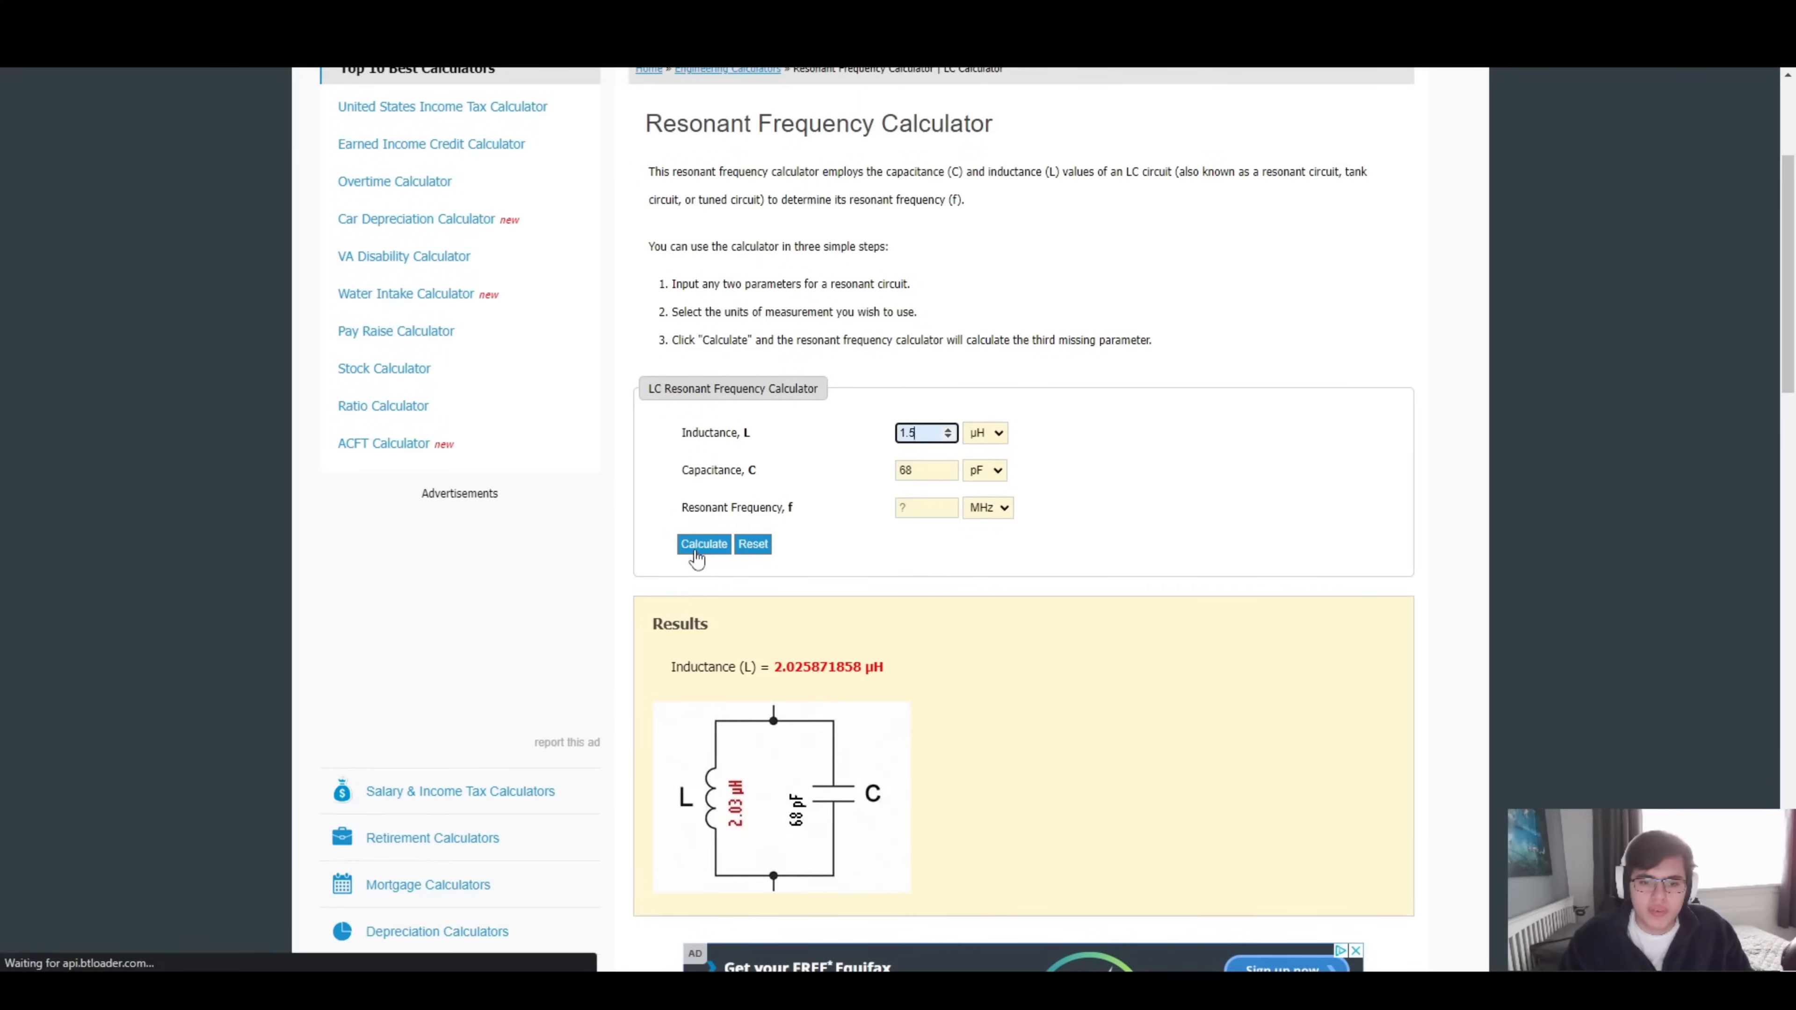
# Calculate the resonant frequency of 1.5 µH with 68 pF, giving 15.76 MHz.
pyautogui.click(703, 544)
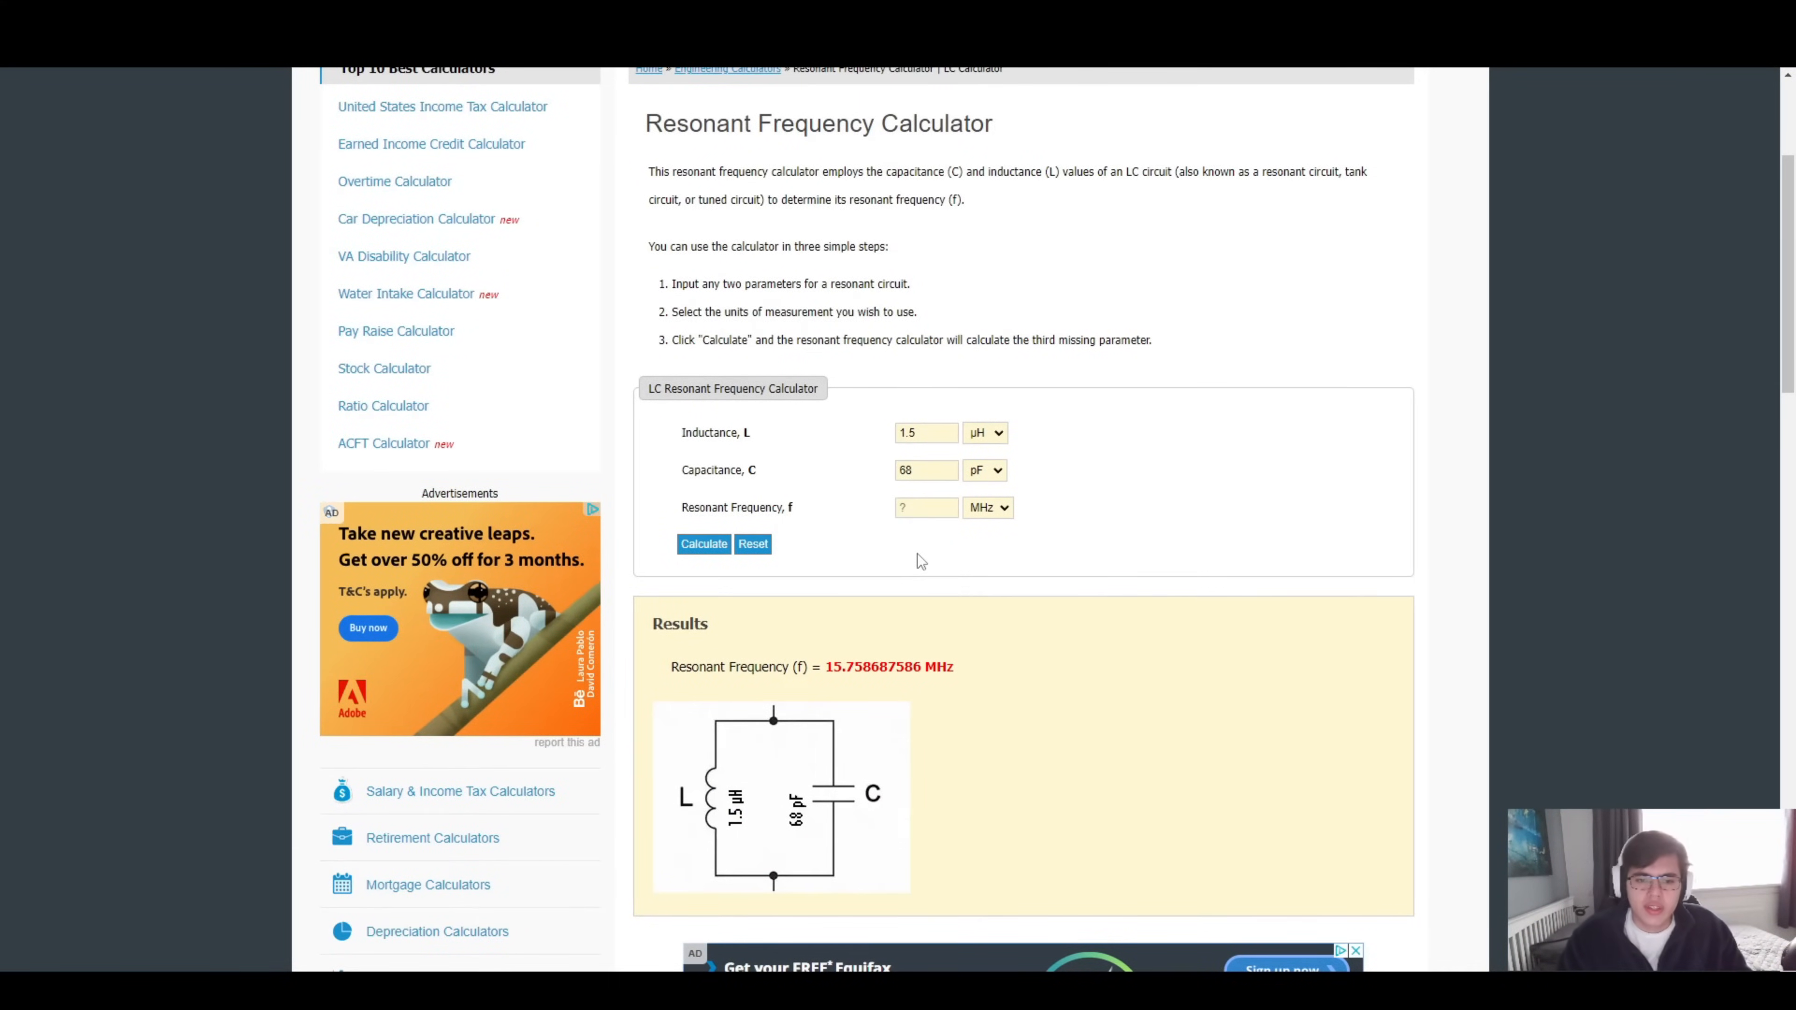
pyautogui.moveTo(881, 638)
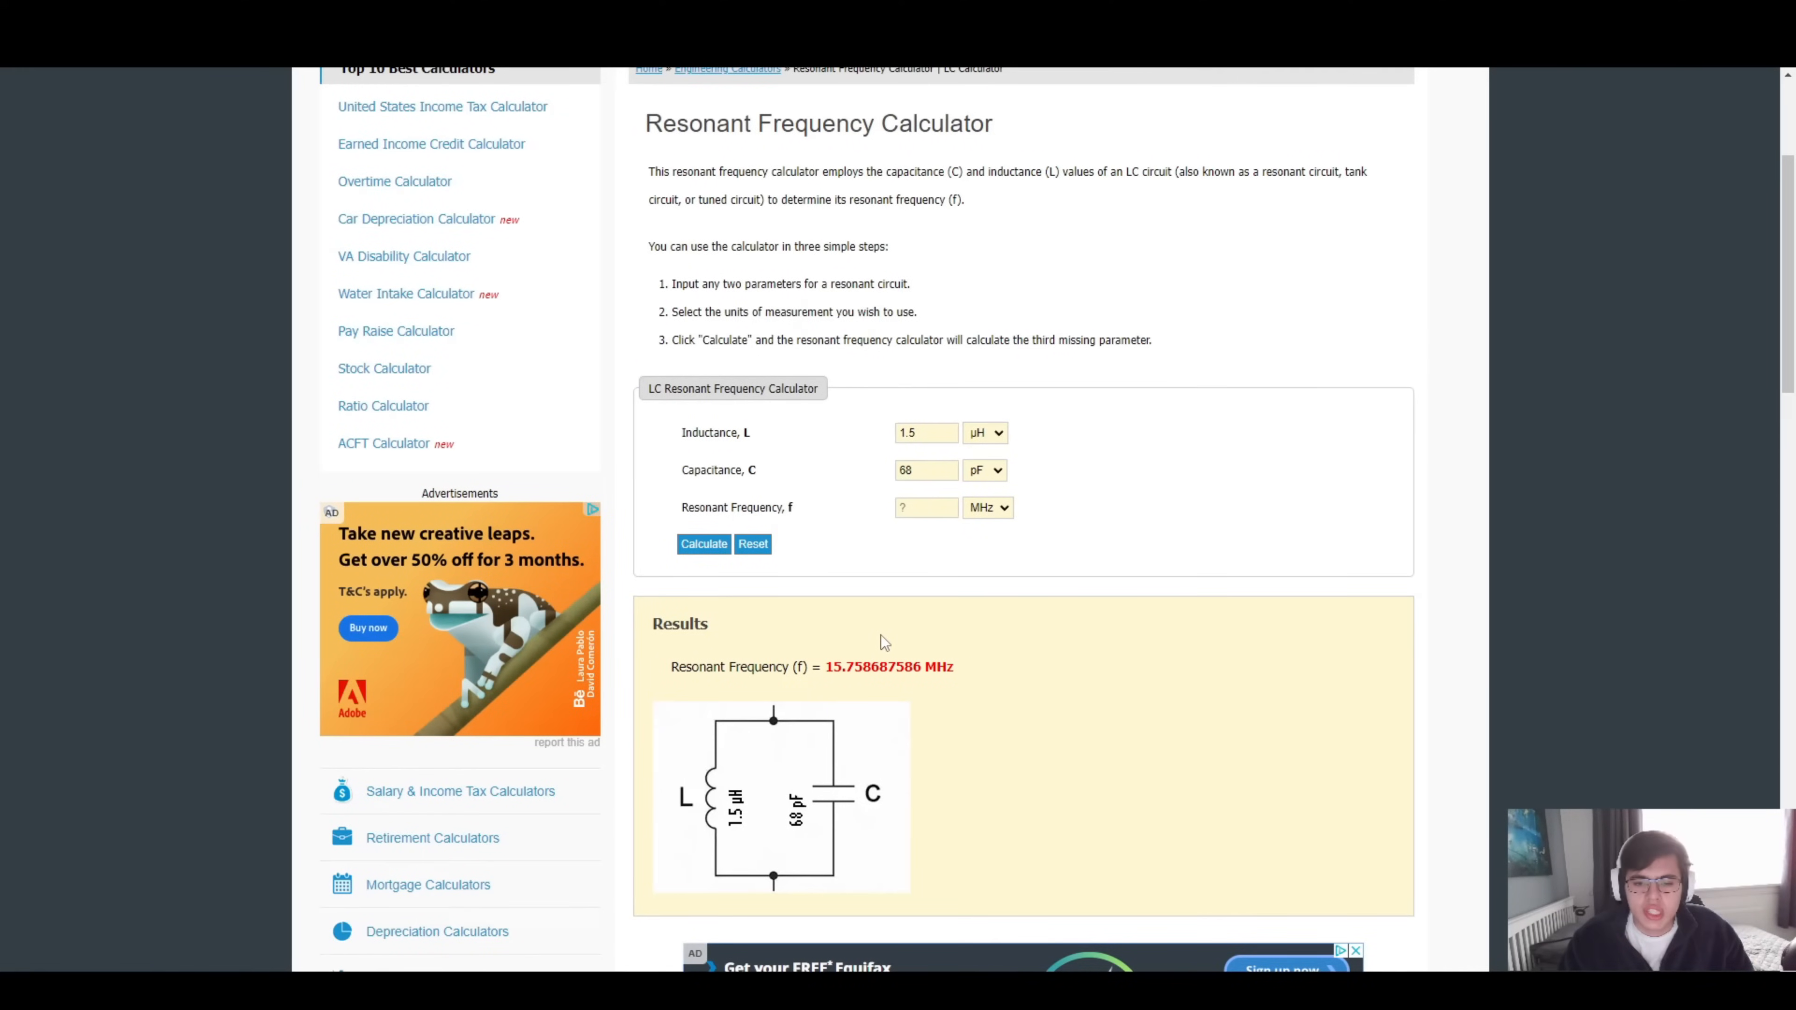
pyautogui.moveTo(872, 618)
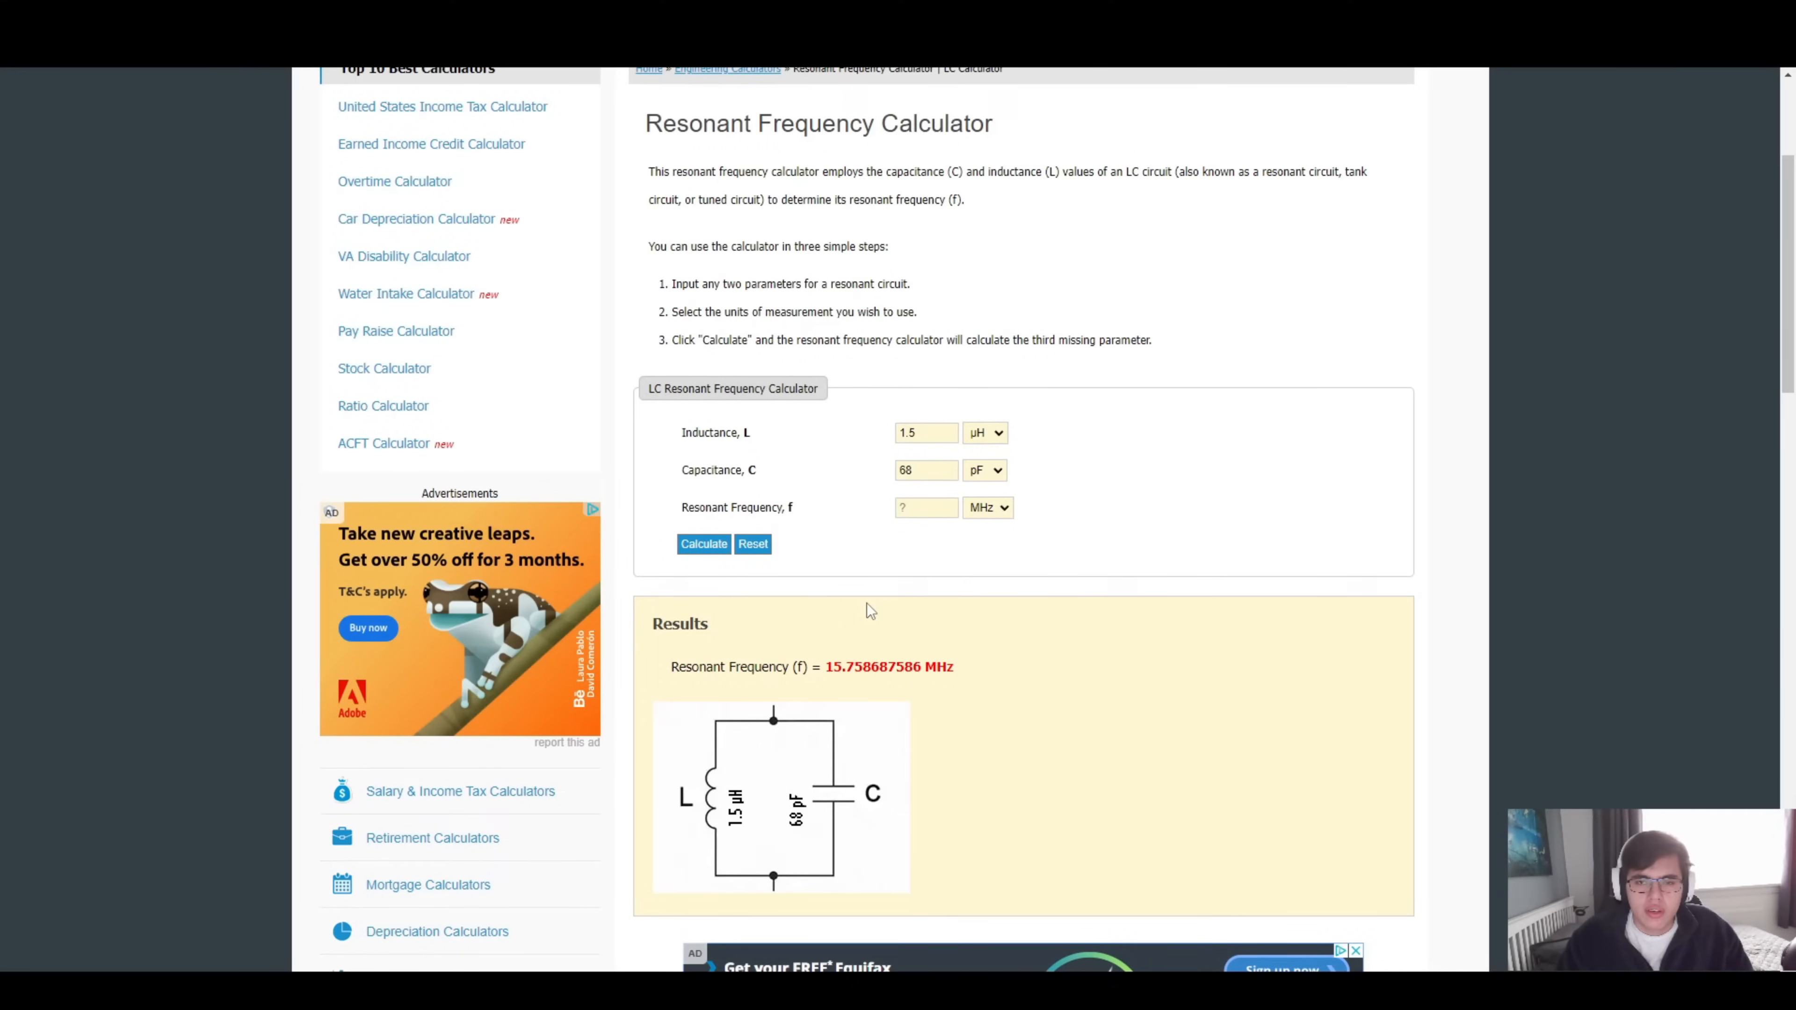
pyautogui.moveTo(800, 603)
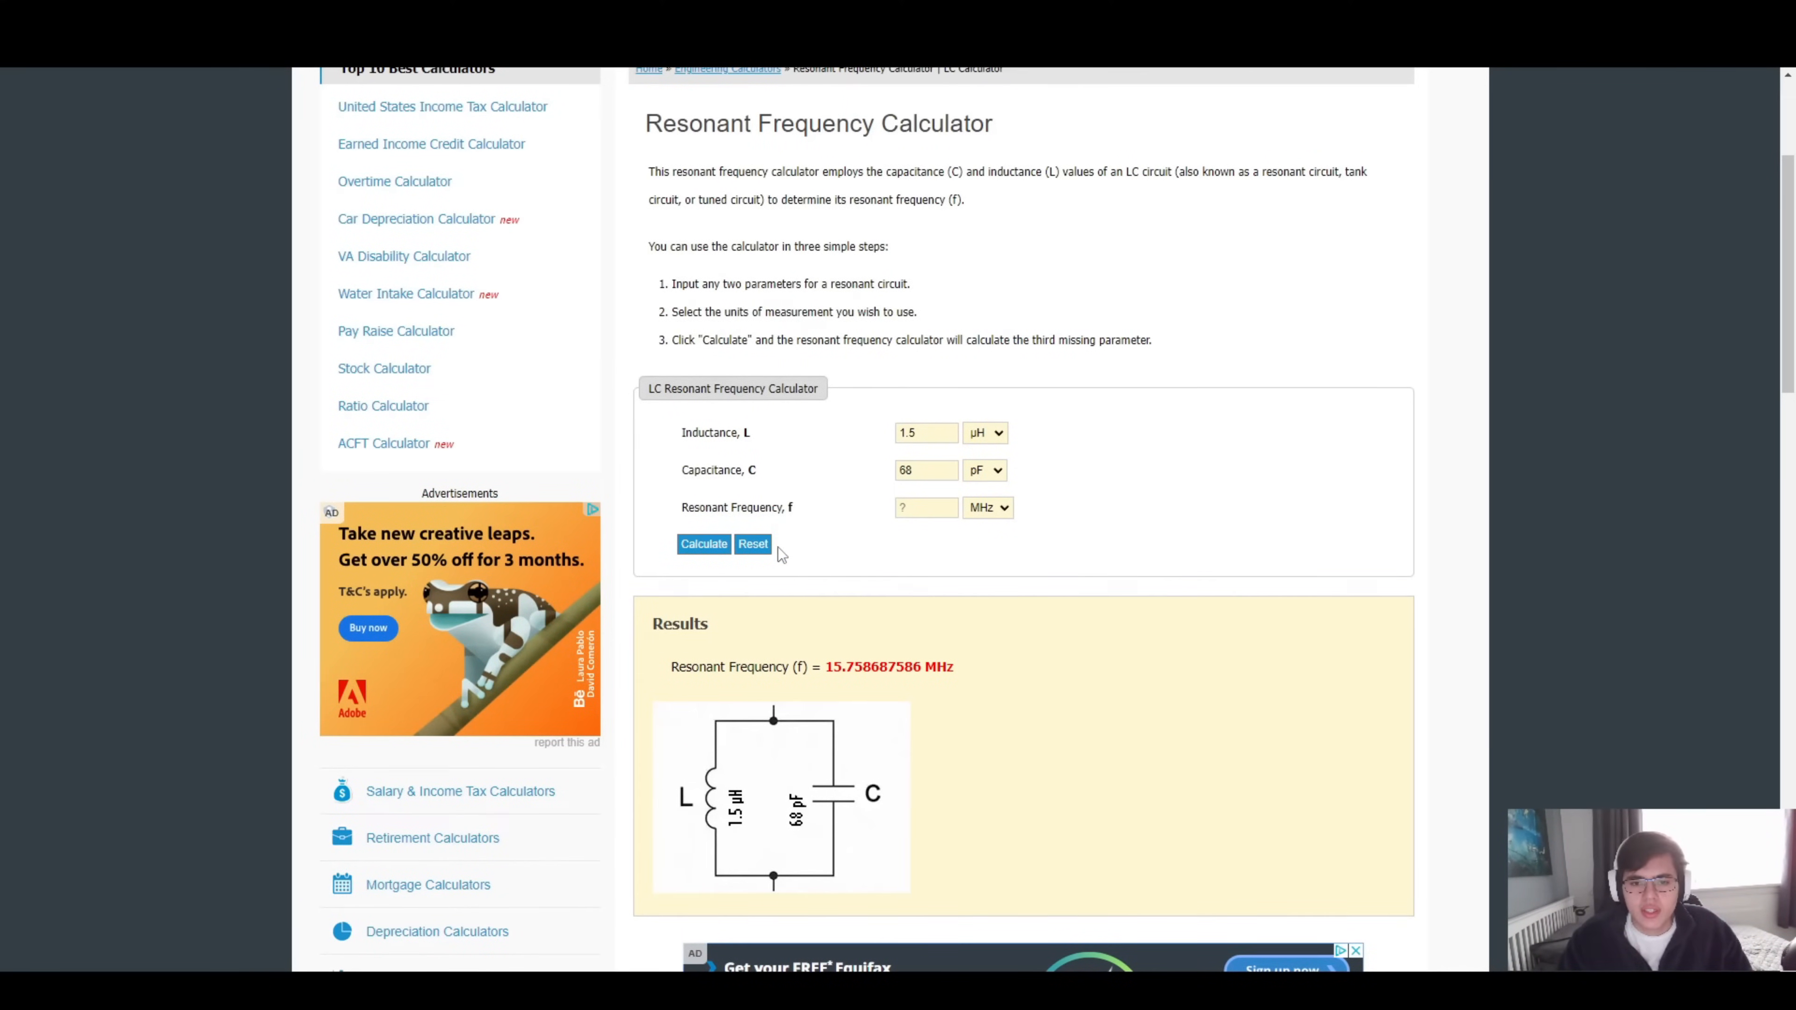
pyautogui.moveTo(789, 529)
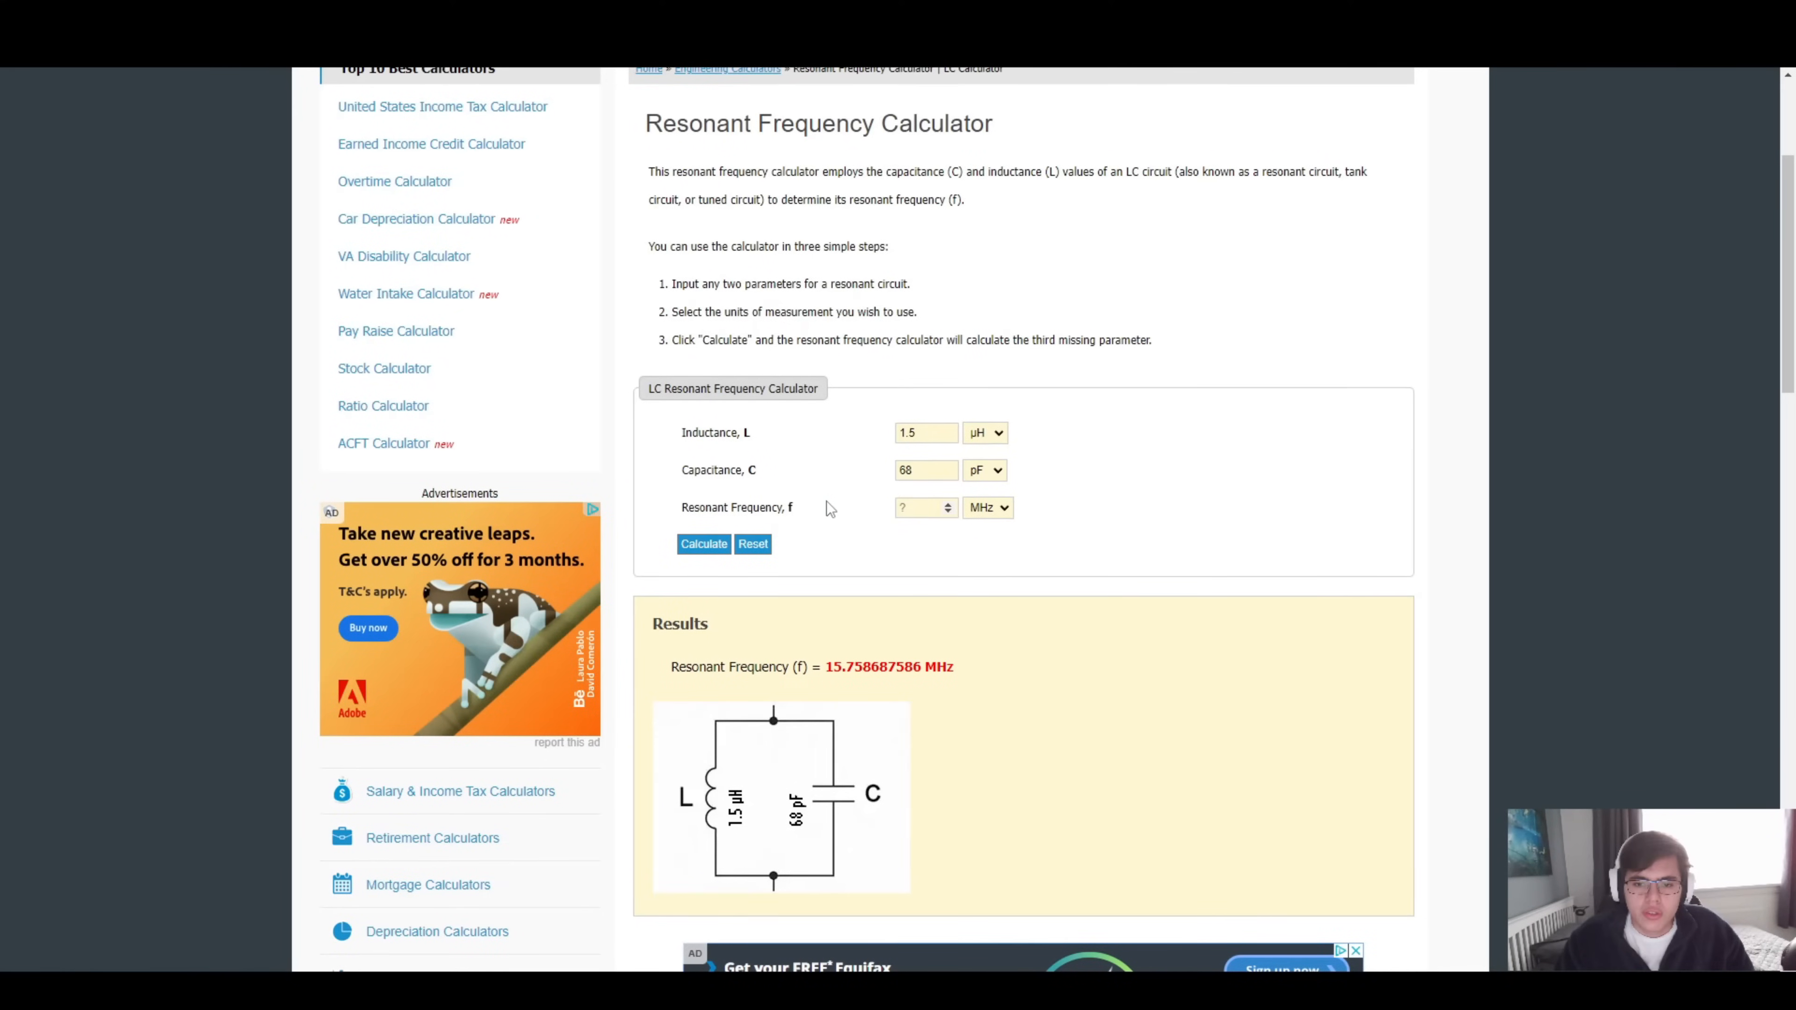
# Recalculate with 75, 90 and 95 pF at 1.5 µH, approaching the 13.56 MHz target.
pyautogui.tripleClick(923, 470)
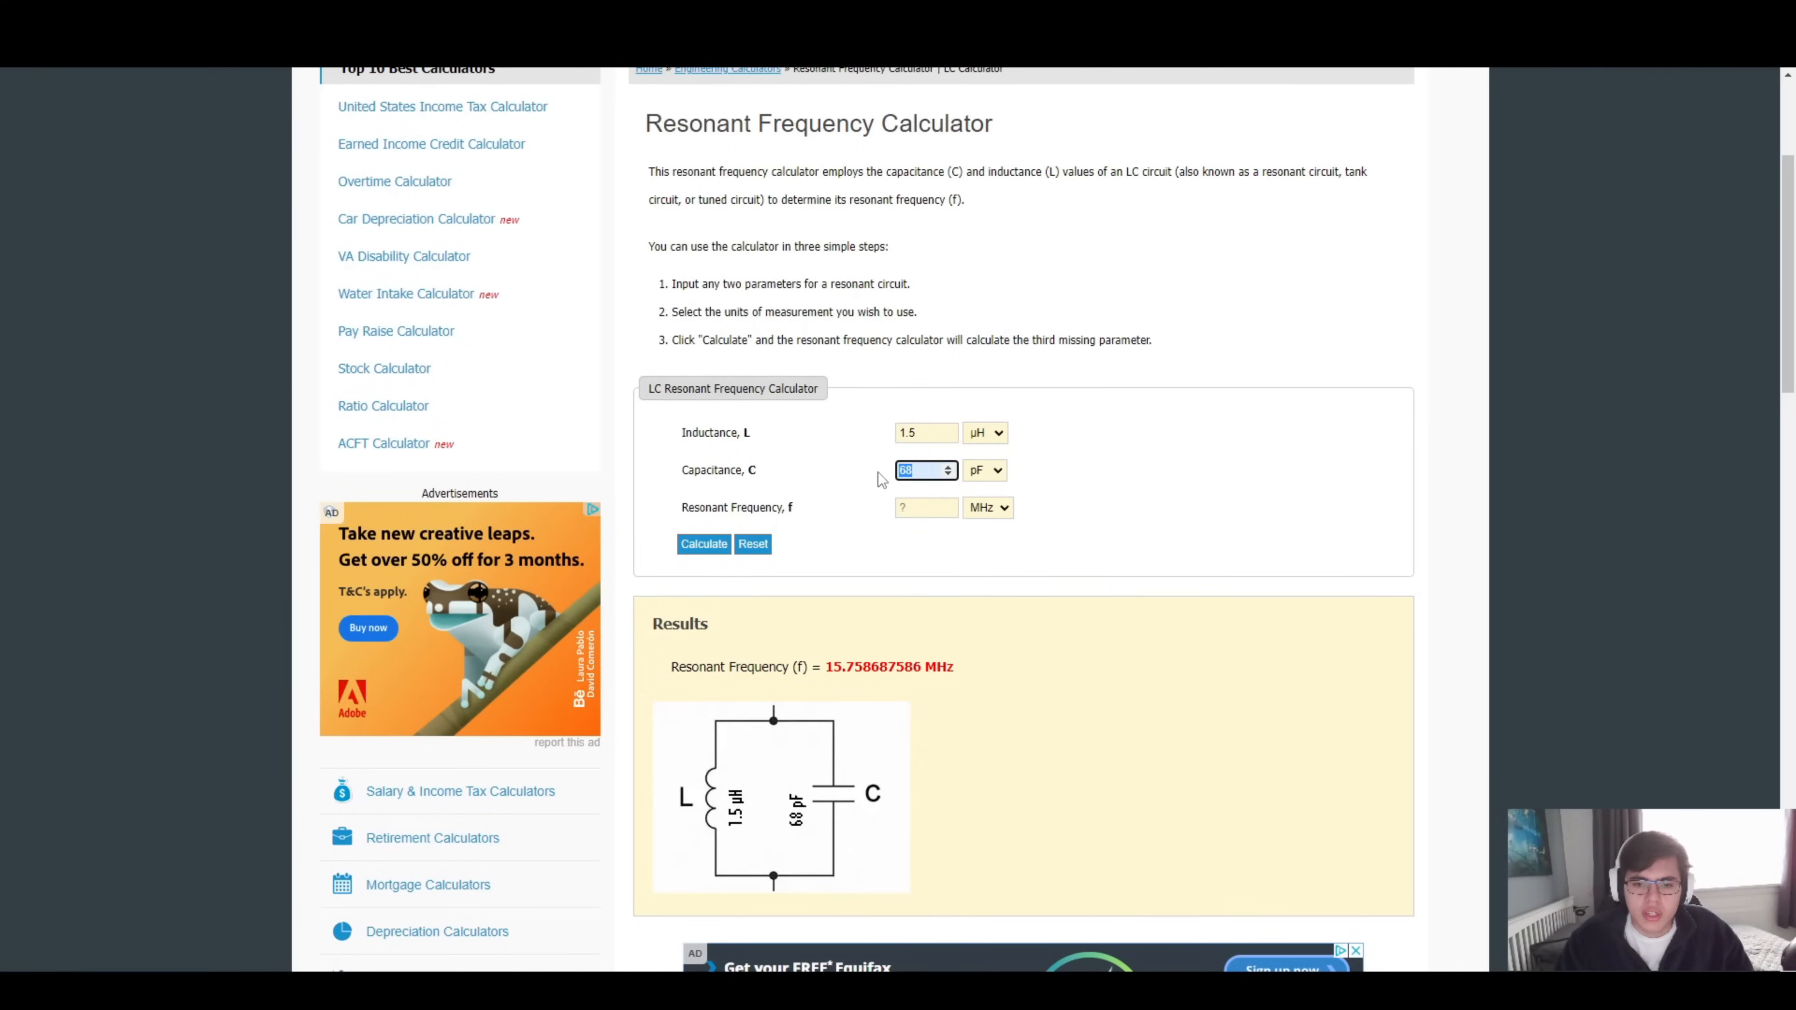
pyautogui.write('75')
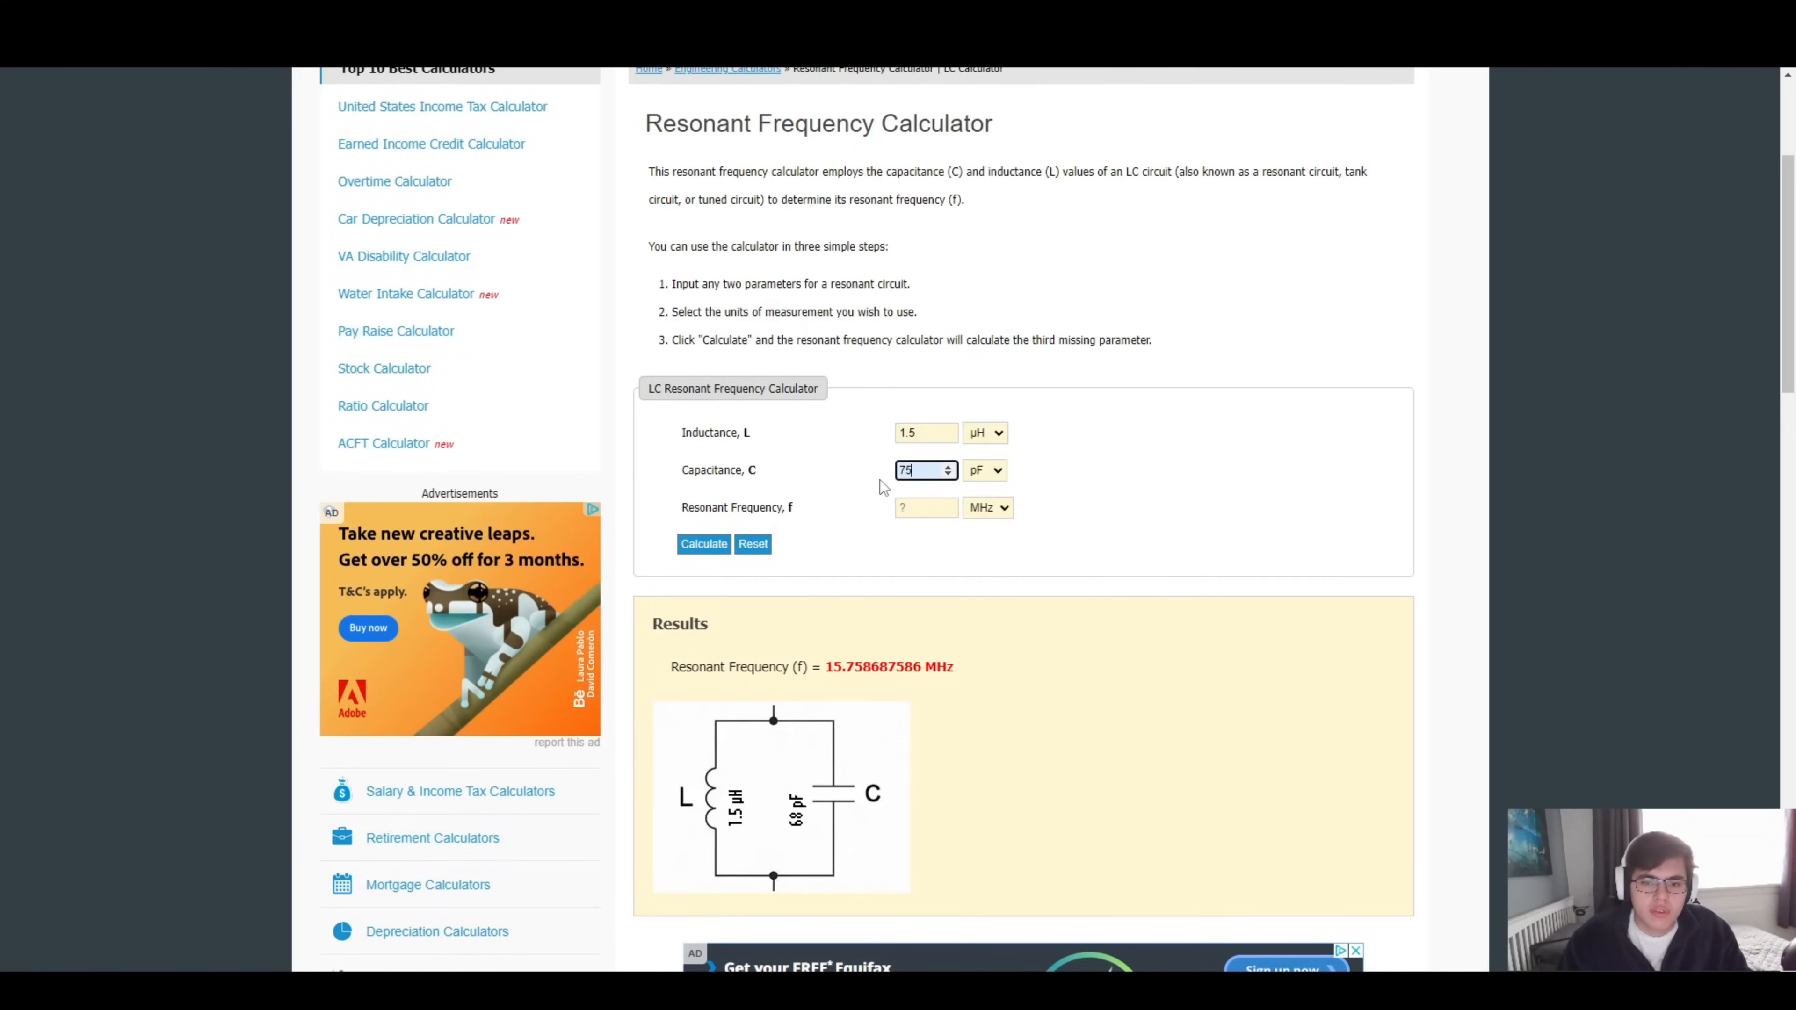
pyautogui.click(704, 545)
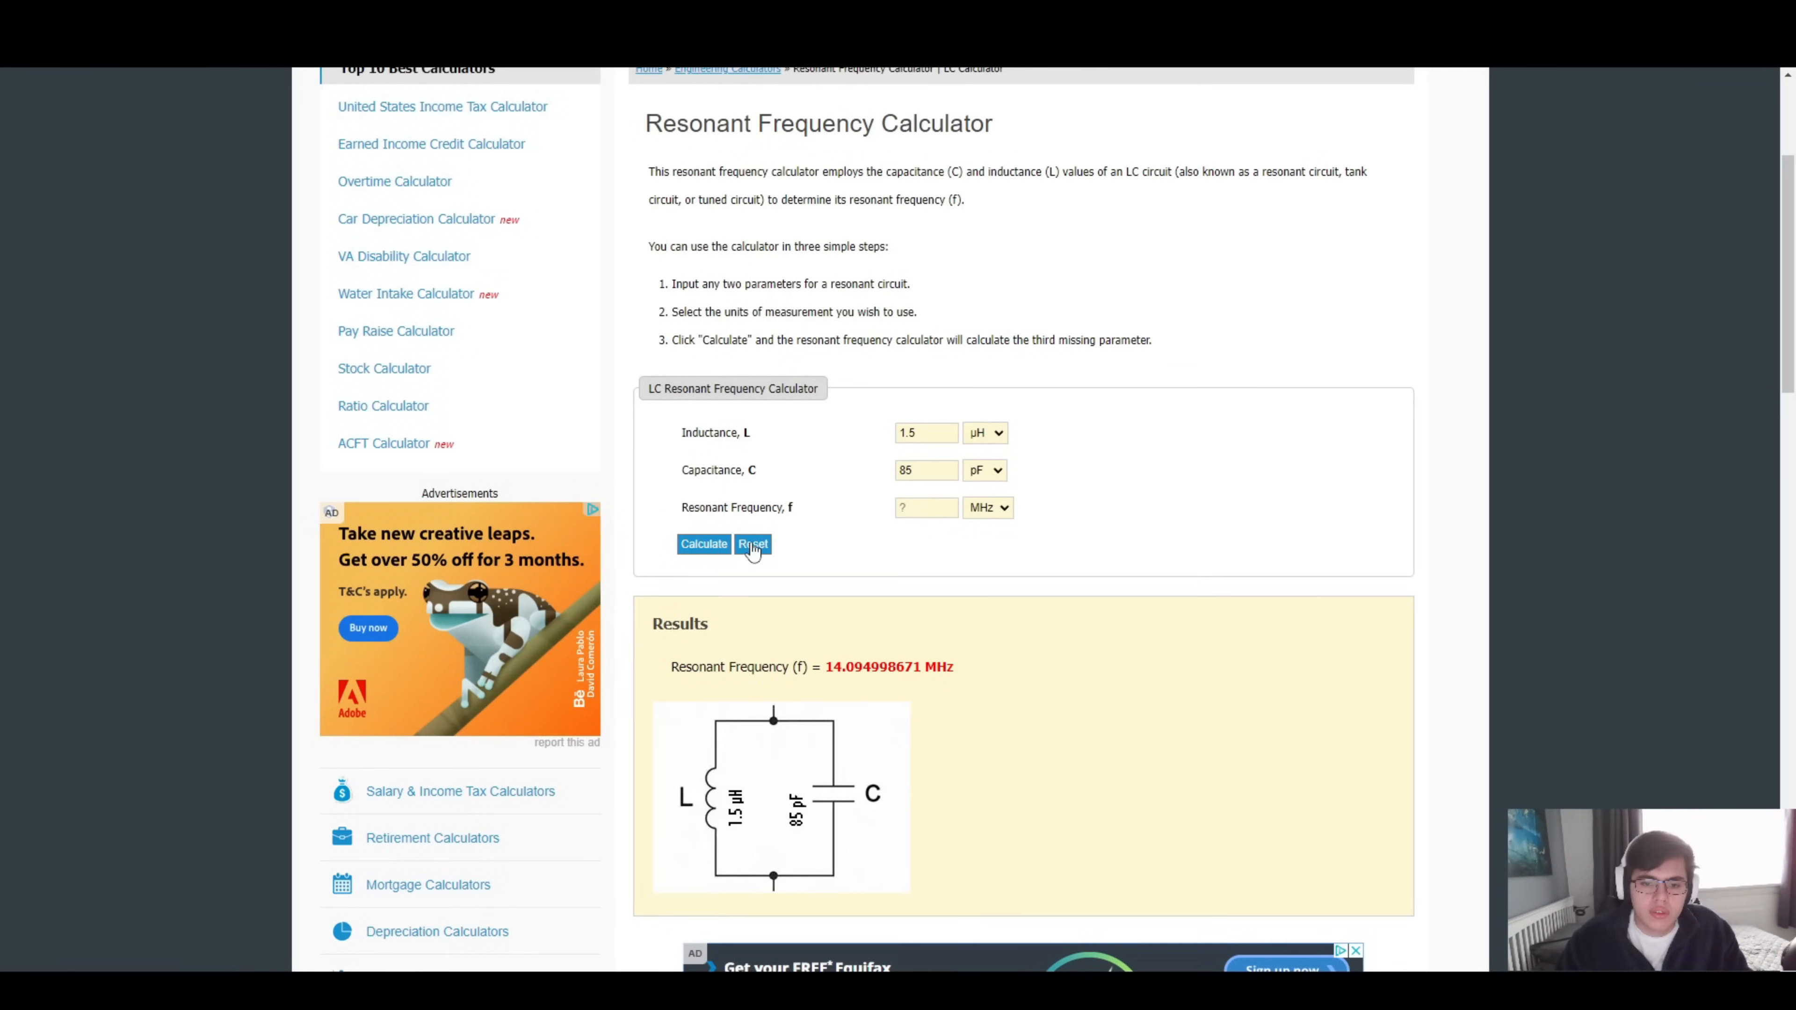
pyautogui.write('90')
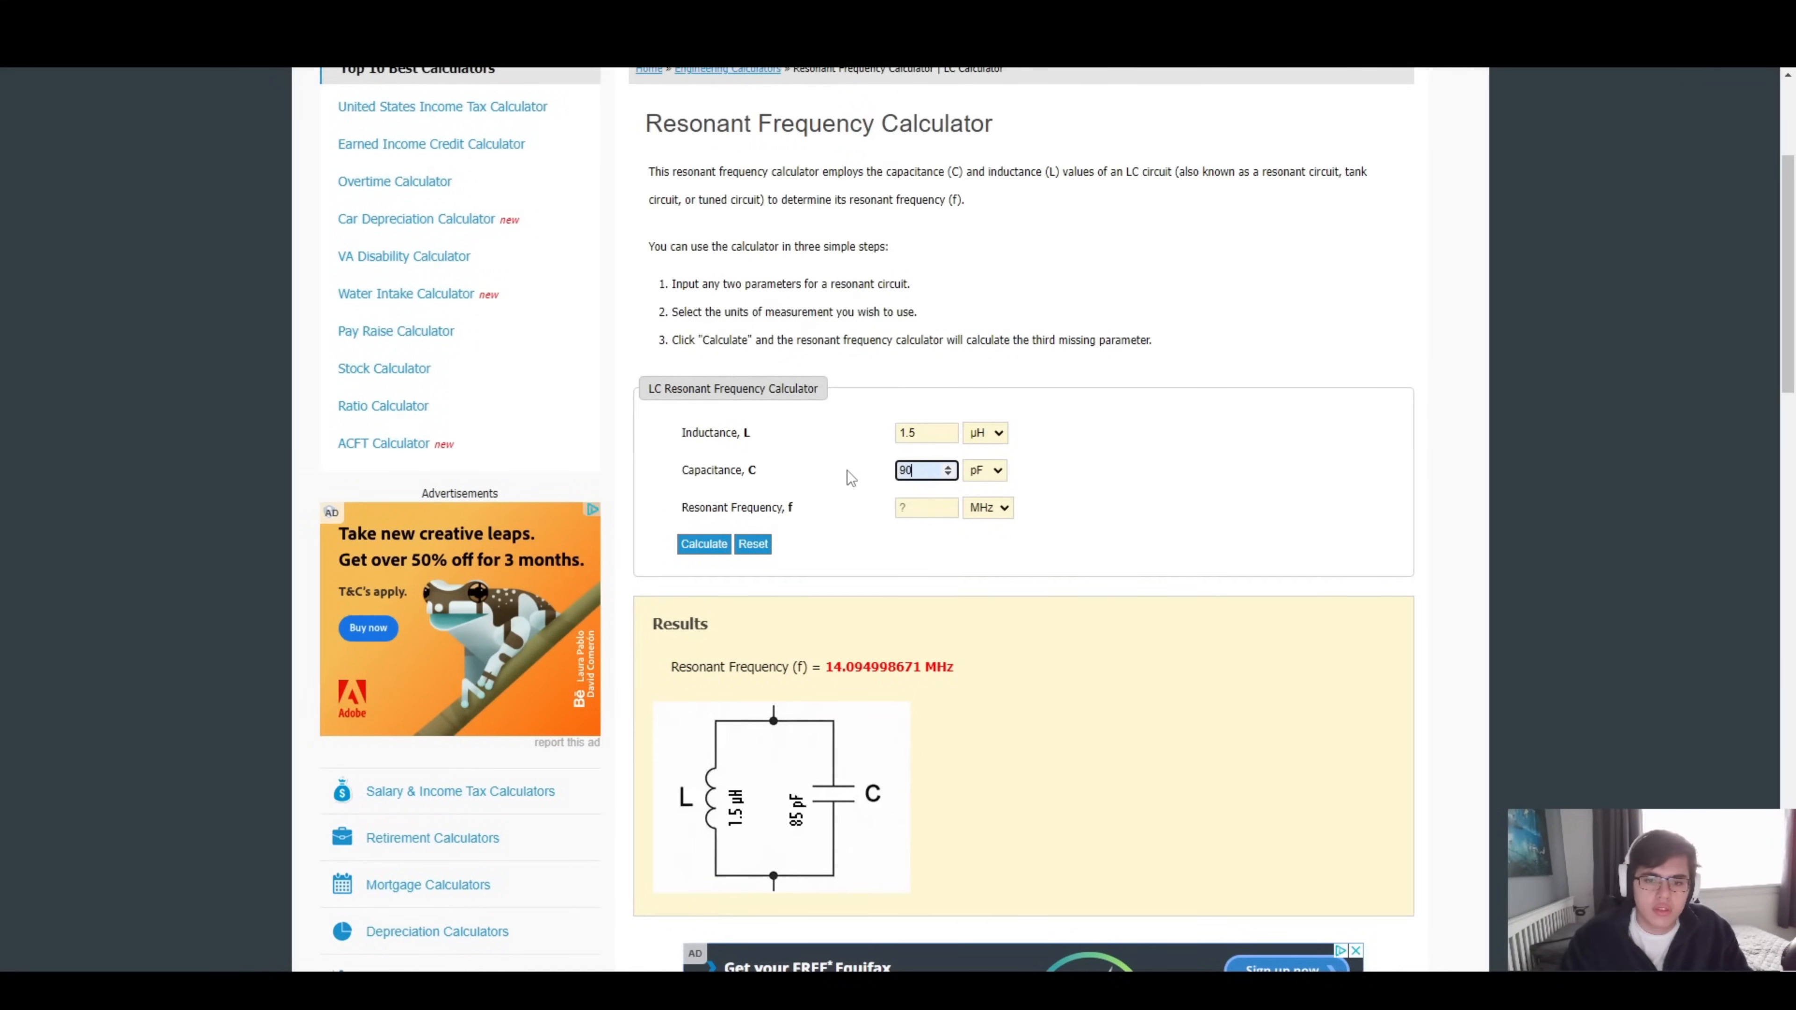
pyautogui.click(704, 543)
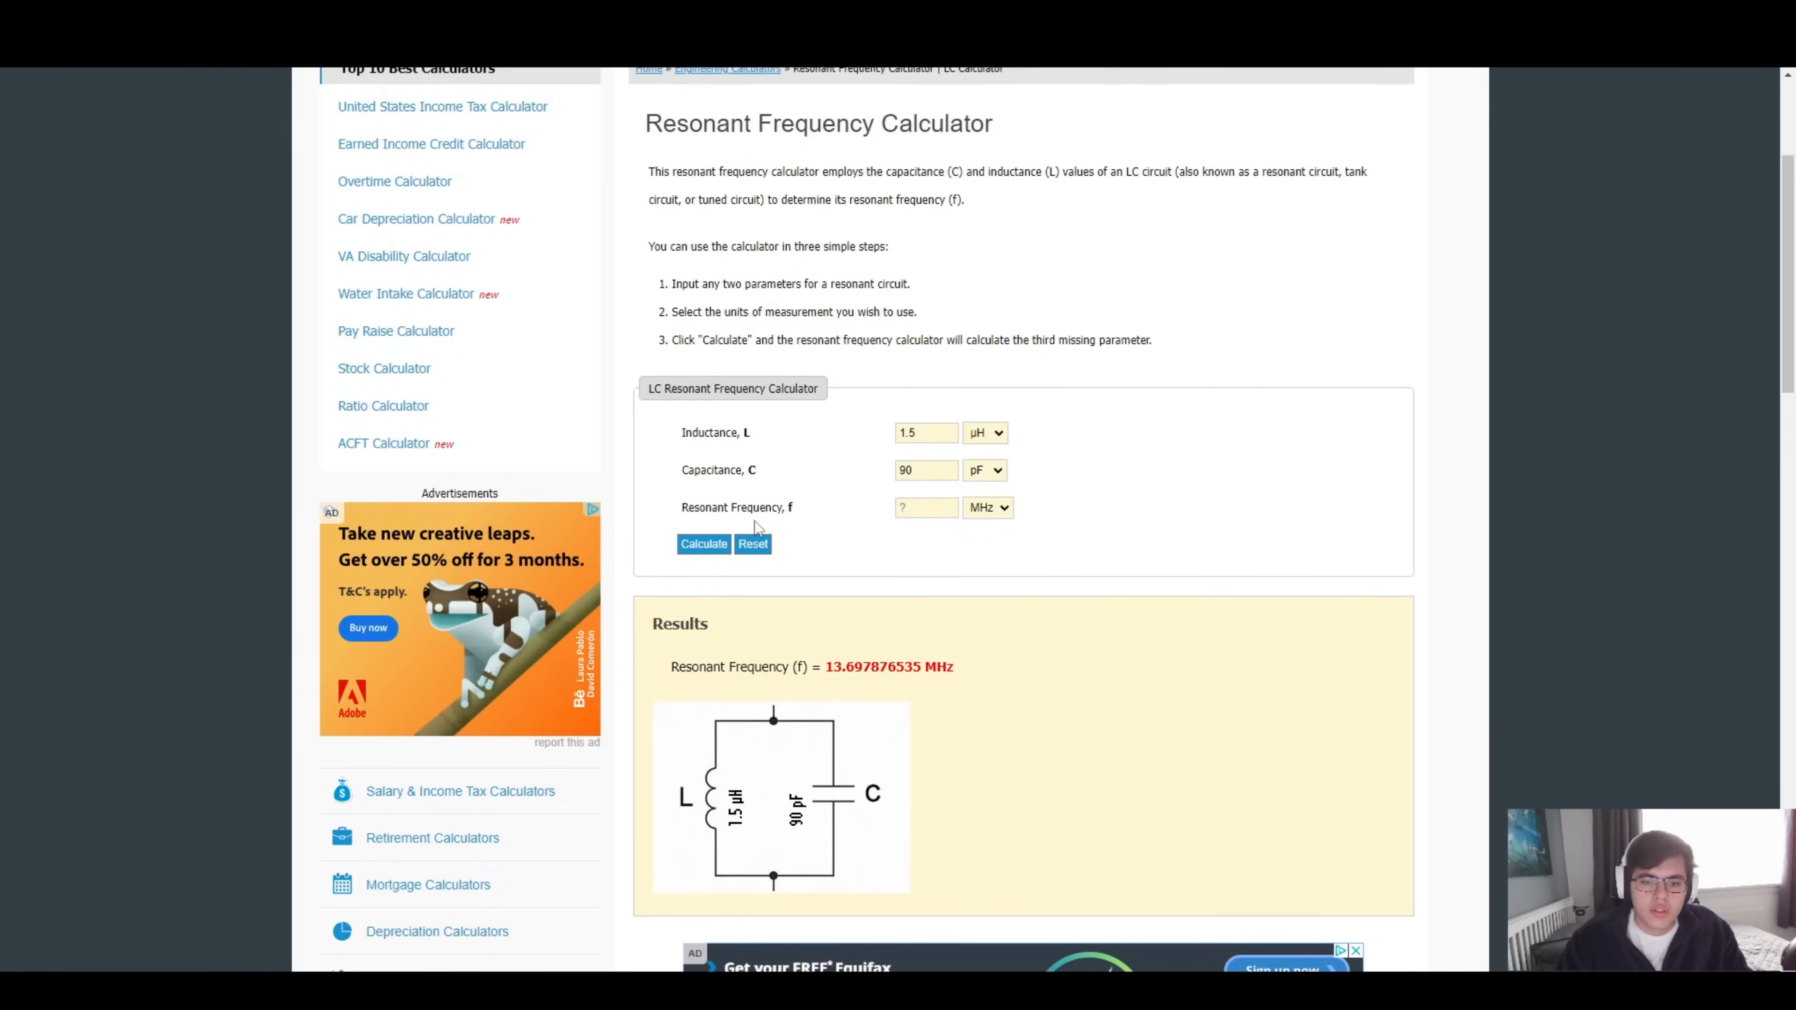
pyautogui.click(921, 470)
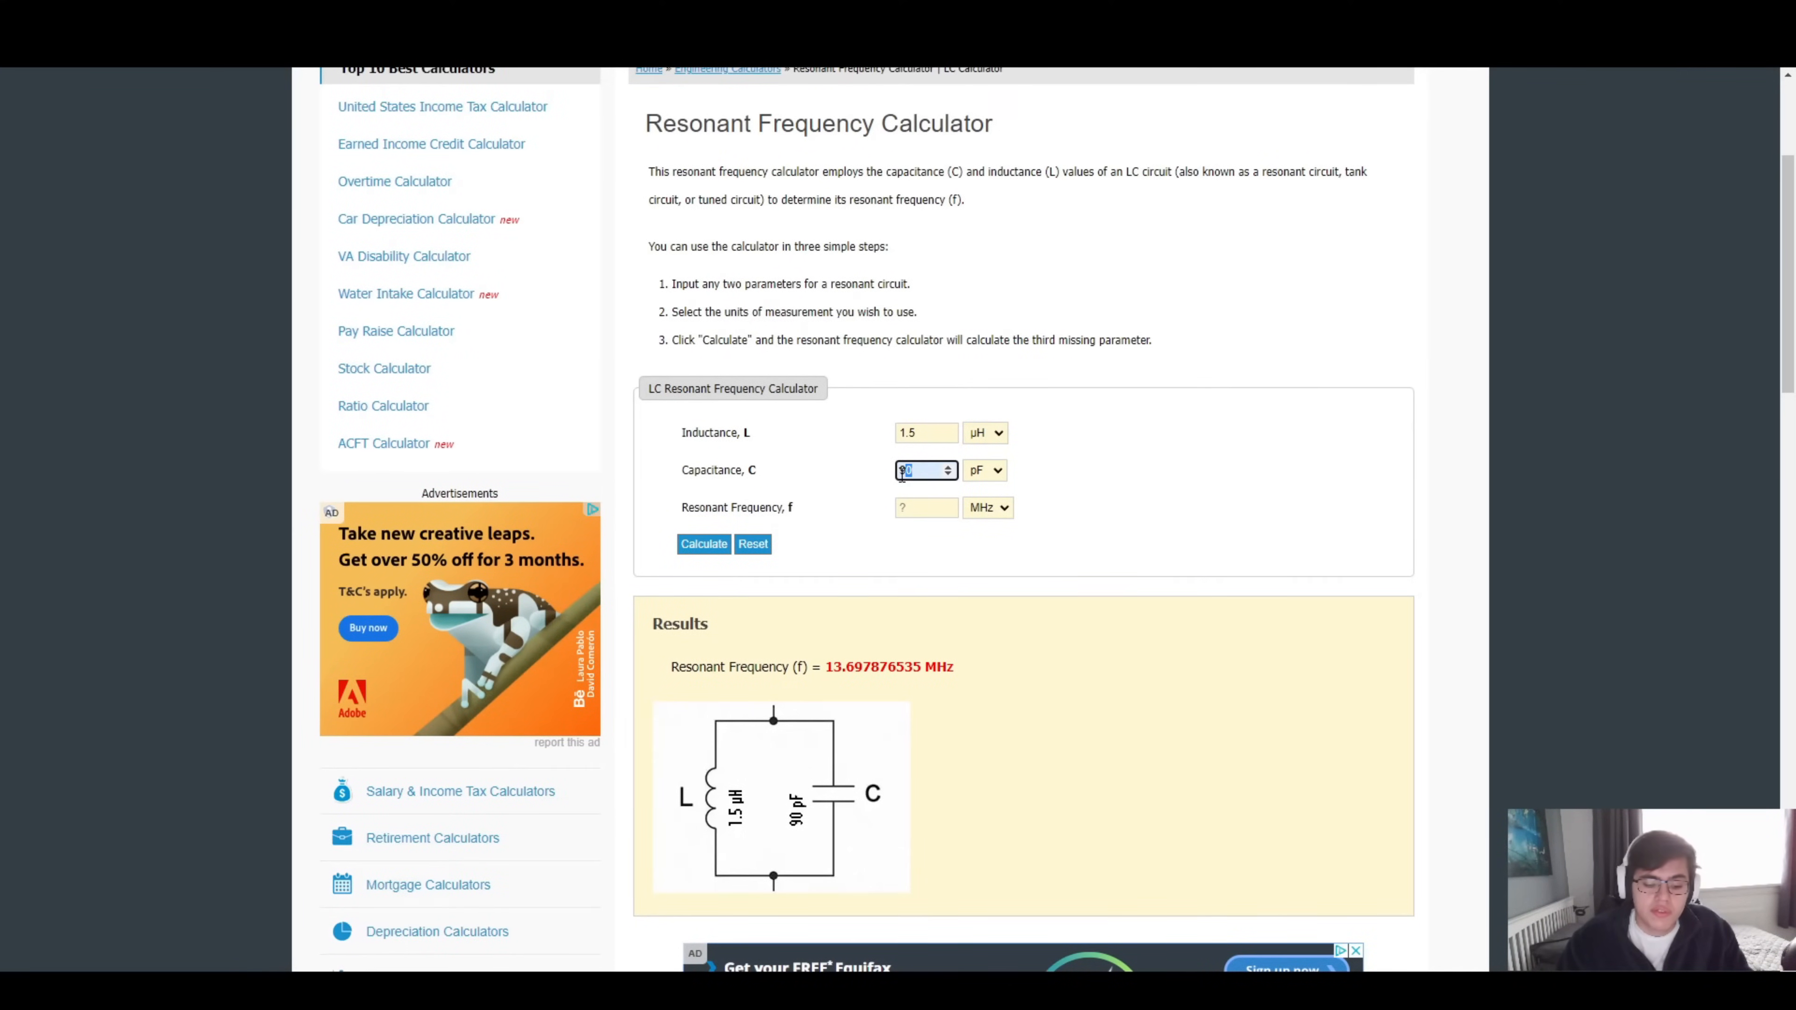
pyautogui.write('95')
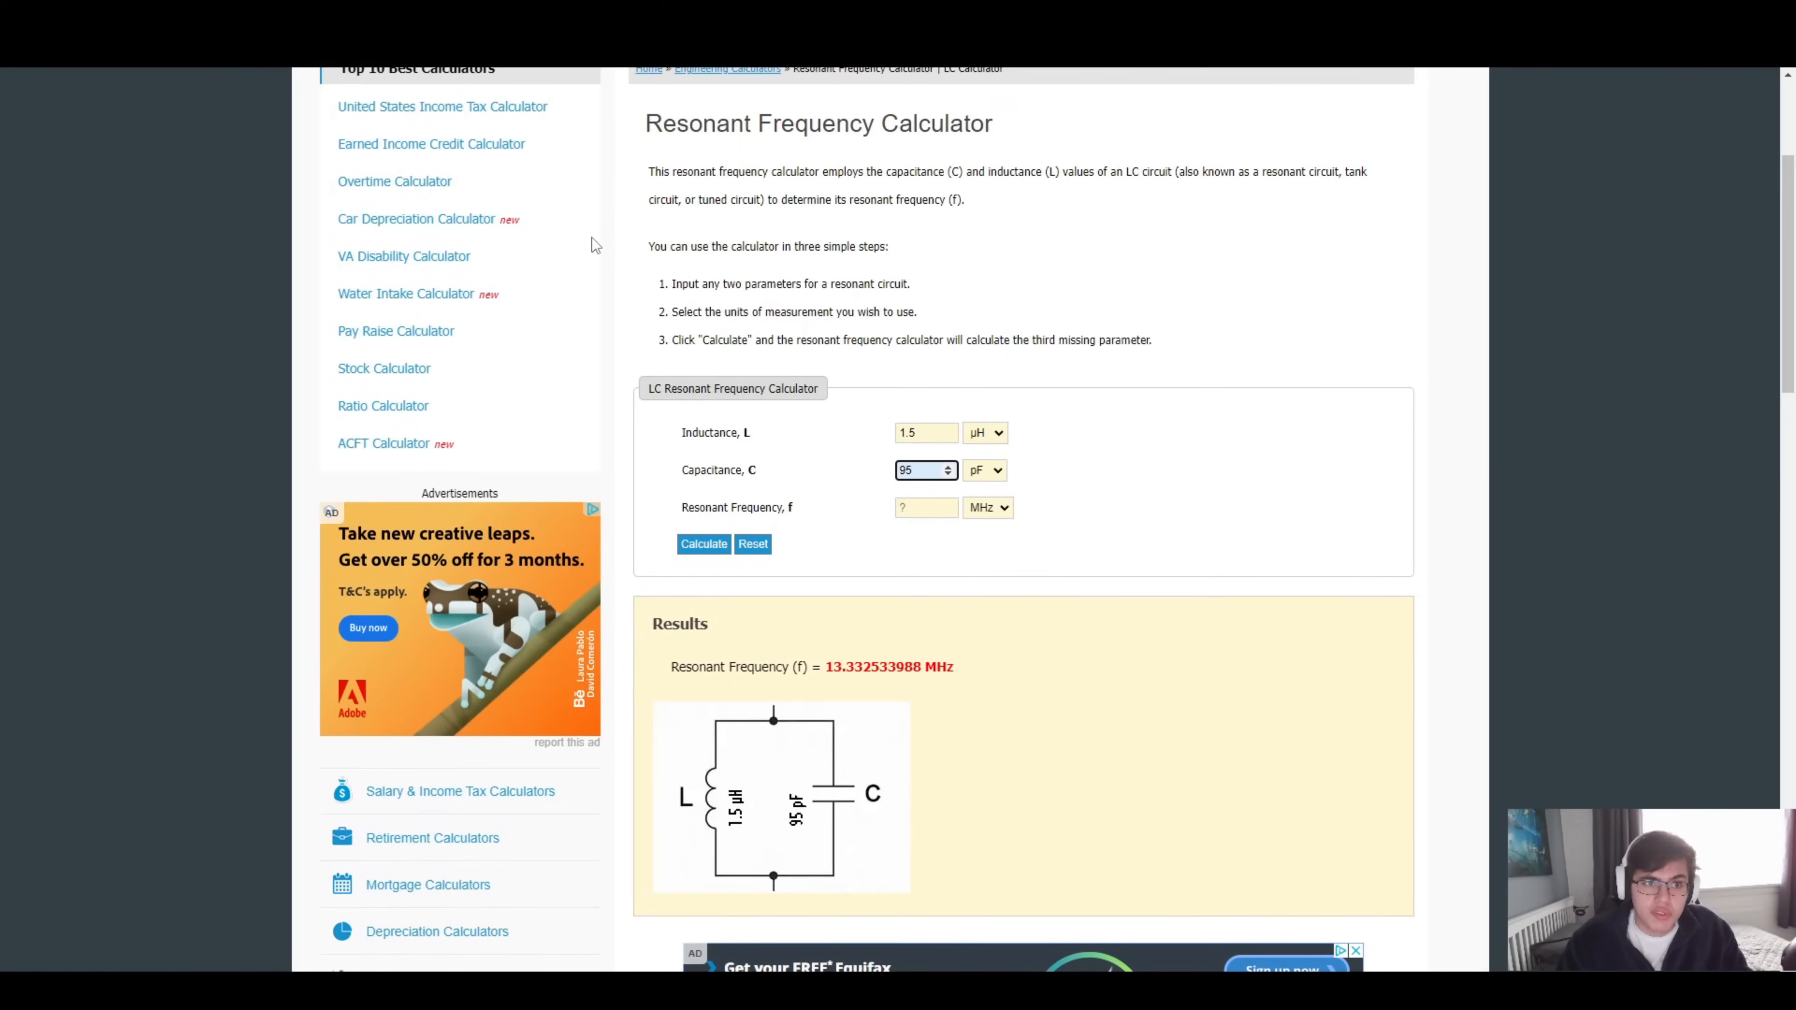
pyautogui.moveTo(947, 491)
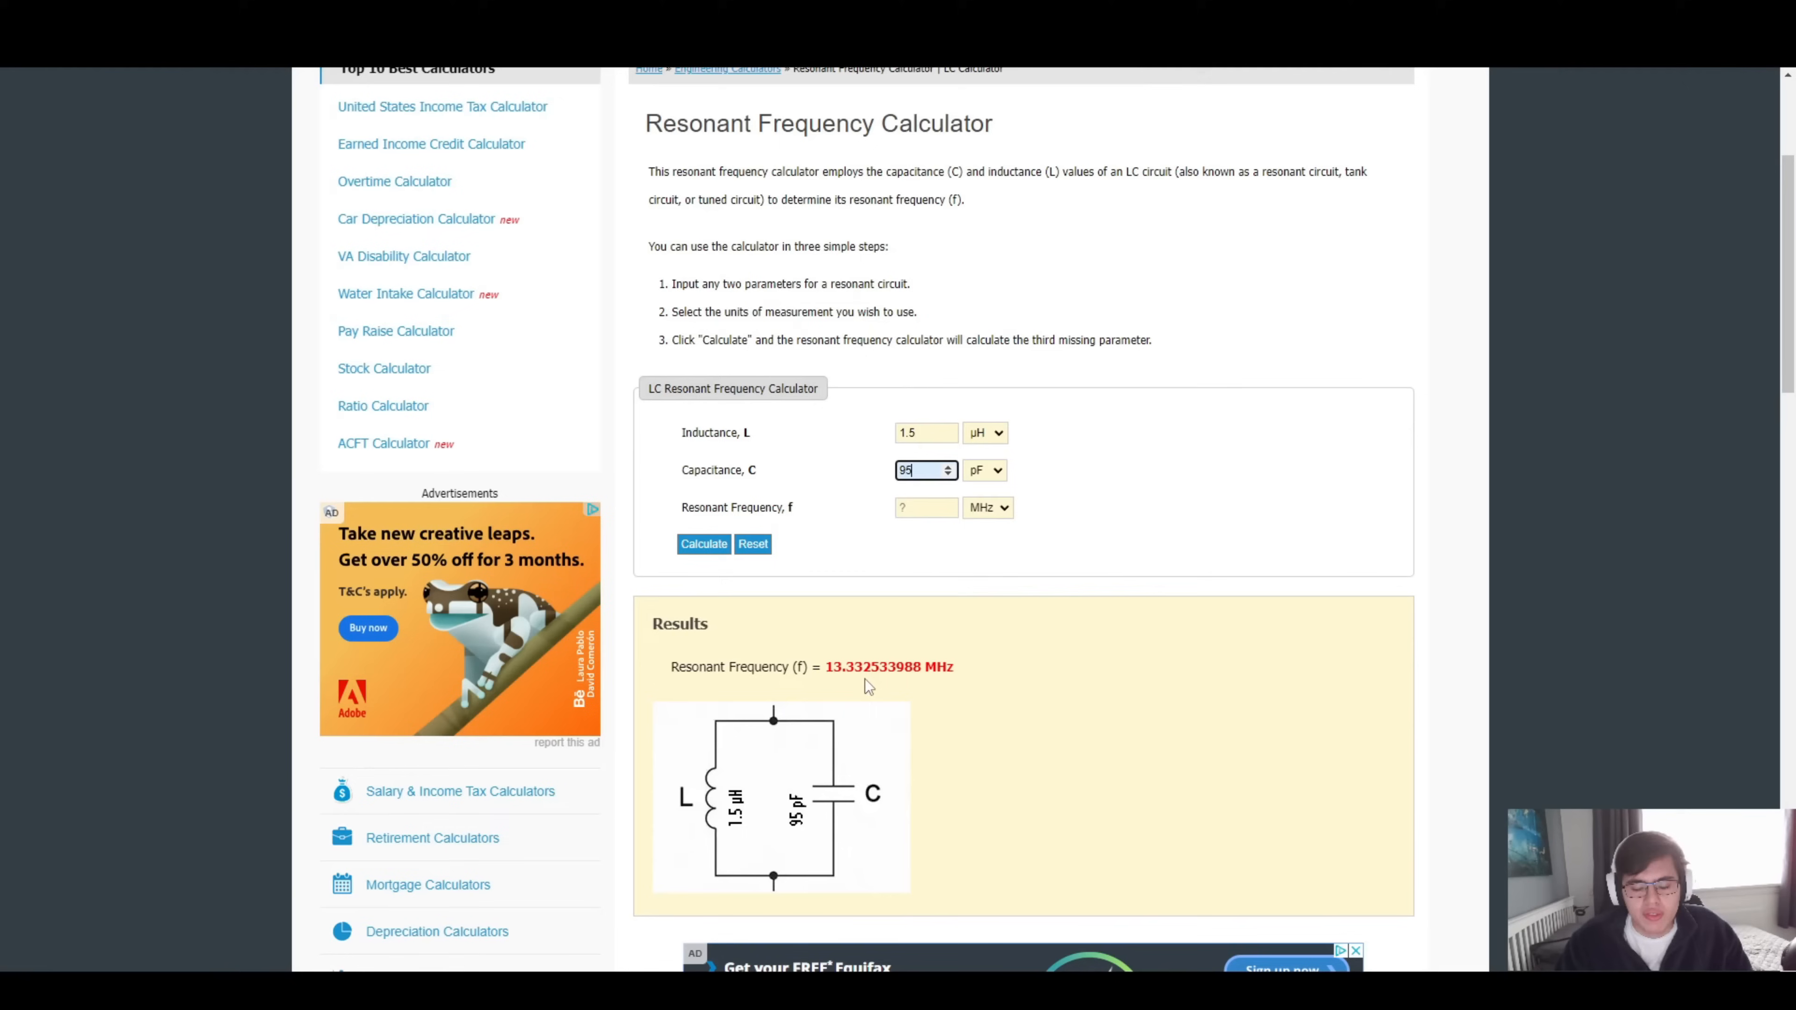
pyautogui.moveTo(860, 483)
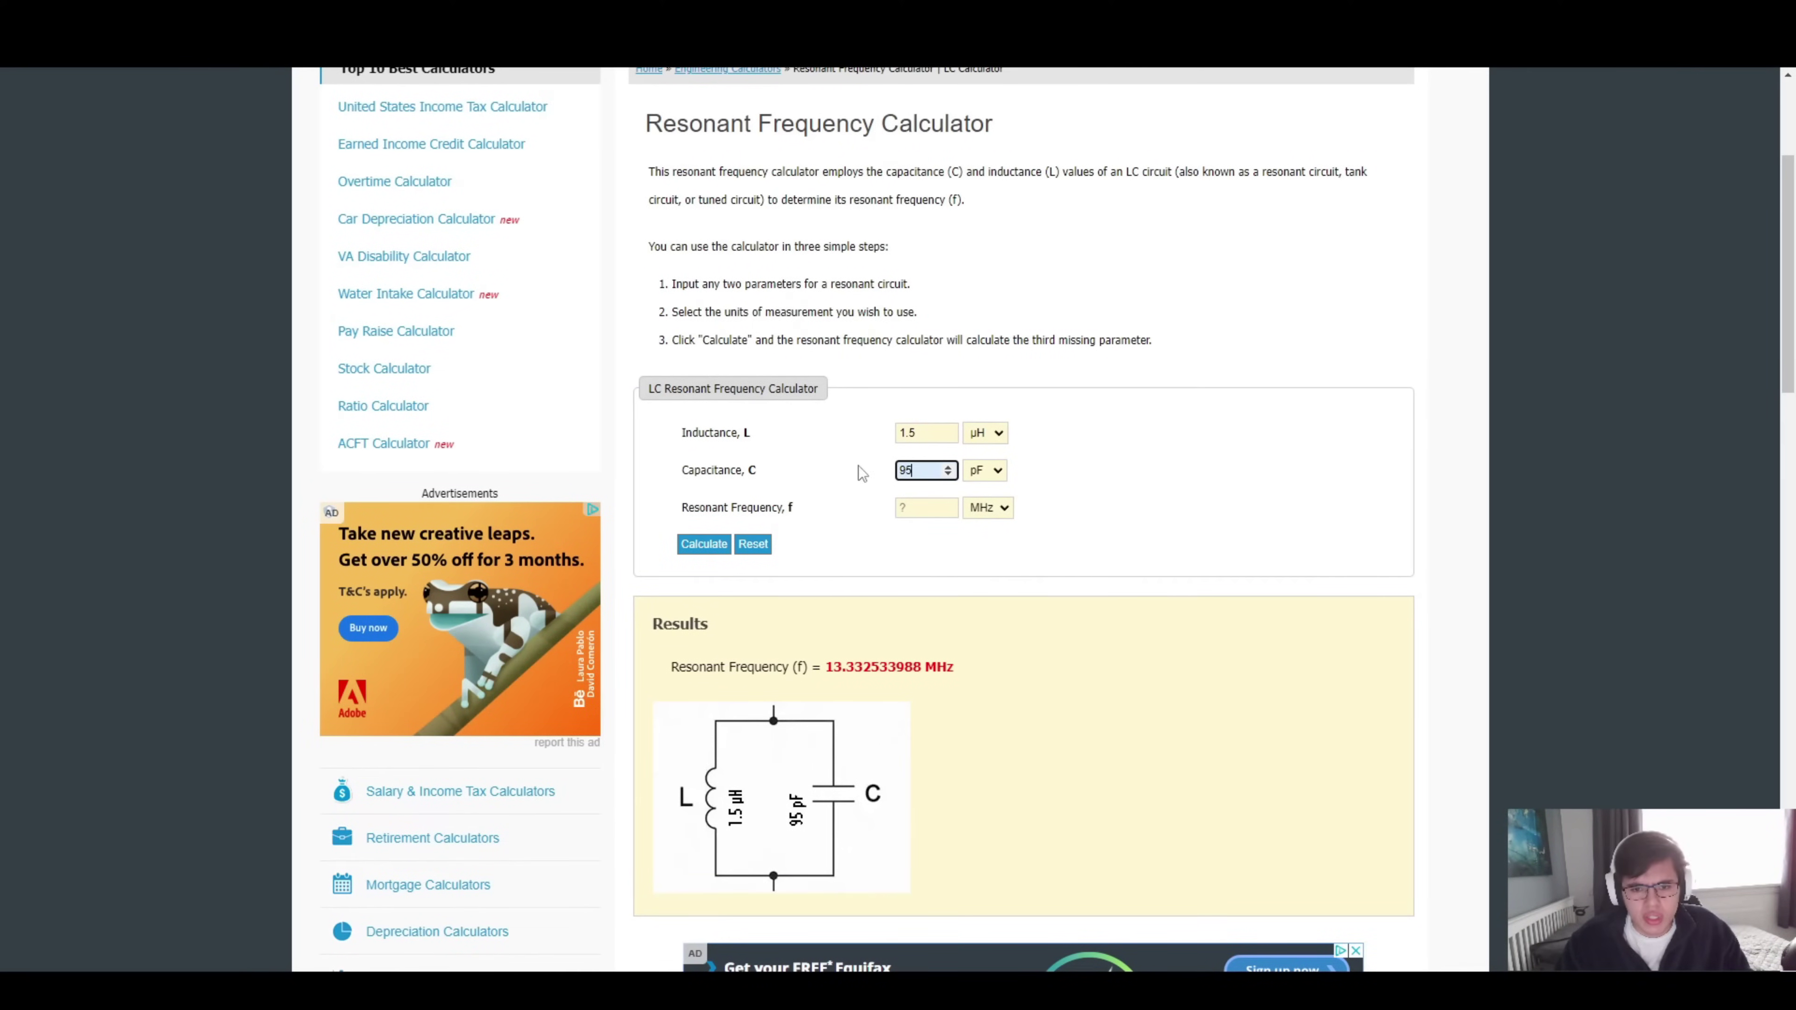
pyautogui.moveTo(907, 534)
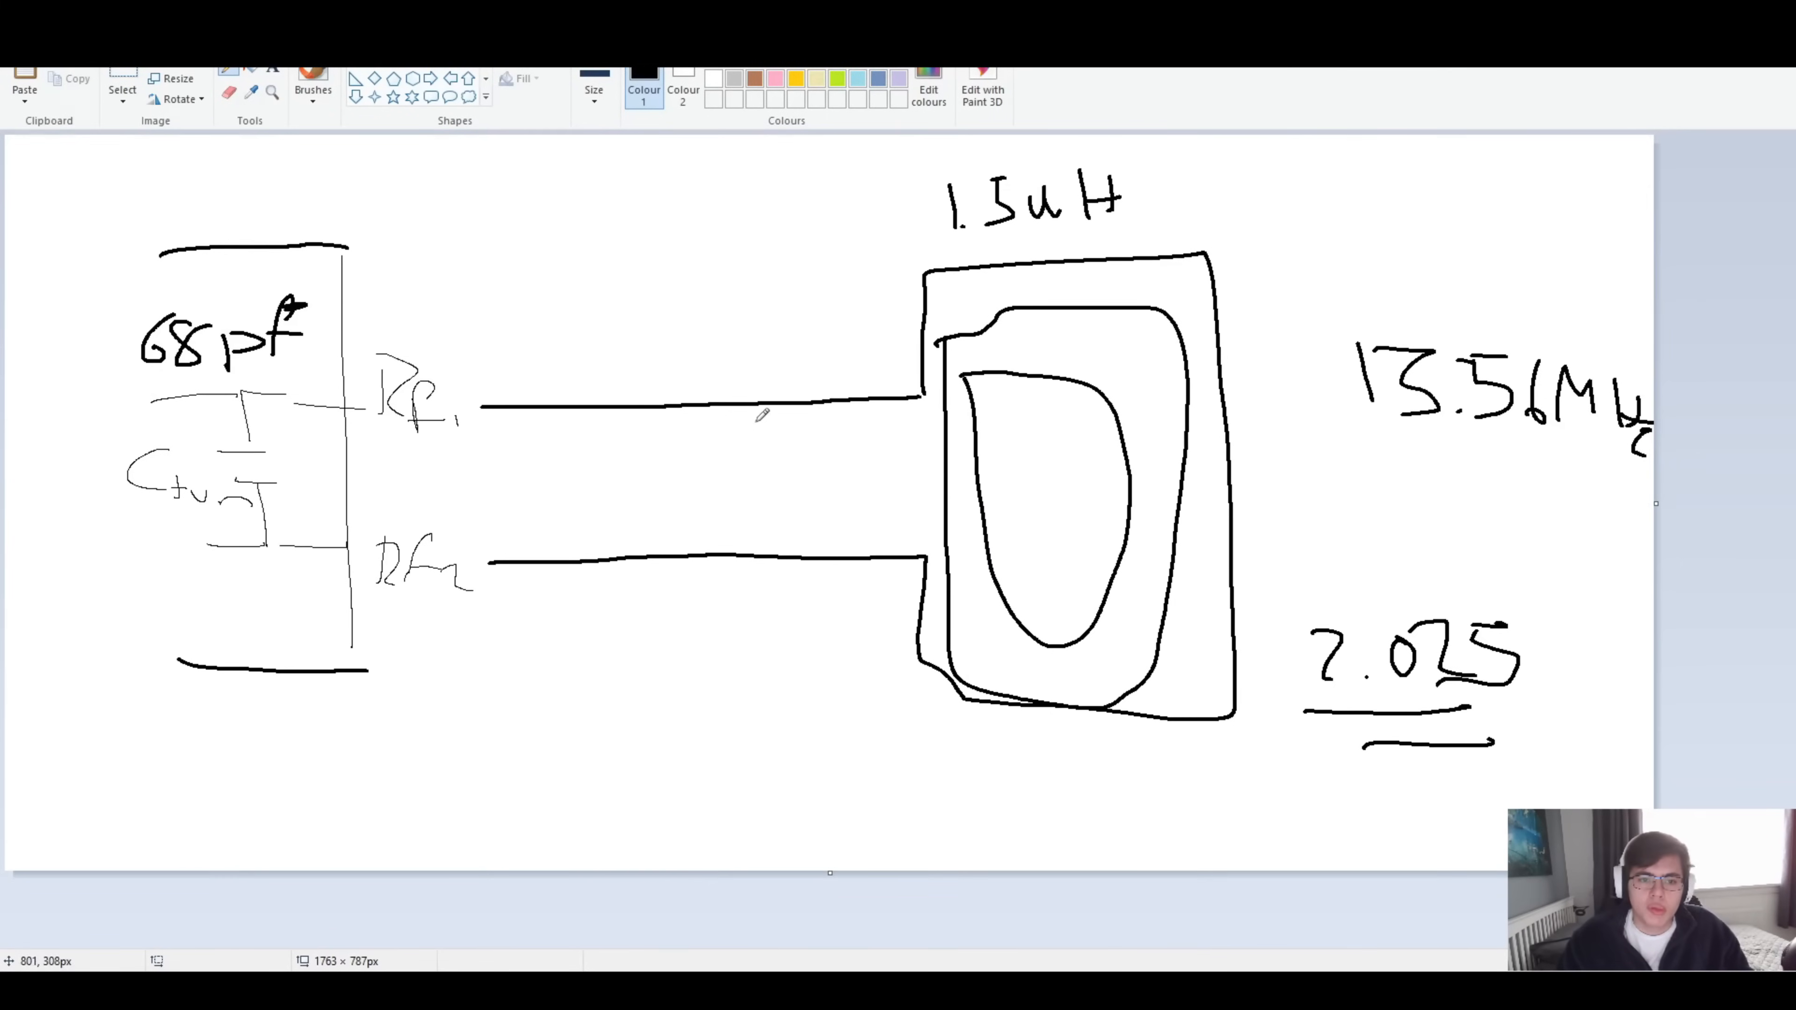
# Draw a 27 pF tuning capacitor across the RF lines with an arrow and range note, underlining 13.56 MHz.
pyautogui.moveTo(710, 413); pyautogui.dragTo(745, 486)
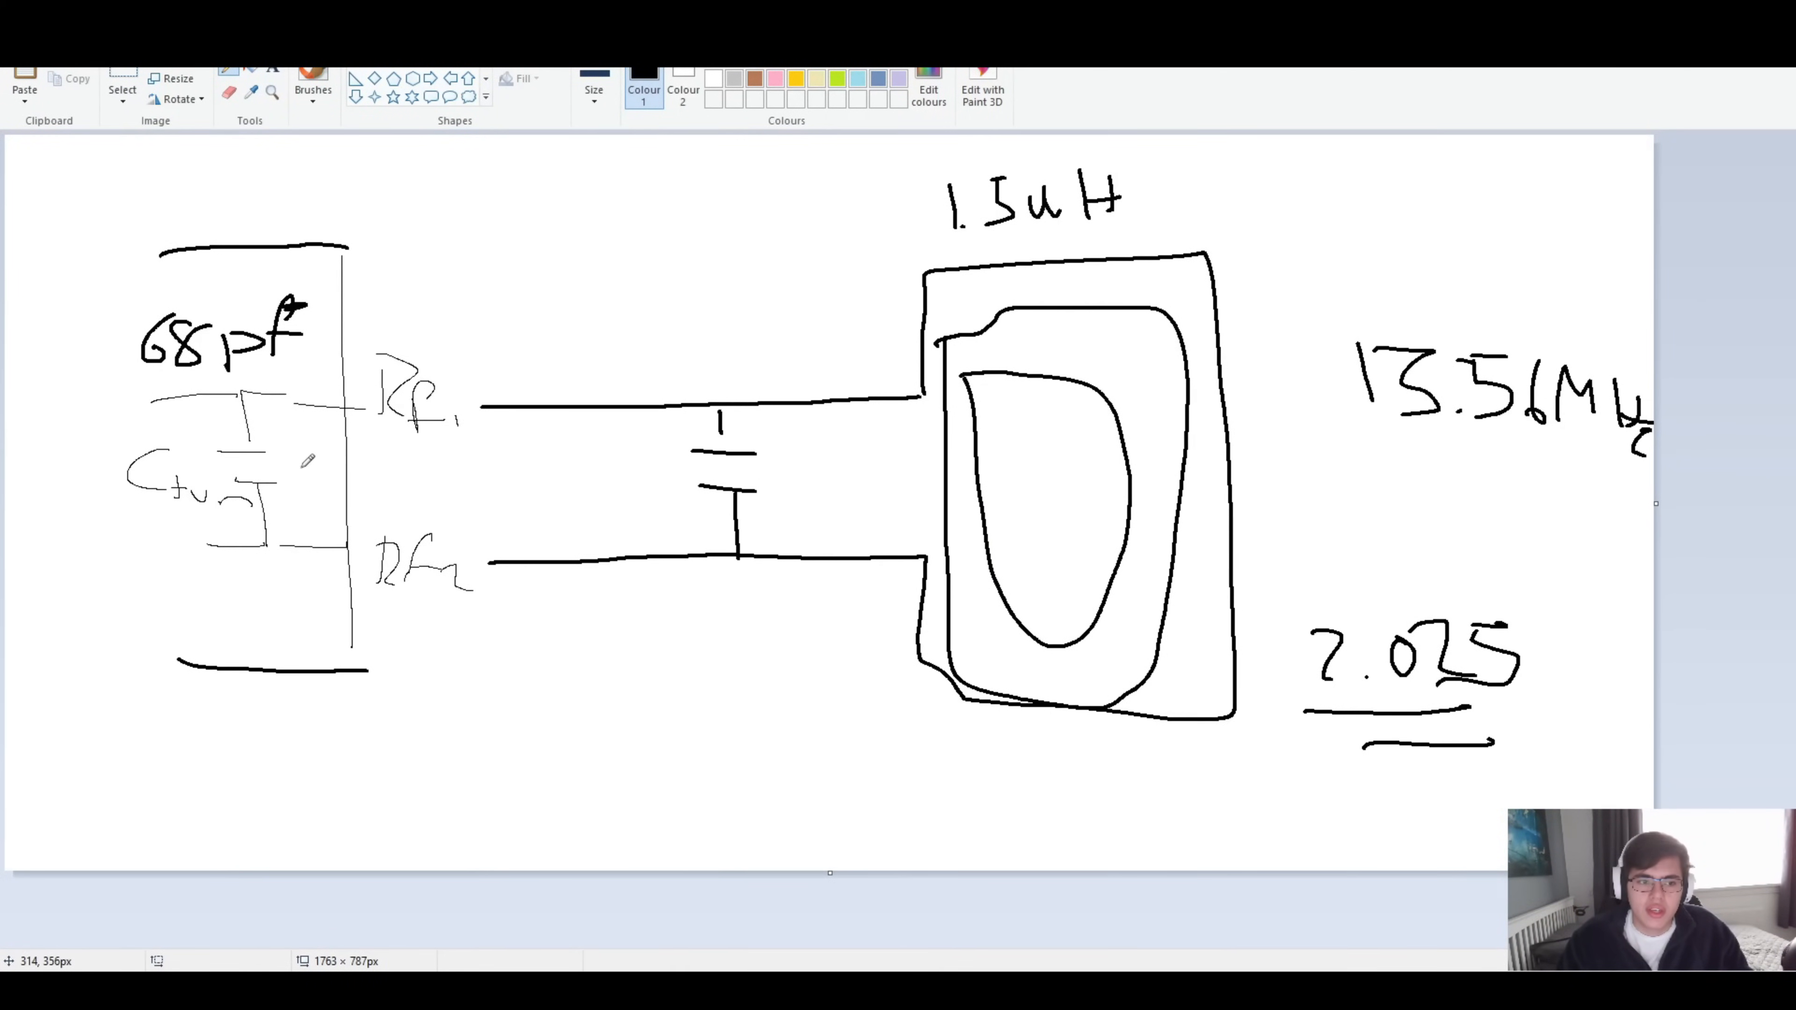
pyautogui.moveTo(320, 475); pyautogui.dragTo(664, 469)
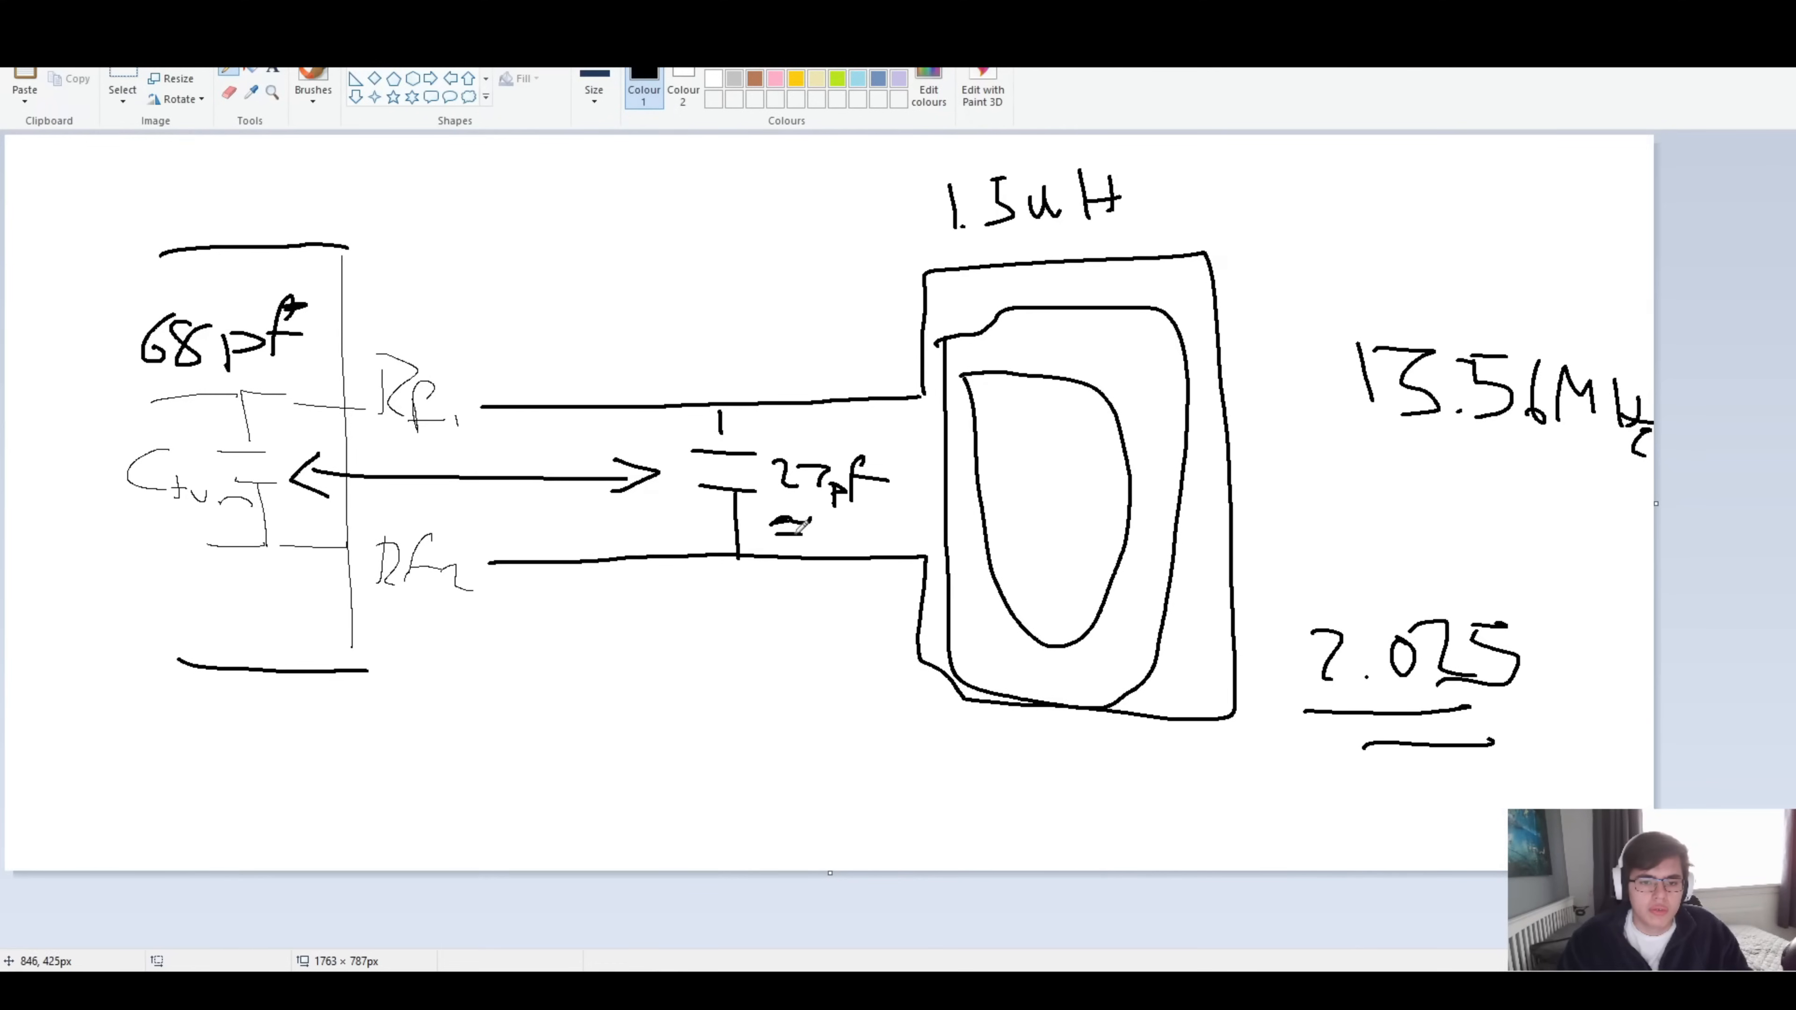
pyautogui.moveTo(825, 526); pyautogui.dragTo(871, 532)
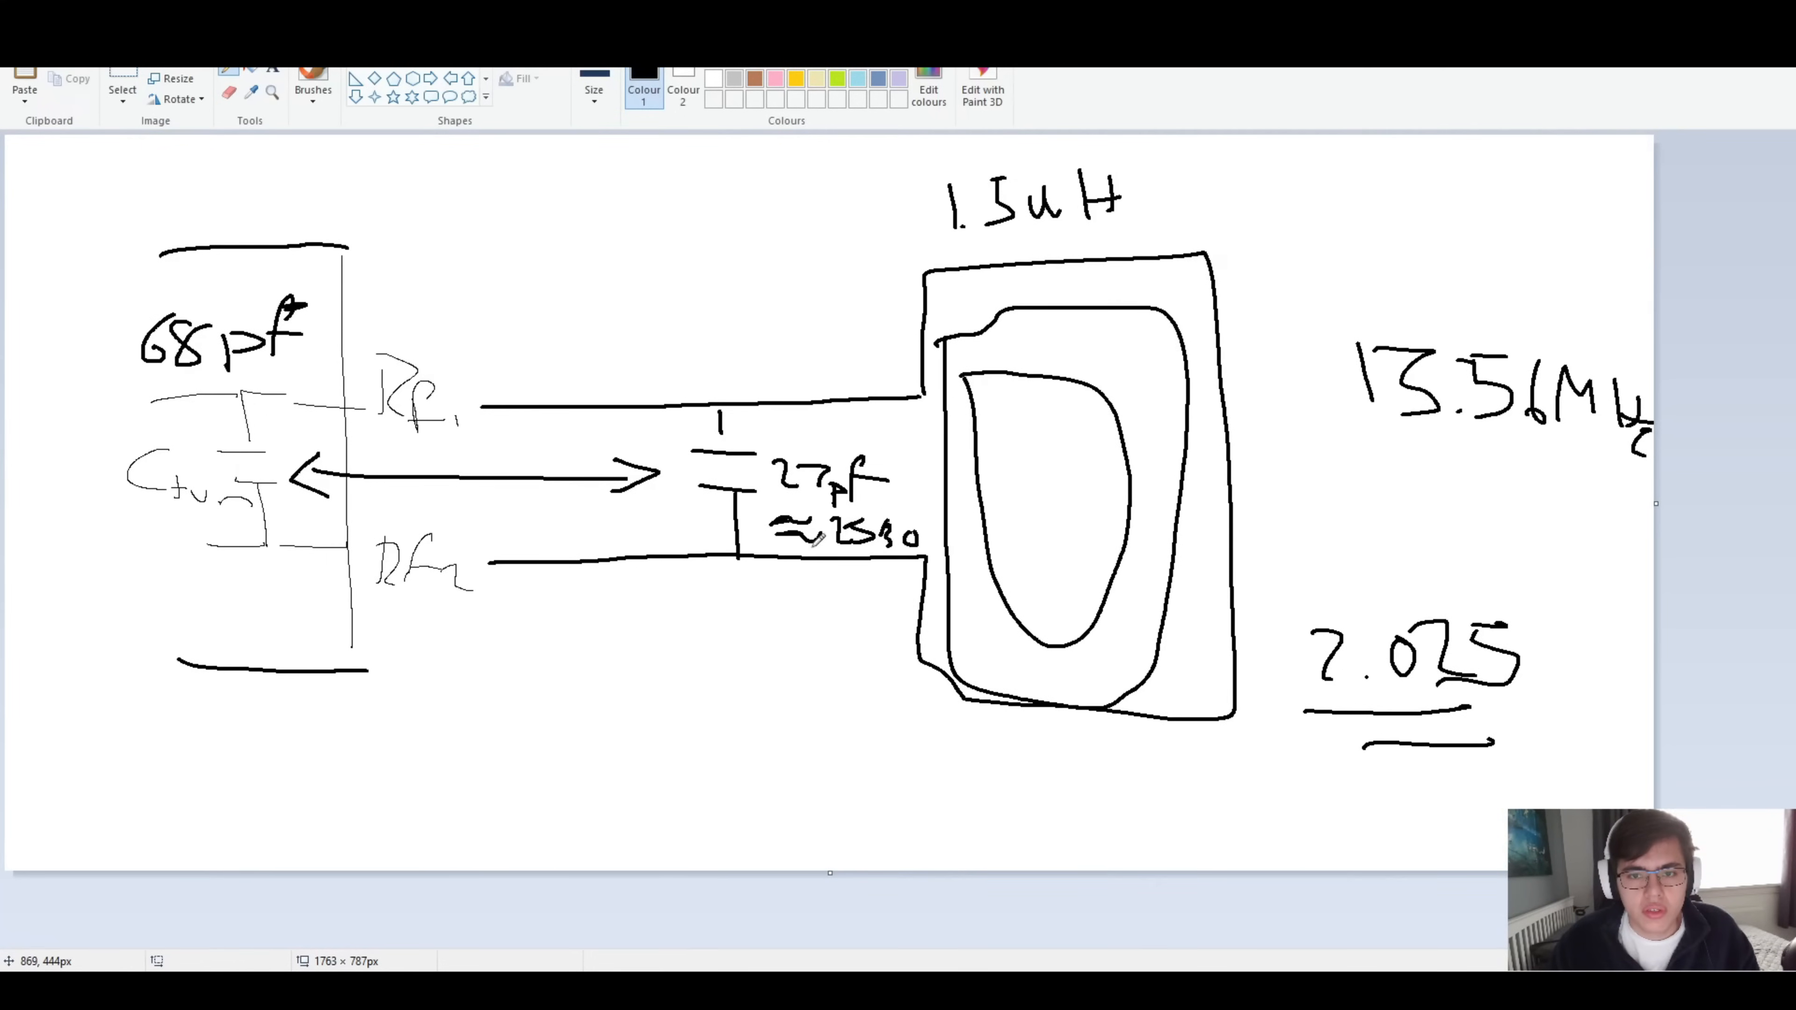
pyautogui.moveTo(1373, 458); pyautogui.dragTo(1581, 459)
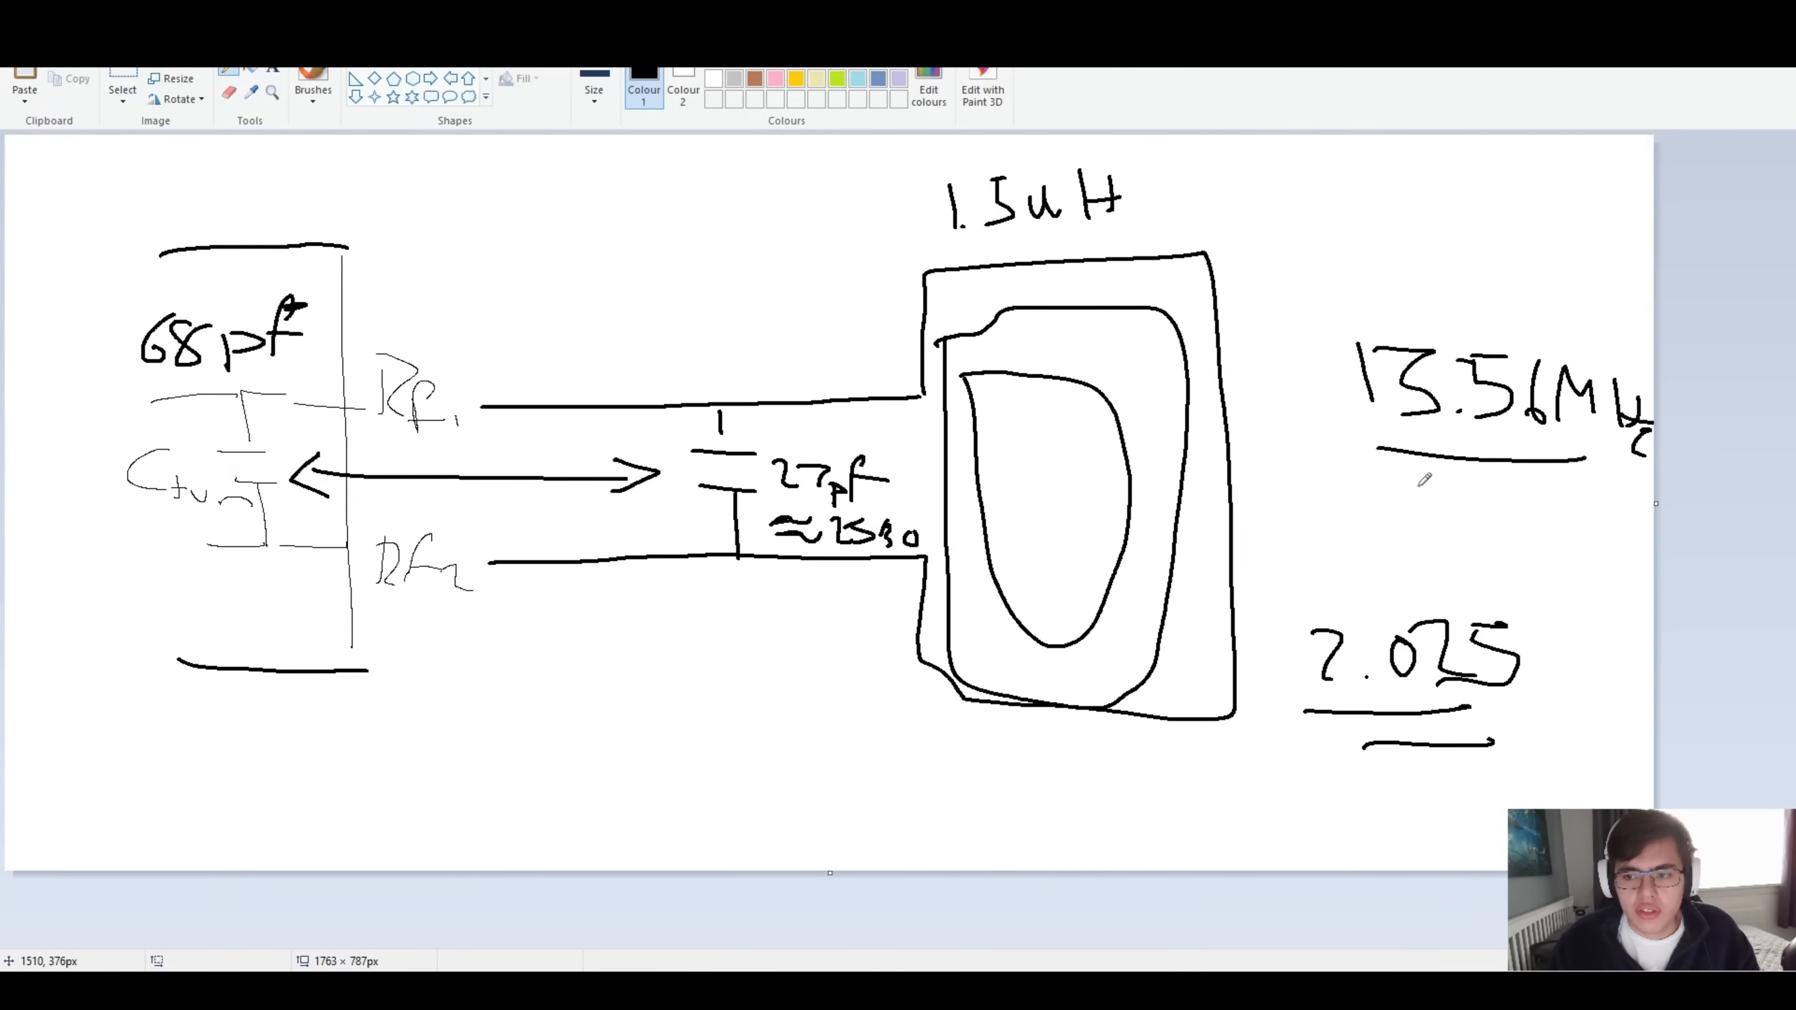
pyautogui.moveTo(1408, 493); pyautogui.dragTo(1603, 494)
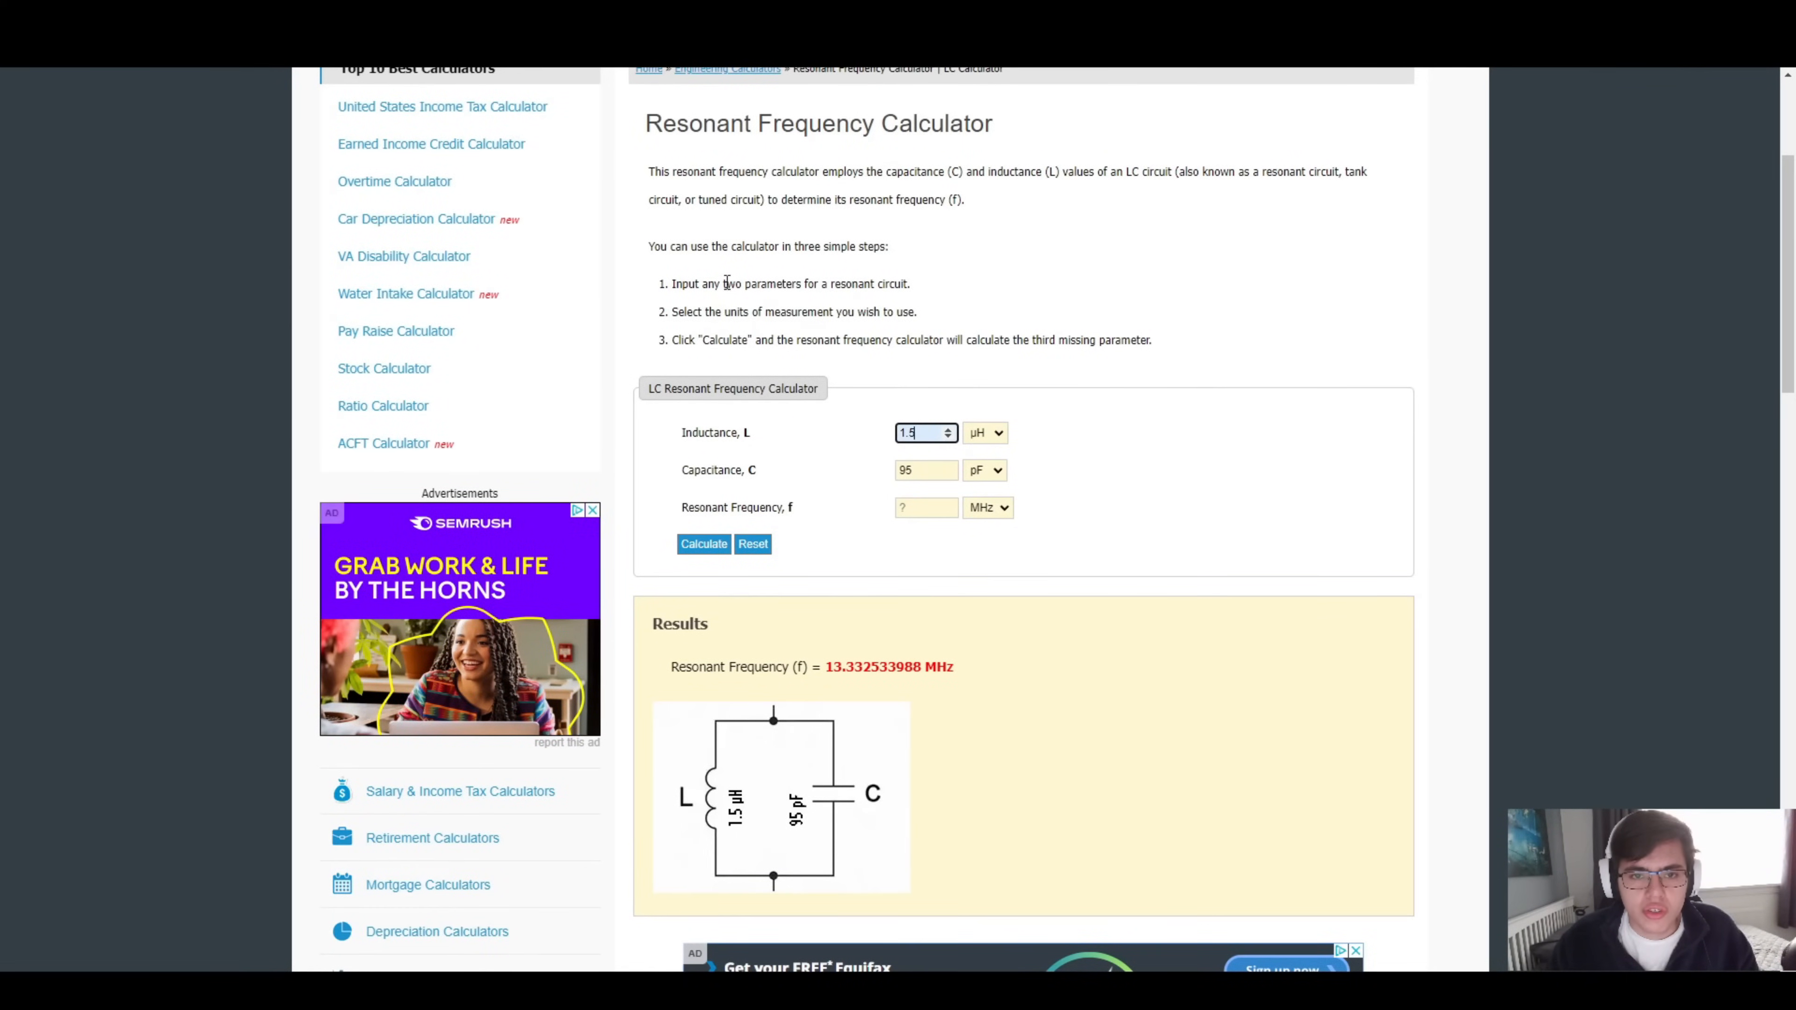
pyautogui.moveTo(395, 110)
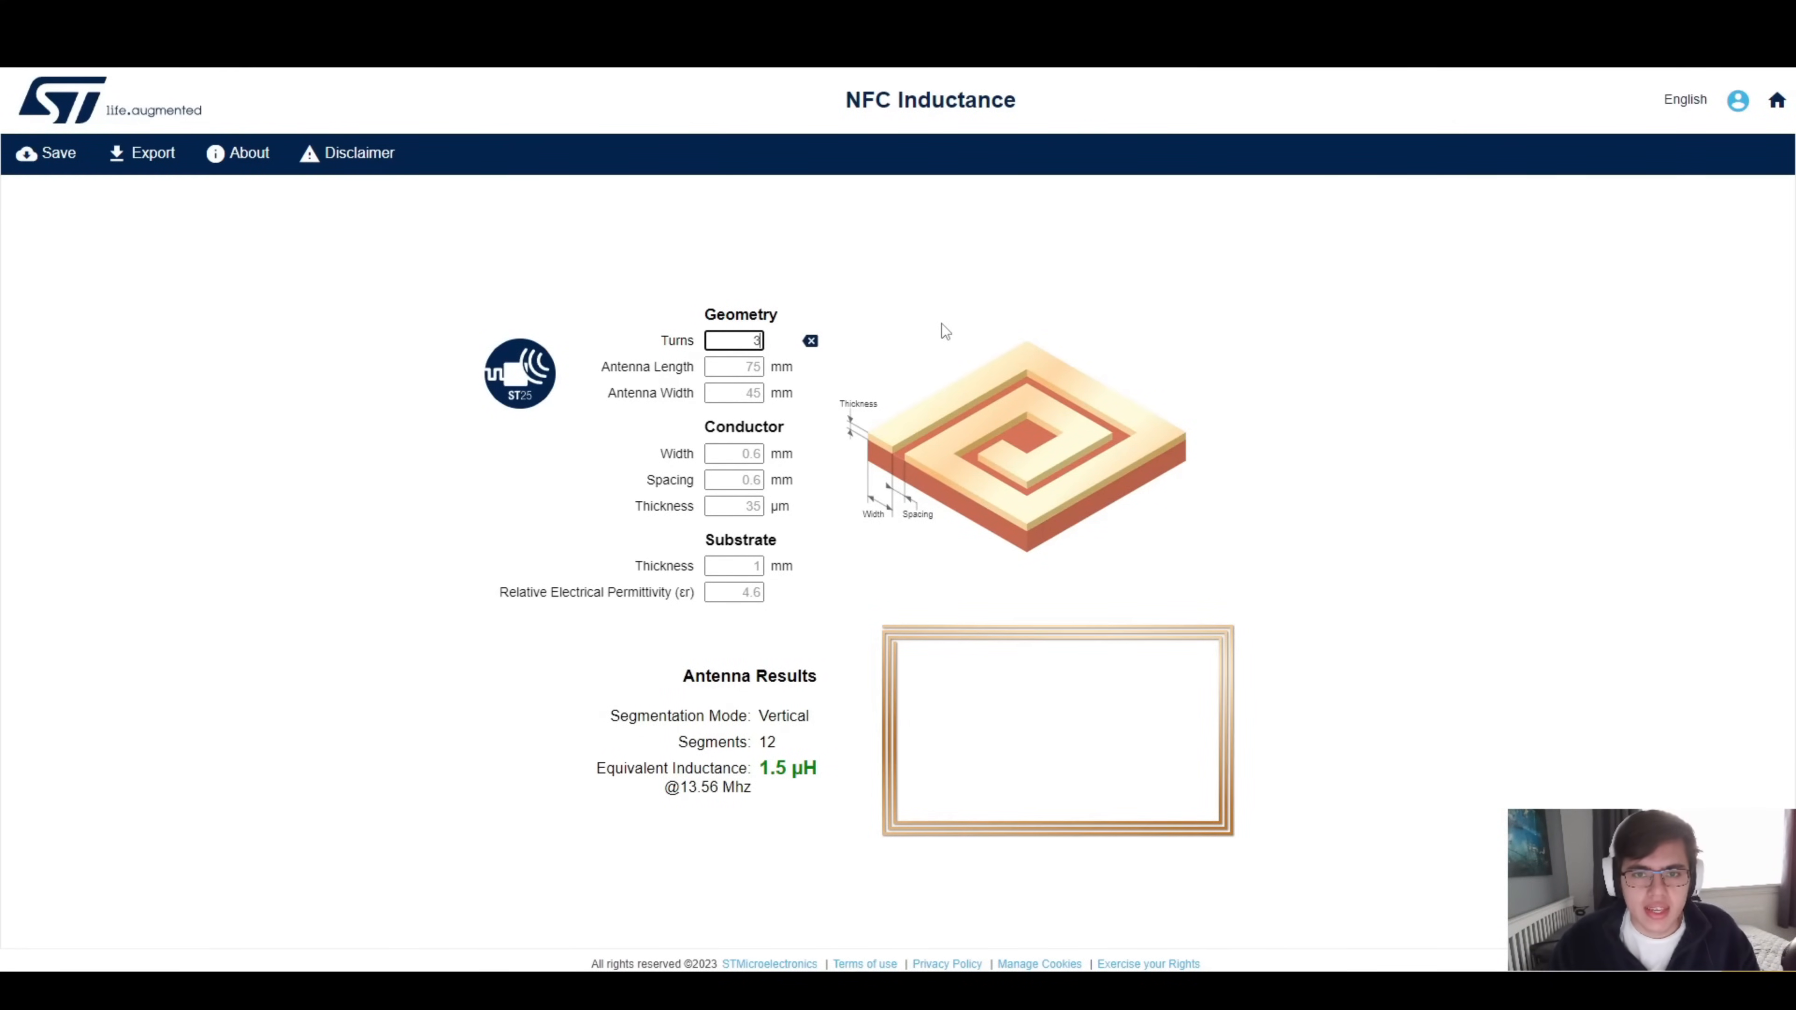
pyautogui.moveTo(736, 277)
pyautogui.write('4')
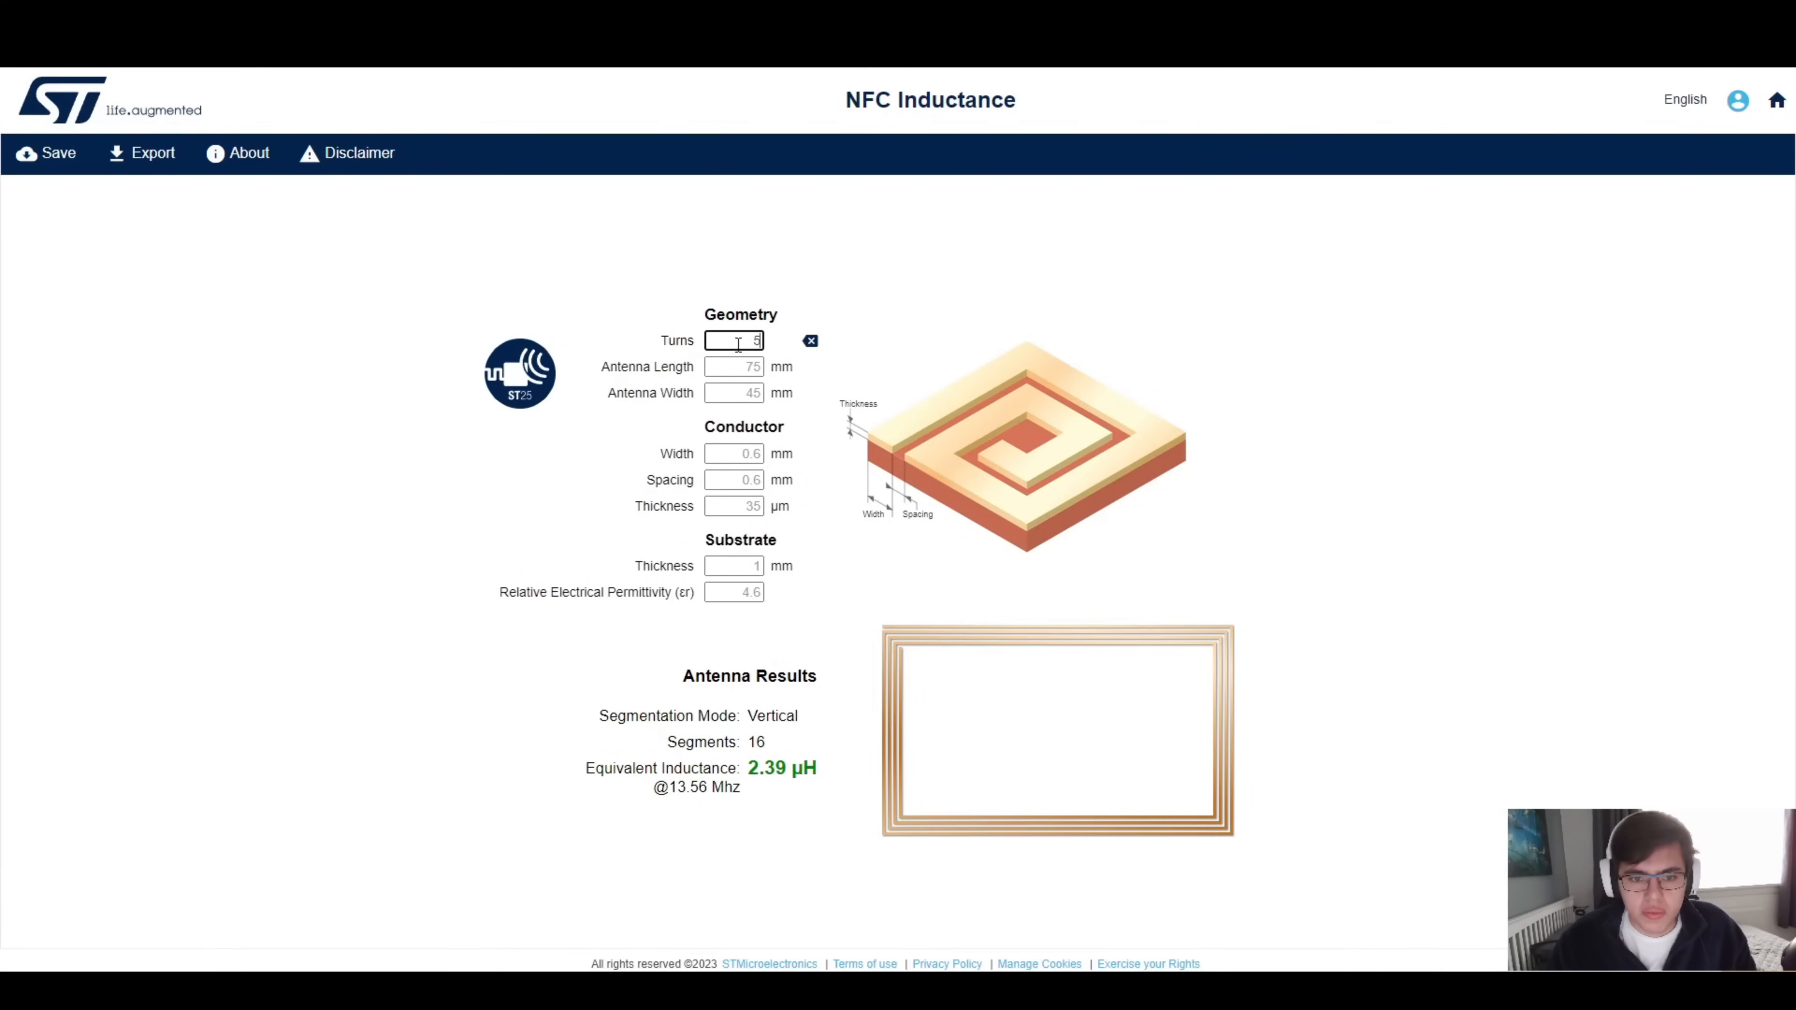
# Set 5 turns and a 50 × 50 mm antenna, reaching 2.64 µH, then select the conductor width.
pyautogui.write('5')
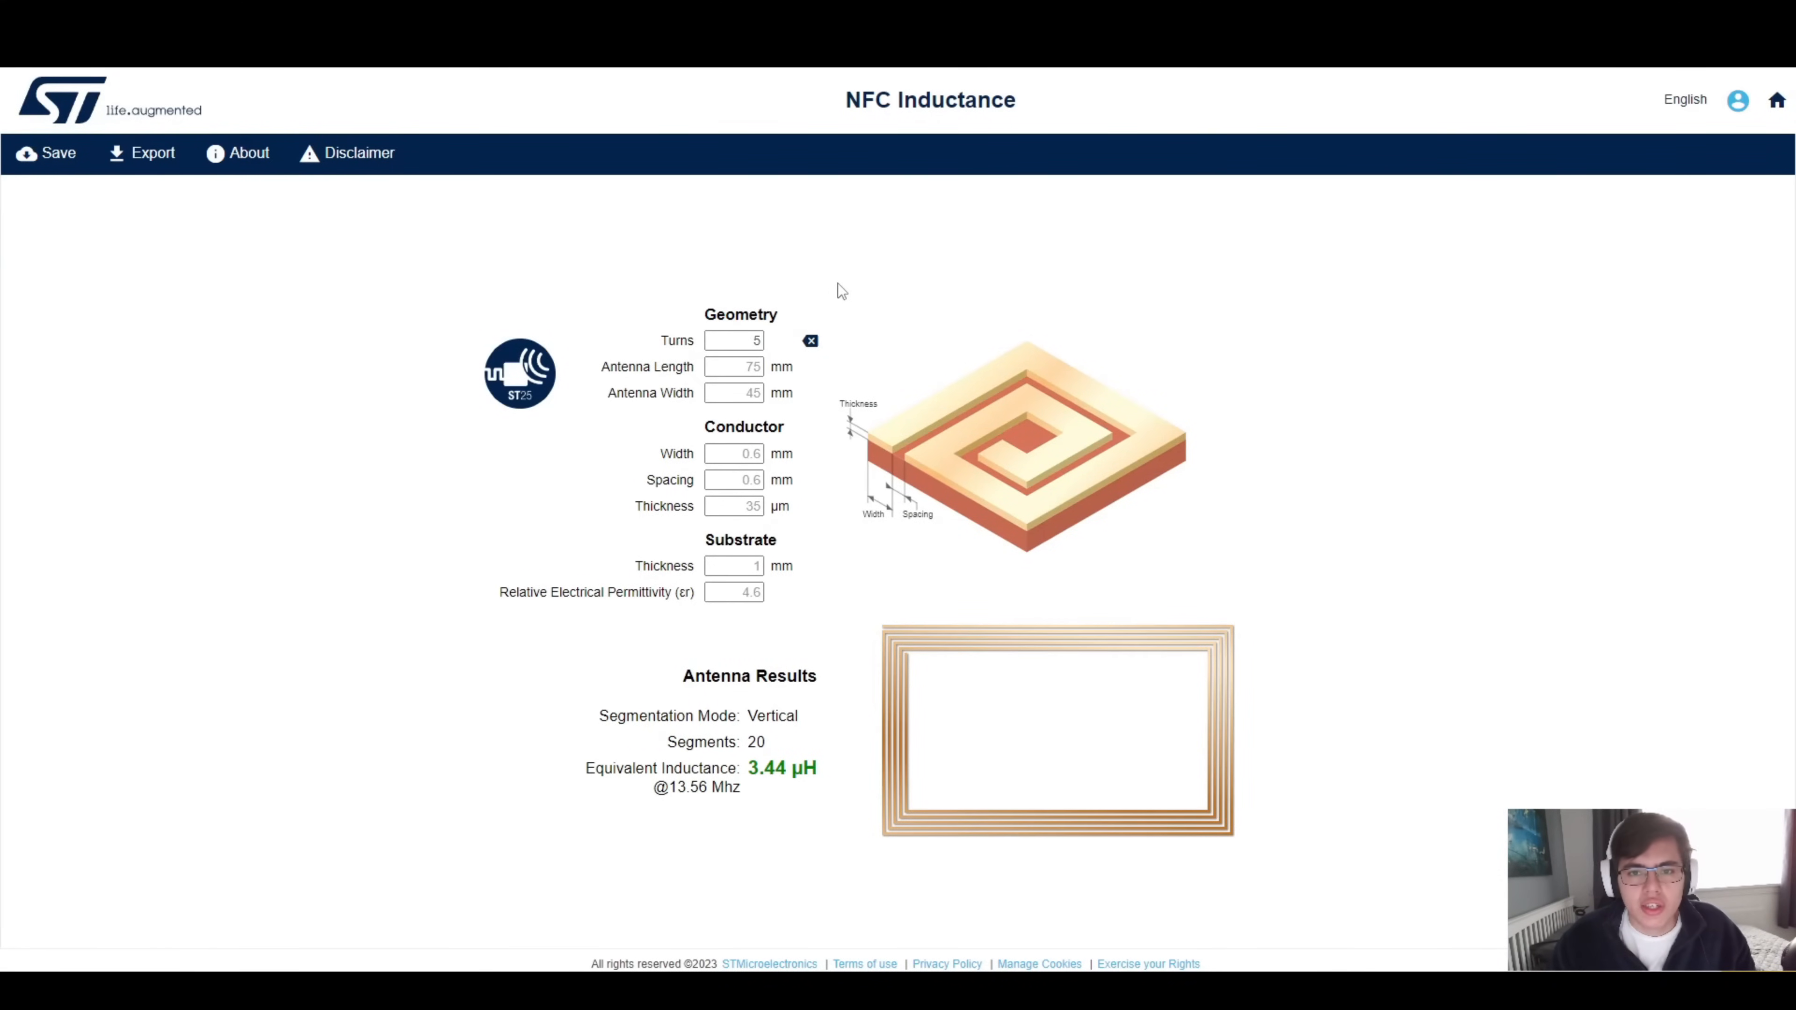
pyautogui.moveTo(772, 384)
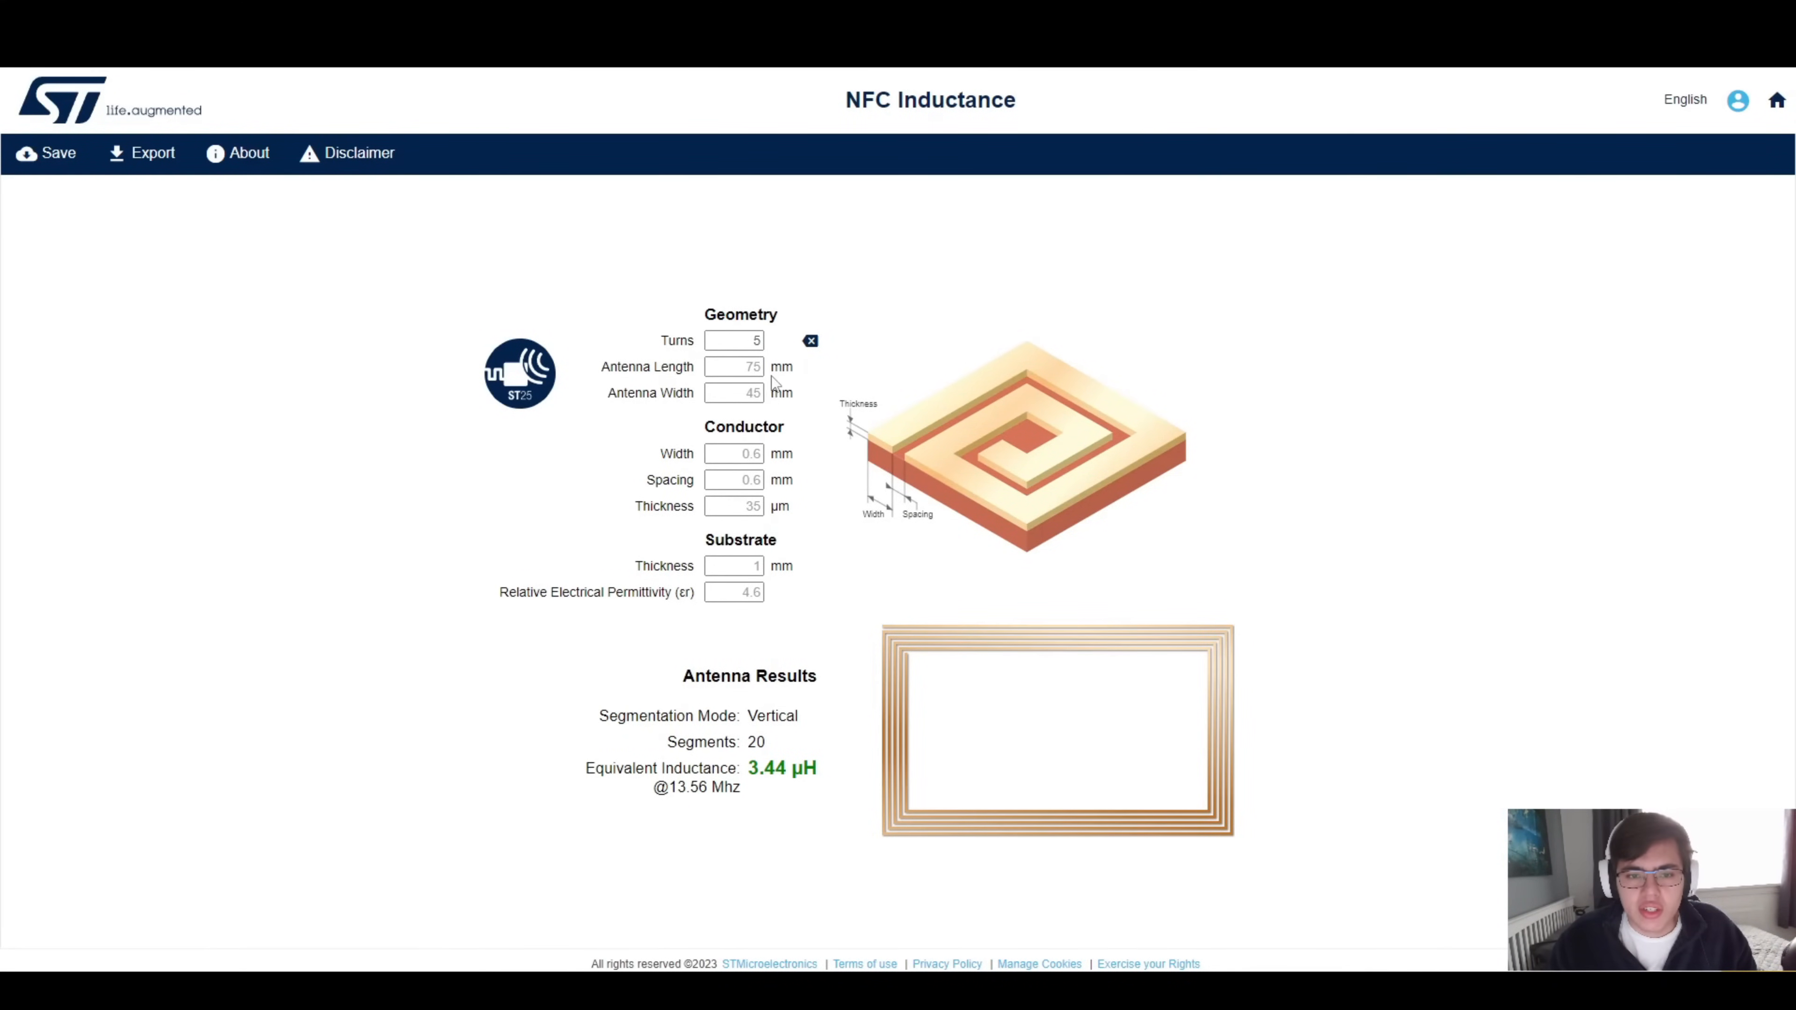
pyautogui.click(733, 367)
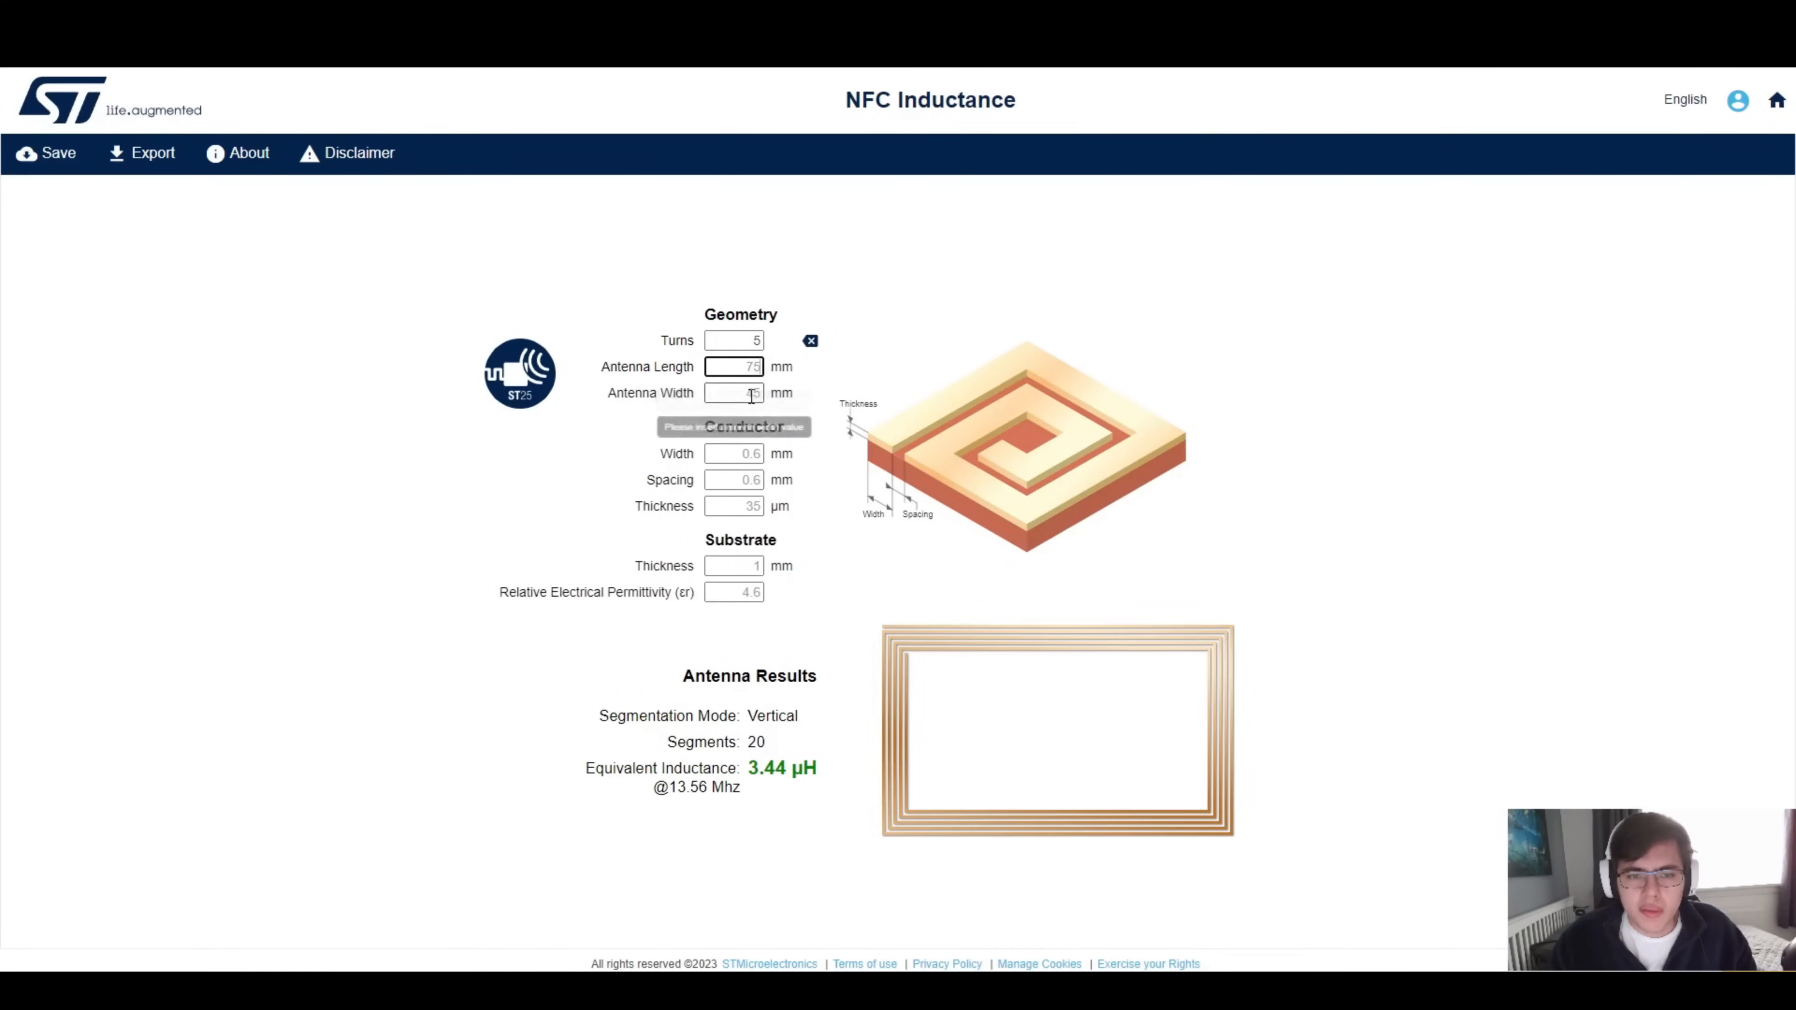
pyautogui.write('50')
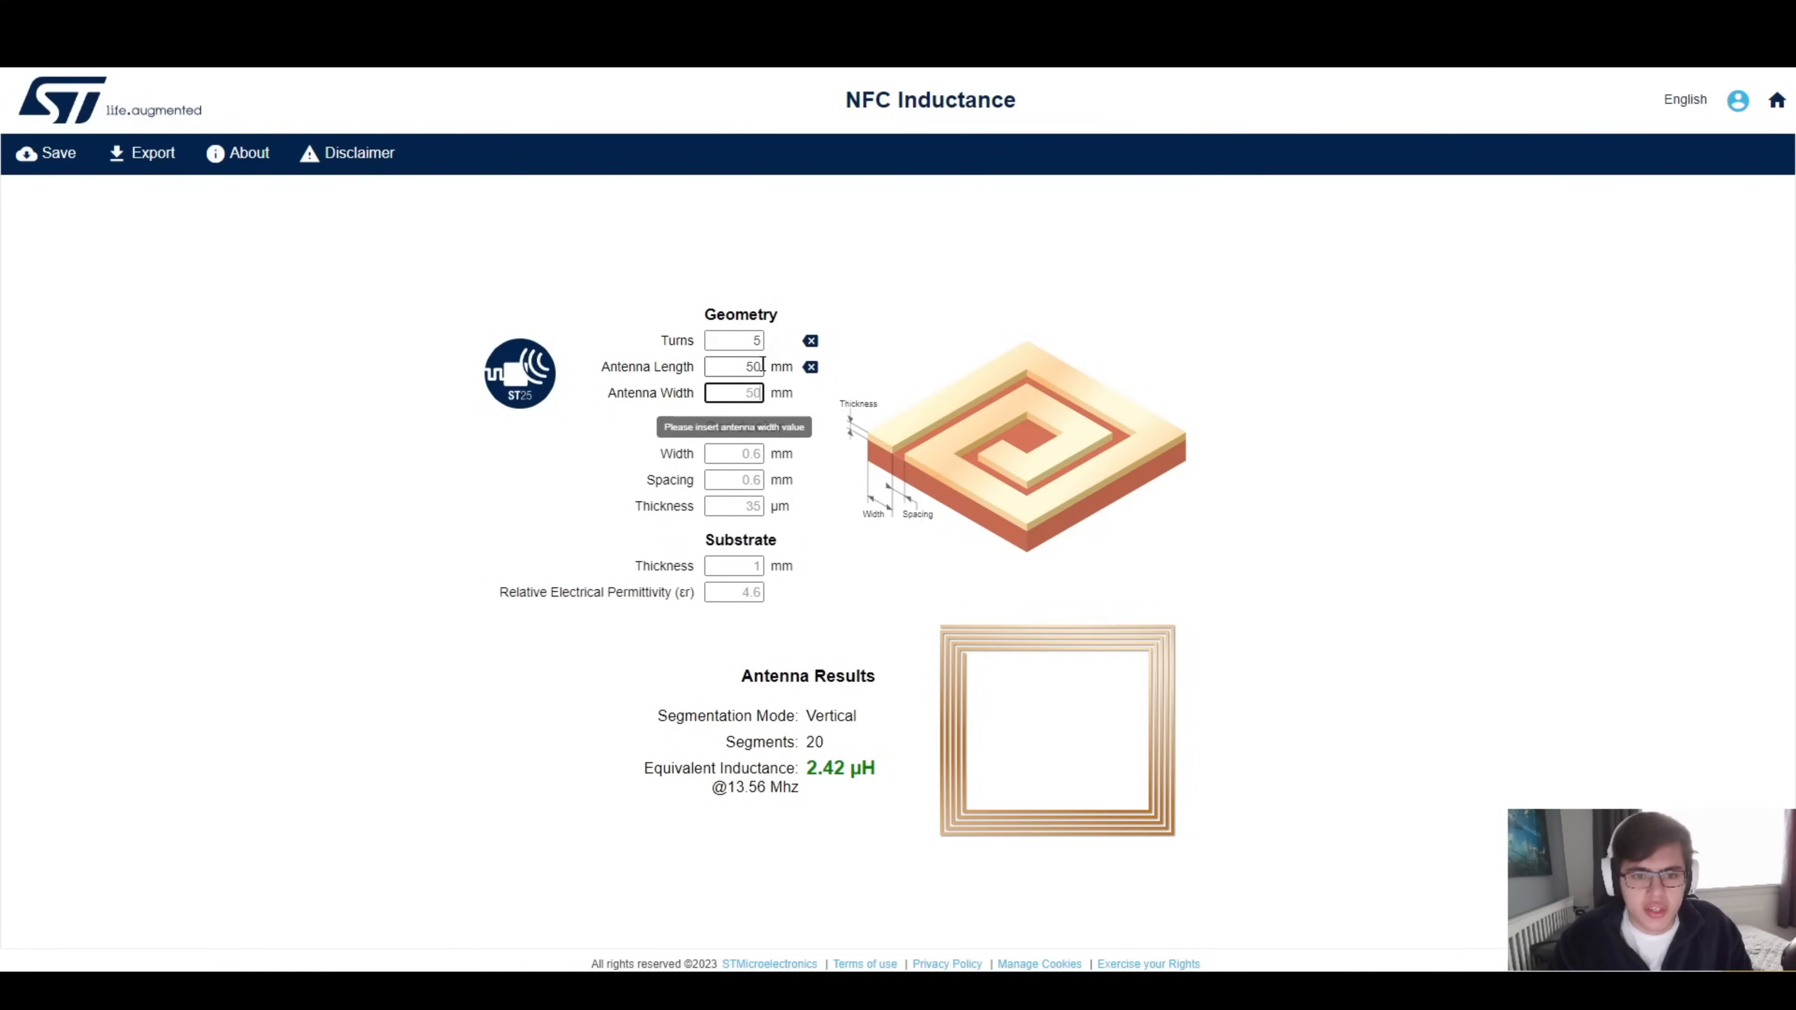
pyautogui.write('50')
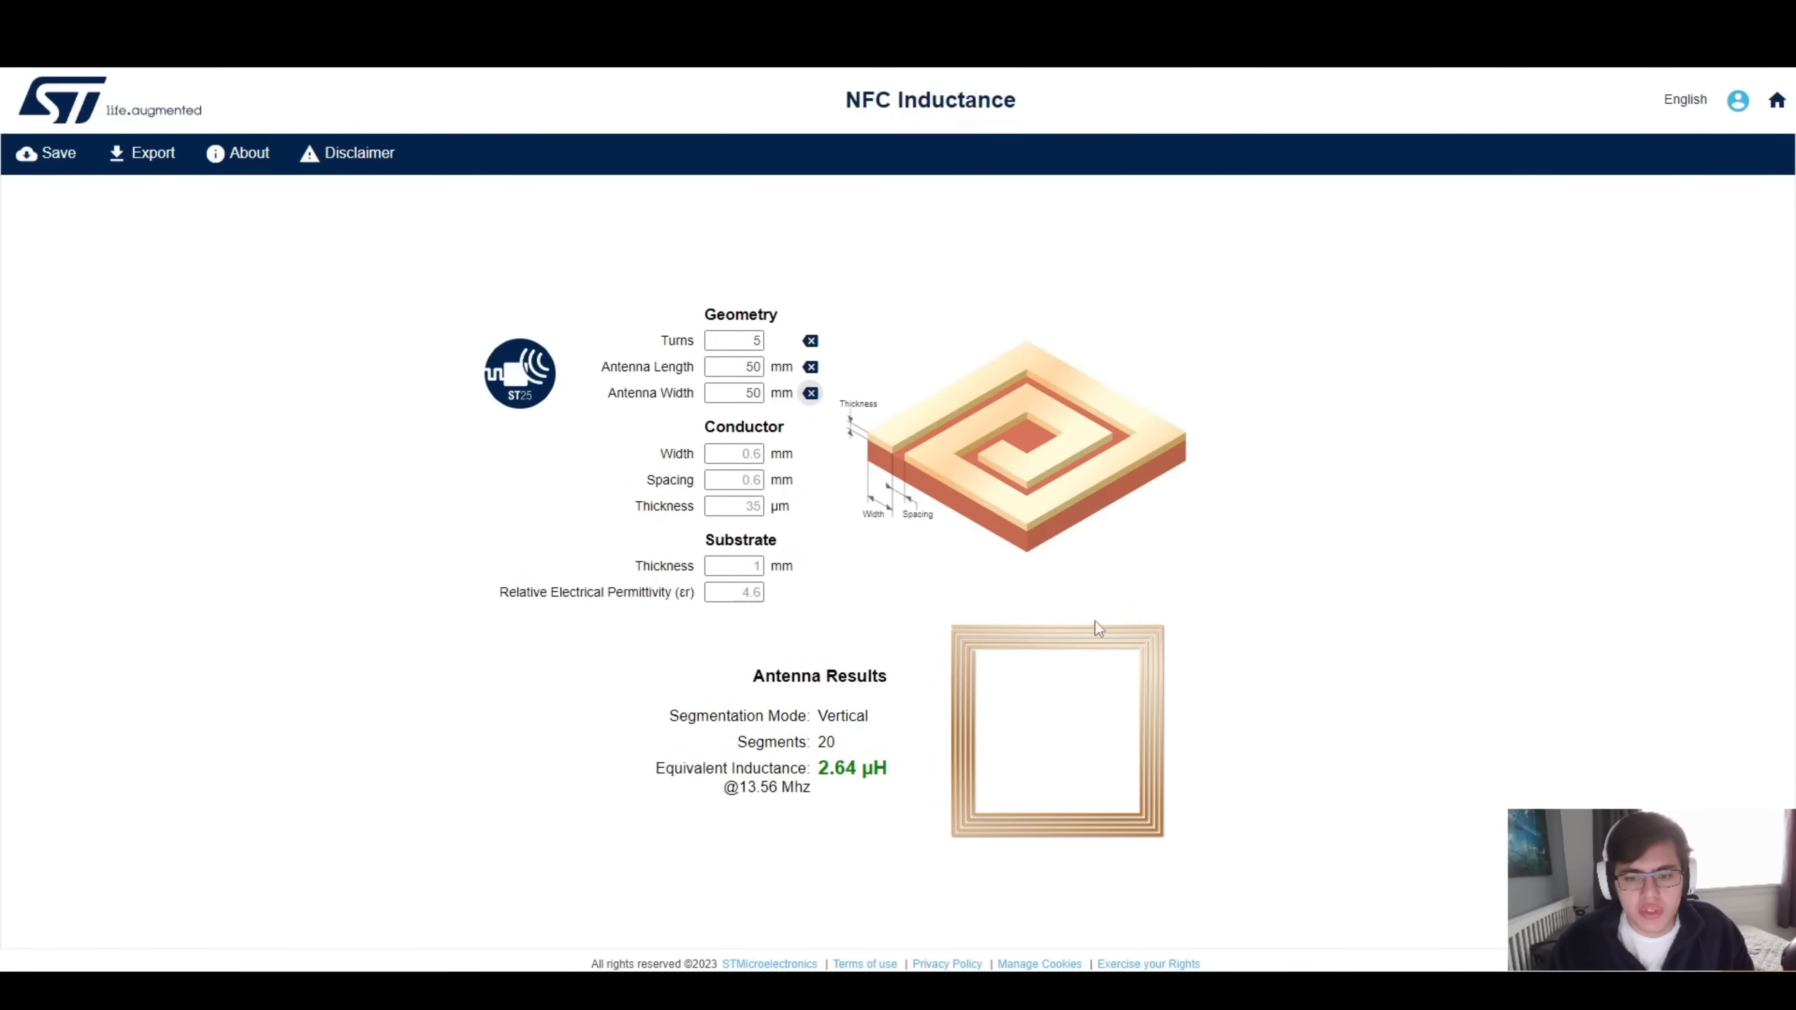
pyautogui.moveTo(827, 432)
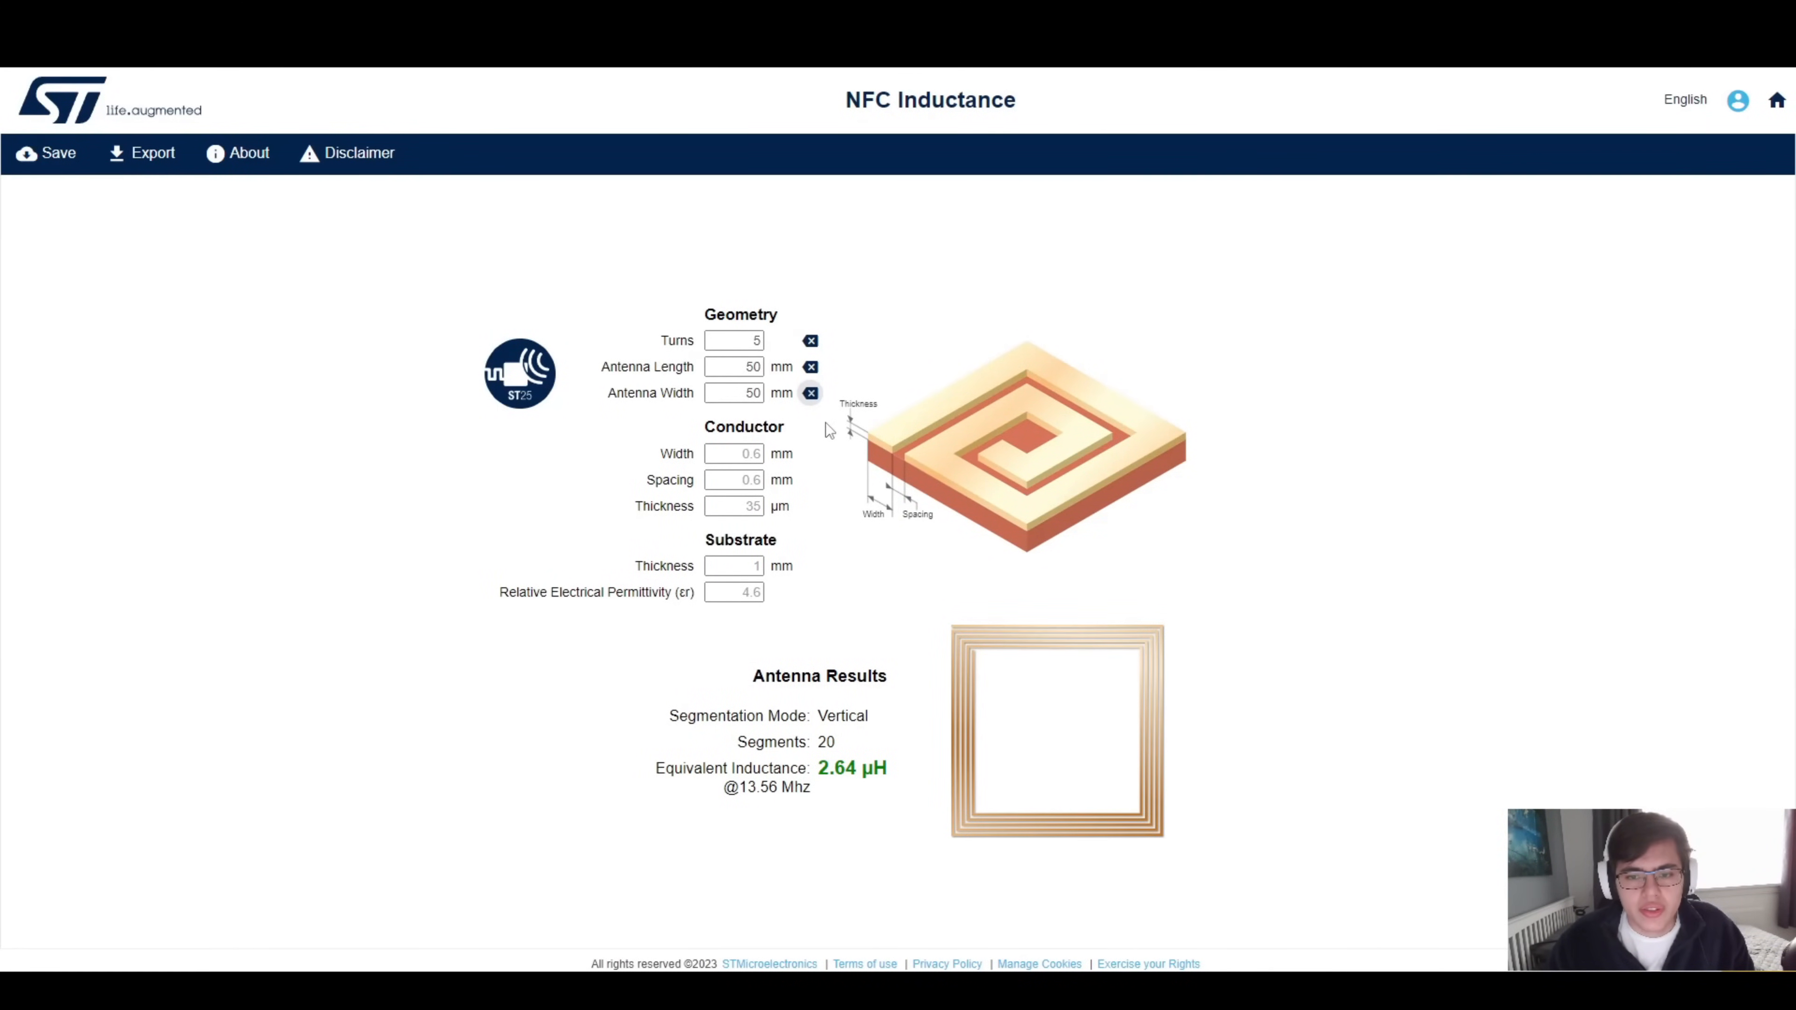
pyautogui.moveTo(933, 606)
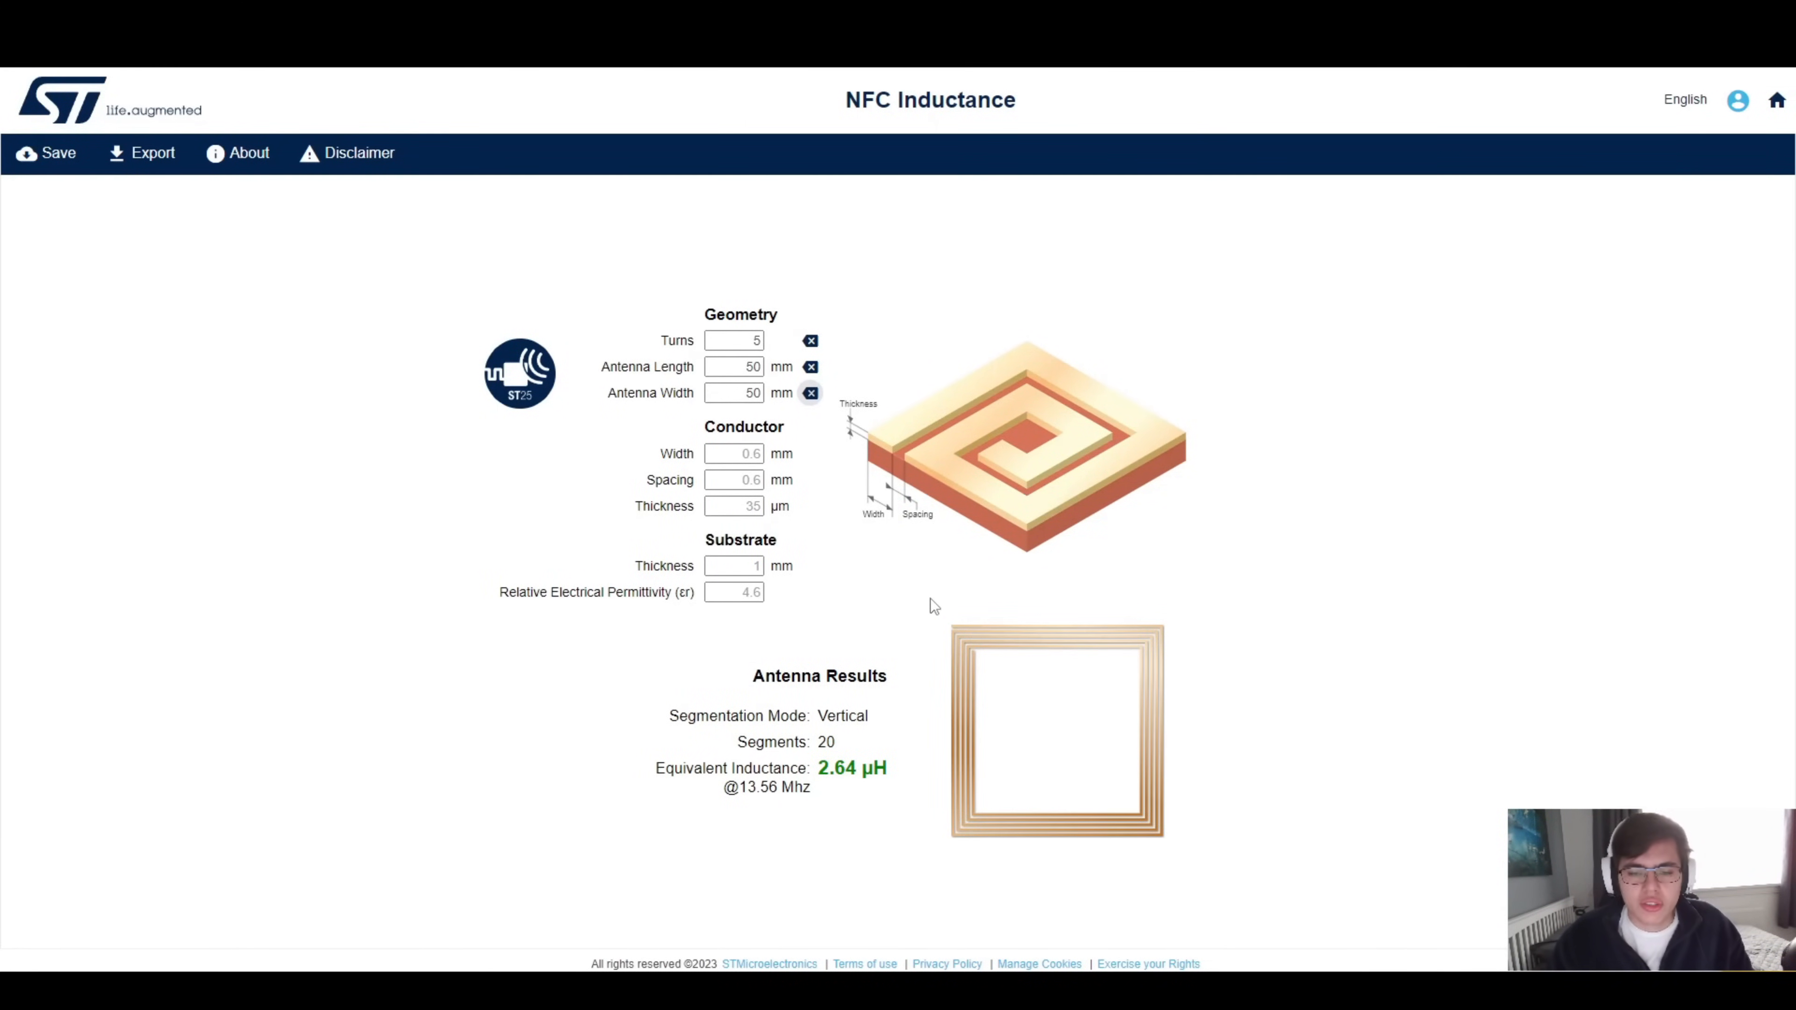
pyautogui.click(733, 454)
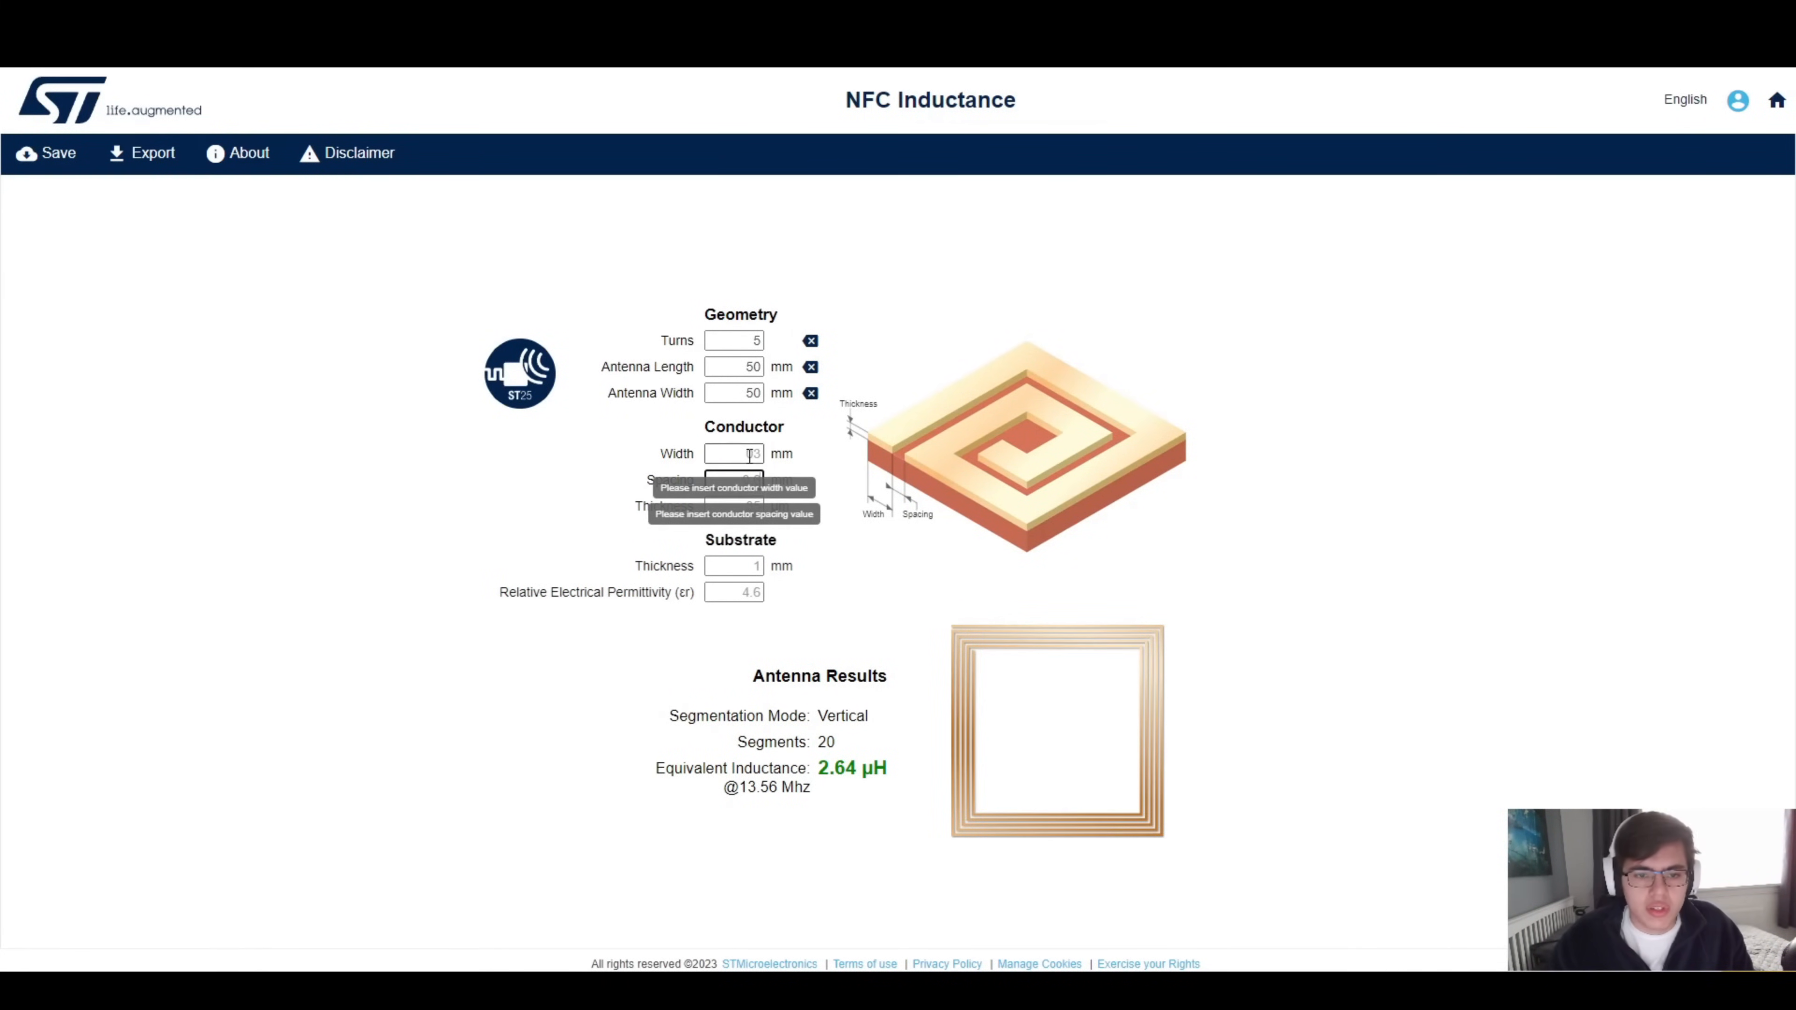
# Enter 0.3 mm conductor width and 1 mm spacing, giving 2.63 µH antenna inductance.
pyautogui.write('0.3')
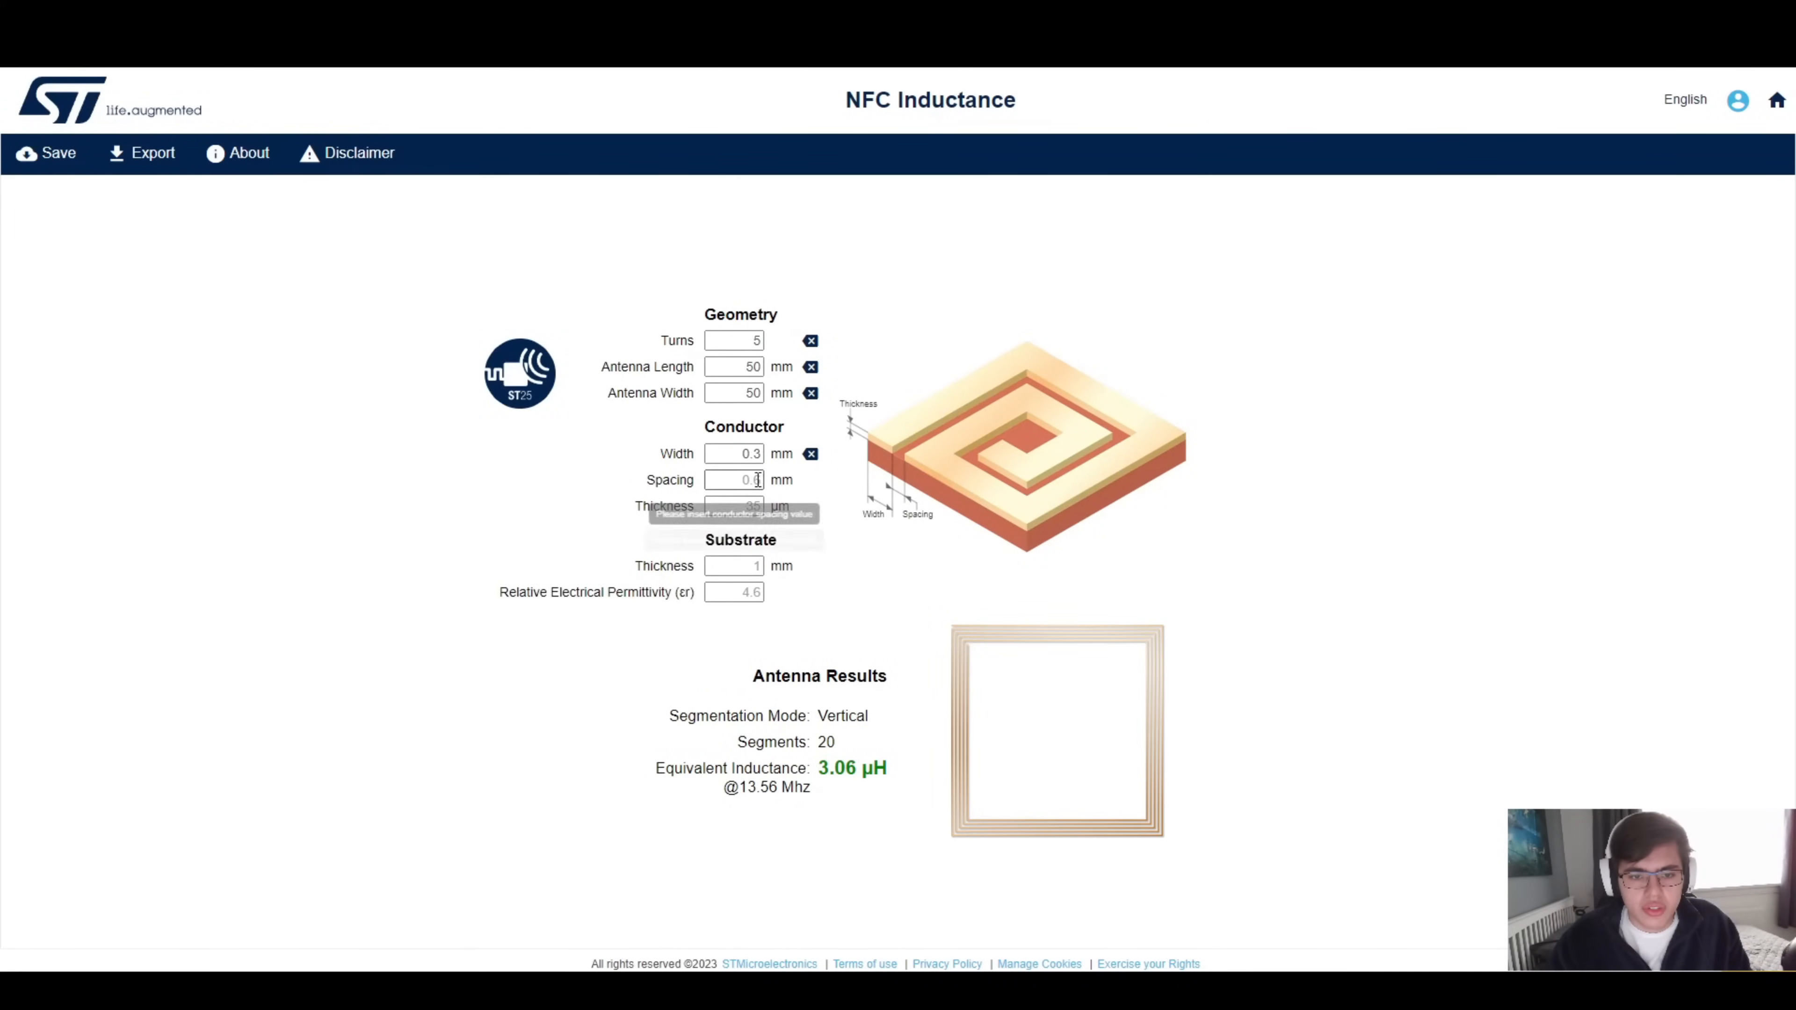
pyautogui.write('1')
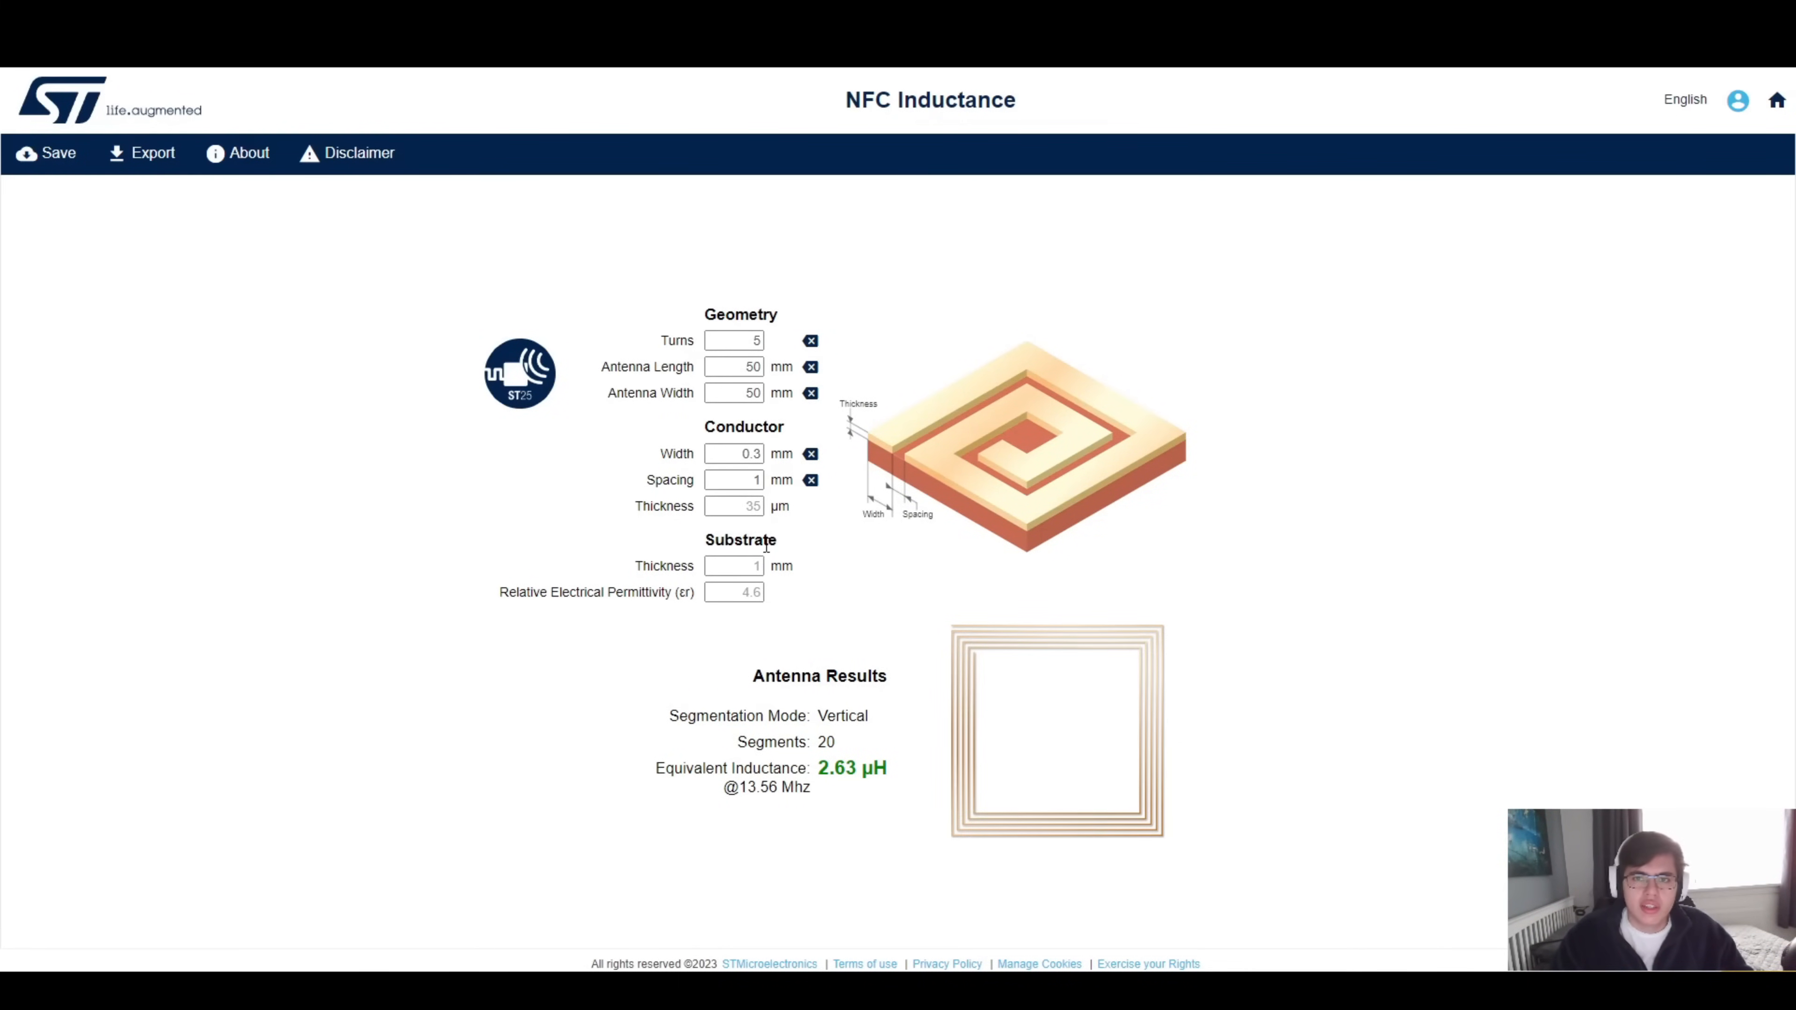
pyautogui.click(733, 565)
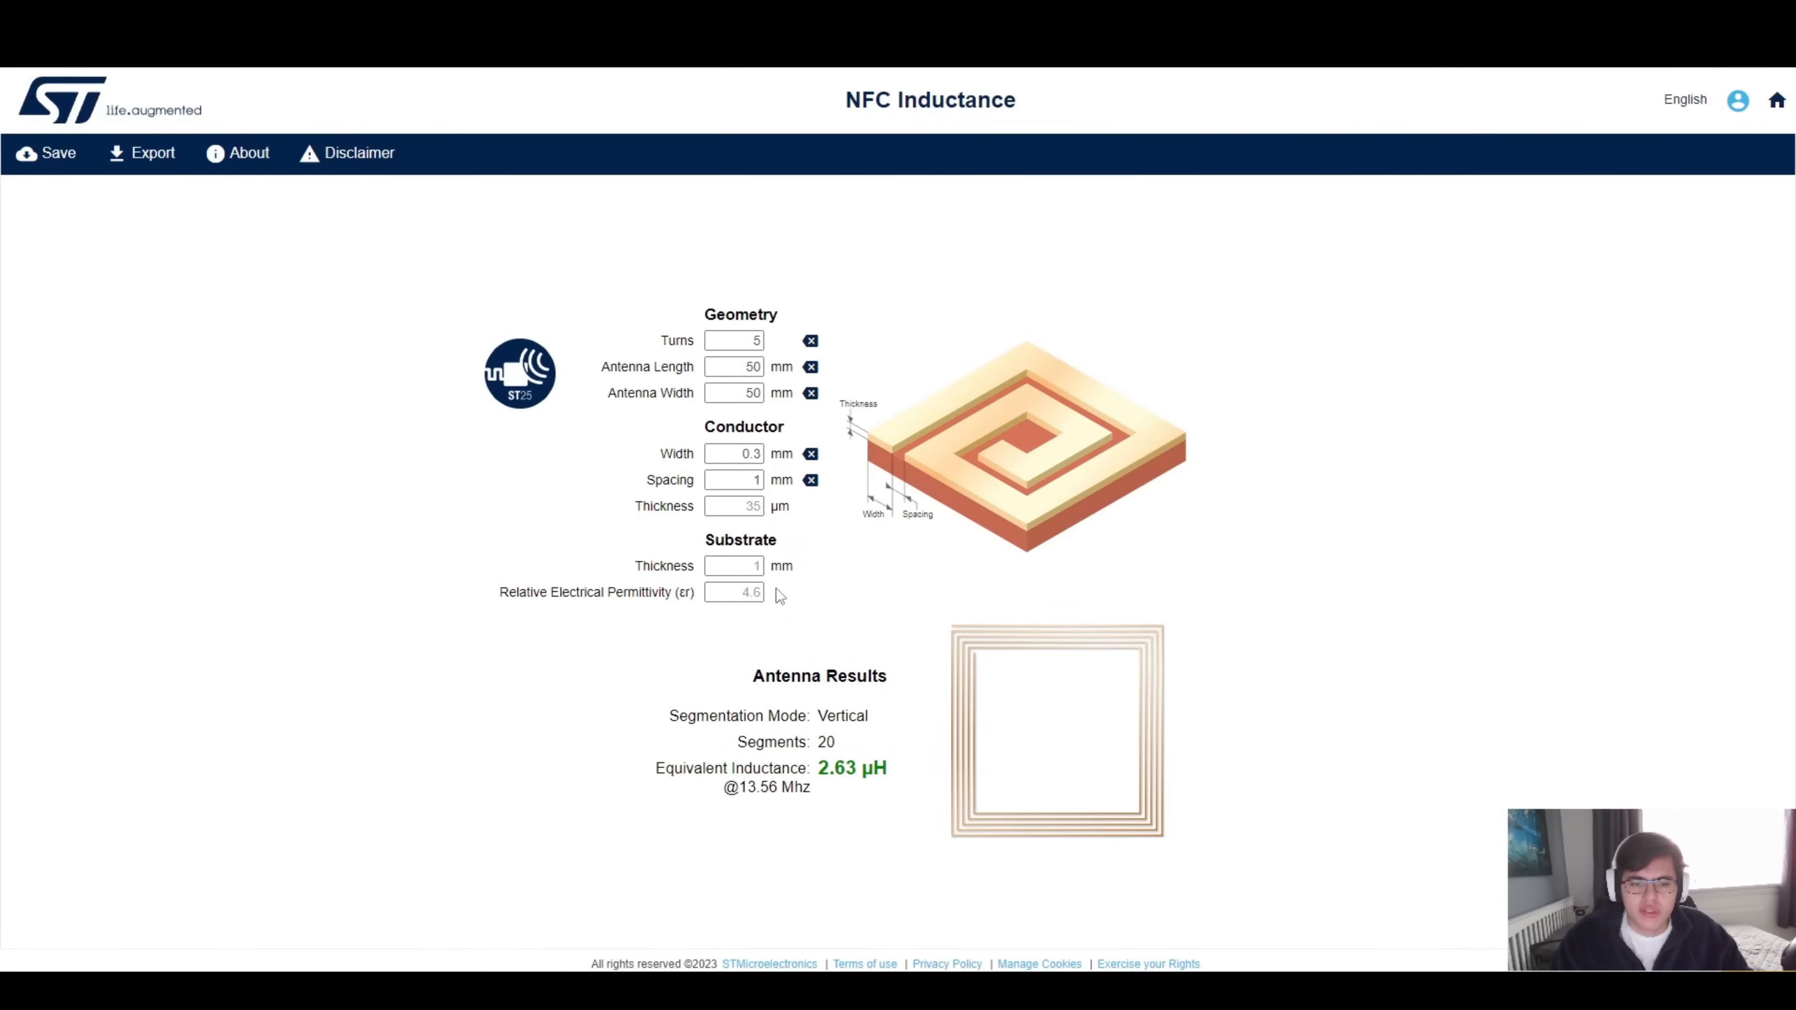
pyautogui.moveTo(800, 583)
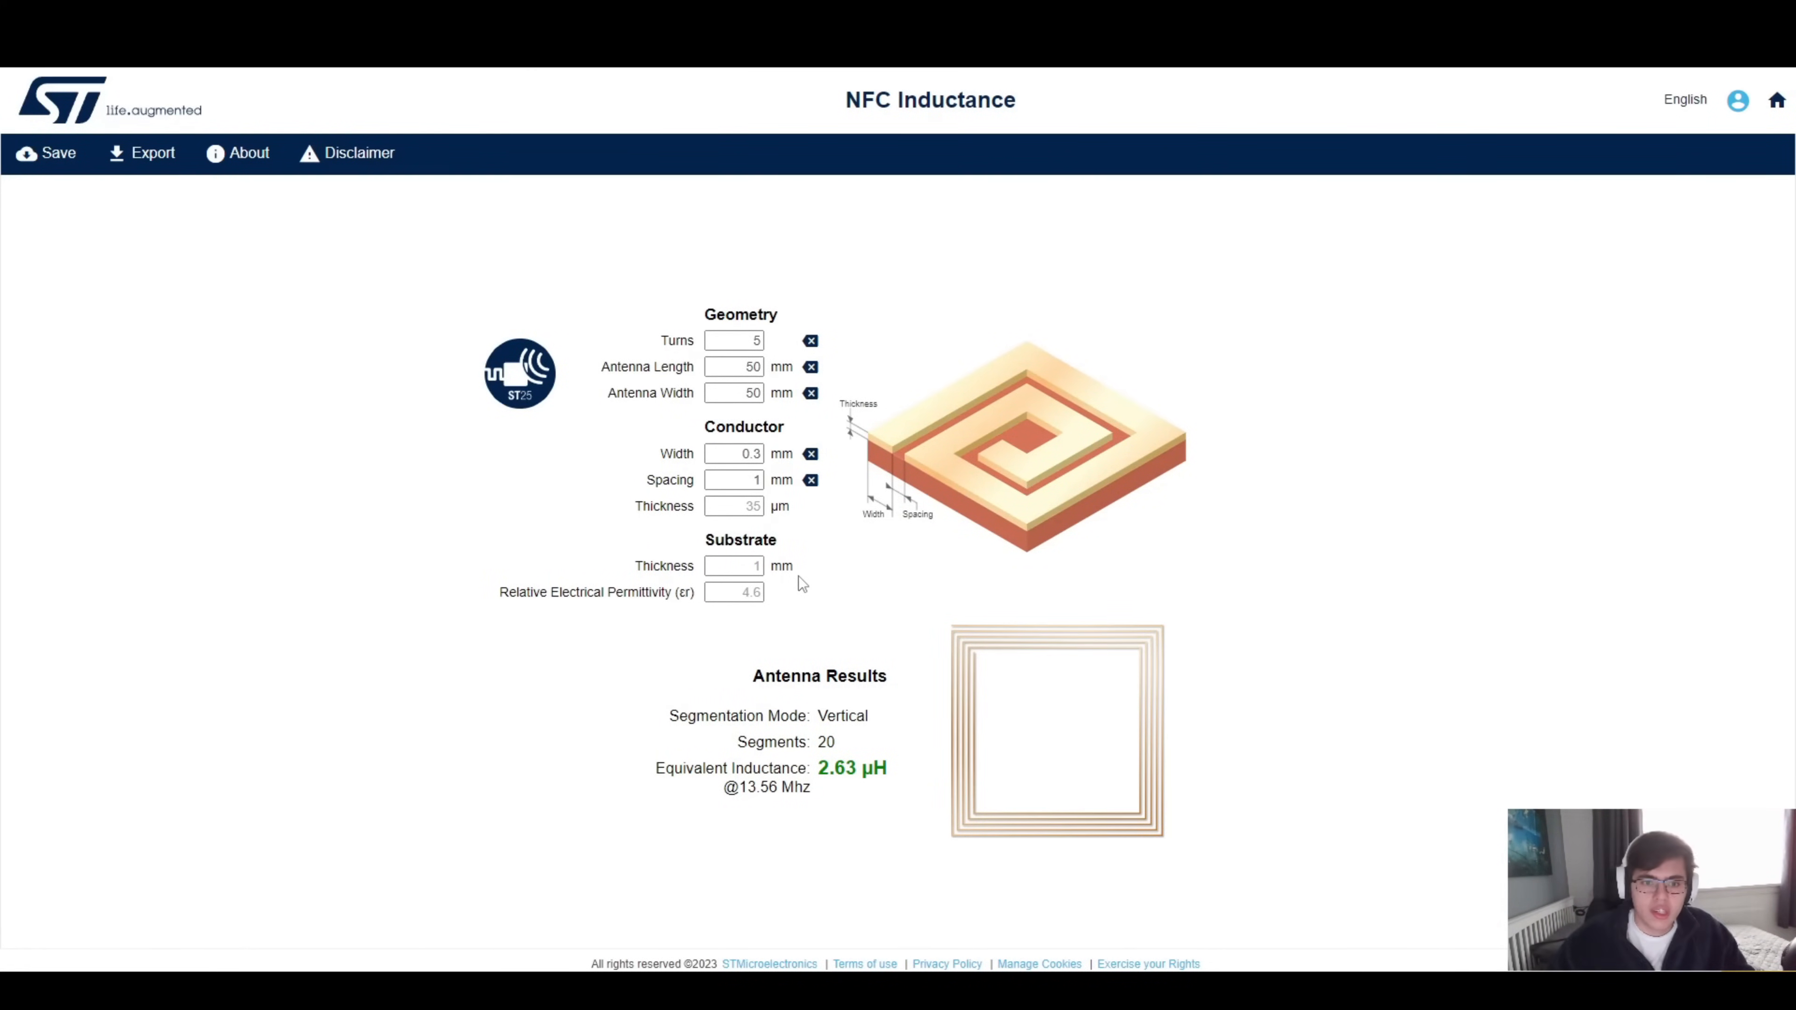
pyautogui.moveTo(977, 468)
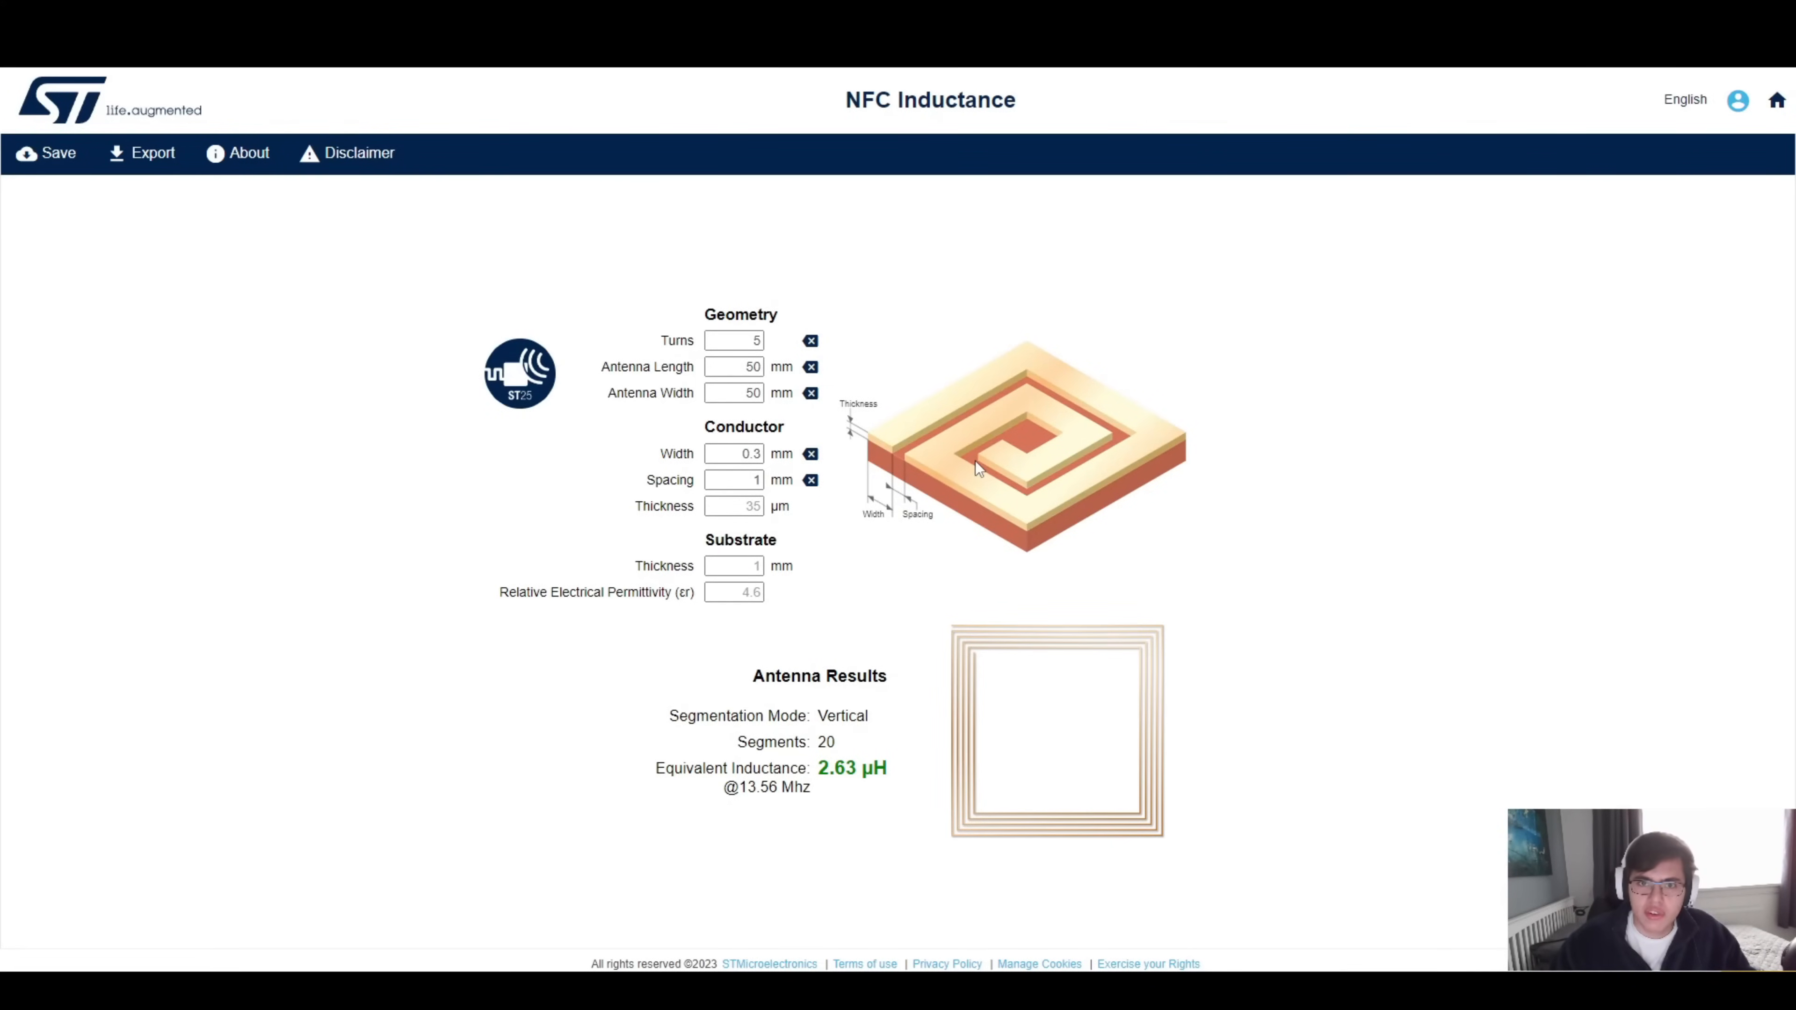
pyautogui.moveTo(1067, 484)
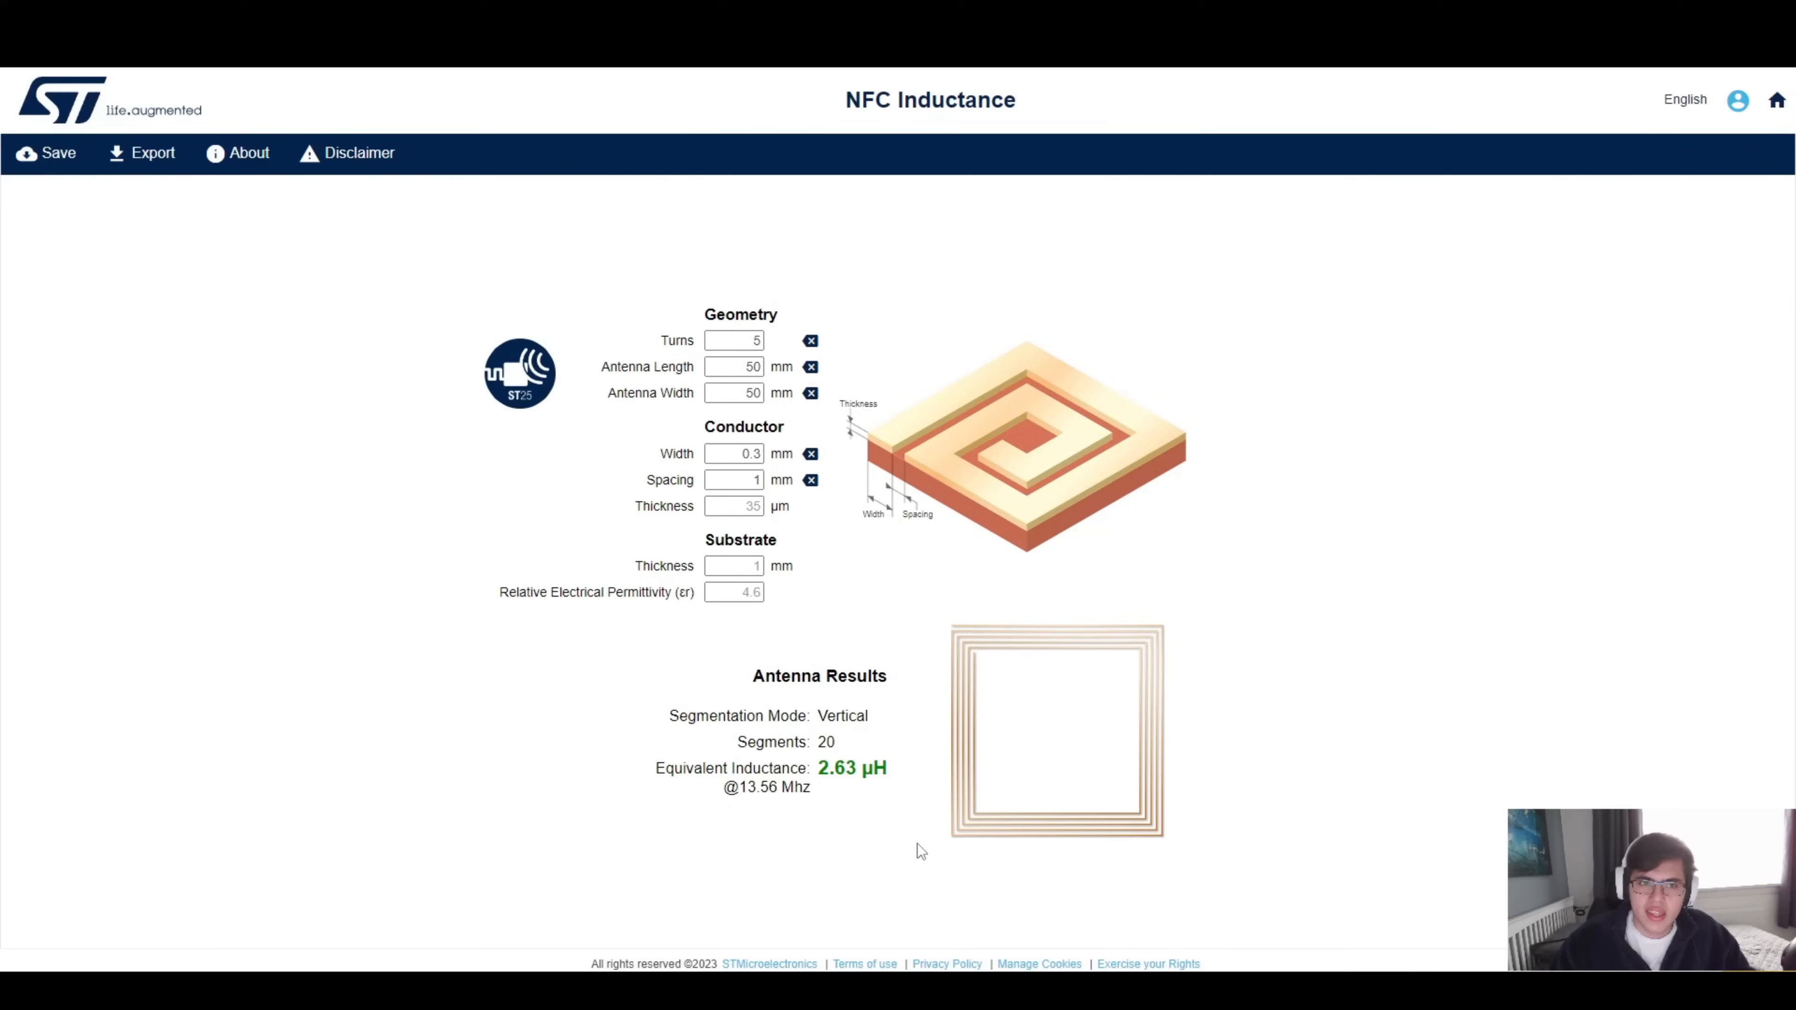
pyautogui.moveTo(610, 481)
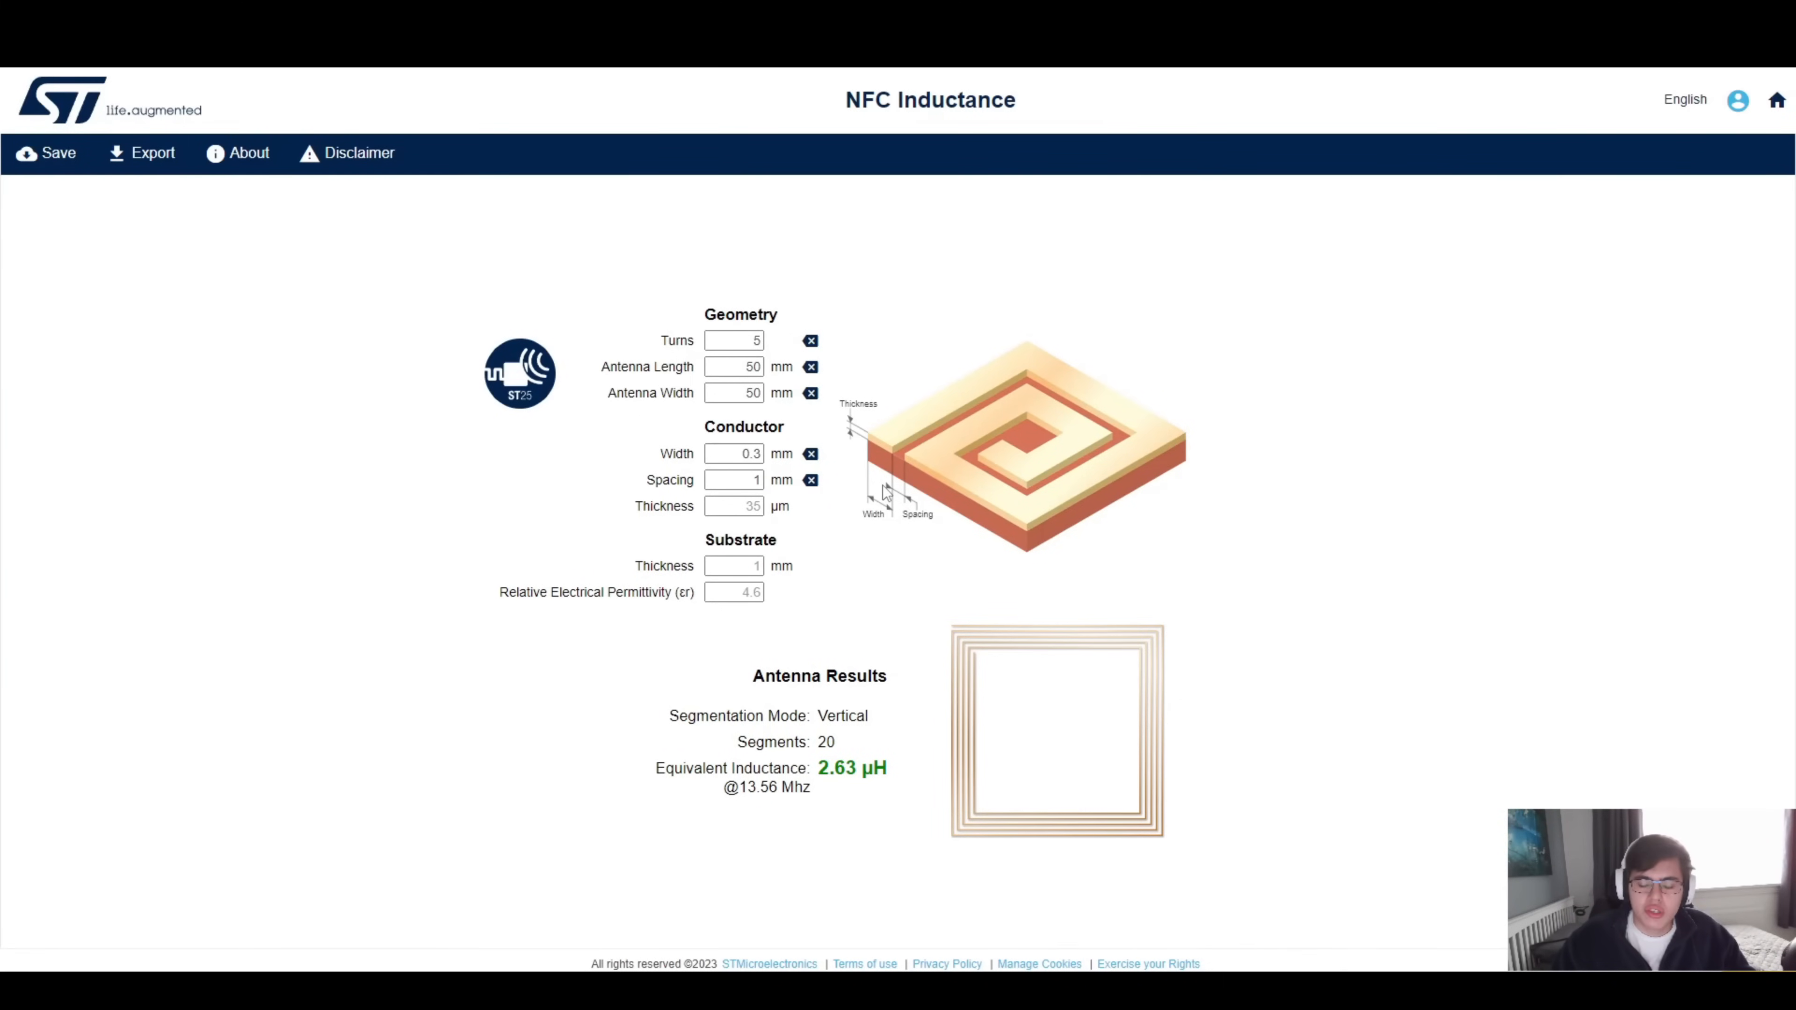
pyautogui.moveTo(1145, 454)
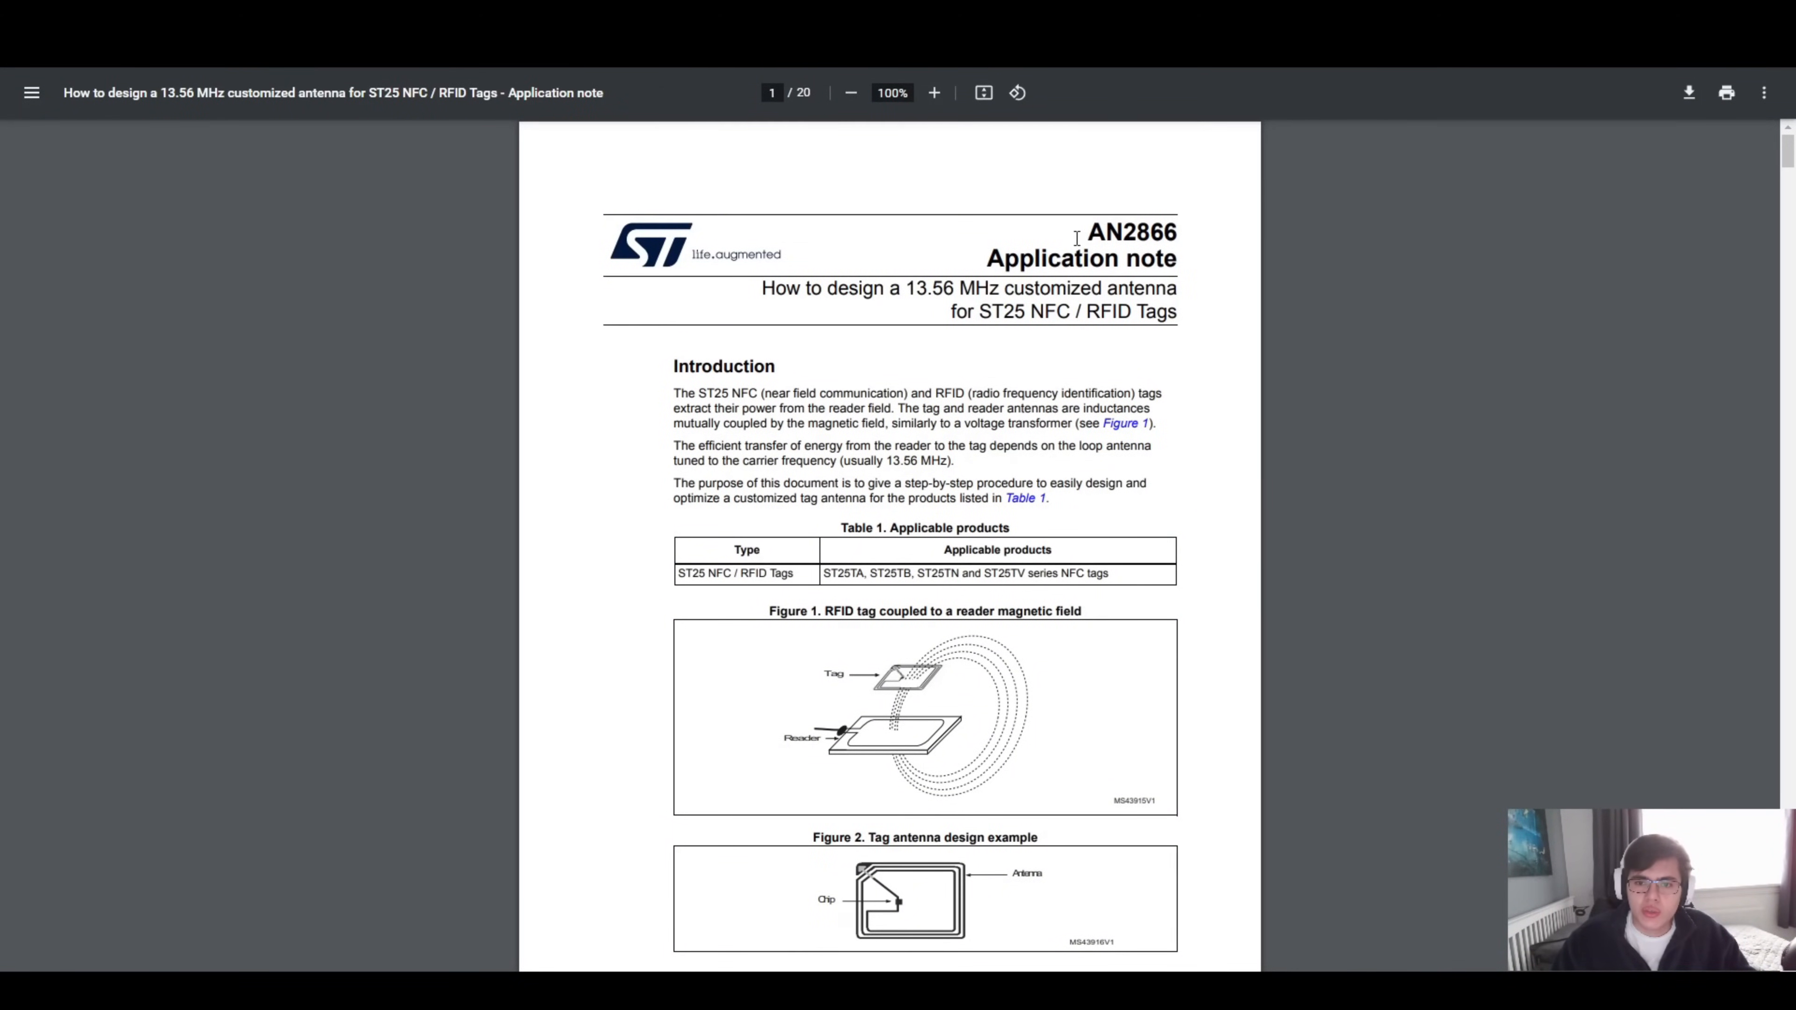
pyautogui.moveTo(752, 279)
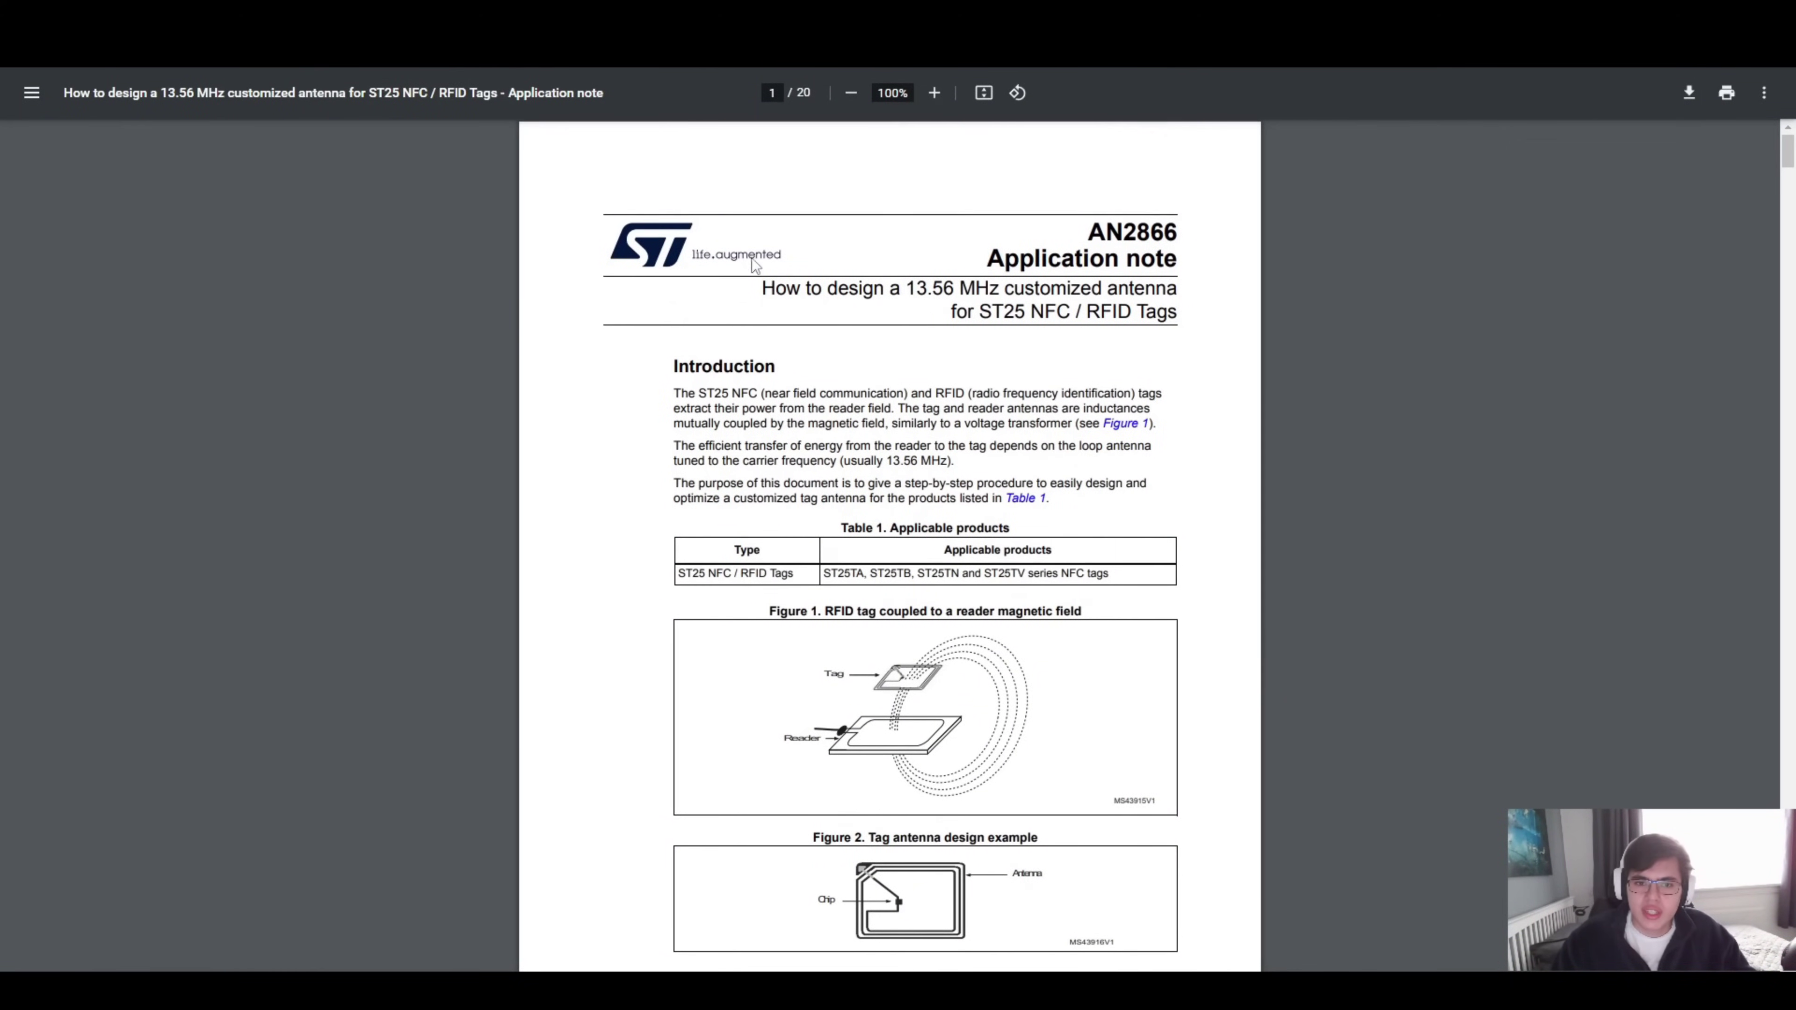
pyautogui.moveTo(952, 316)
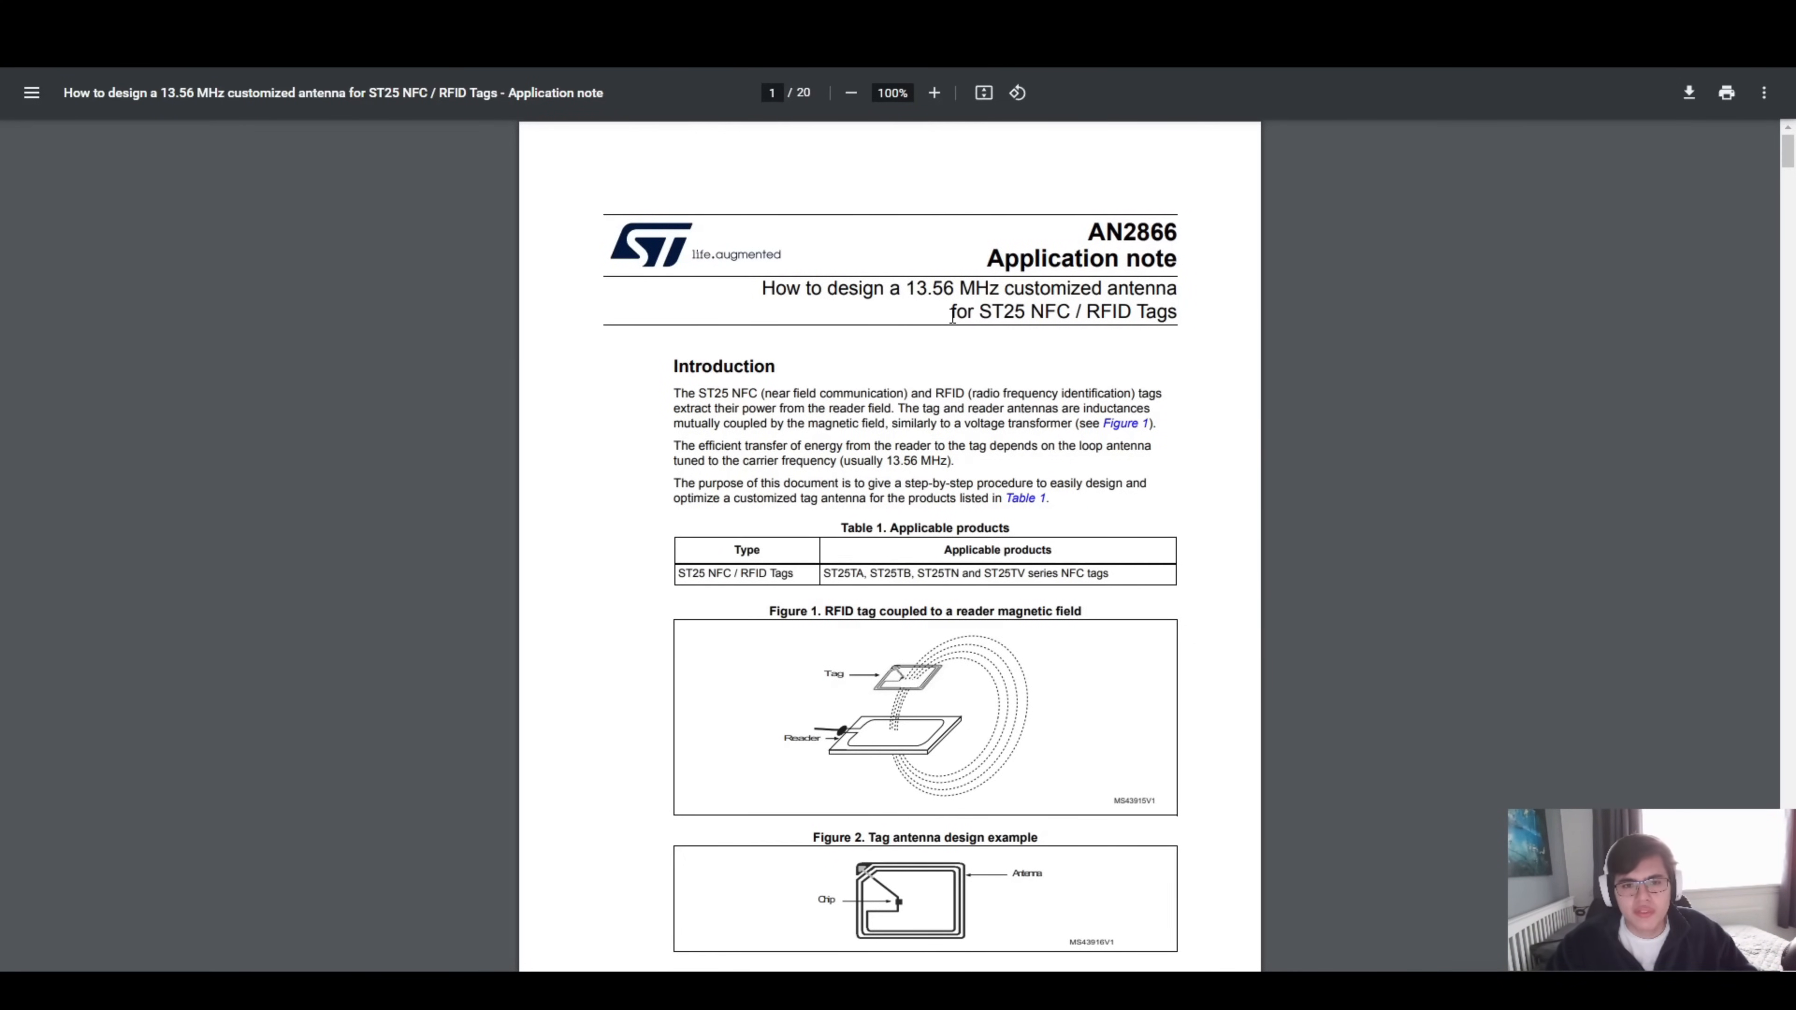
# Scroll AN2866 past the coil-inductance formulas to page 16 on laboratory antenna tuning measurement.
pyautogui.scroll(-3)
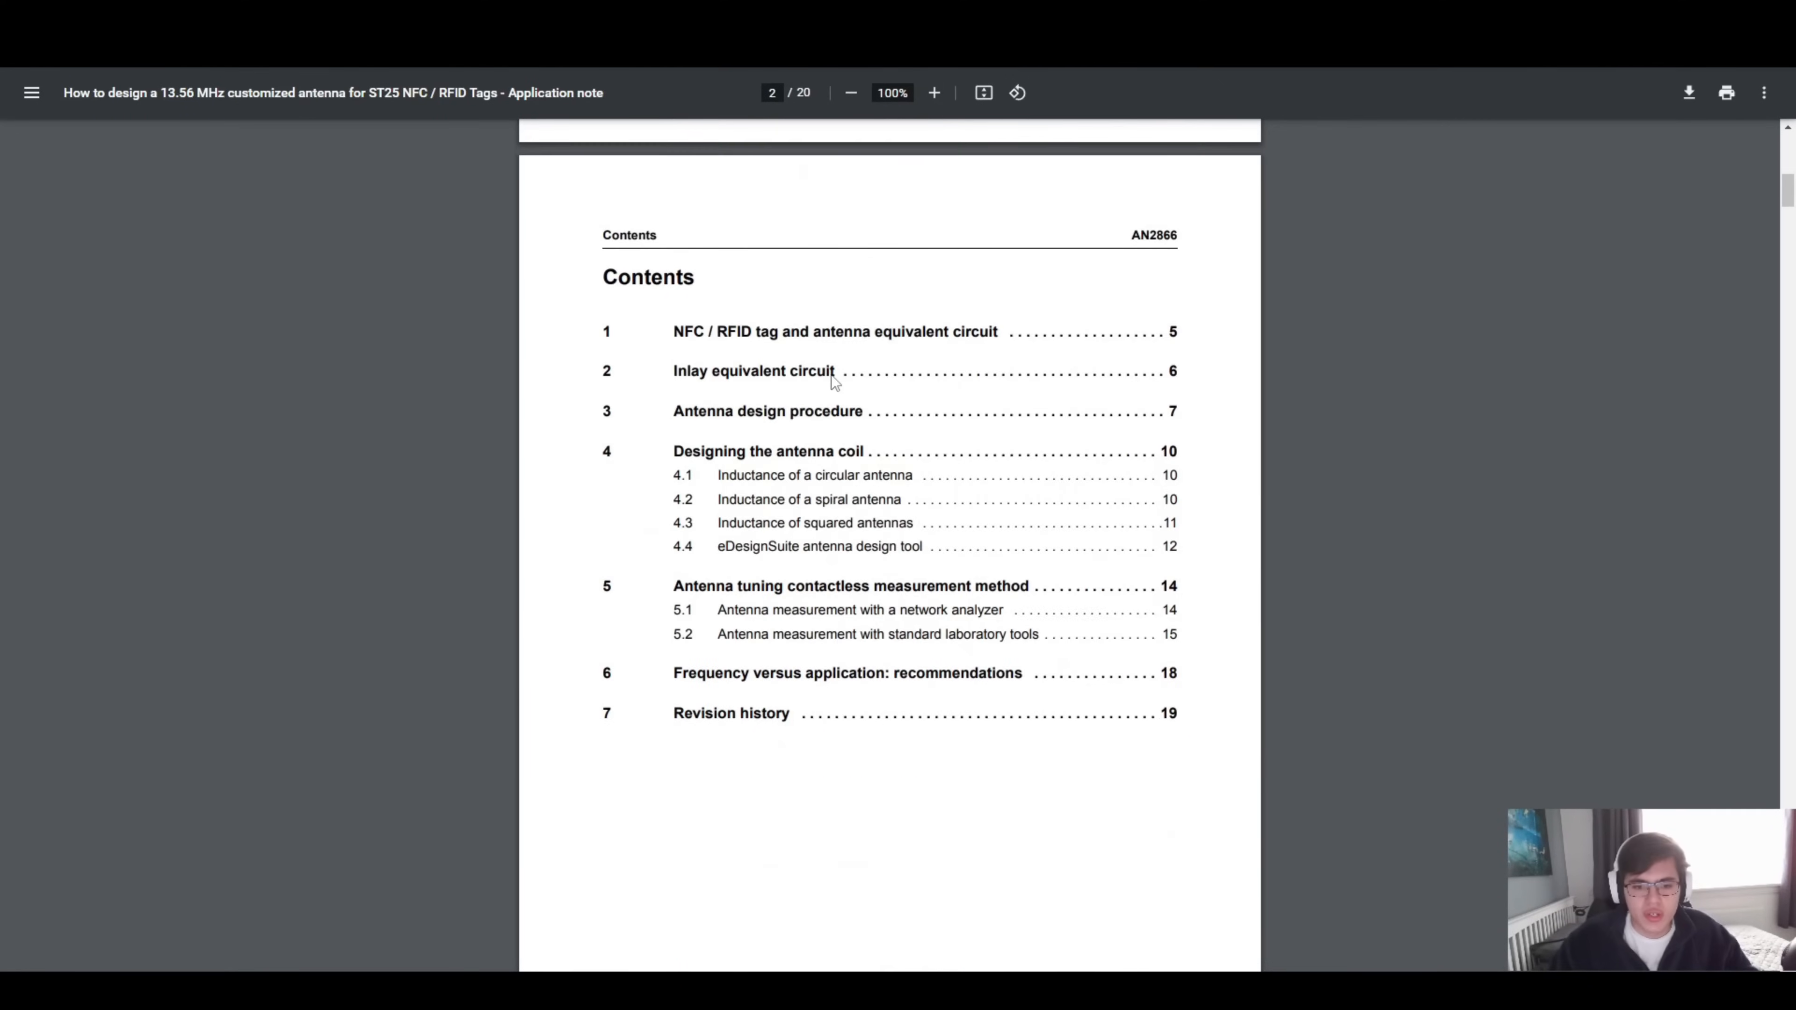
pyautogui.moveTo(775, 411)
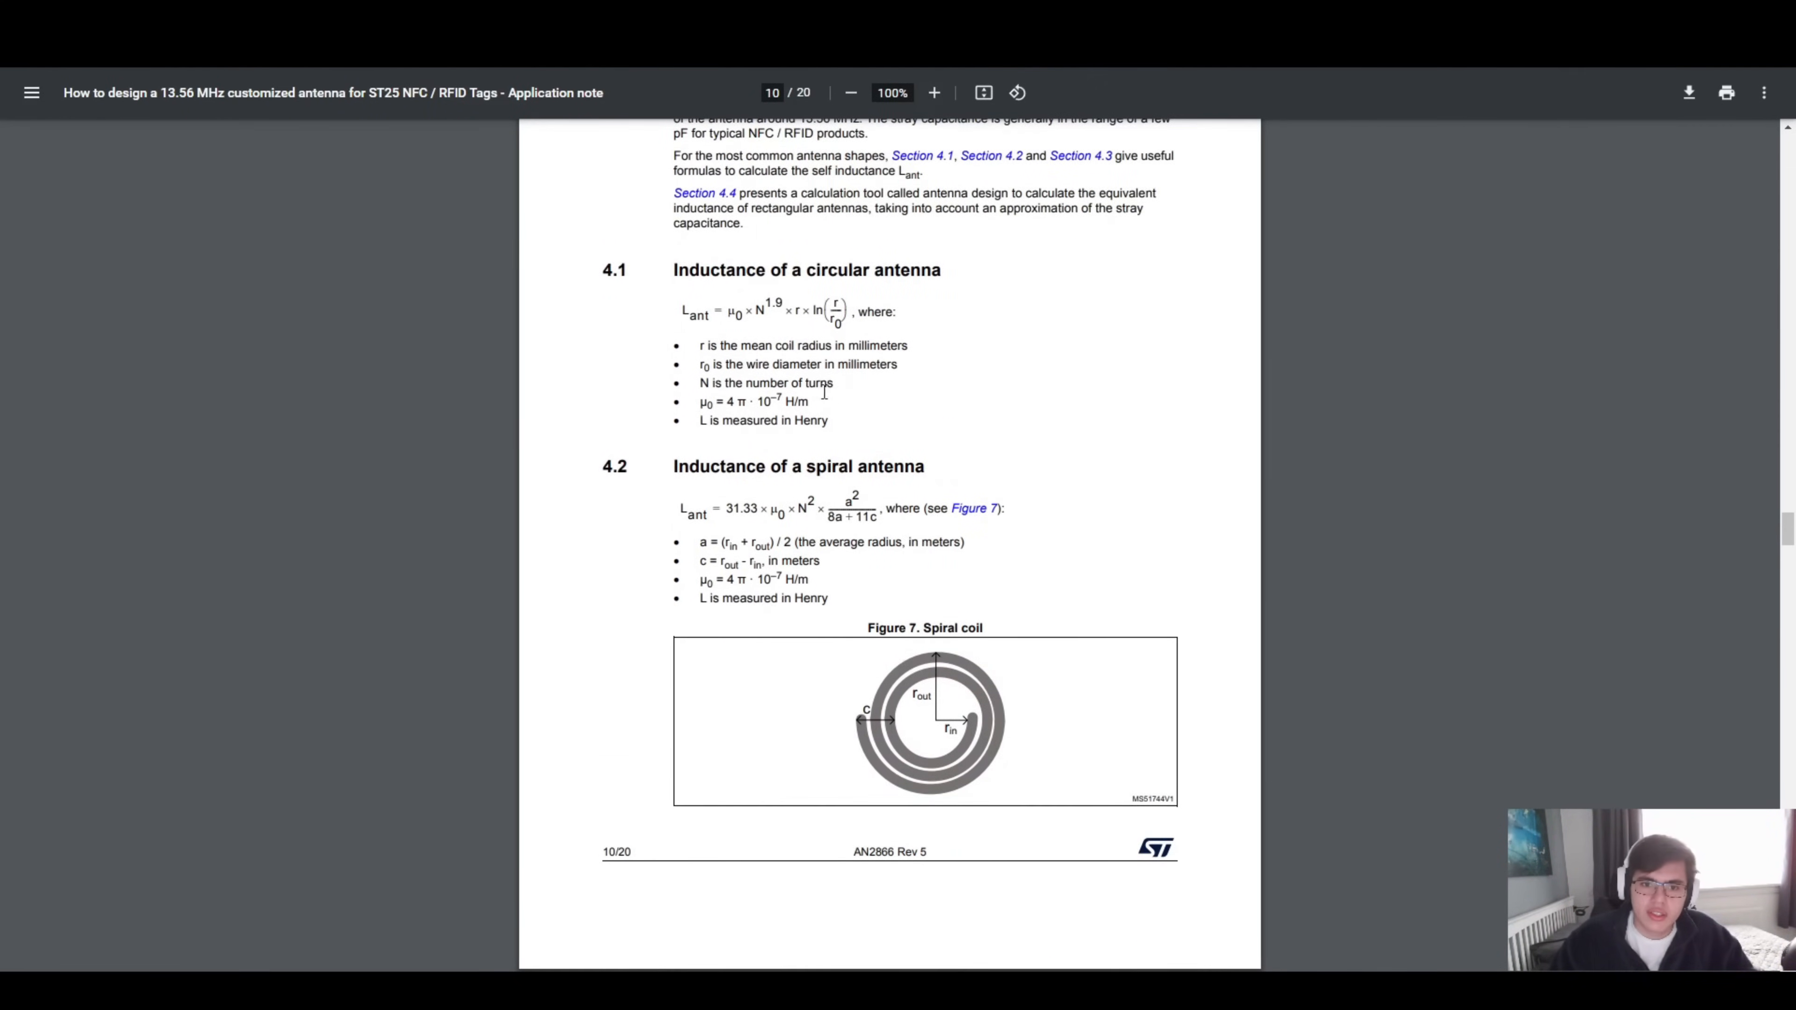
pyautogui.scroll(-3)
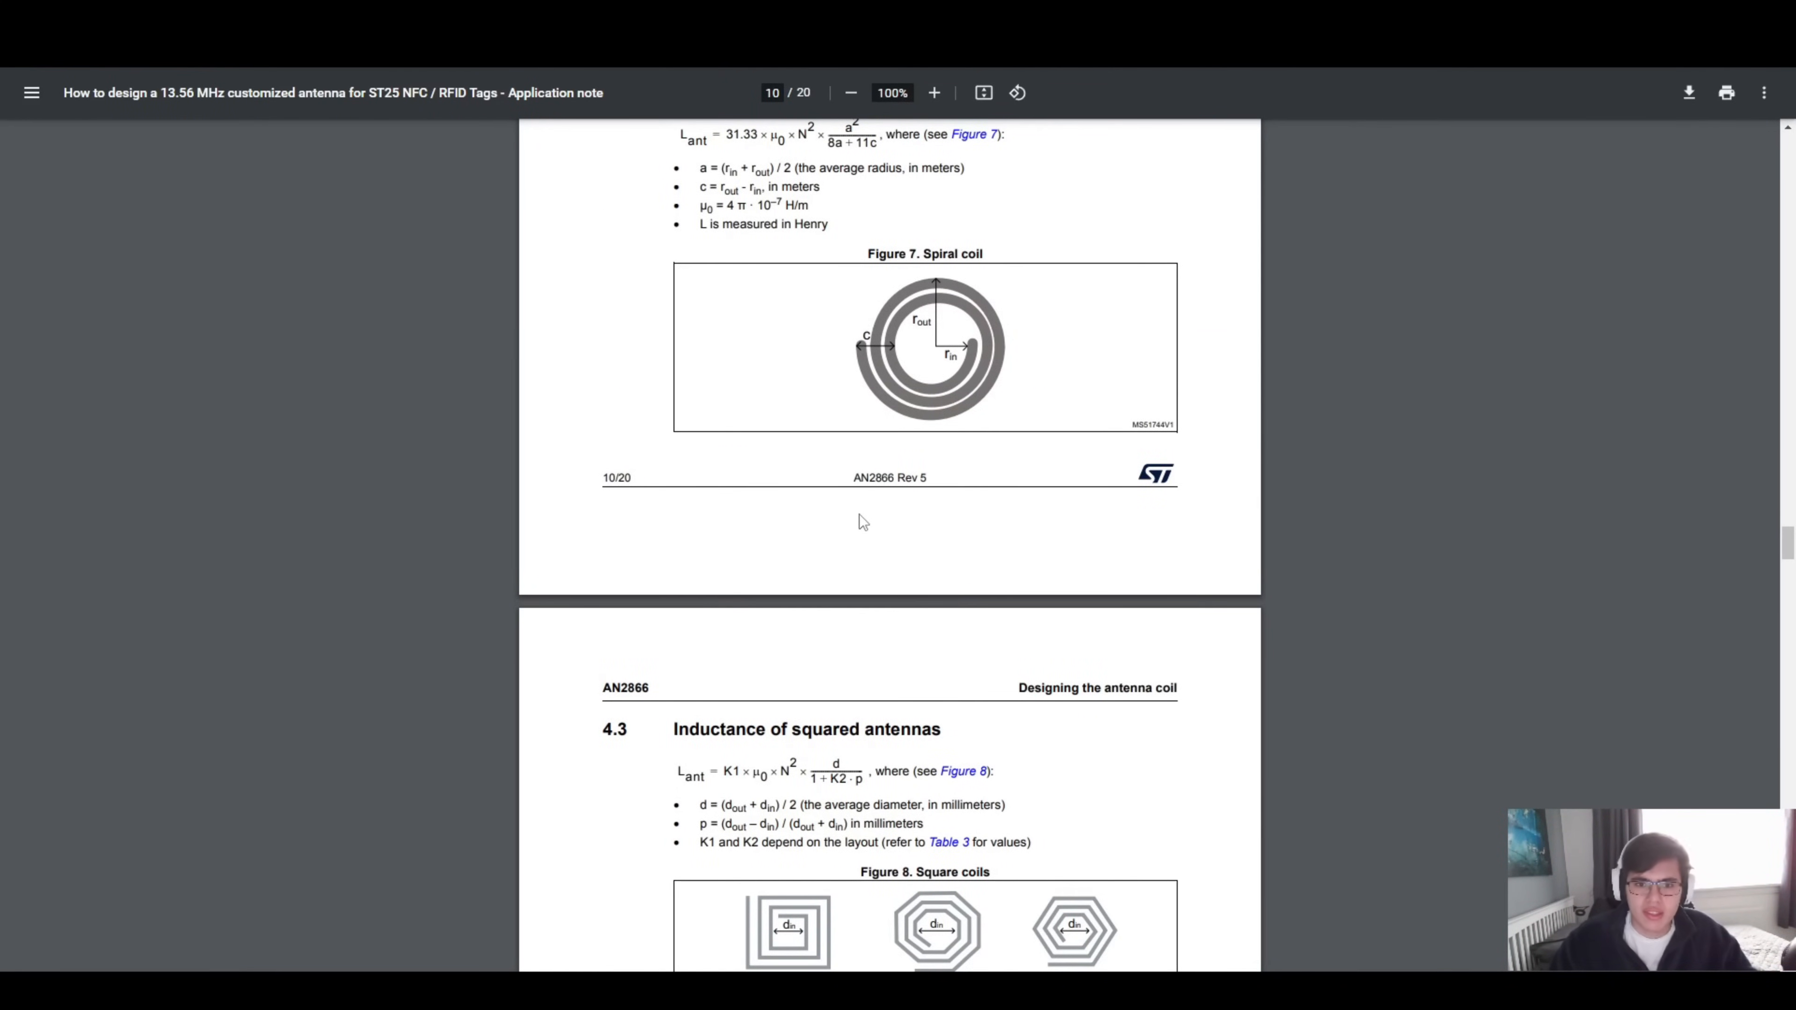
pyautogui.moveTo(933, 546)
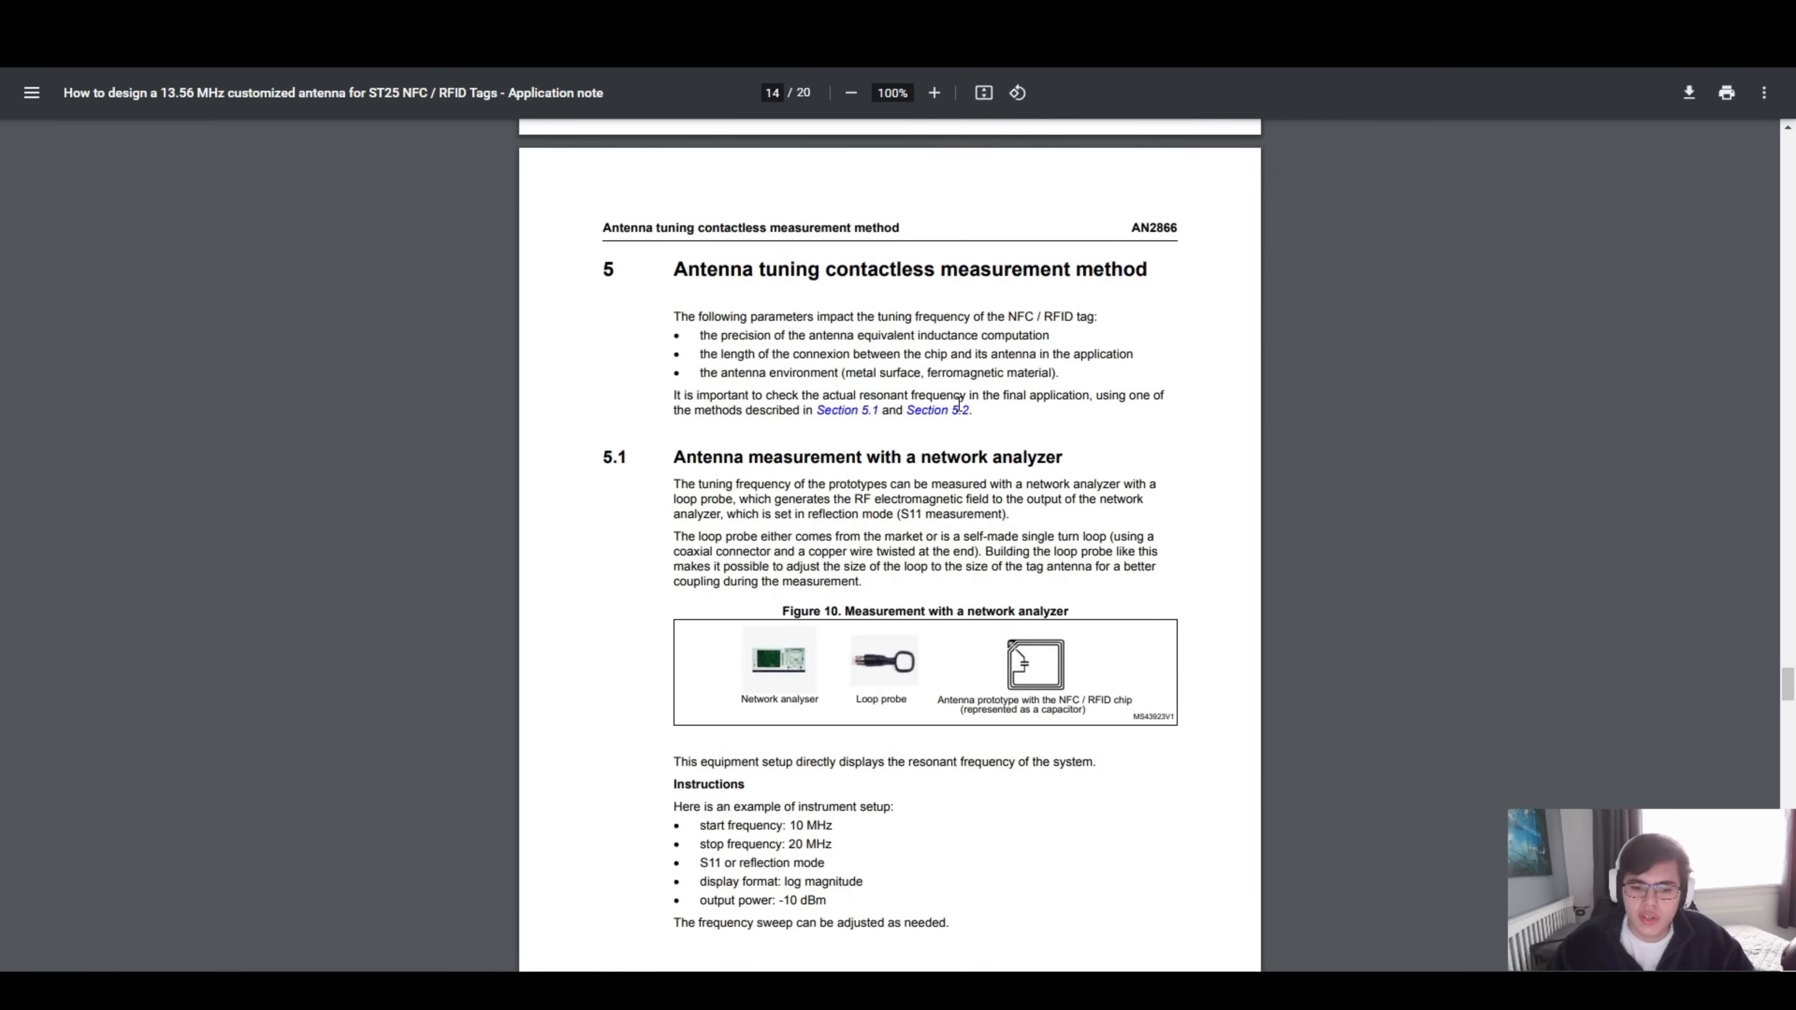
pyautogui.moveTo(885, 367)
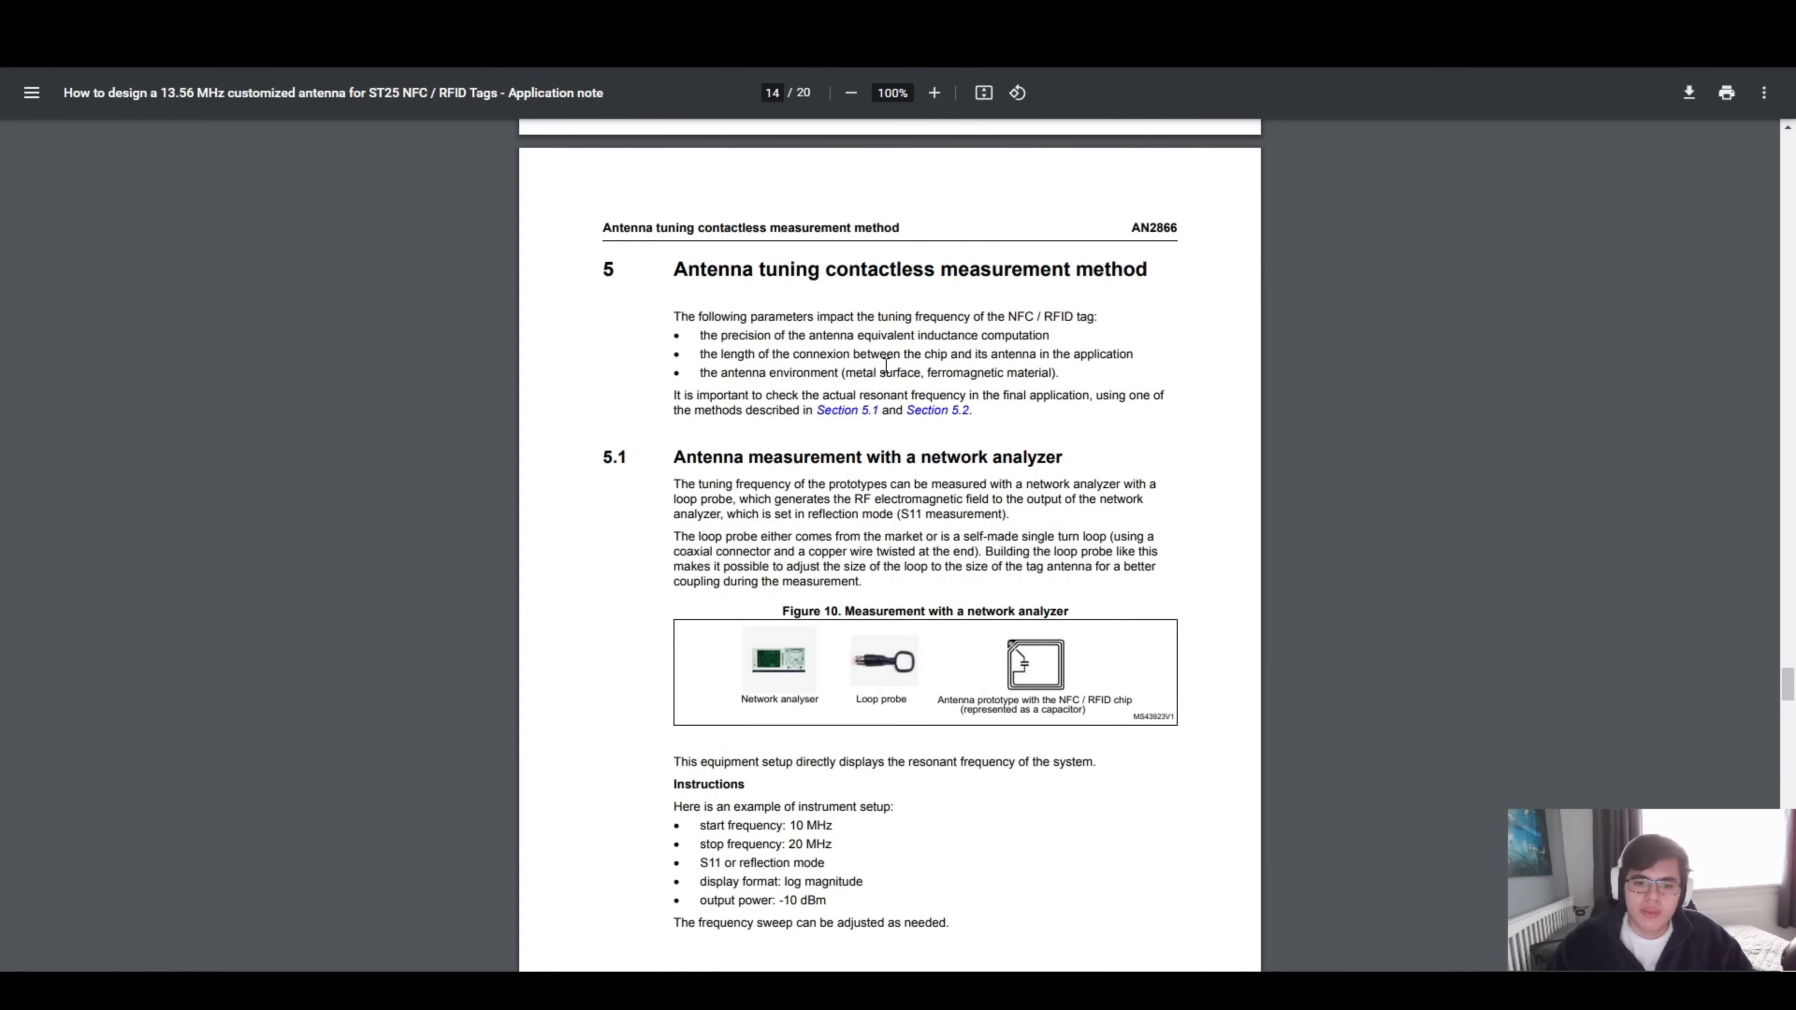
pyautogui.scroll(-3)
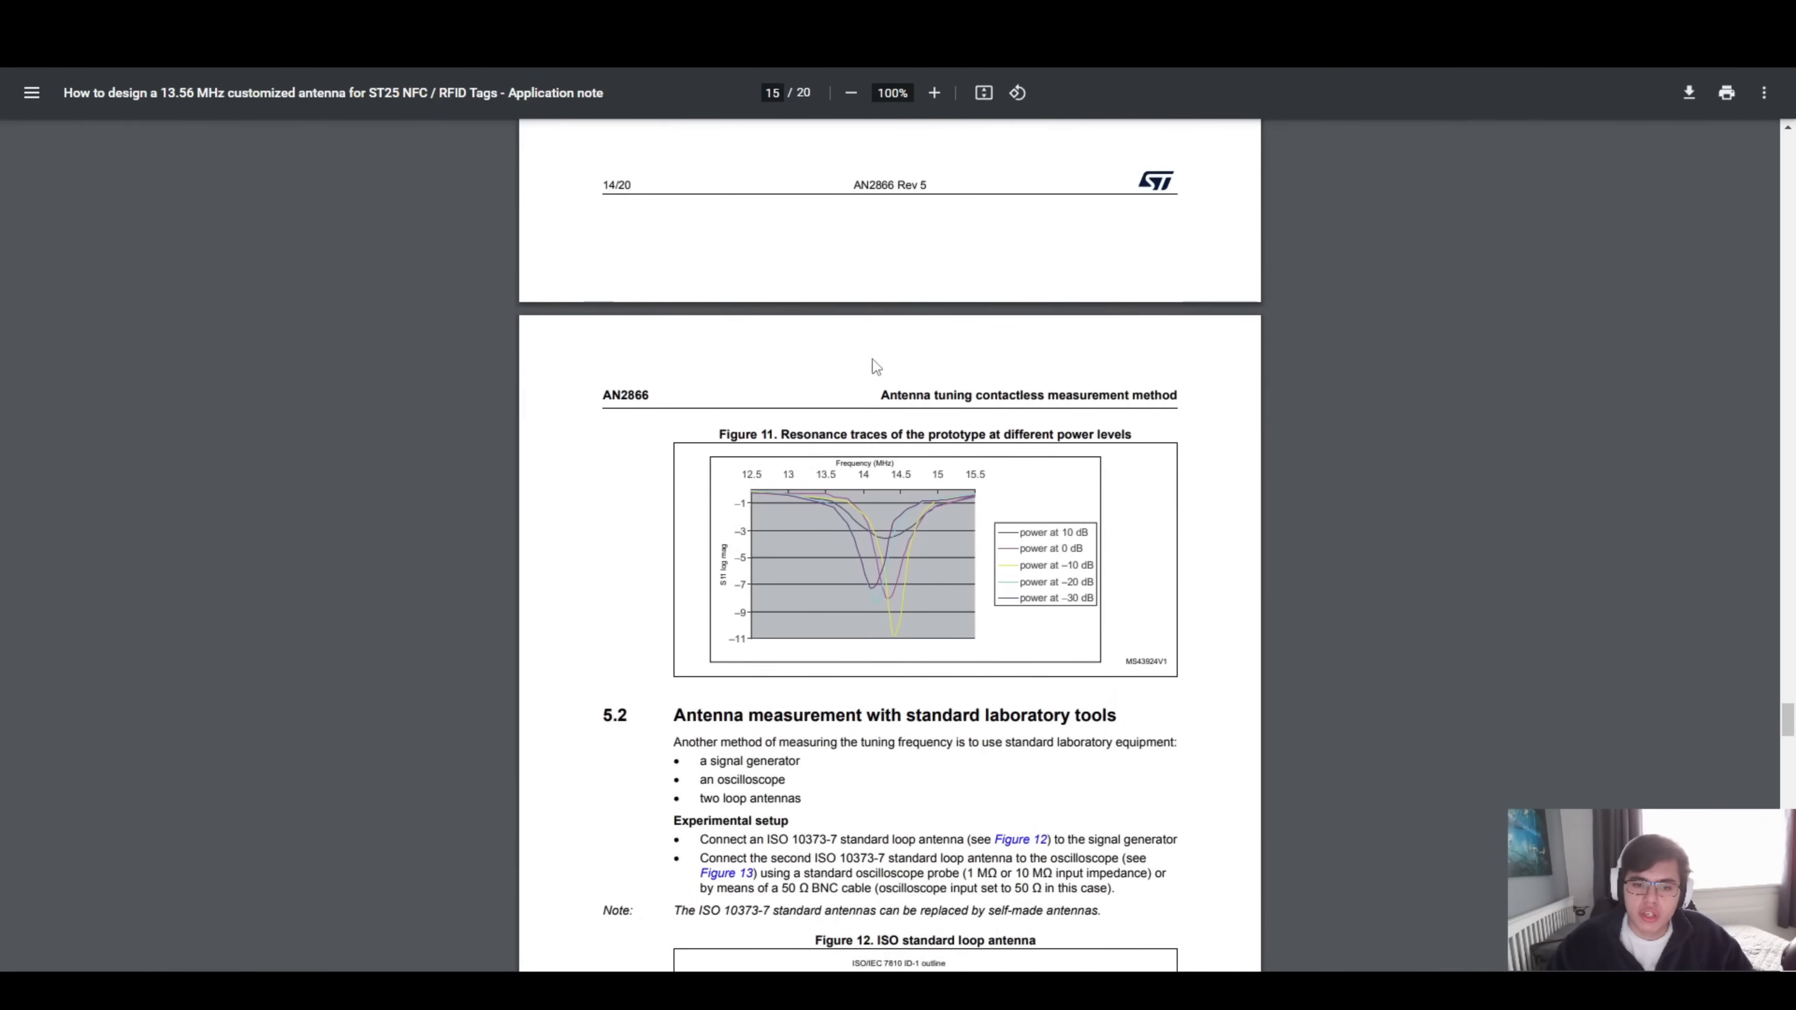
pyautogui.scroll(-3)
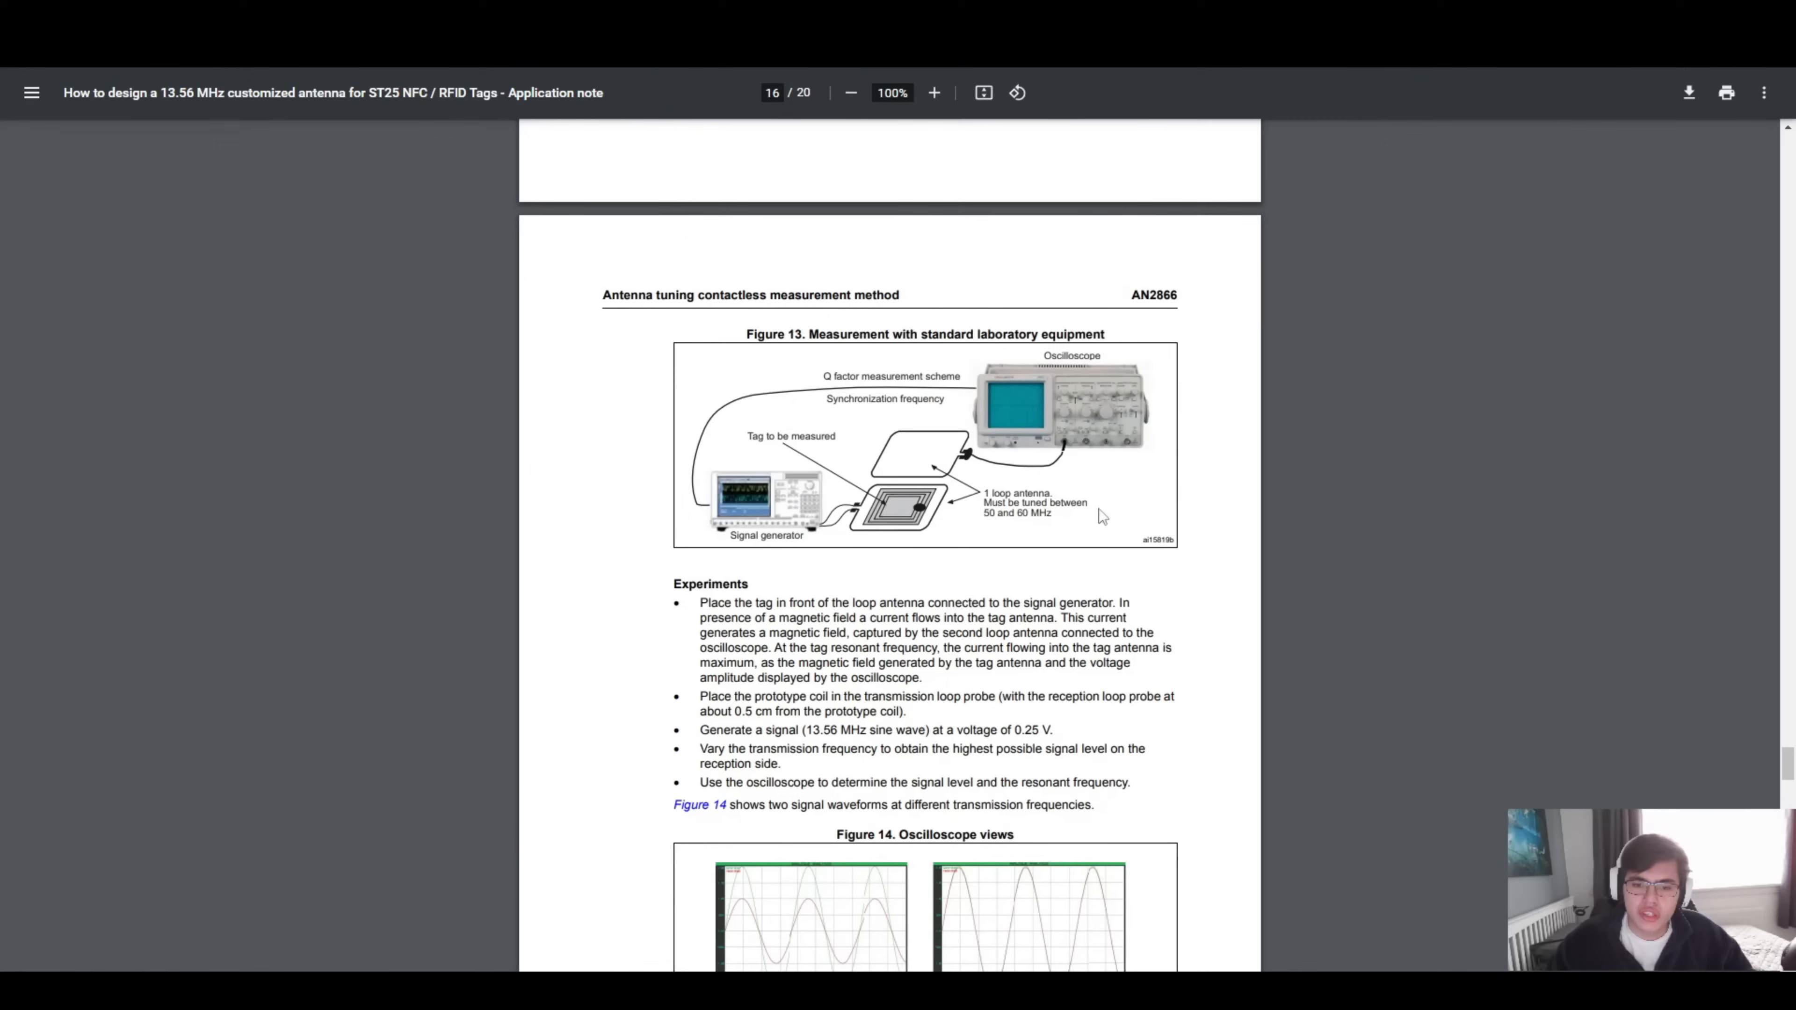
pyautogui.moveTo(1006, 472)
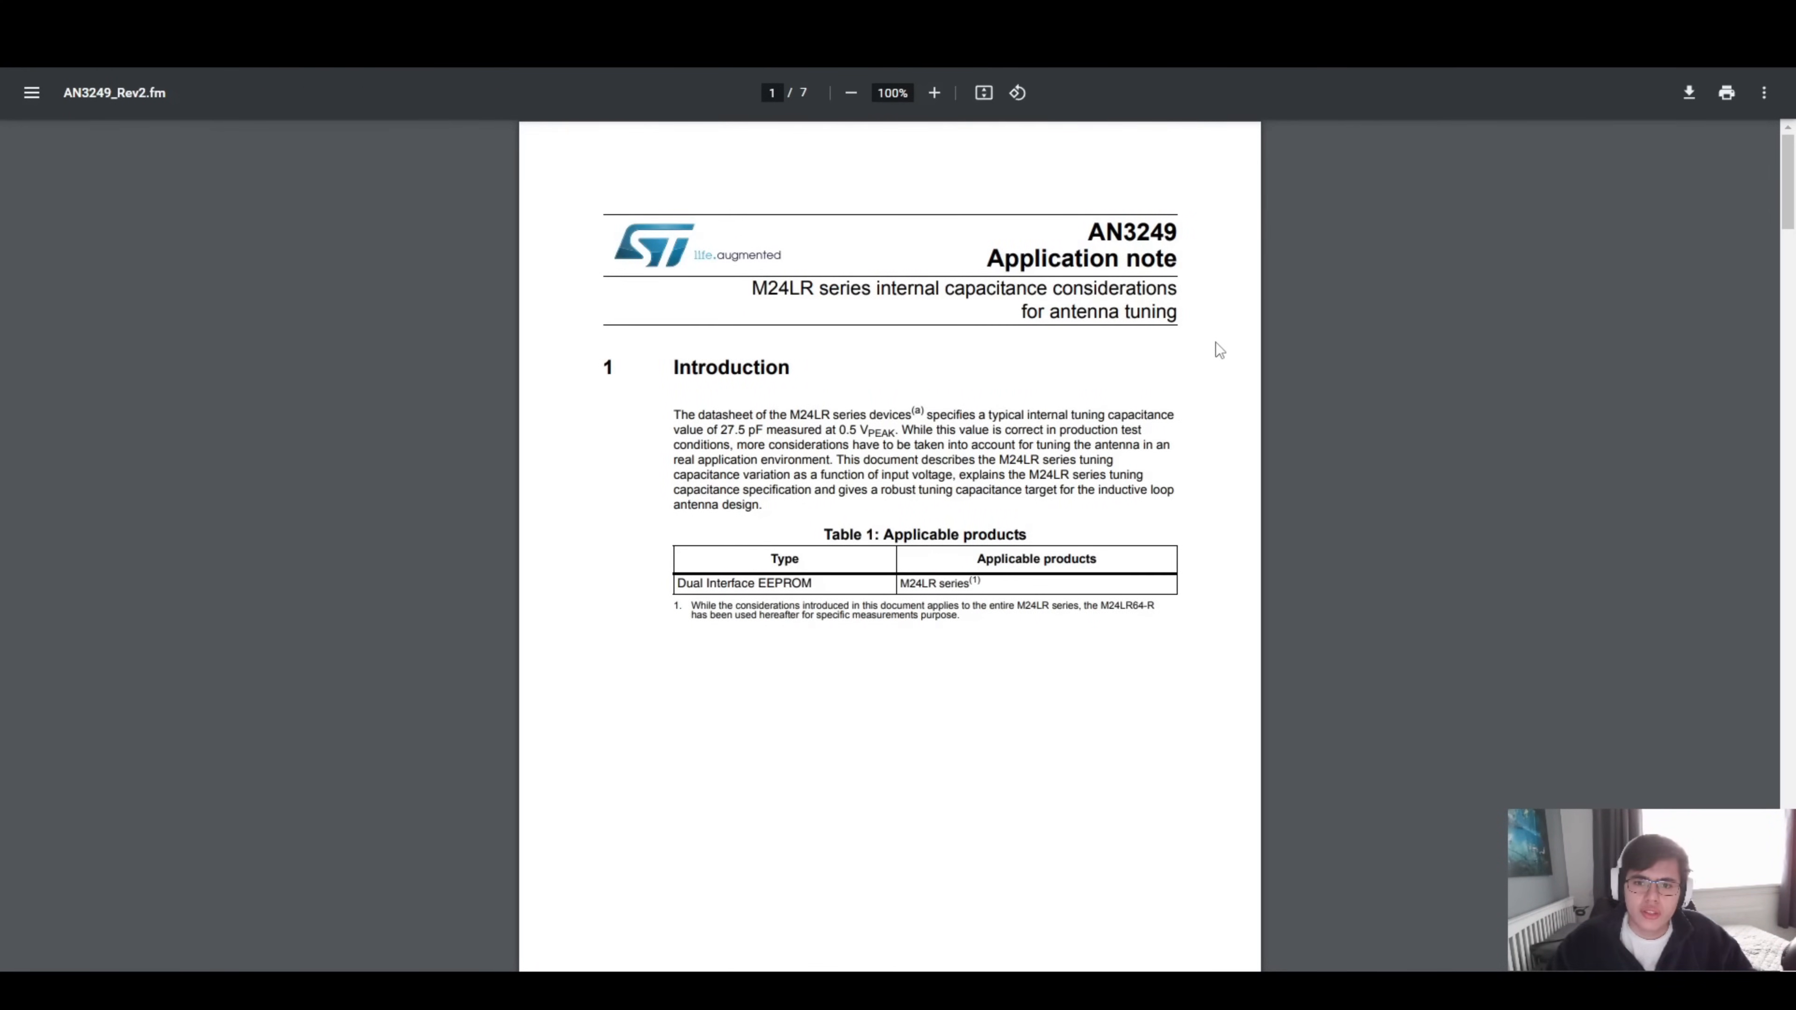
# Scroll AN3249 to section 2 on page 2, M24LR tuning capacitance variation.
pyautogui.scroll(-3)
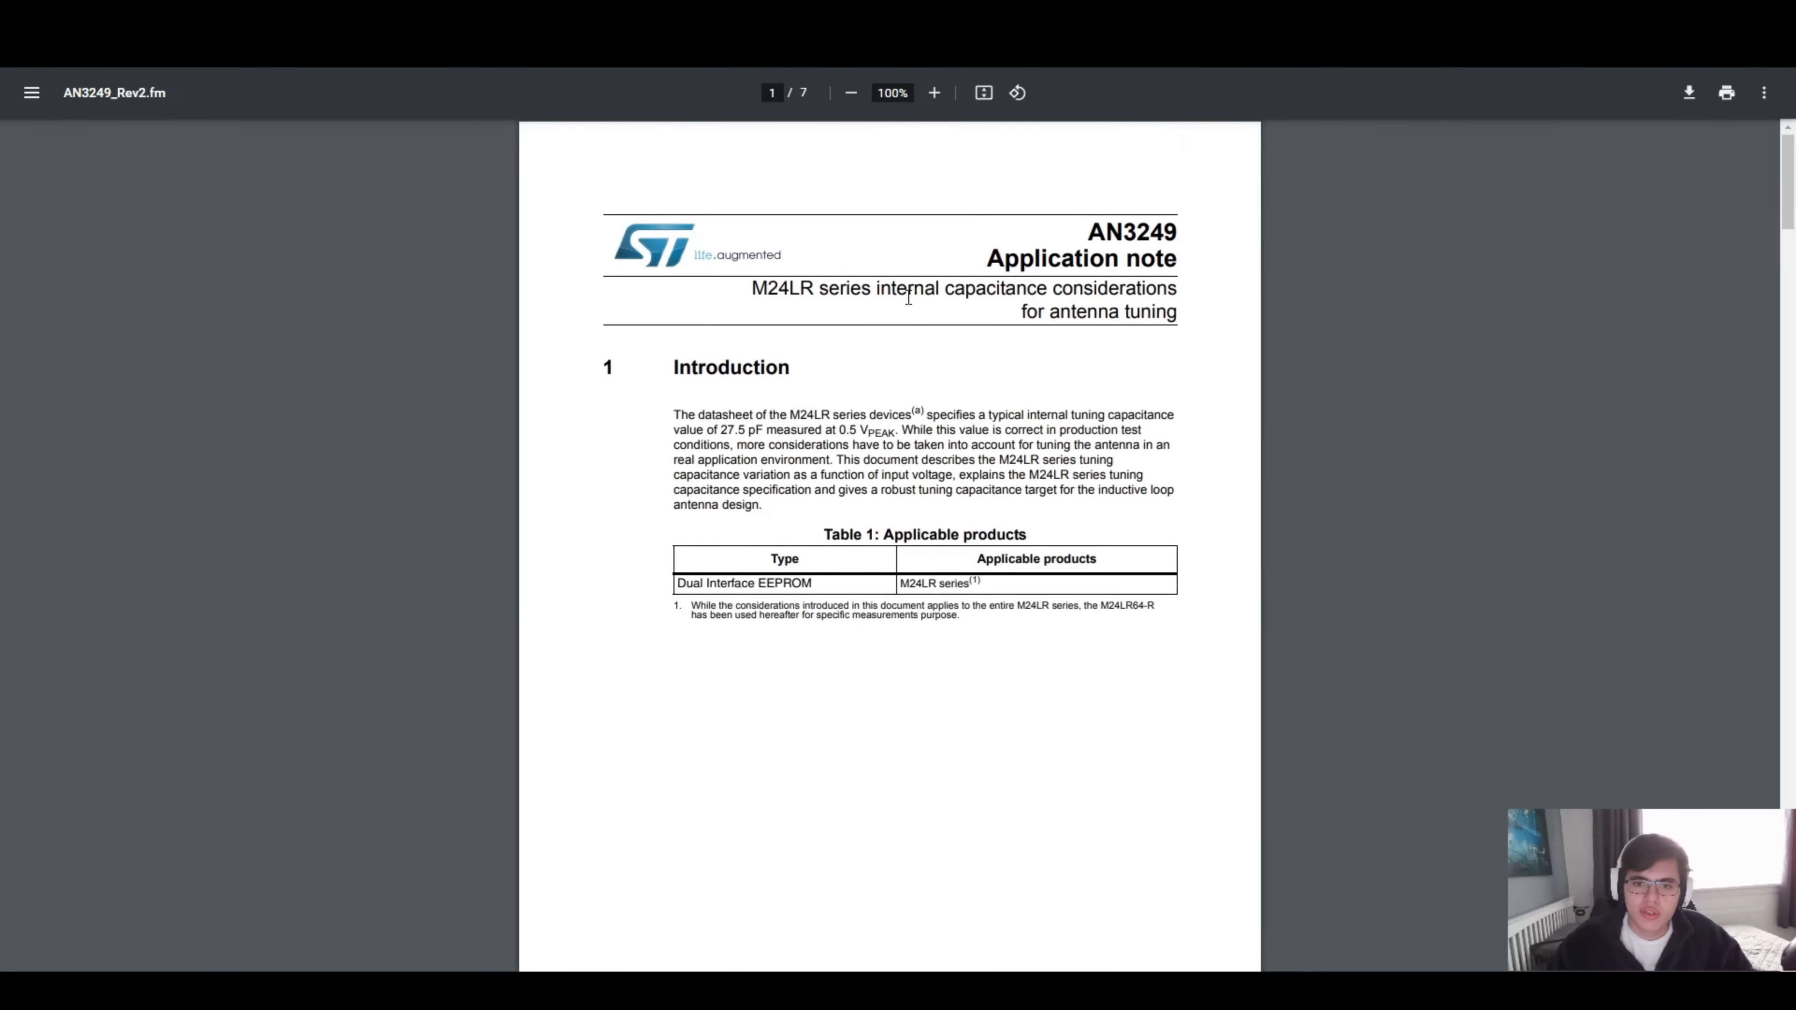
pyautogui.scroll(-3)
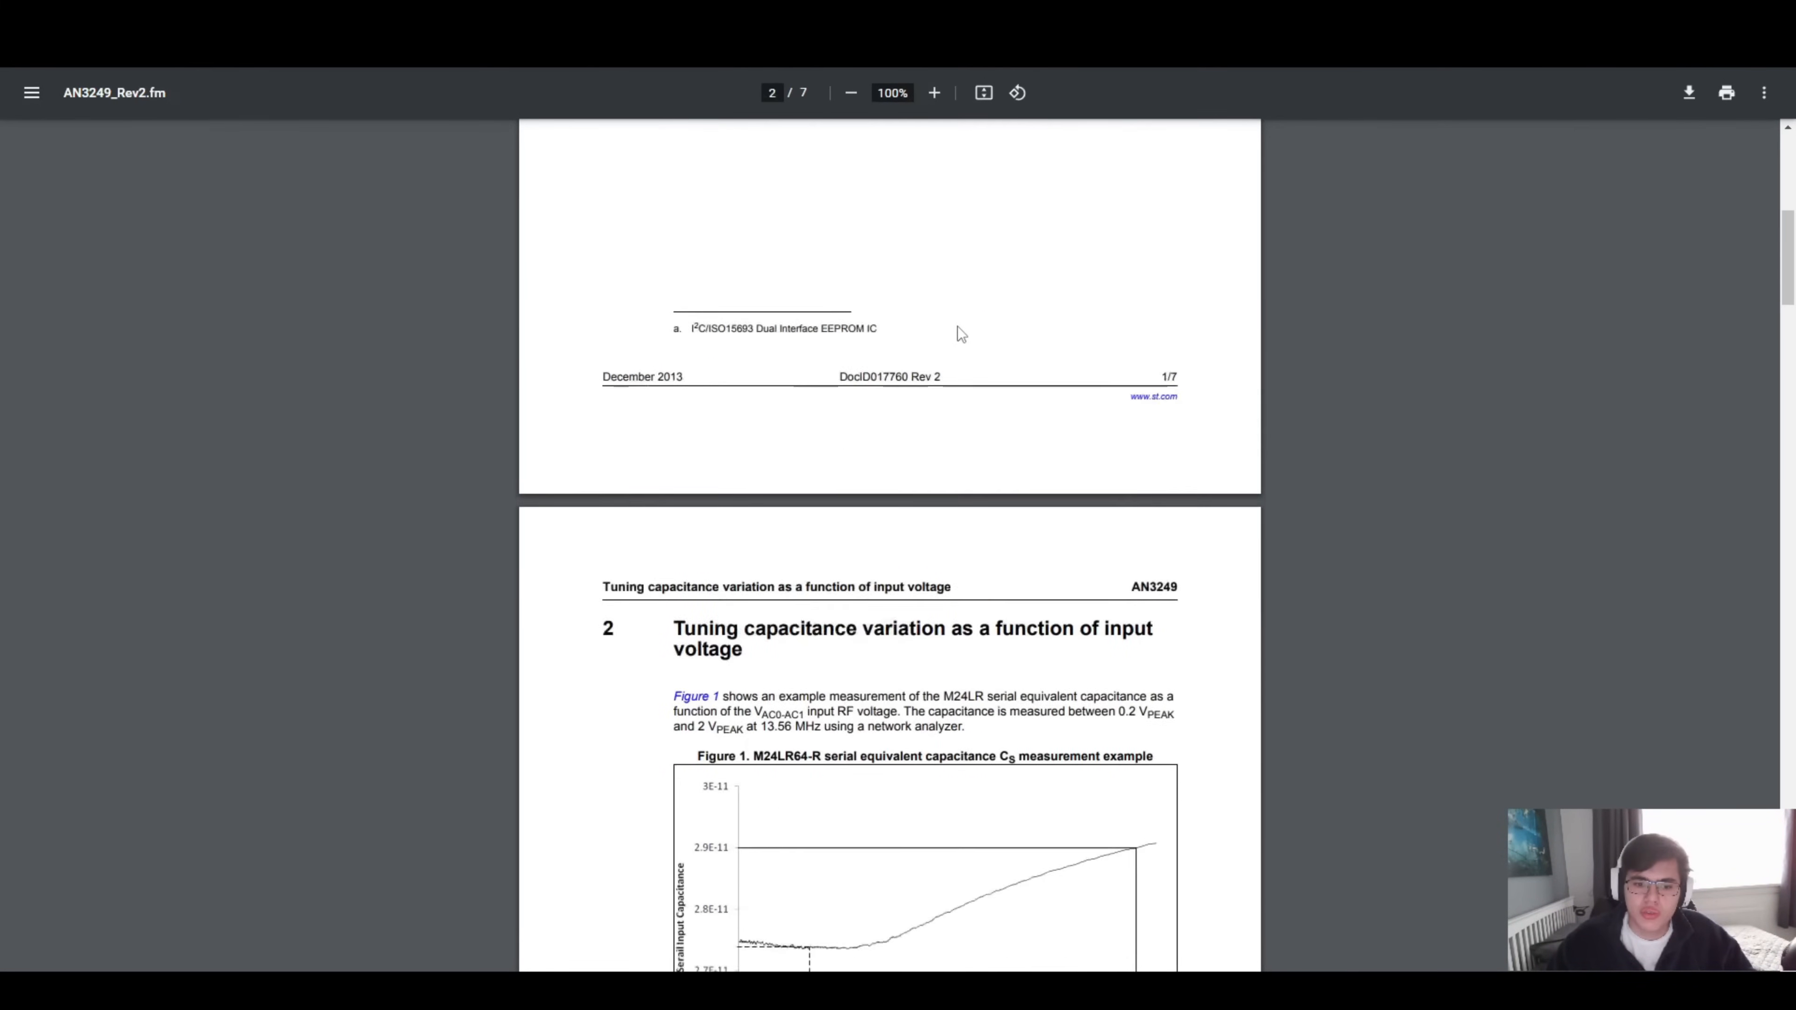